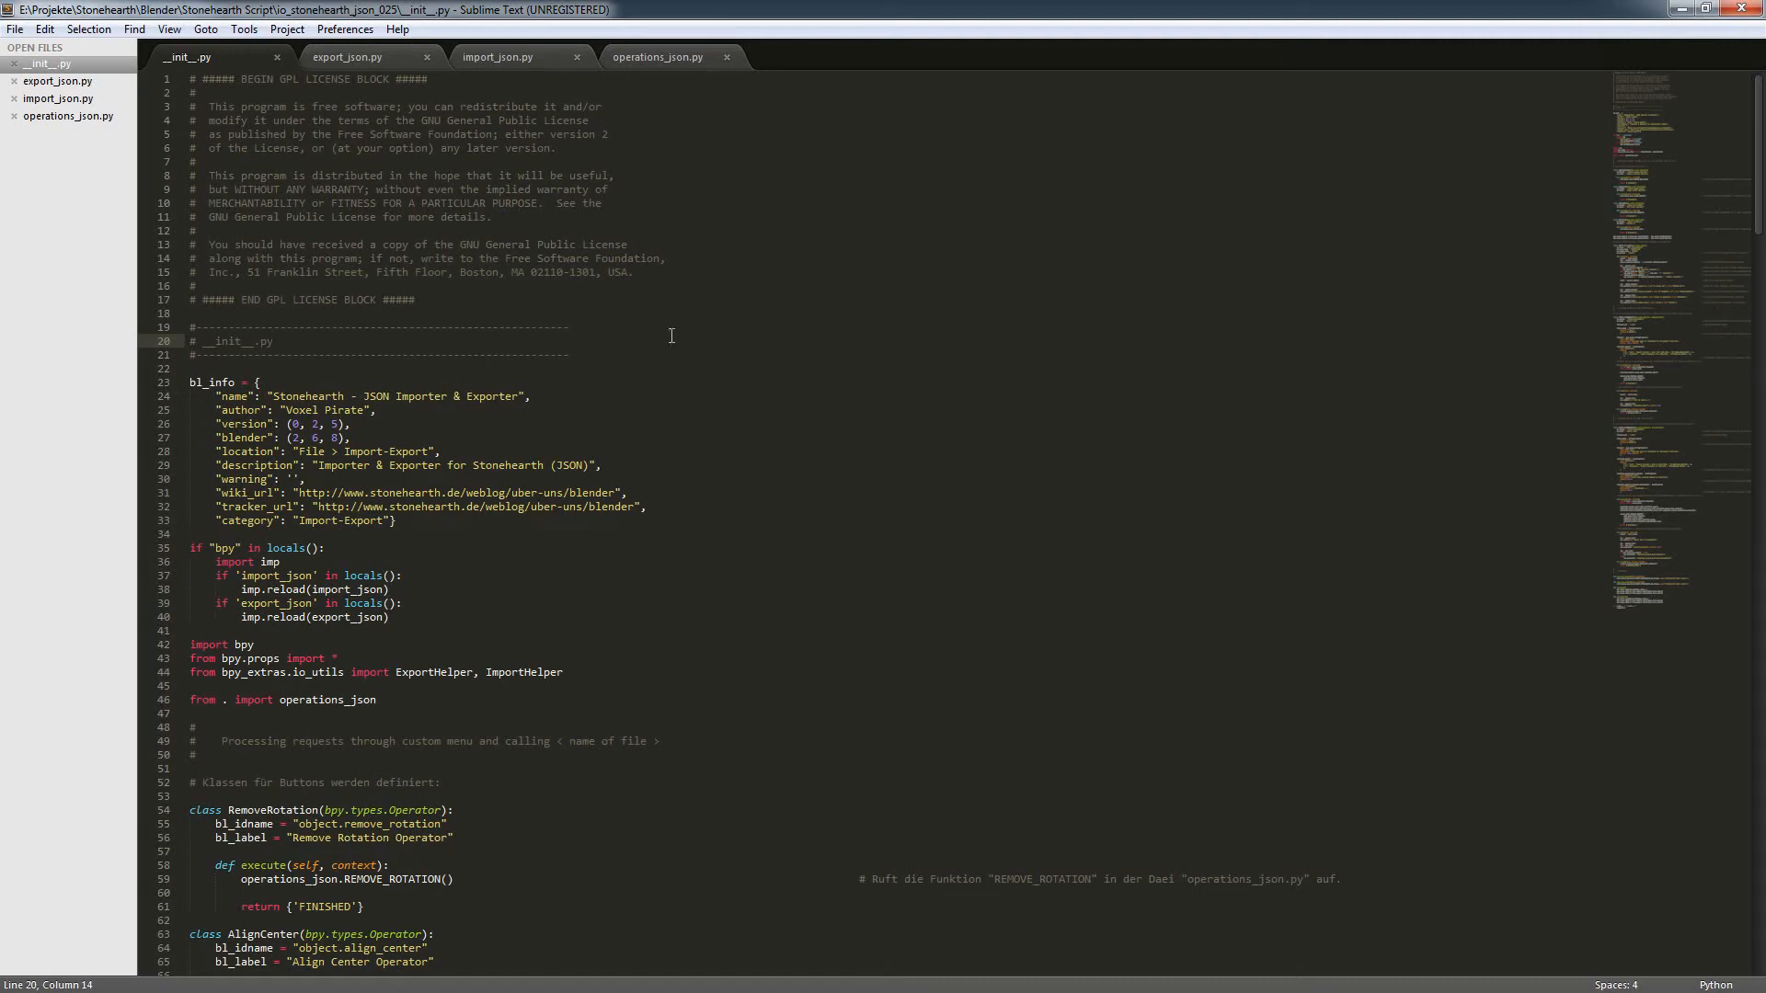
pyautogui.moveTo(1012, 416)
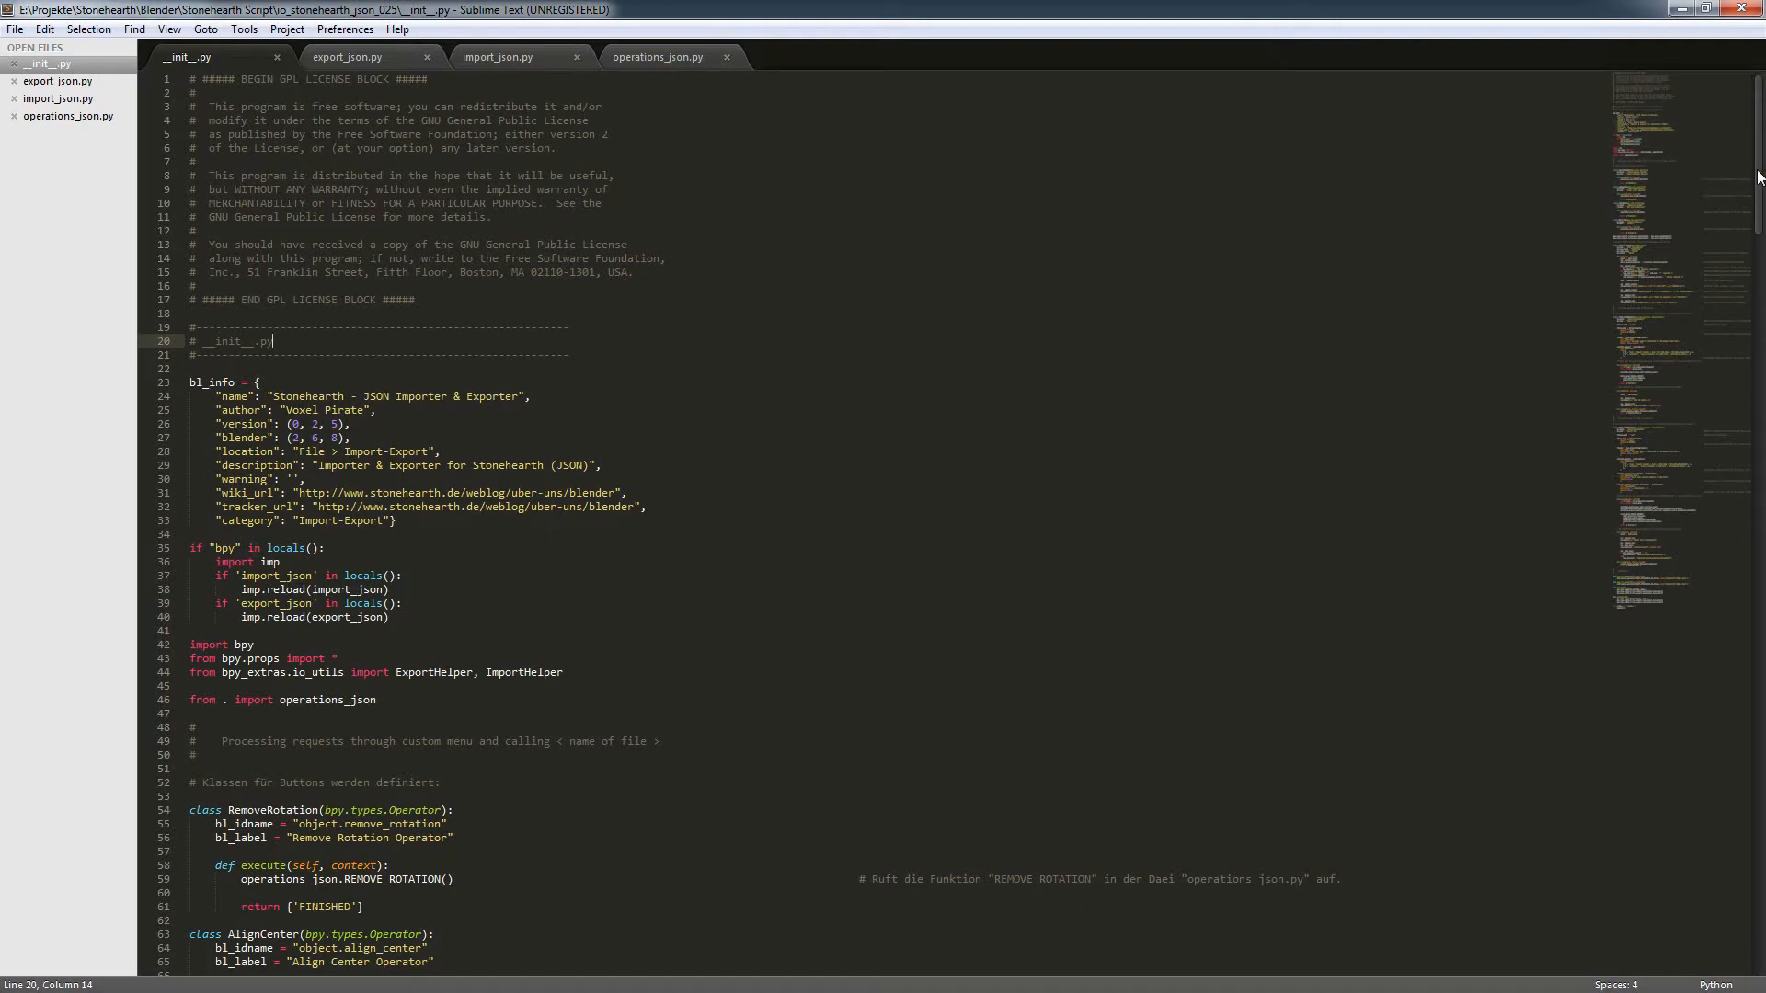
# Step: Scroll down __init__.py past the button classes to the IMPORT_STONEHEARTH and EXPORT_STONEHEARTH operator classes
pyautogui.scroll(-3)
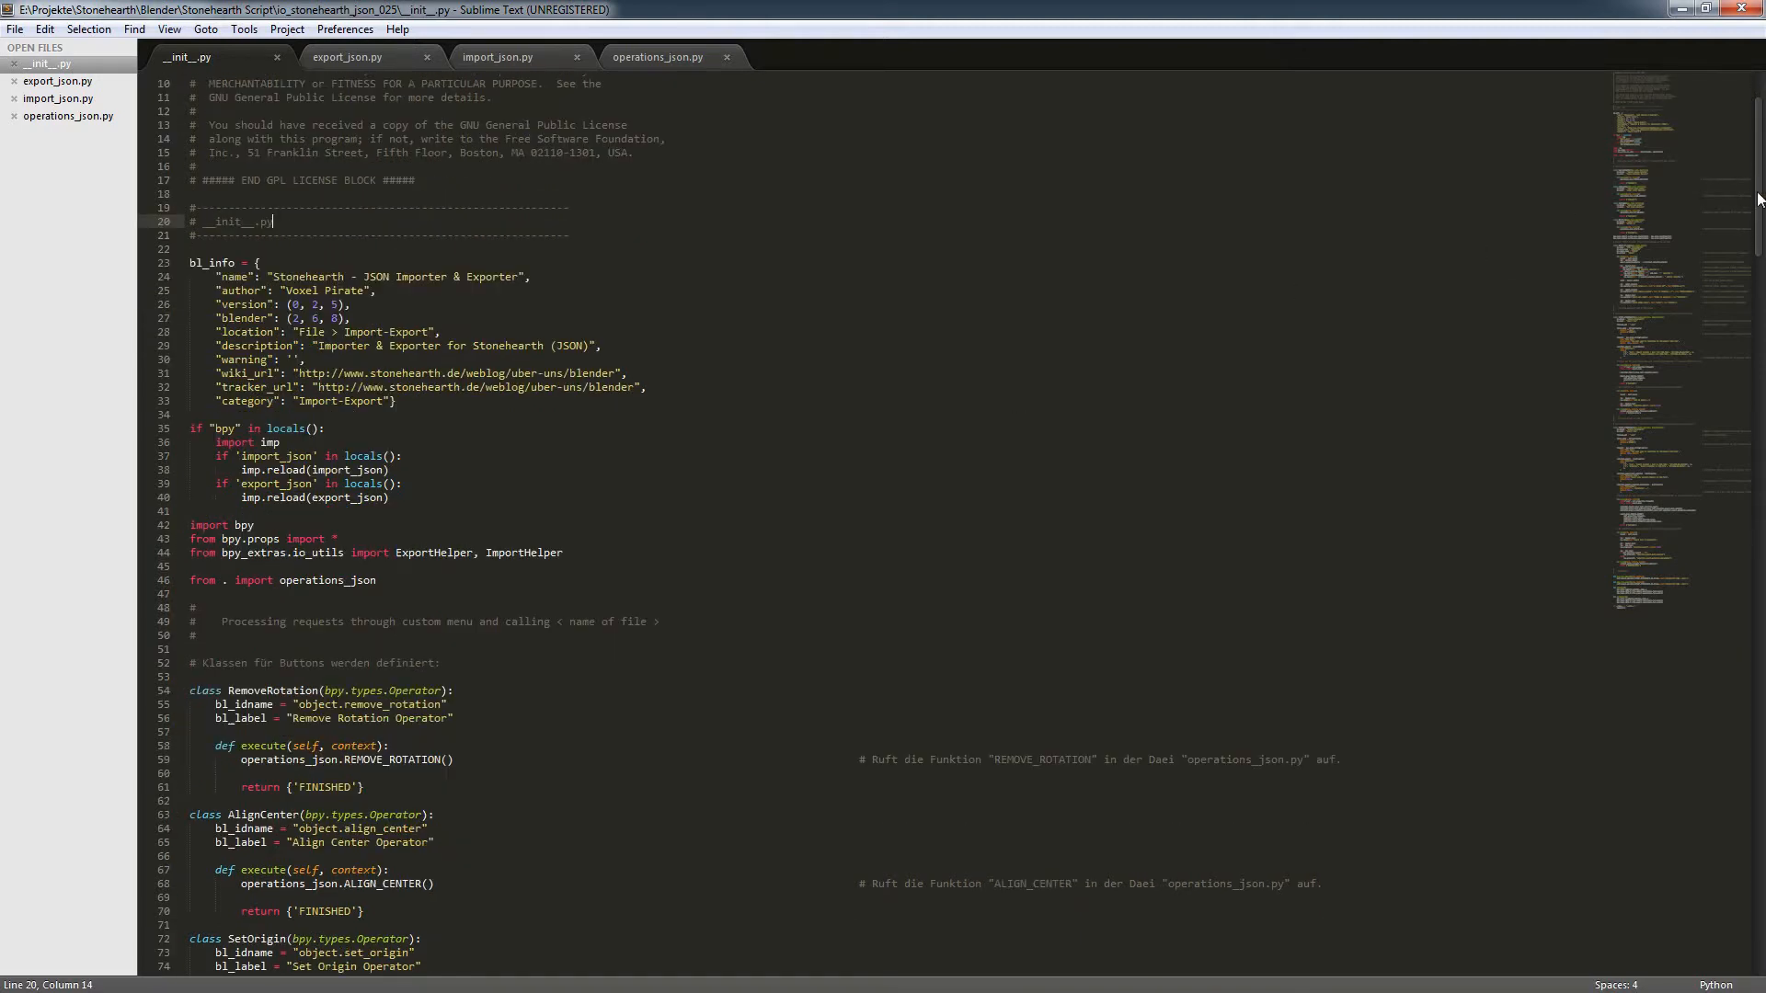
pyautogui.scroll(-3)
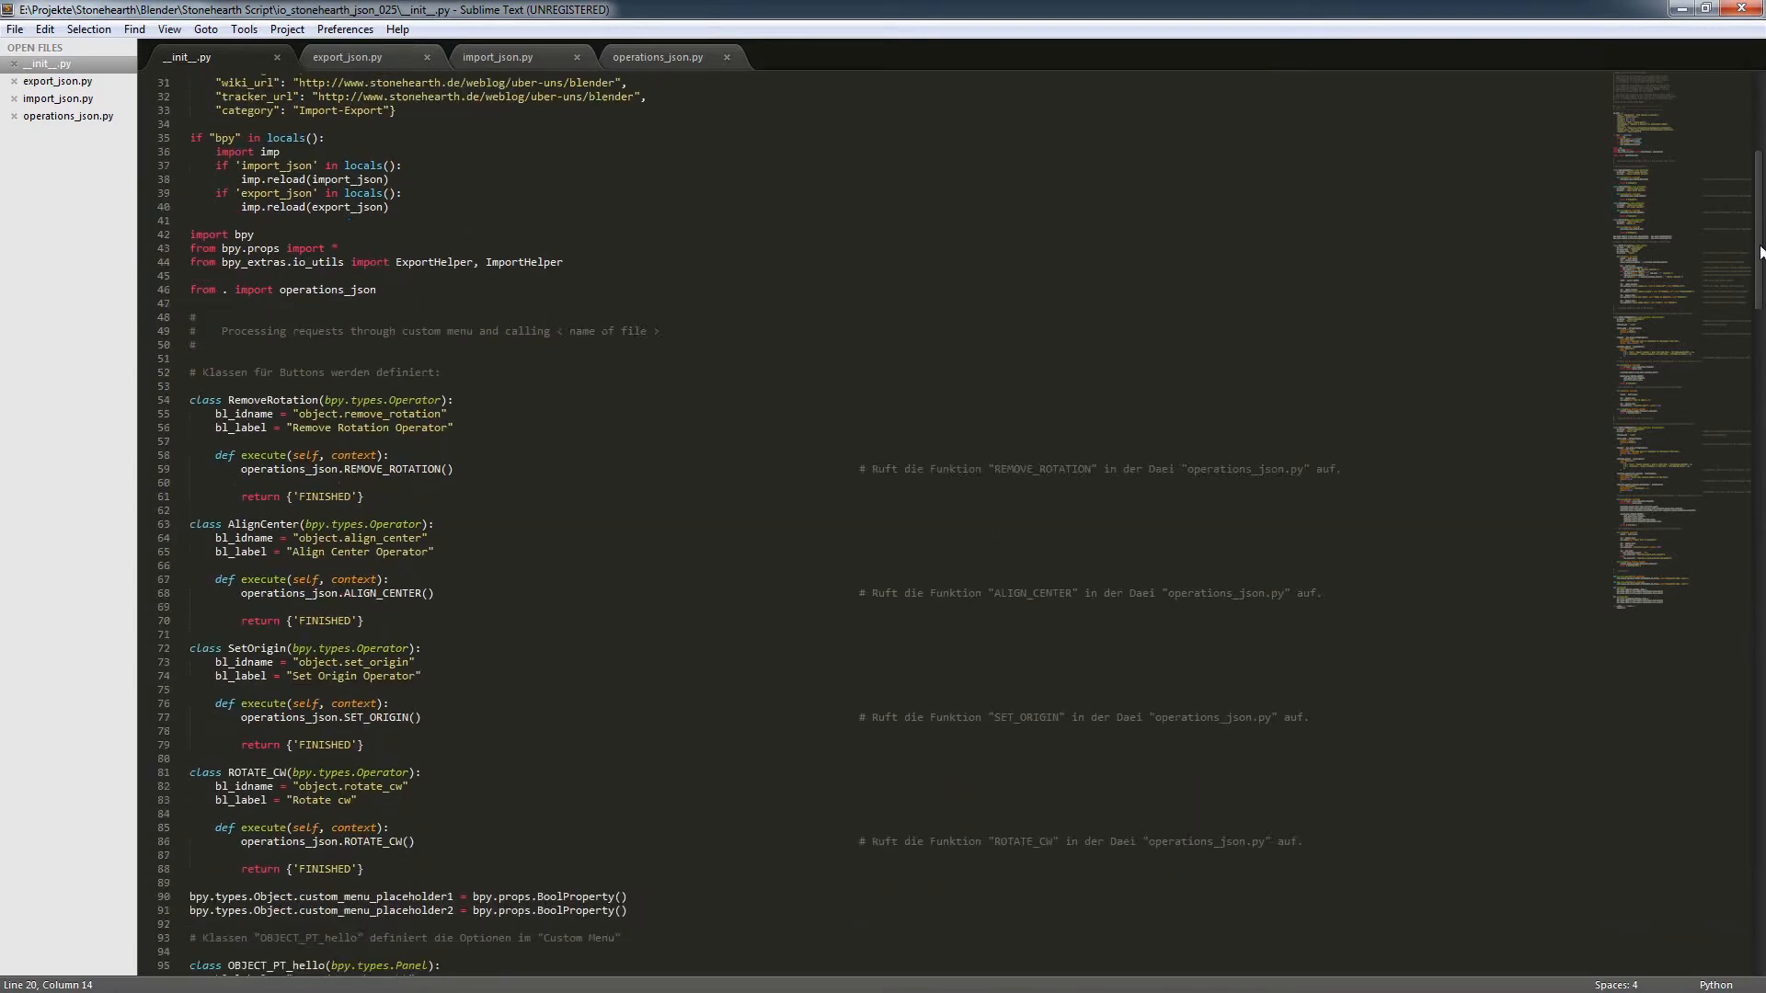
pyautogui.scroll(-3)
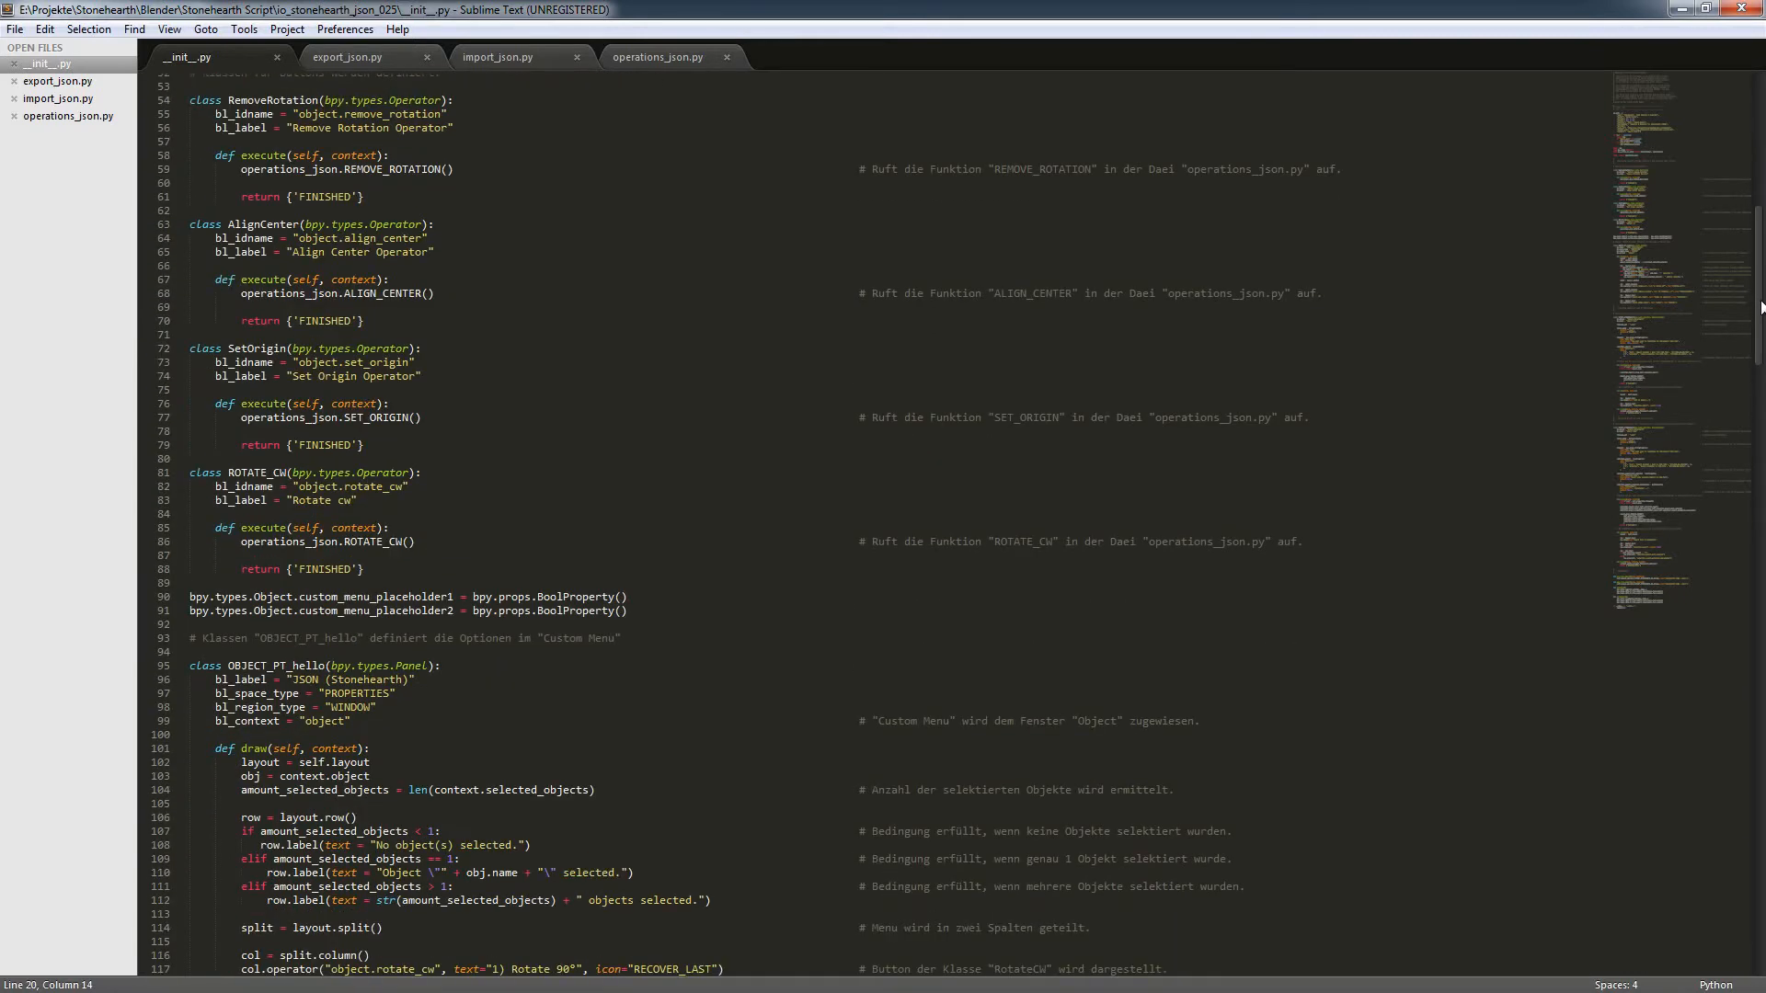
pyautogui.scroll(-3)
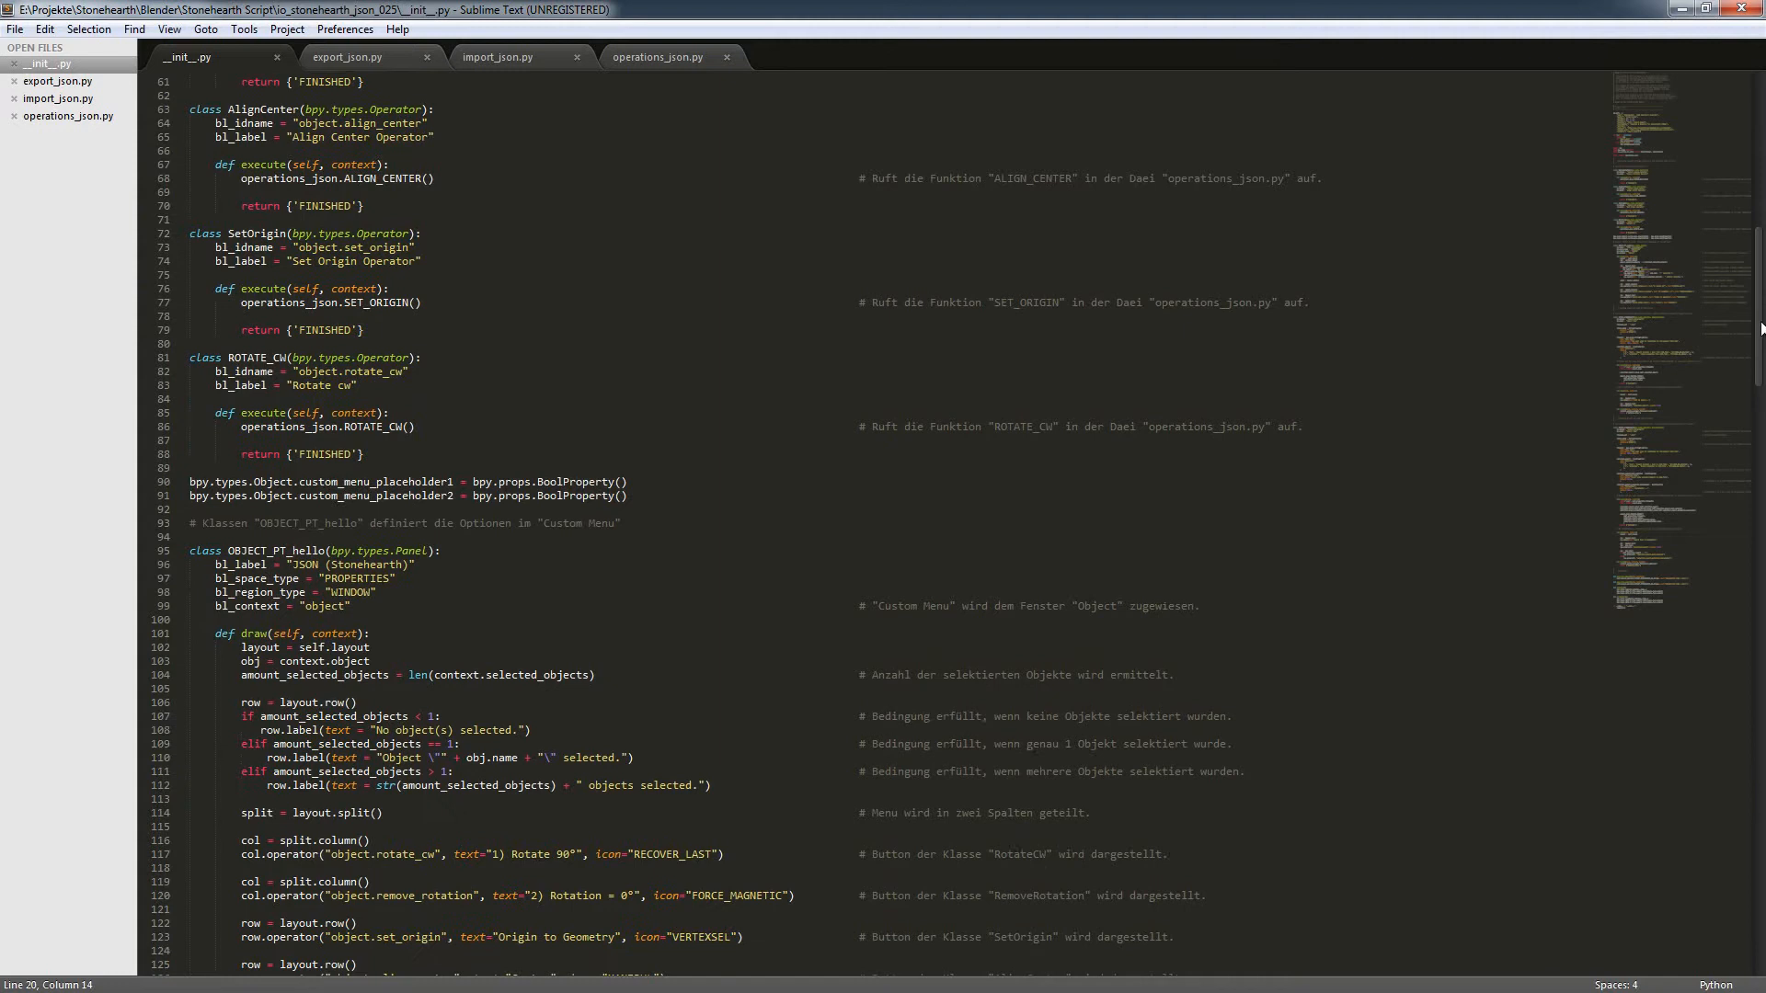
pyautogui.scroll(-3)
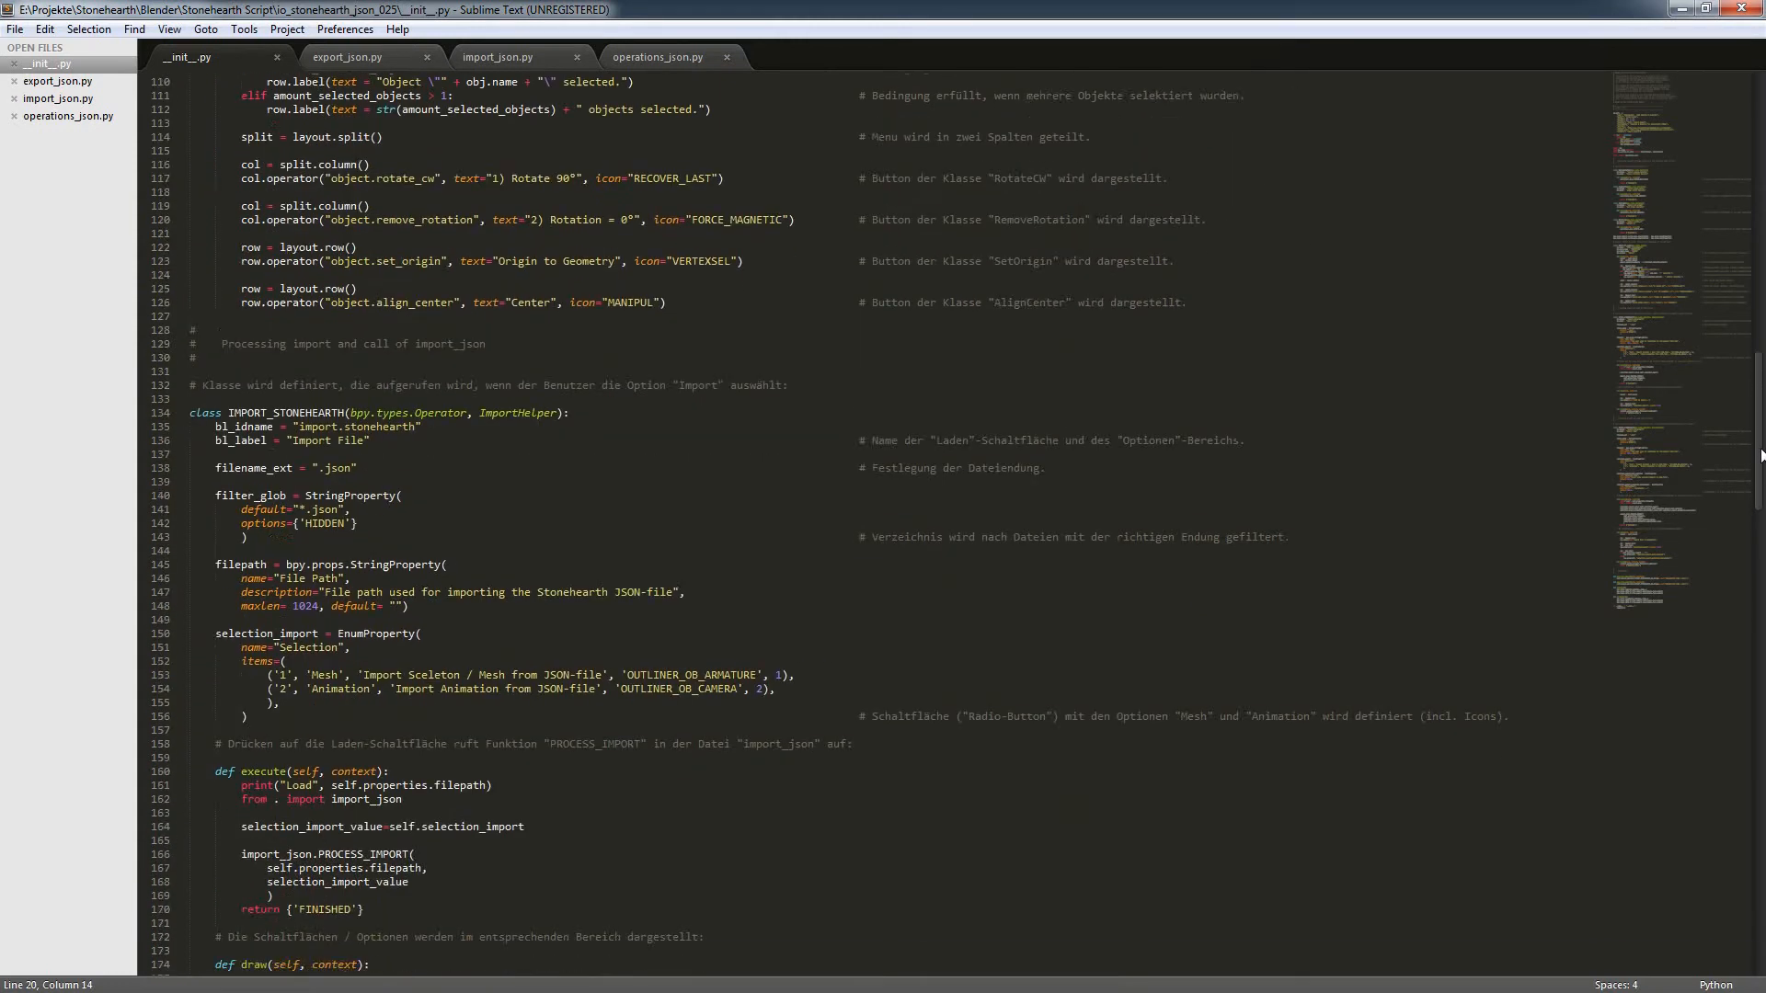
pyautogui.scroll(-3)
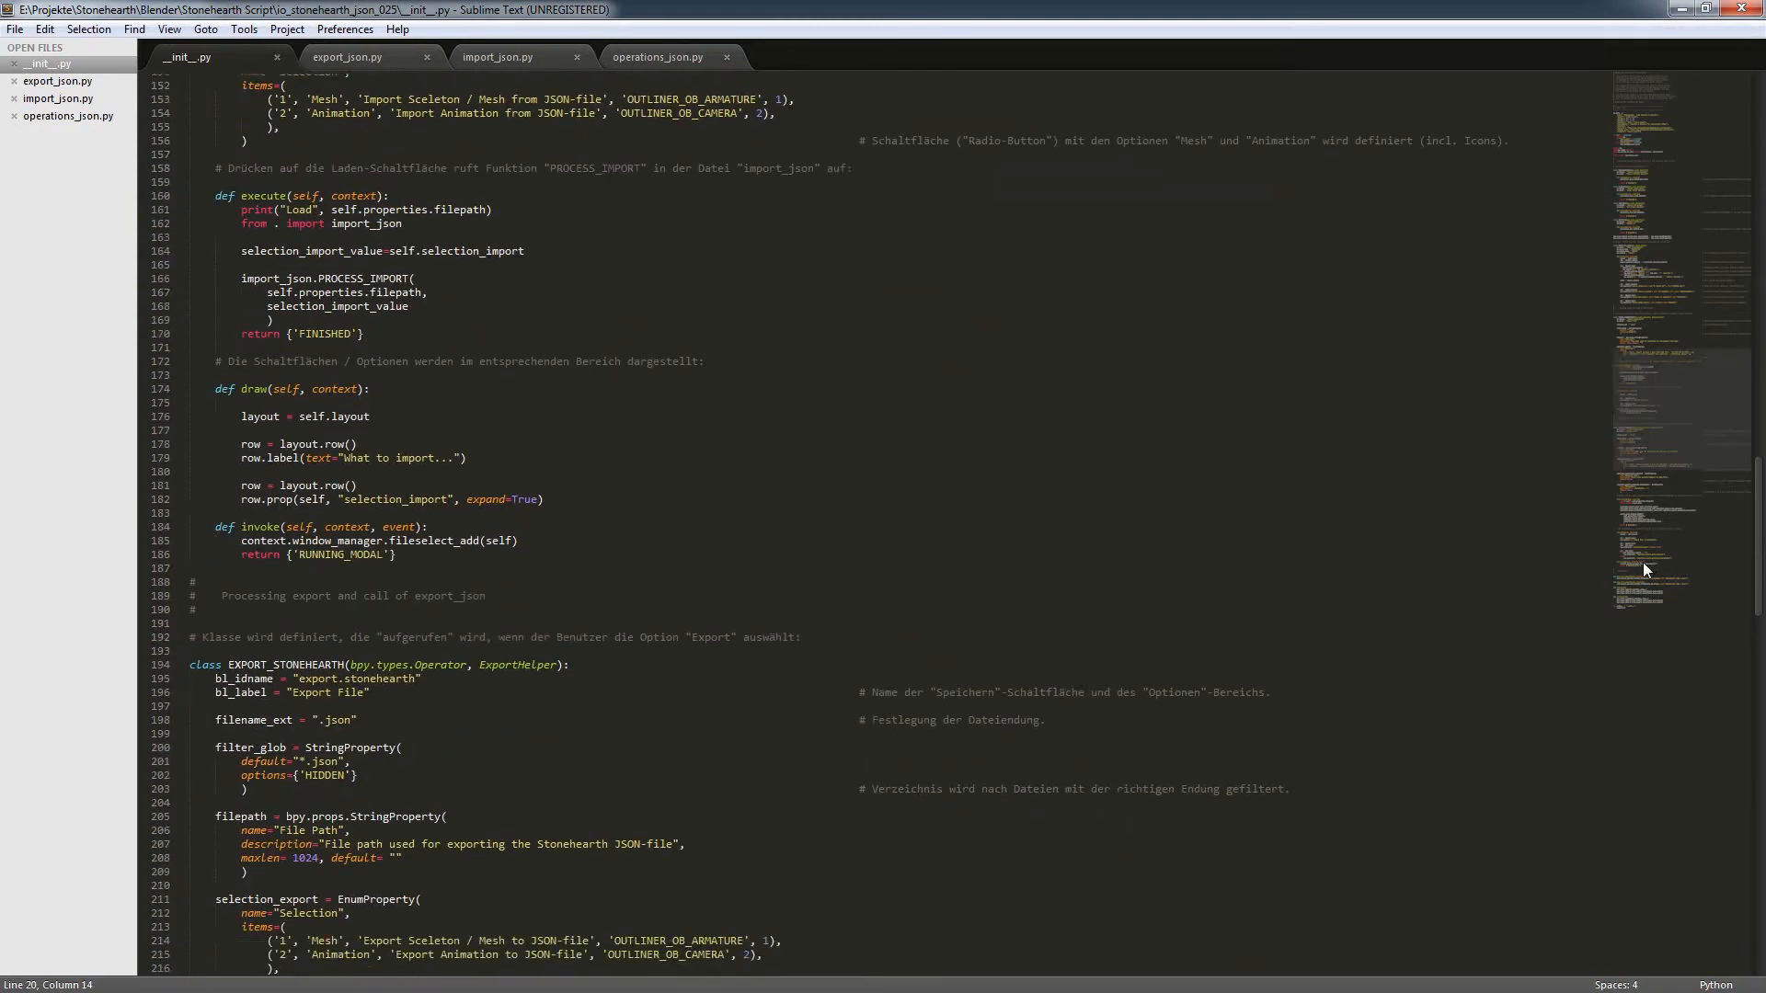
pyautogui.scroll(-3)
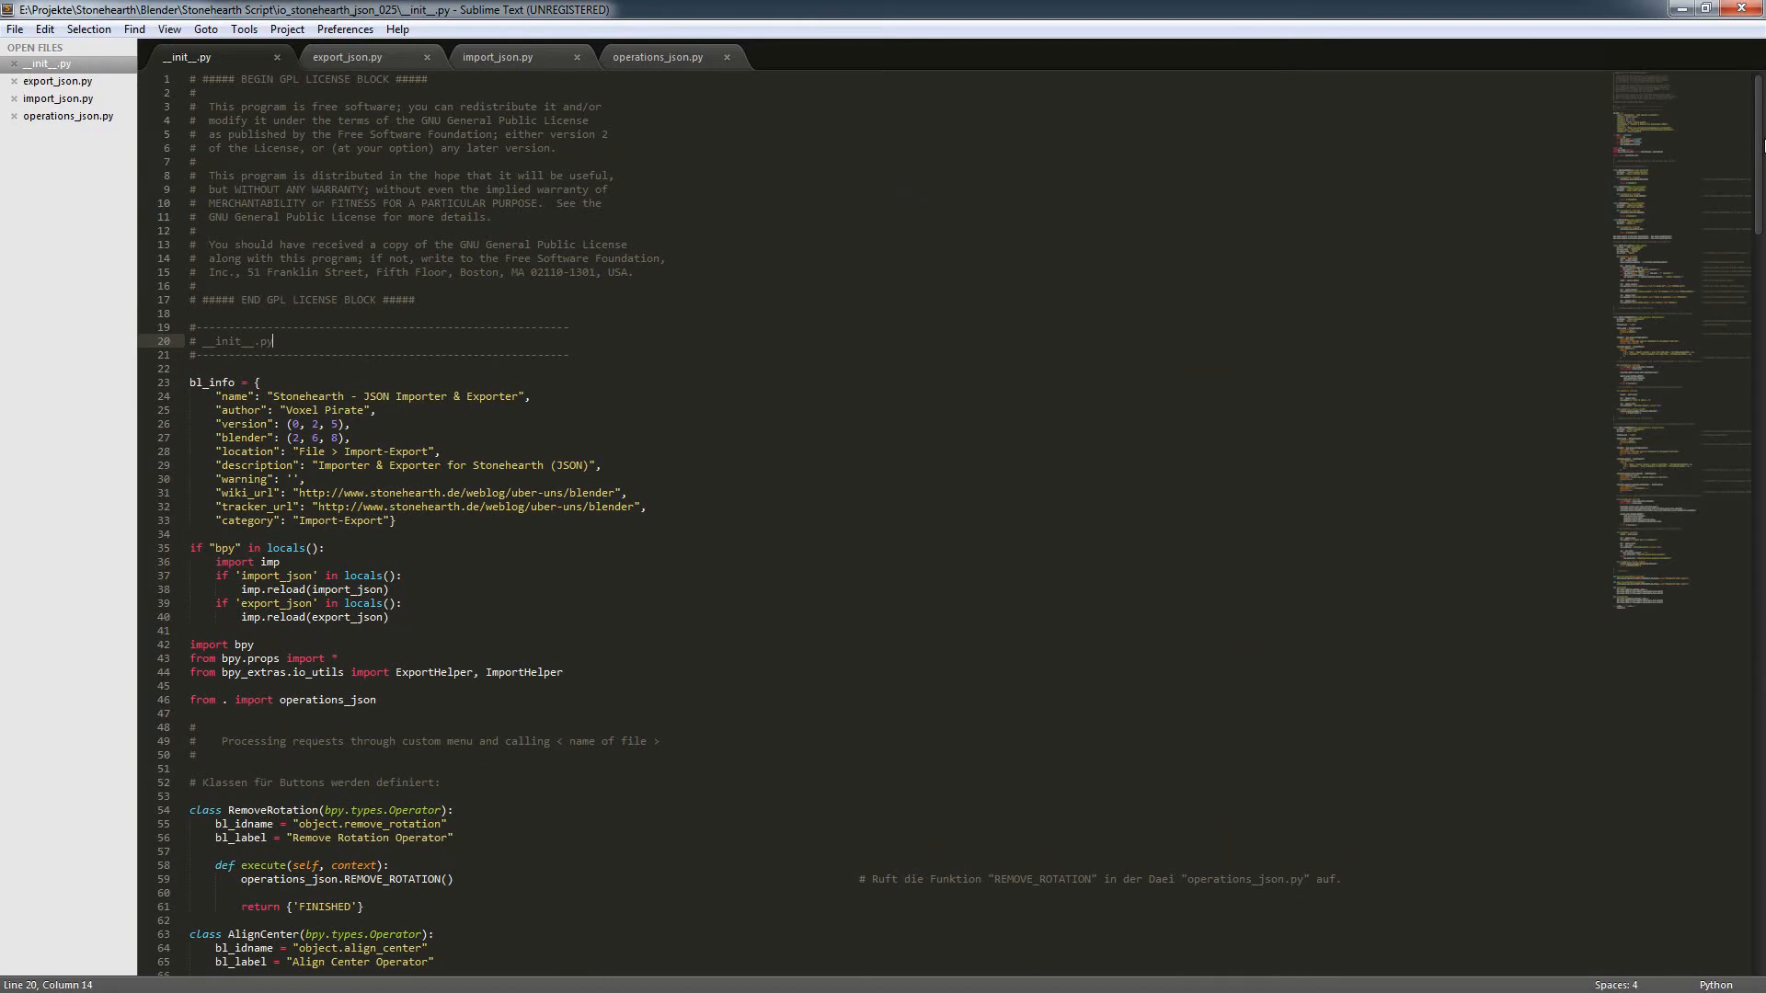
pyautogui.moveTo(685, 342)
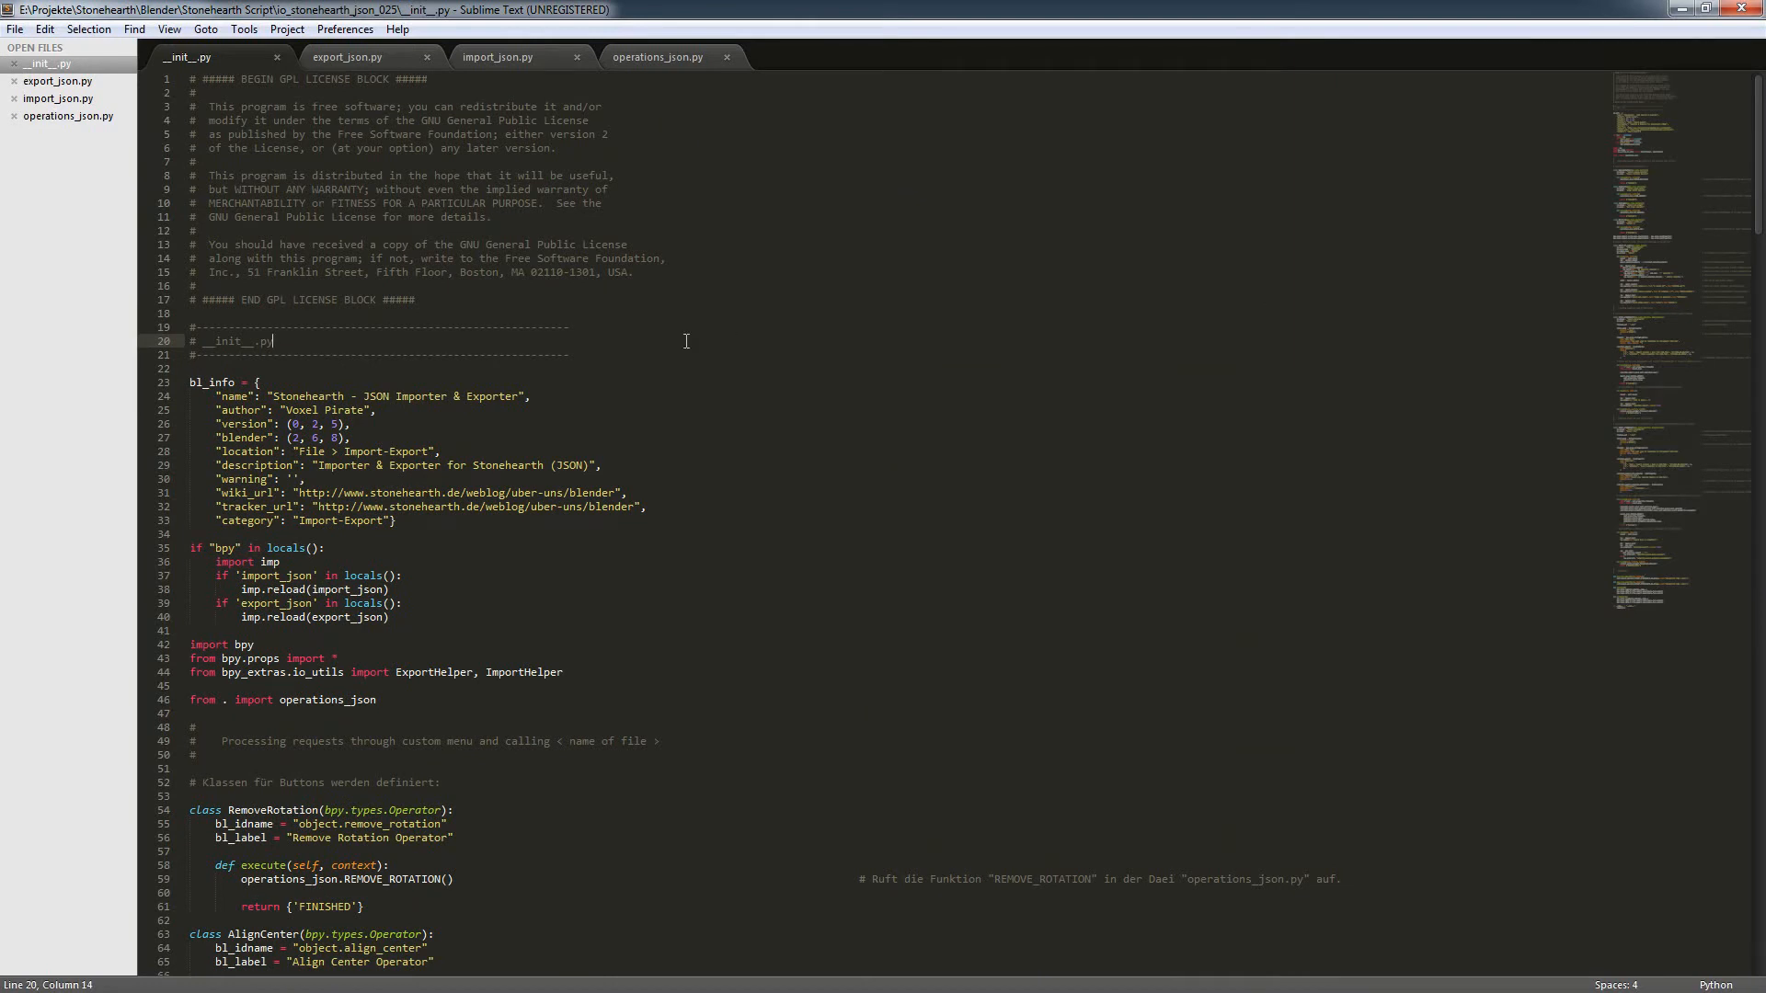
pyautogui.moveTo(515, 417)
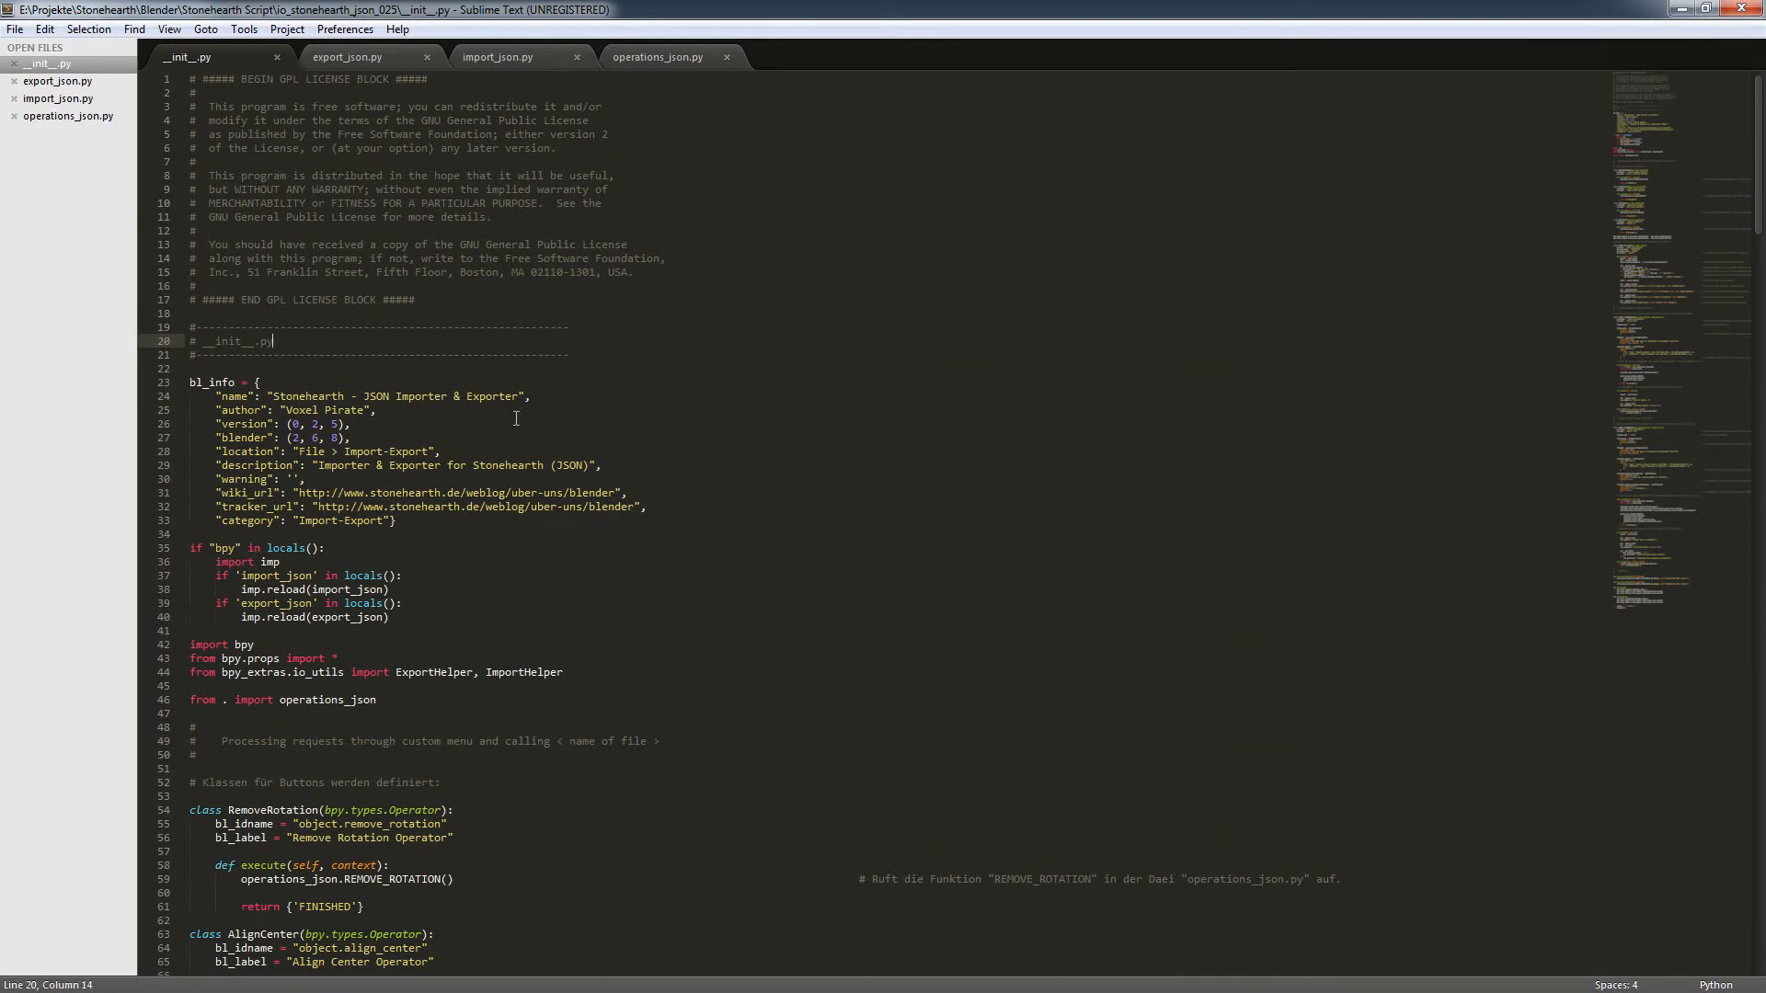
pyautogui.moveTo(511, 449)
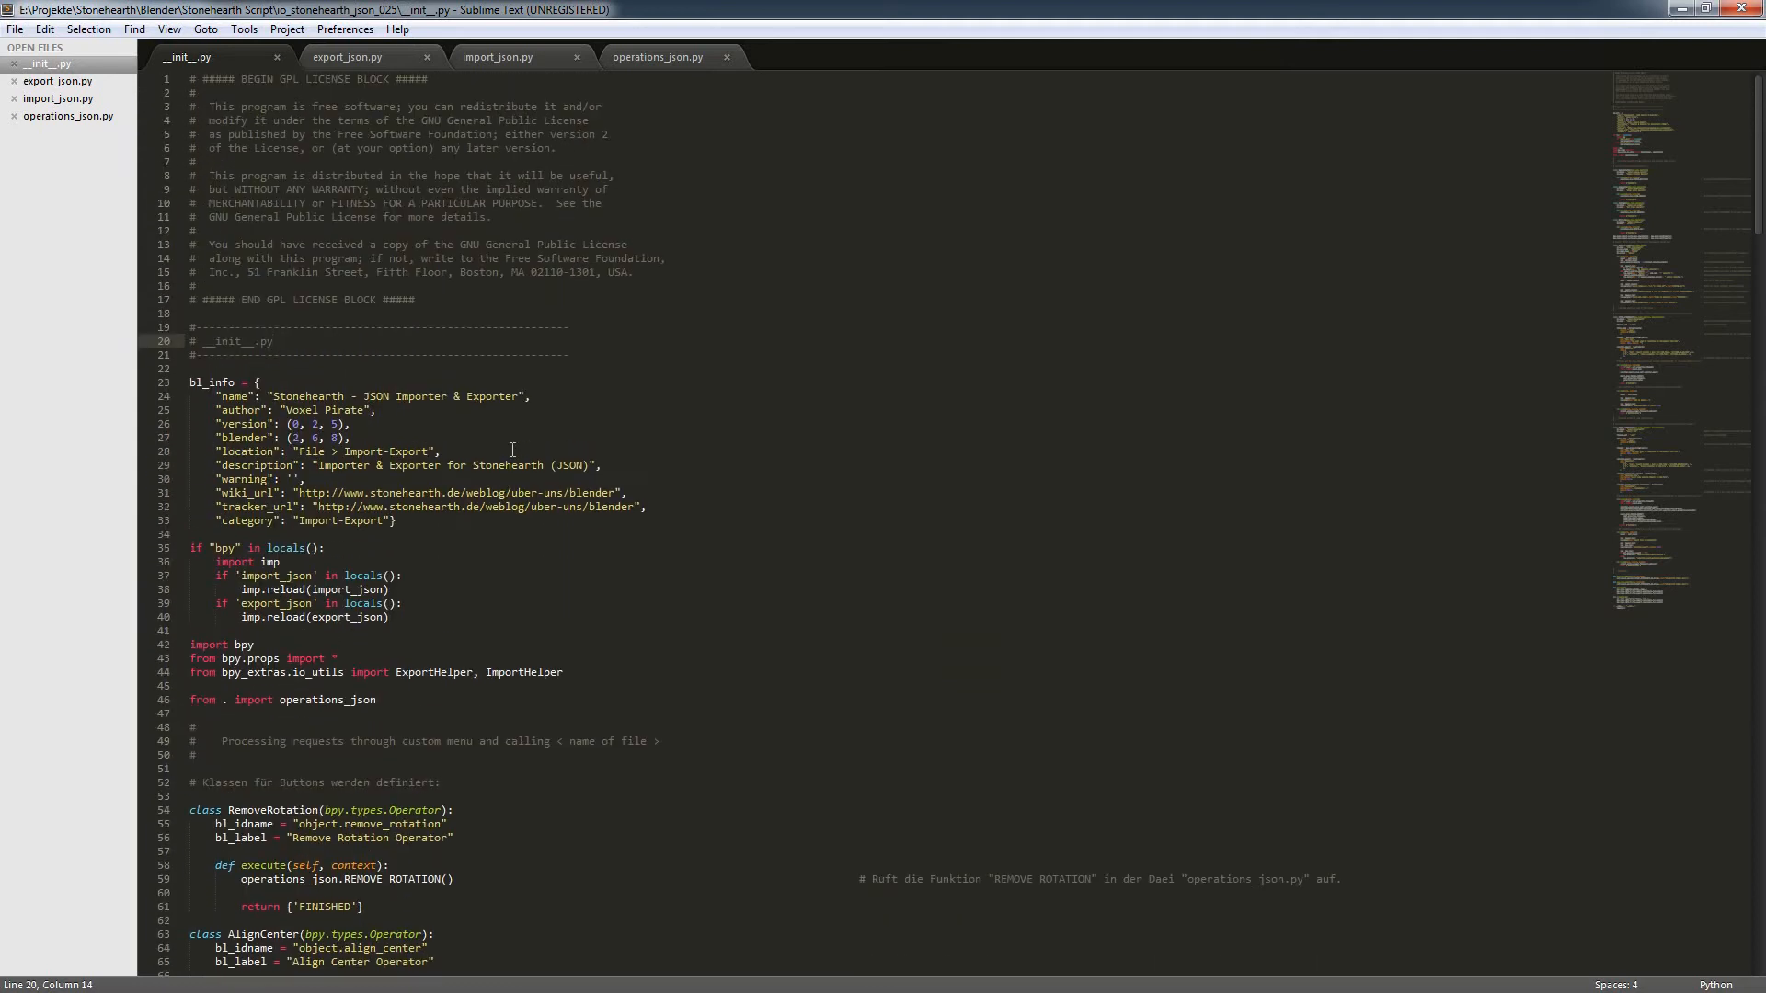
pyautogui.moveTo(304, 298)
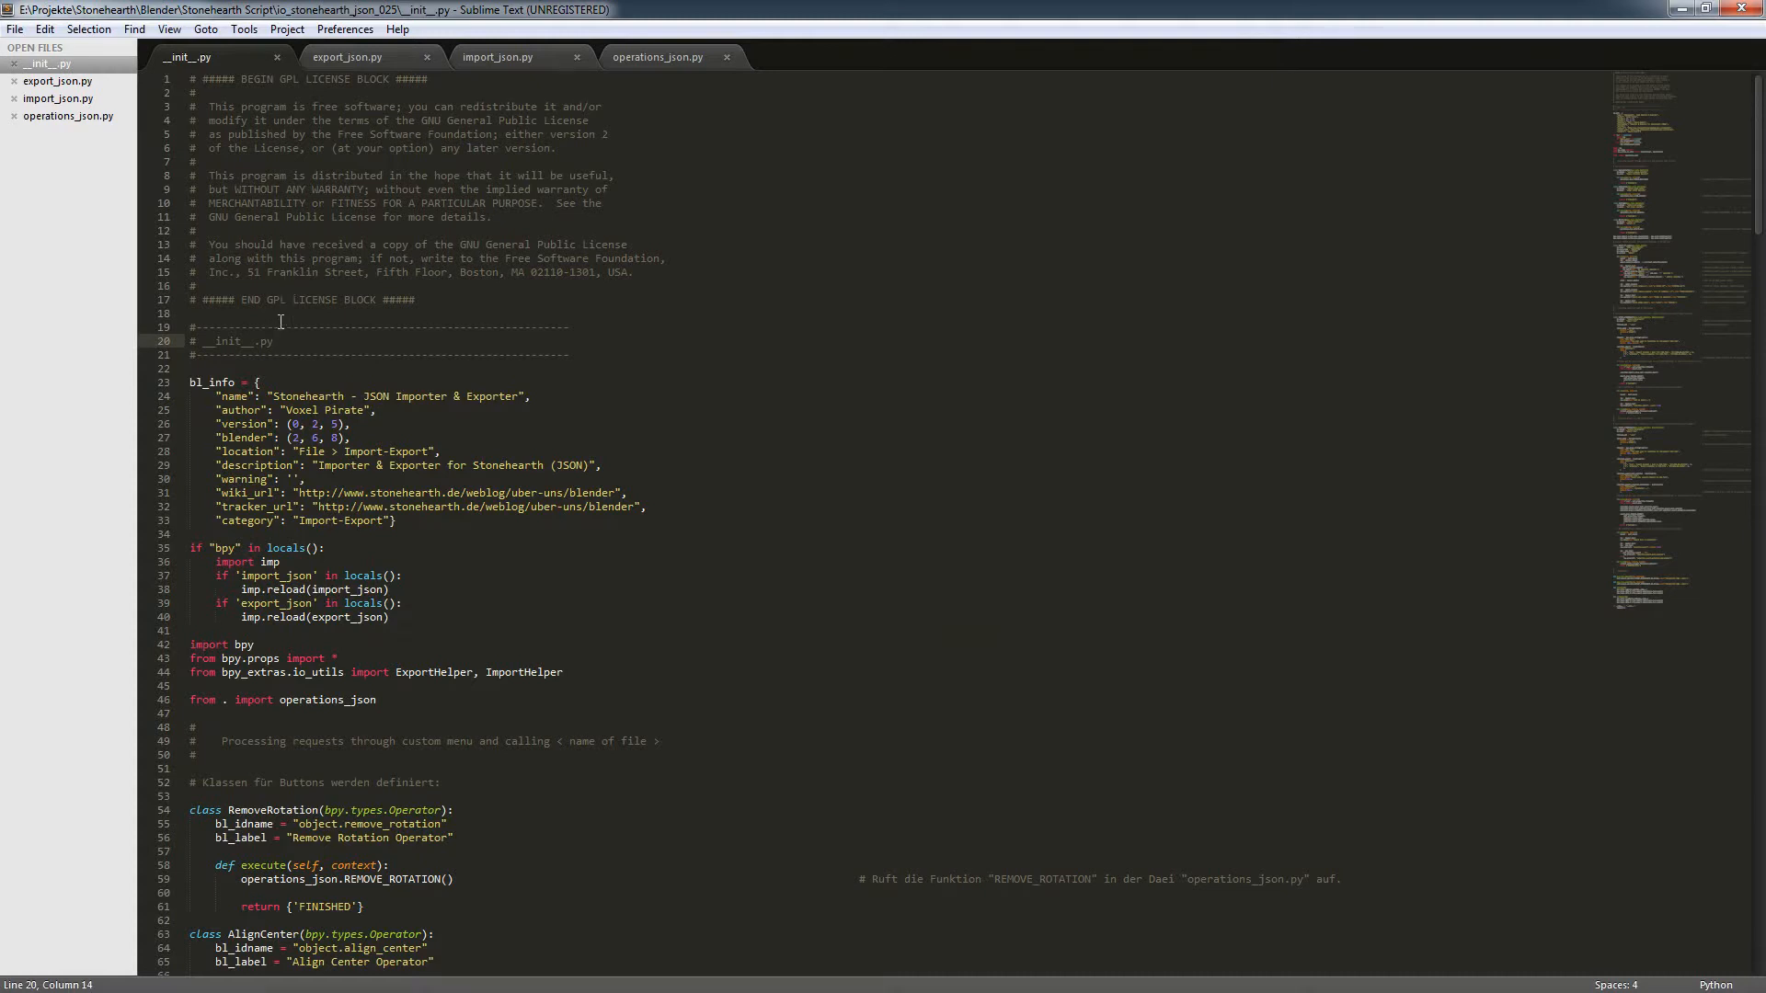
pyautogui.moveTo(350, 57)
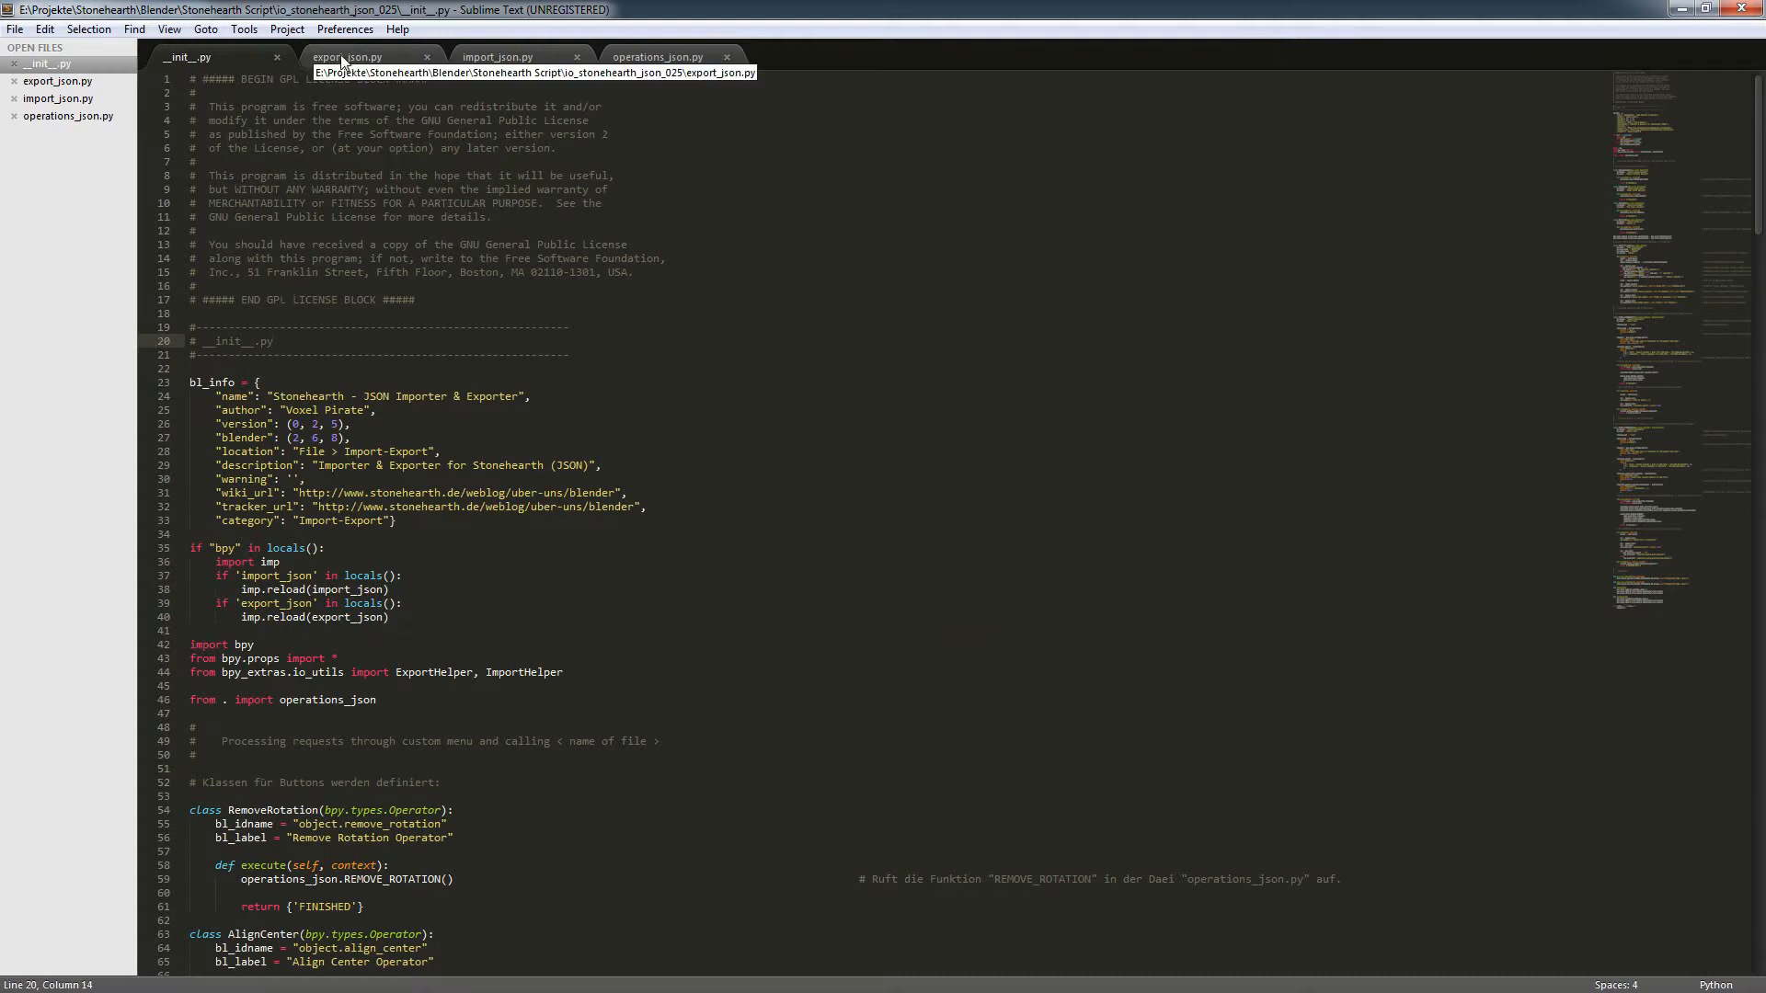
pyautogui.moveTo(350, 63)
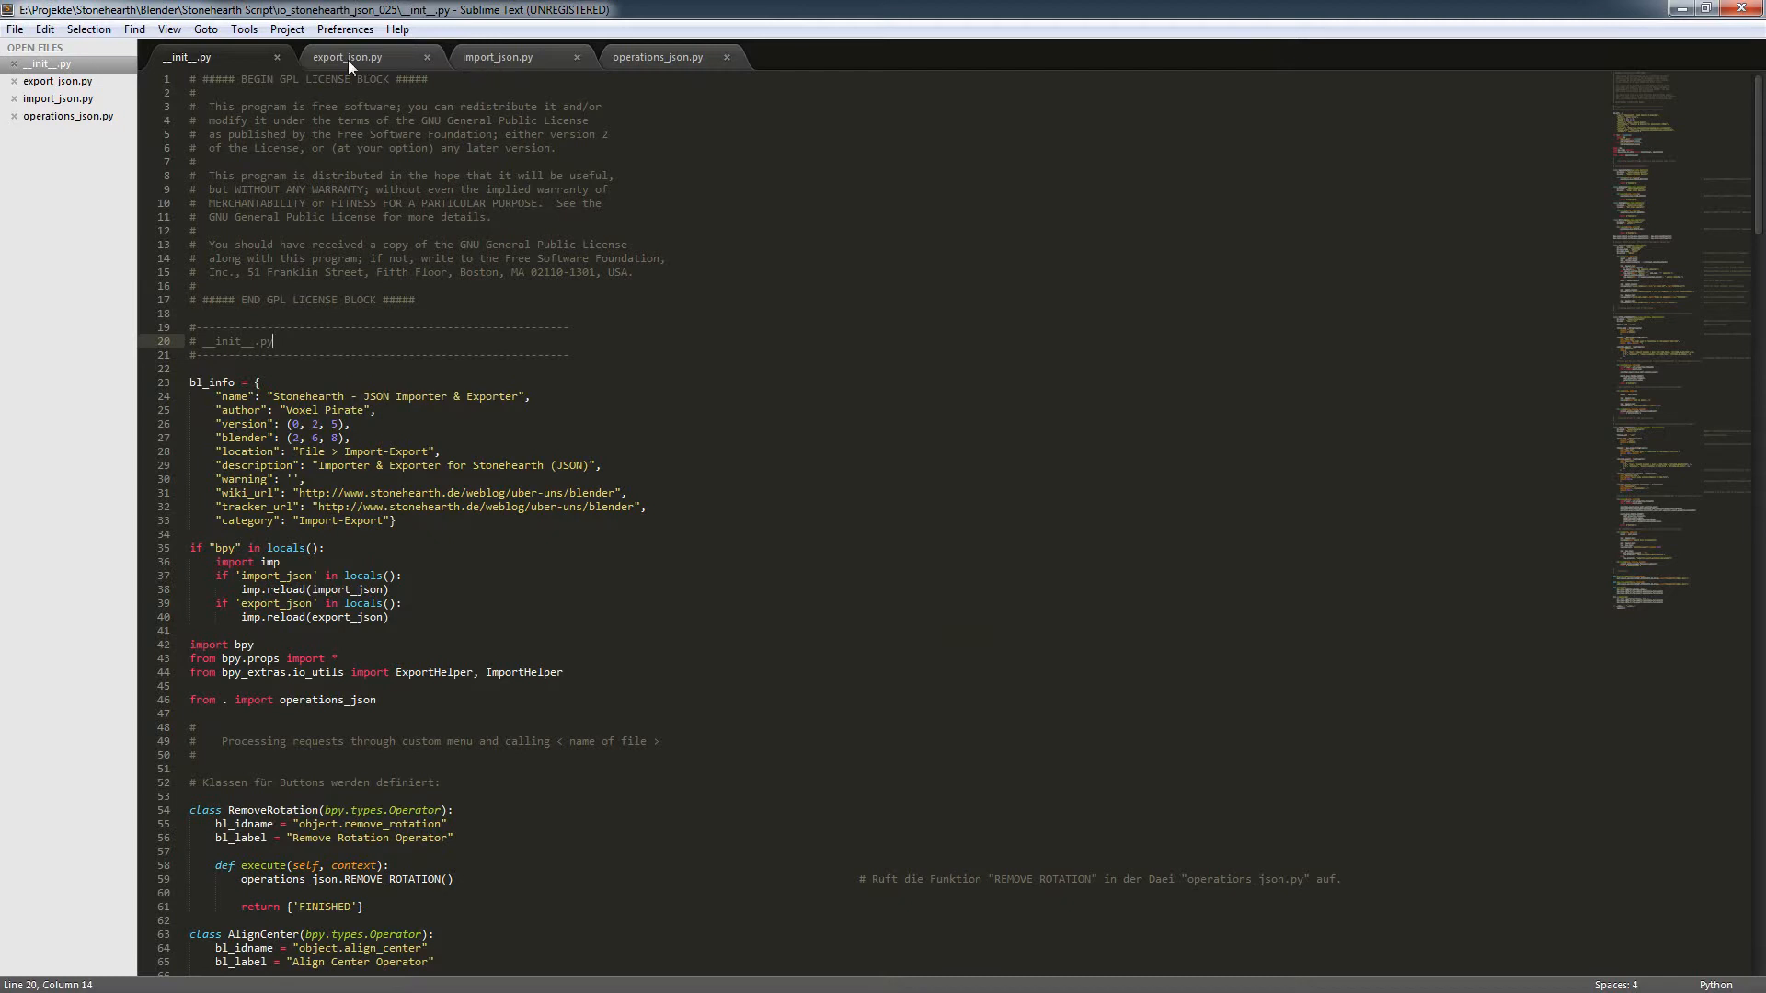
pyautogui.moveTo(213, 57)
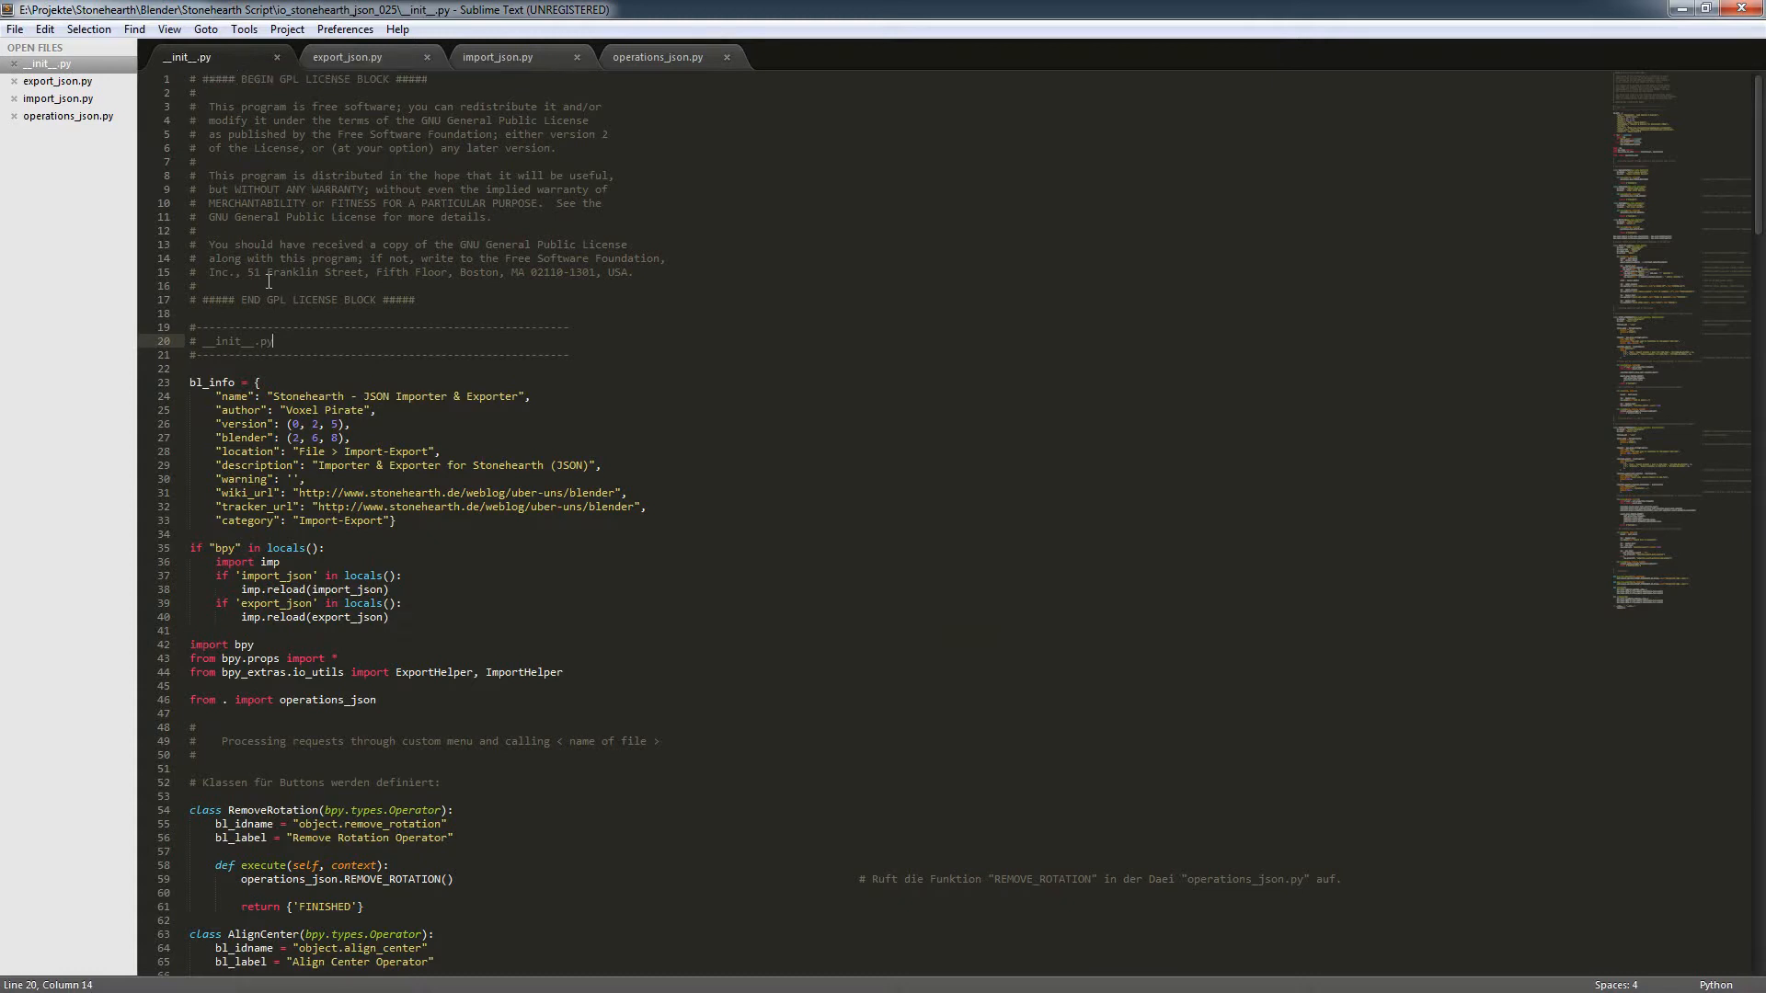
pyautogui.moveTo(414, 428)
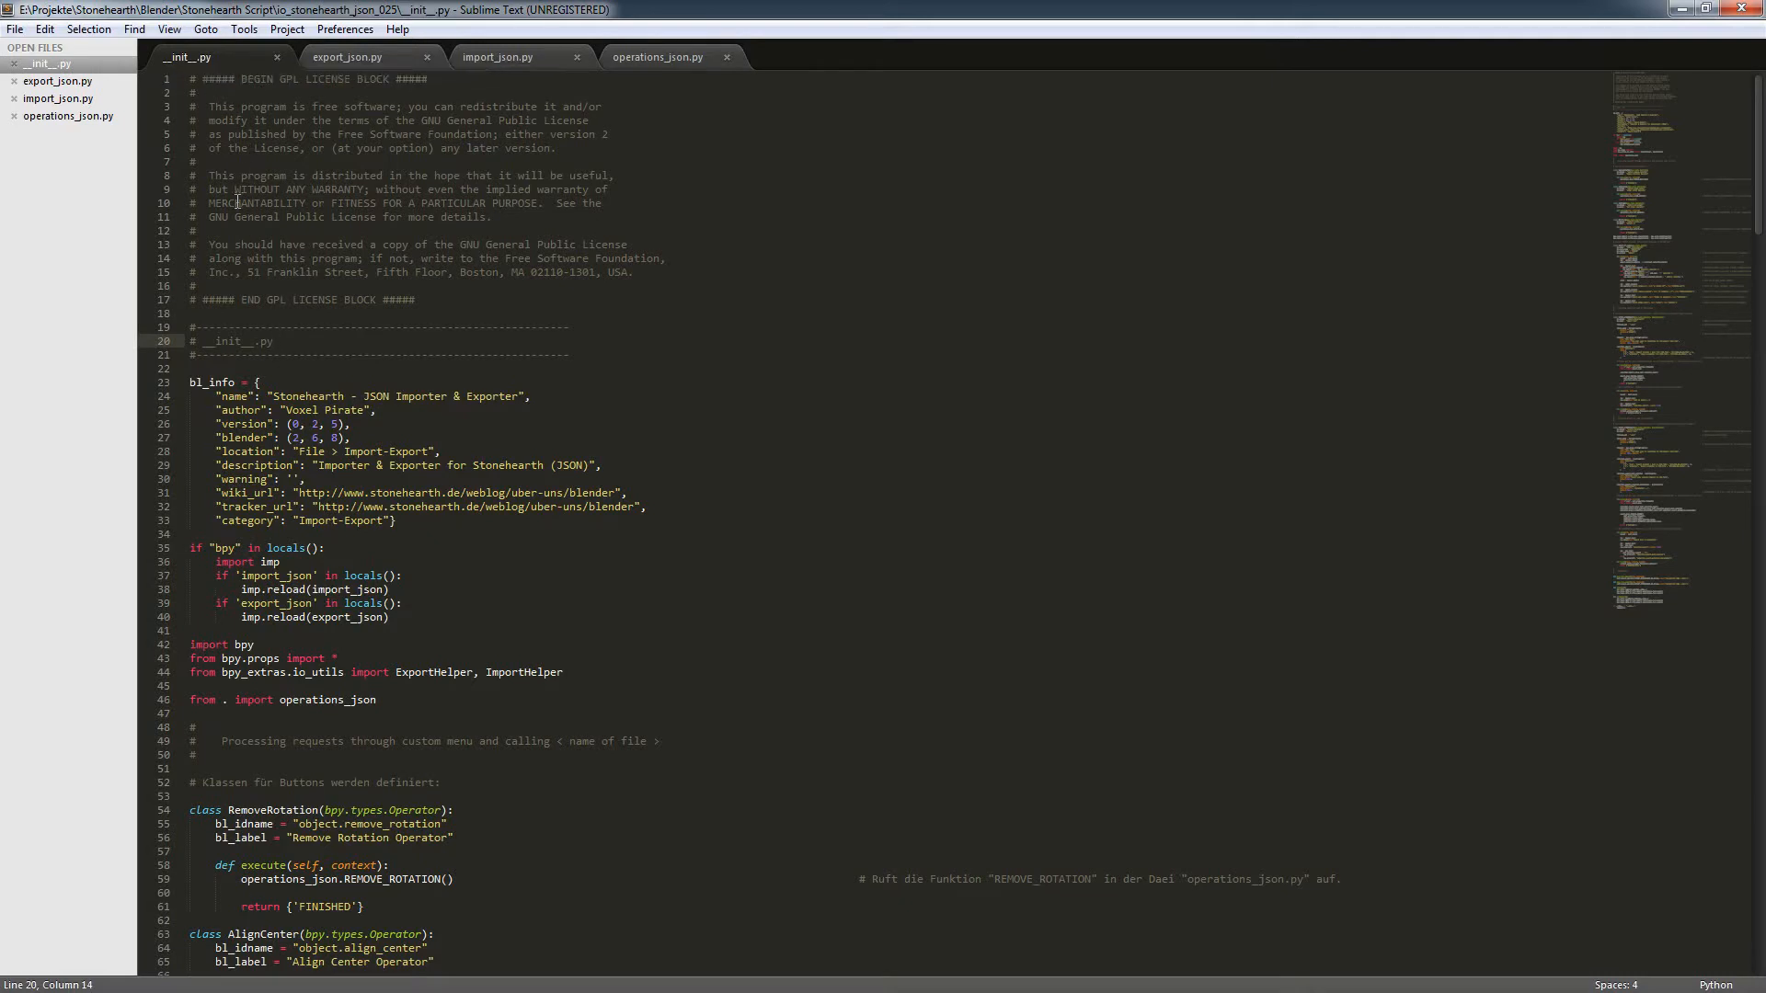
pyautogui.scroll(-3)
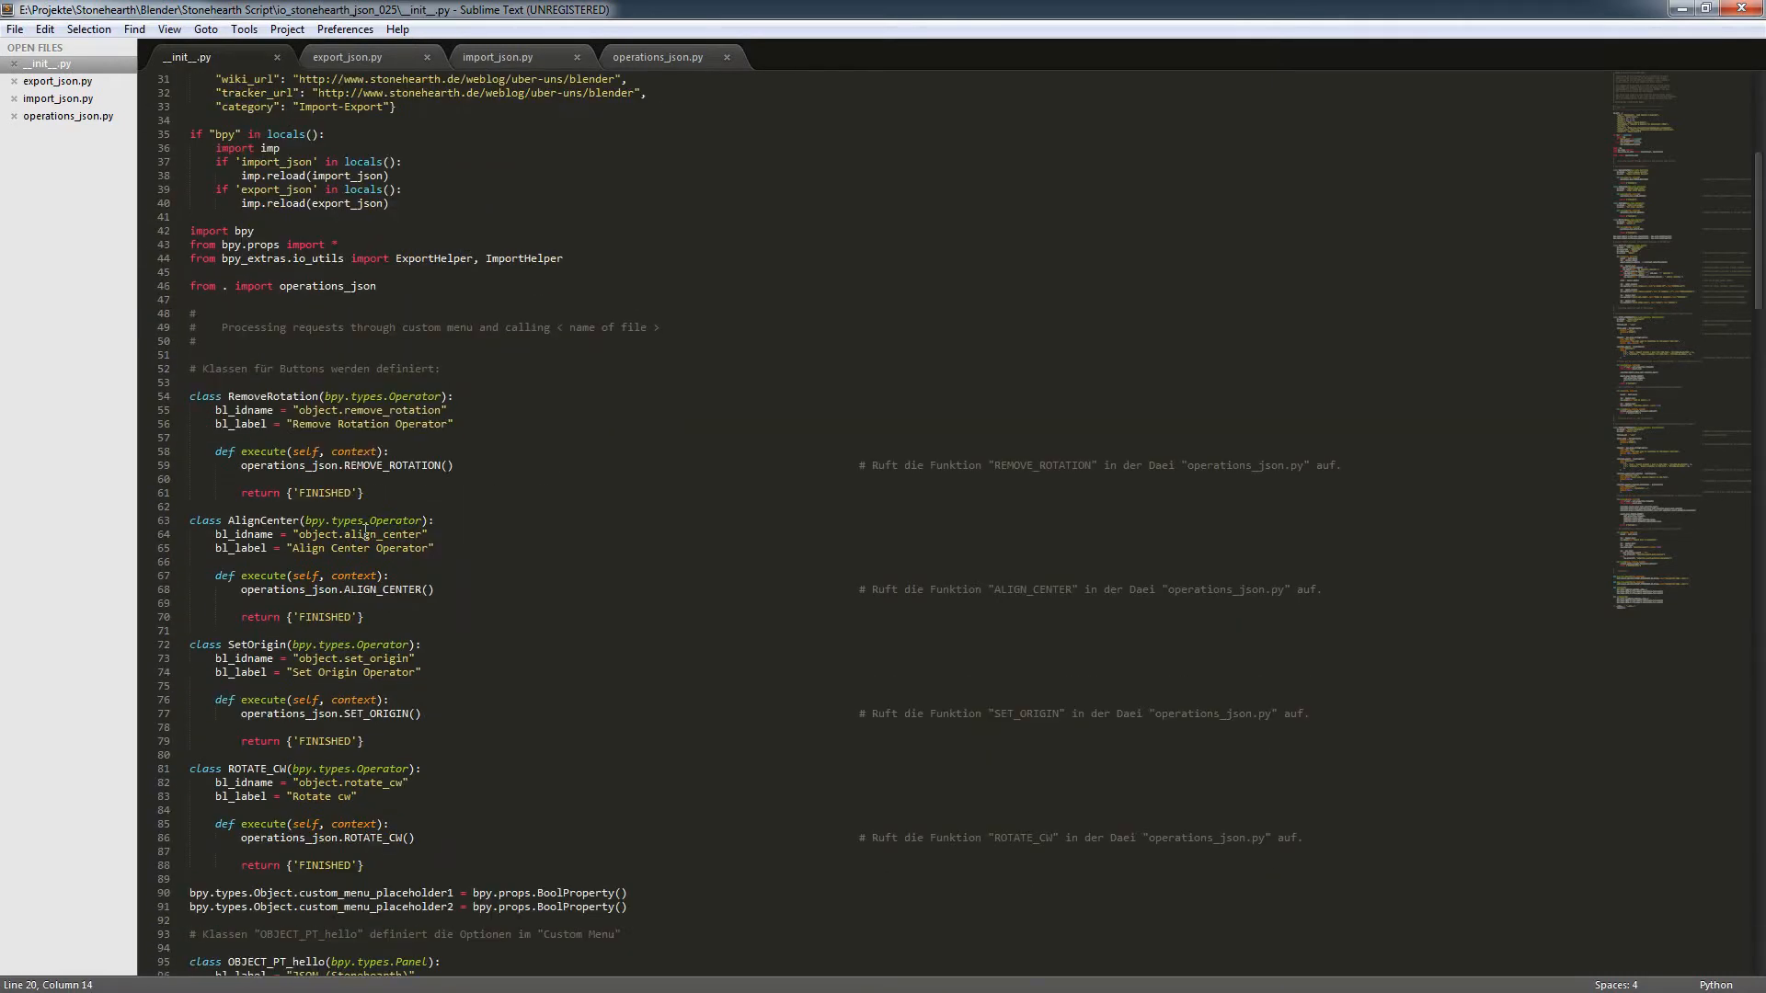
pyautogui.scroll(-3)
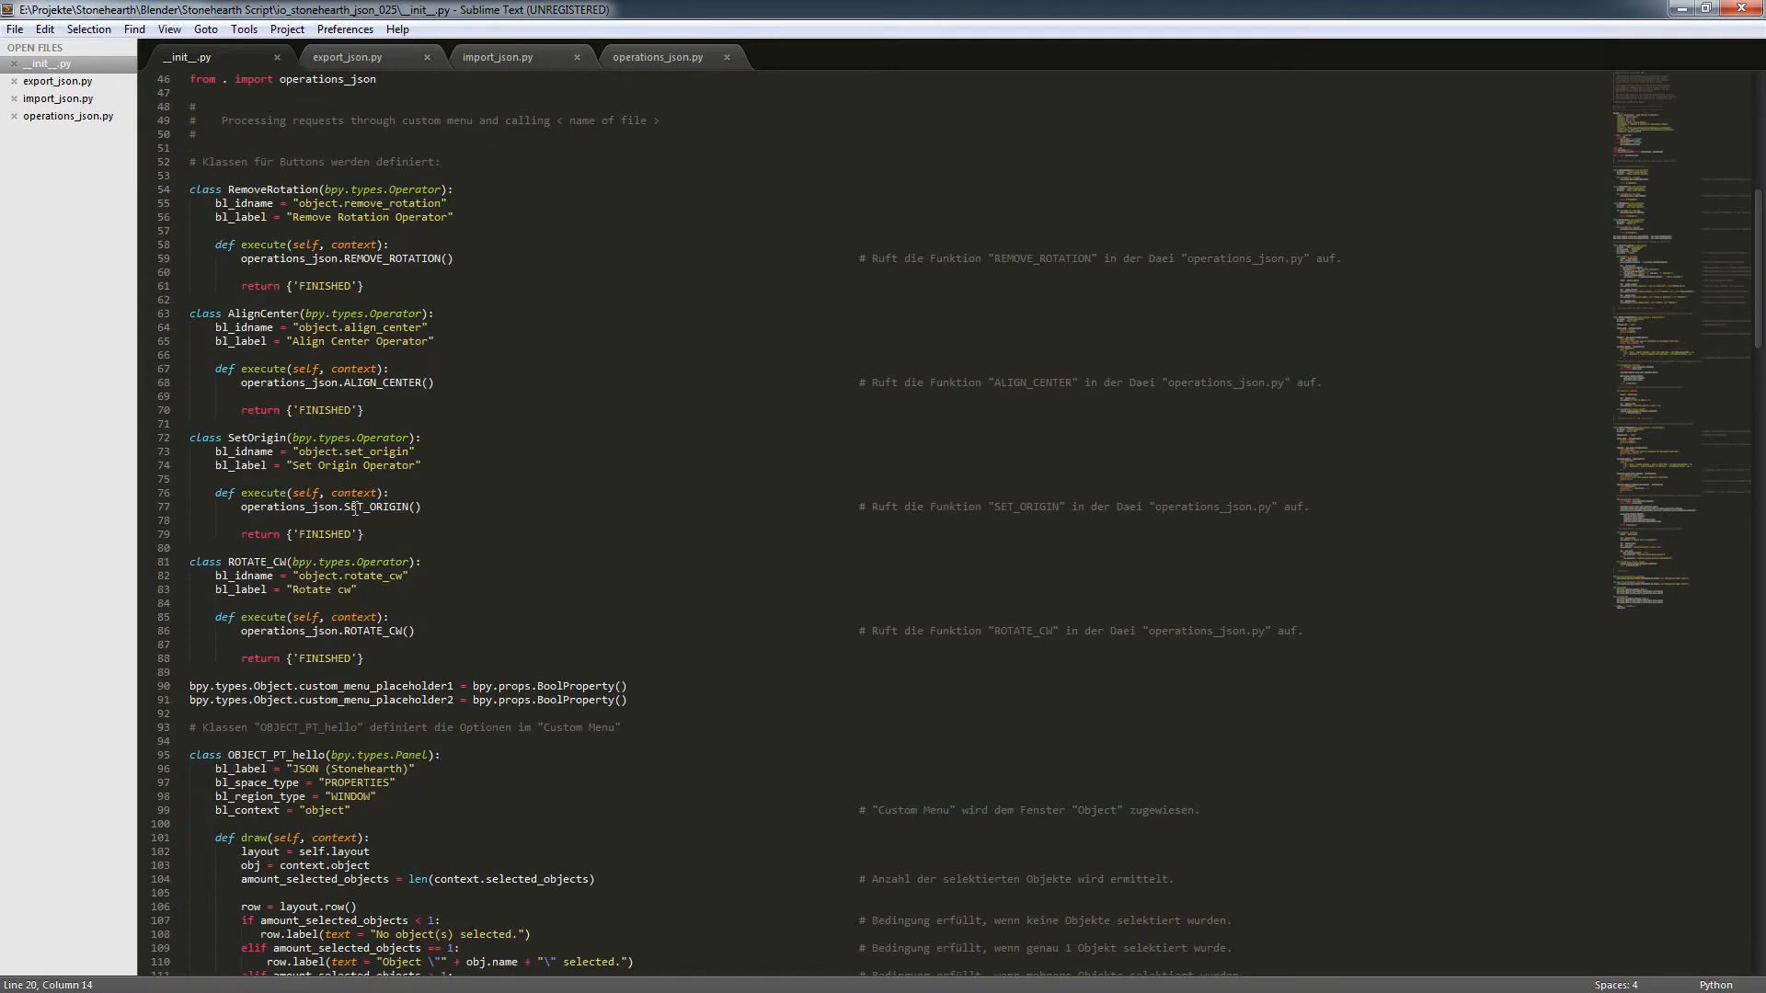
pyautogui.scroll(3)
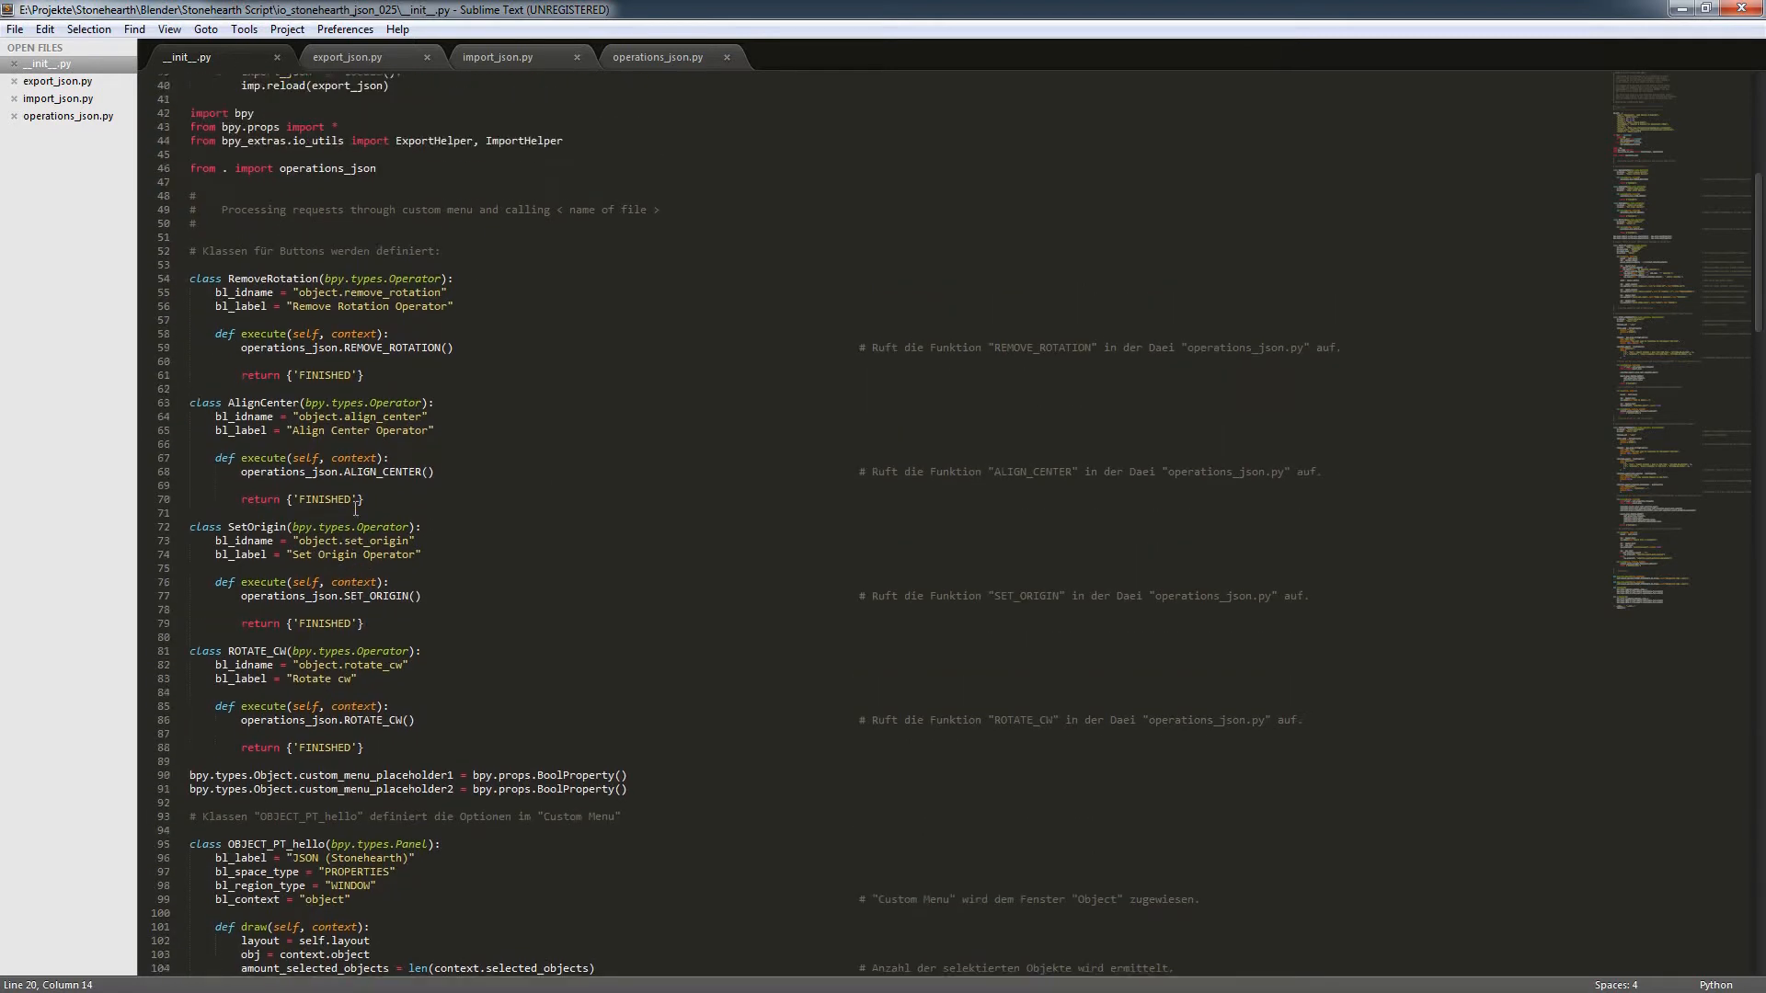
pyautogui.scroll(3)
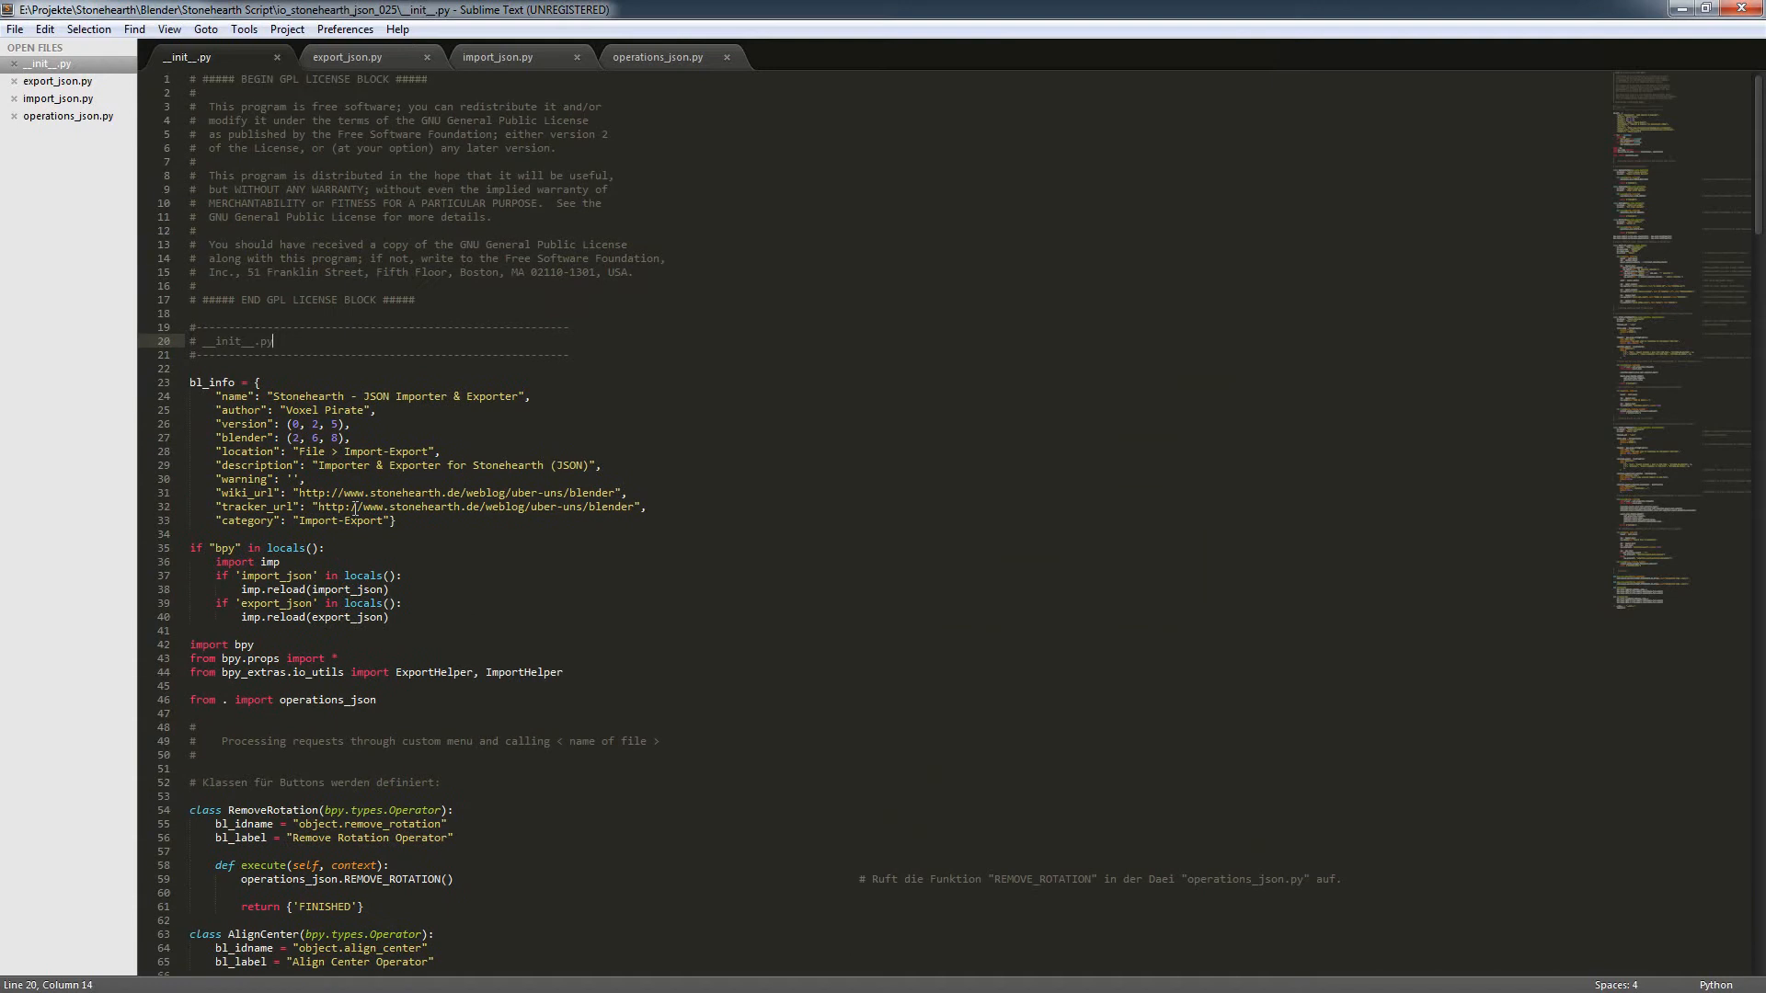
pyautogui.scroll(-3)
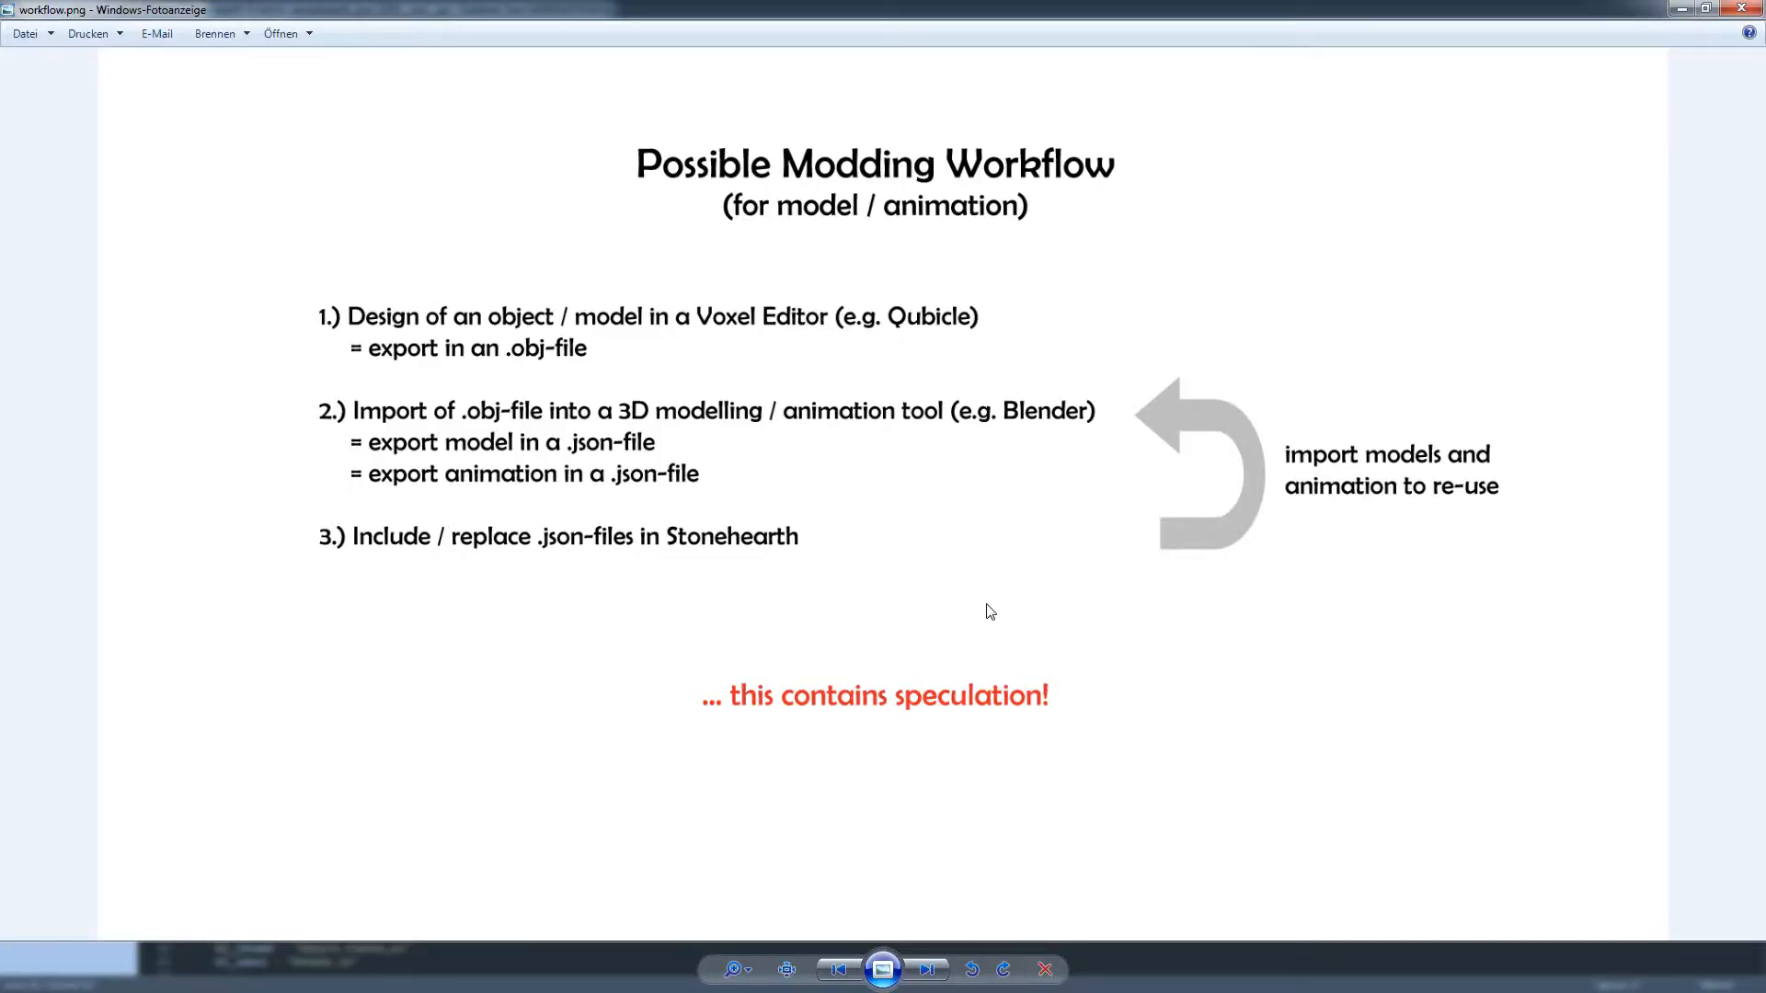
pyautogui.moveTo(1209, 679)
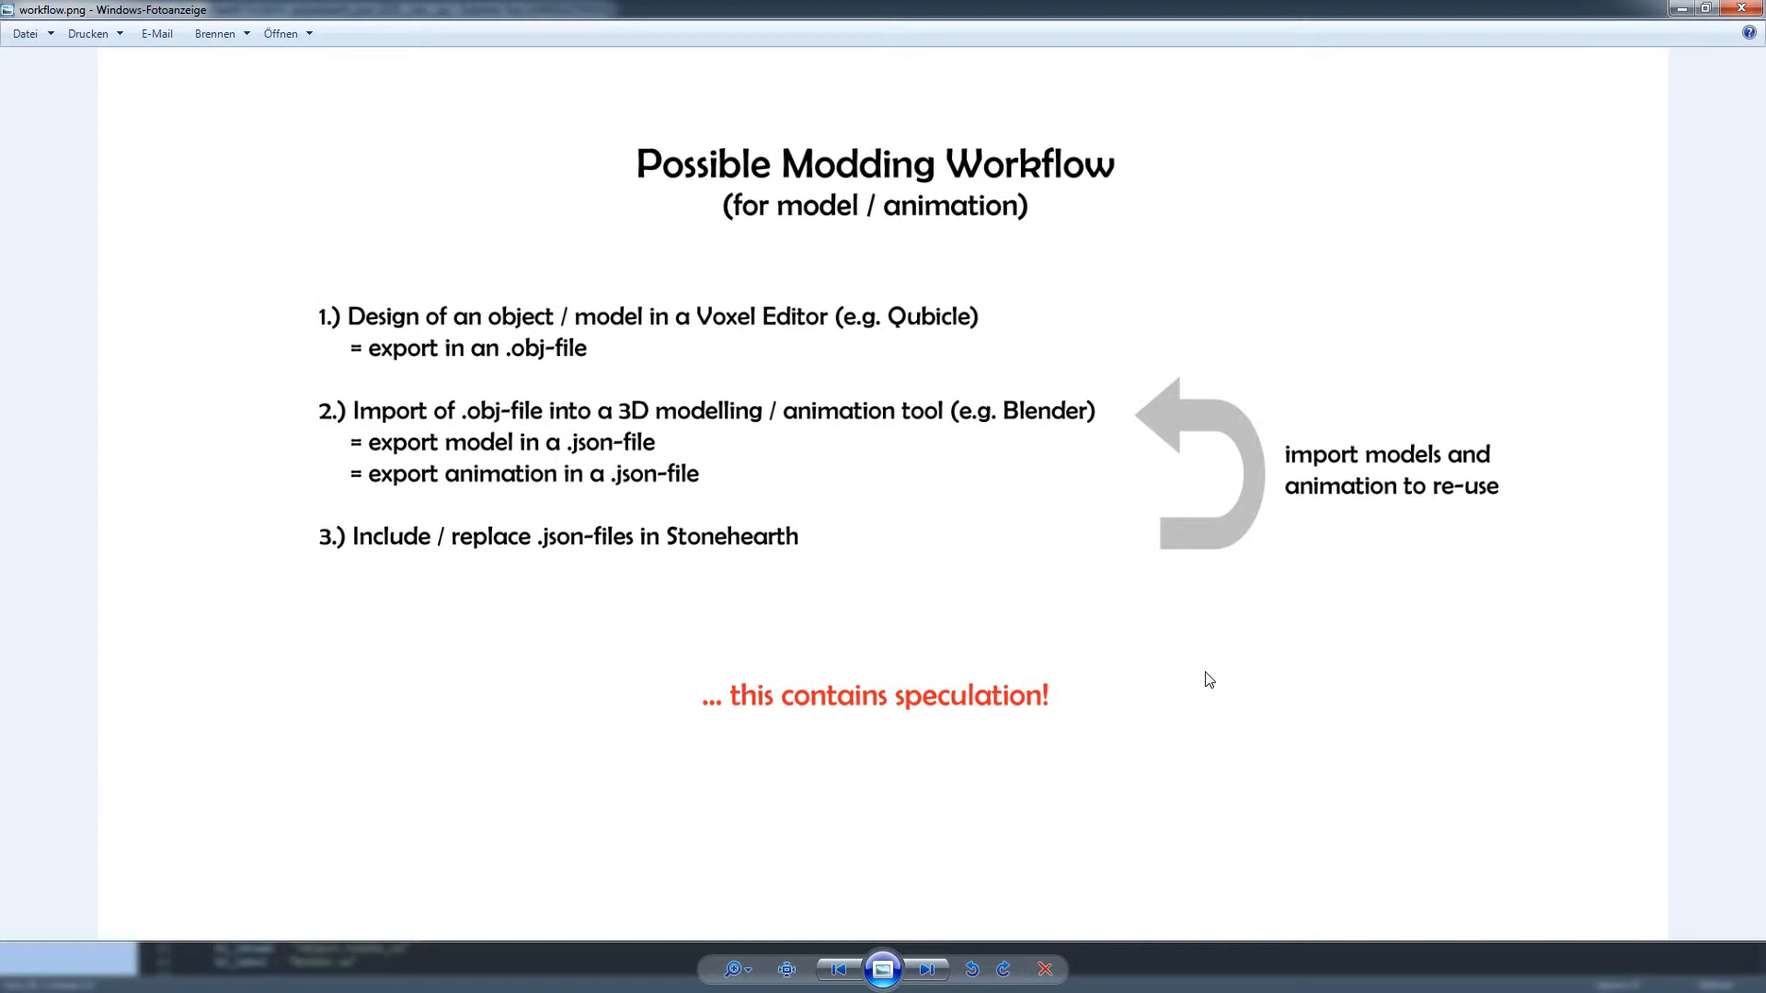
pyautogui.moveTo(813, 219)
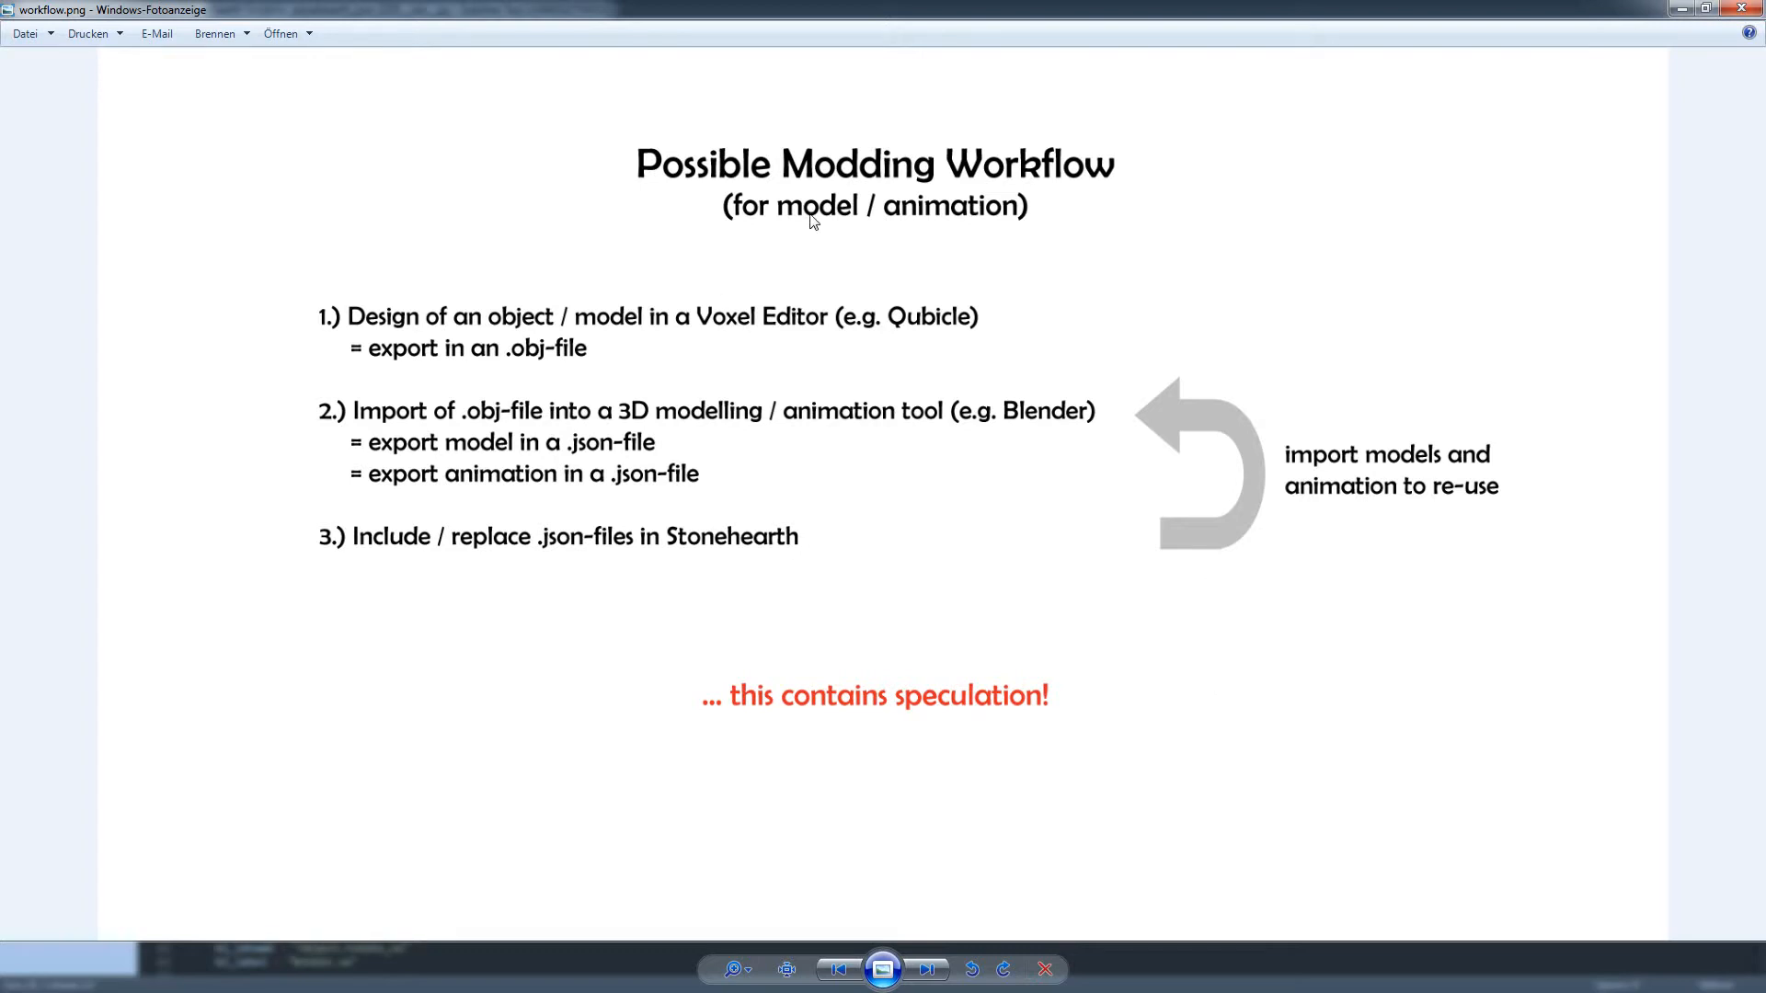
pyautogui.moveTo(971, 223)
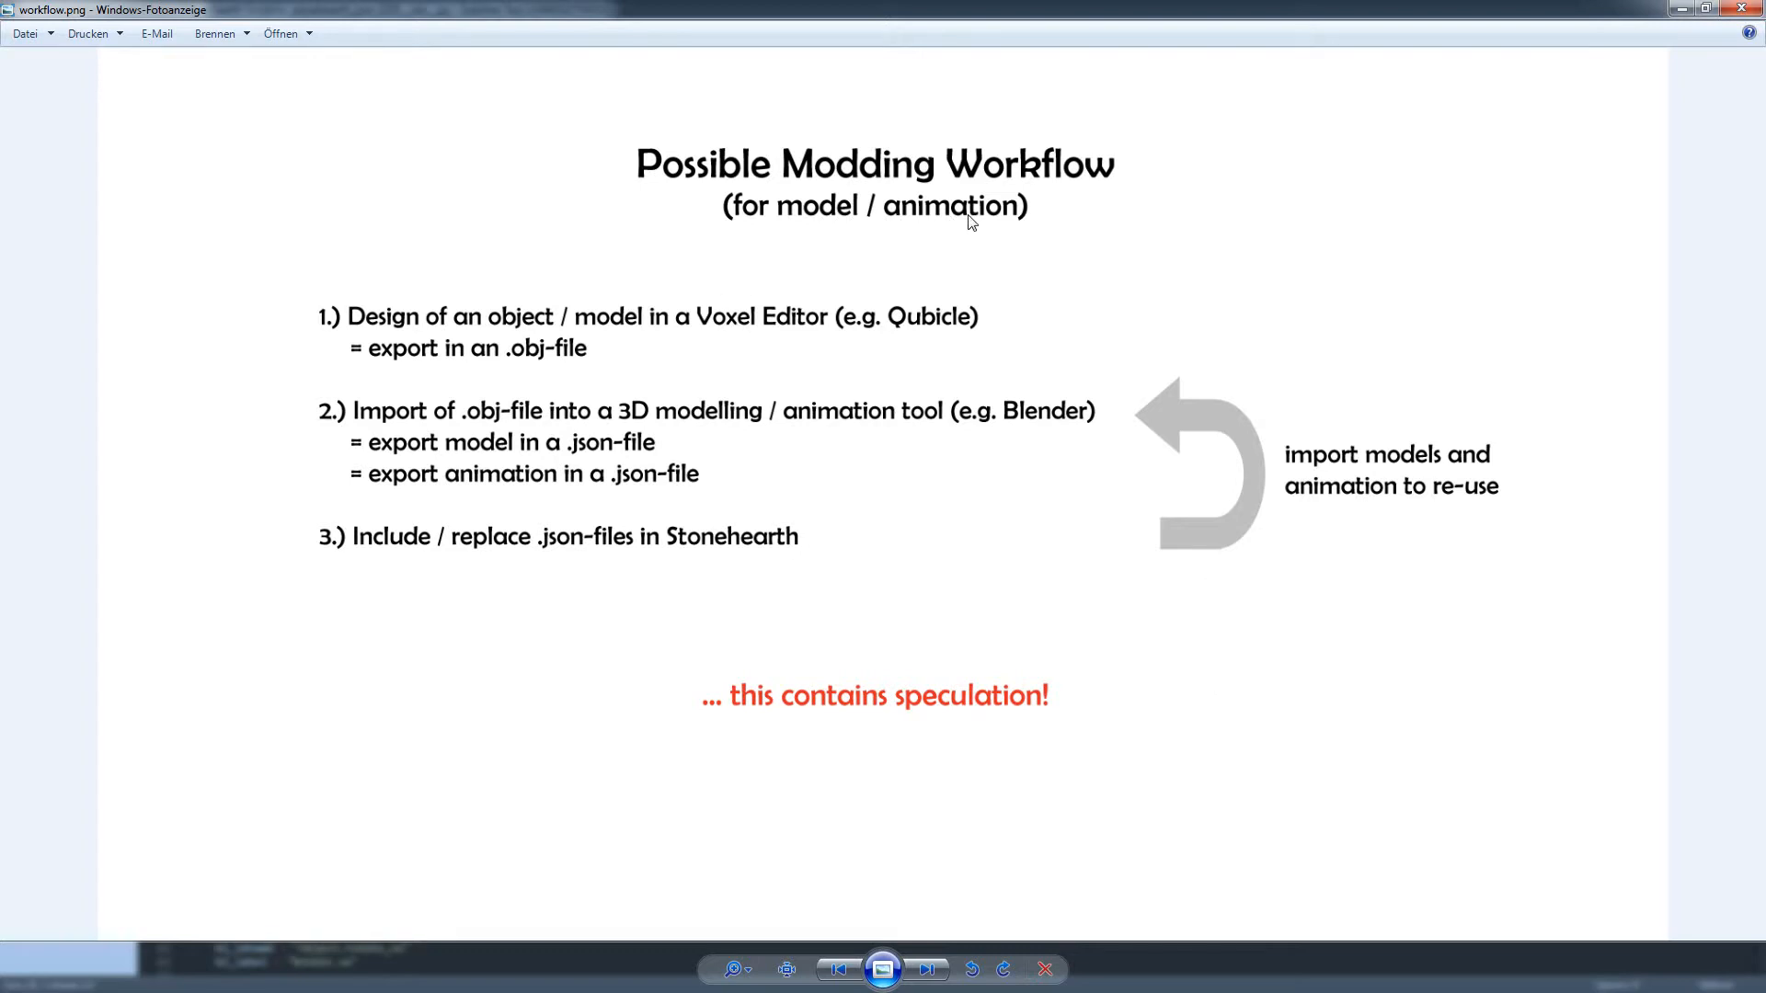
pyautogui.moveTo(620, 350)
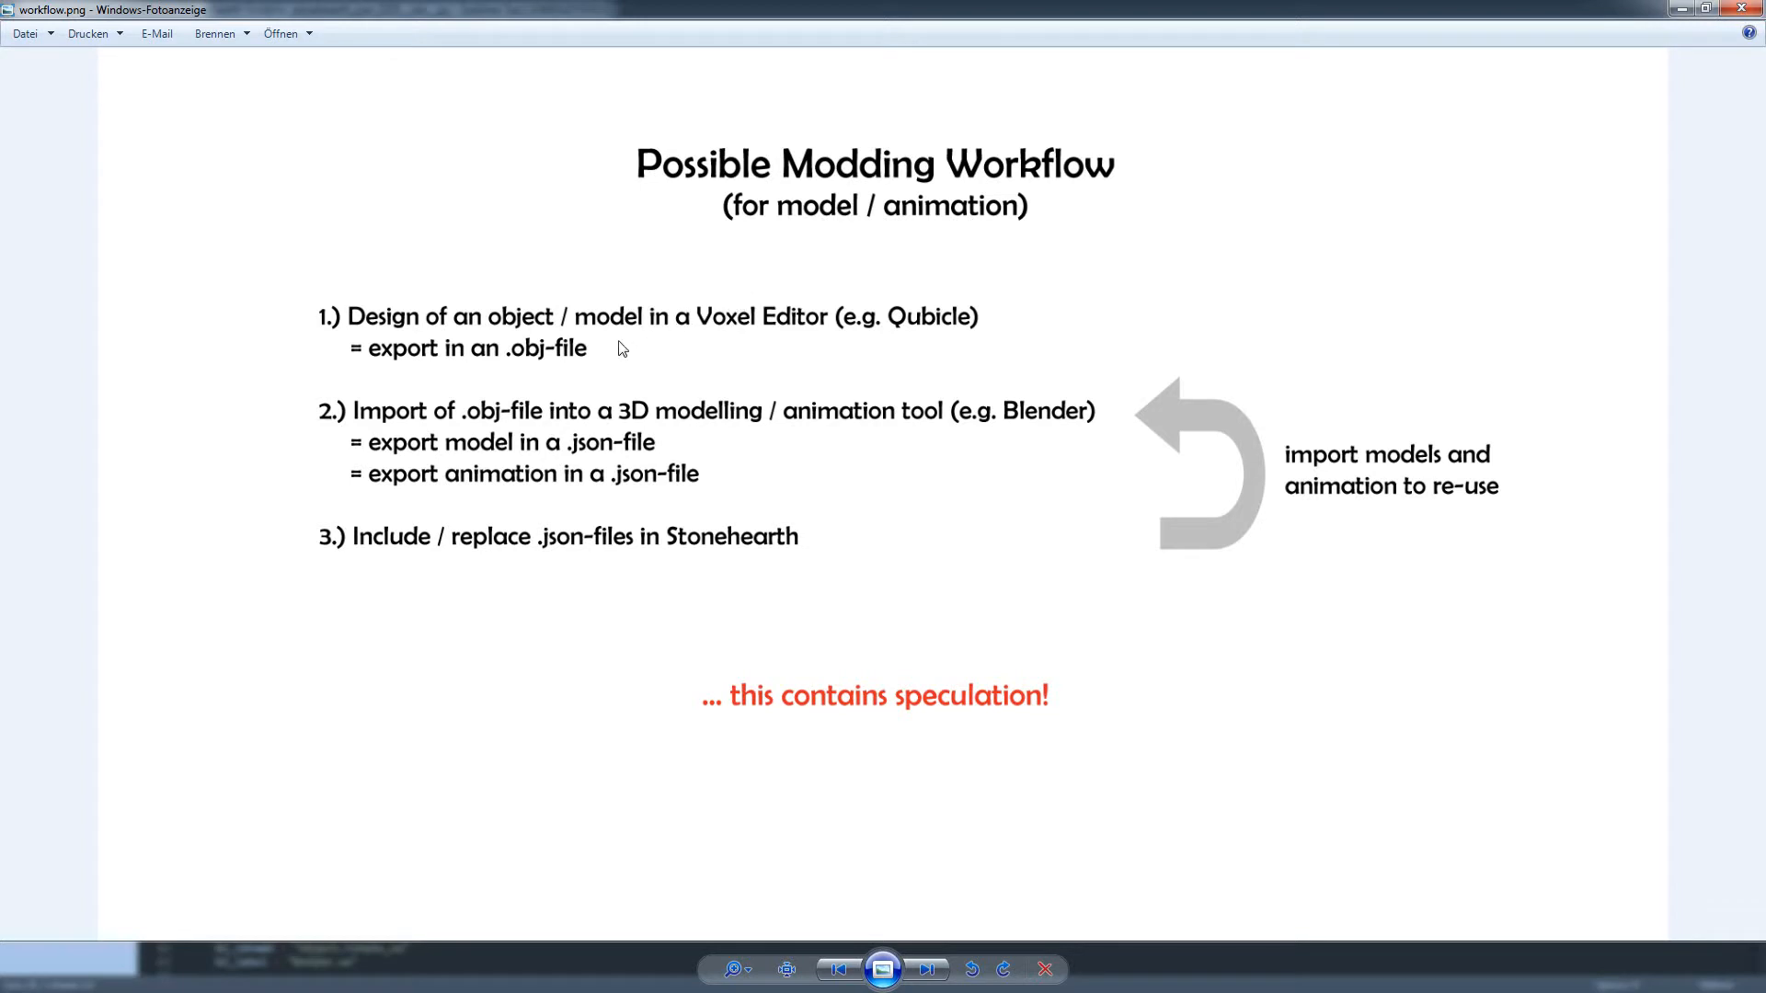
pyautogui.moveTo(986, 331)
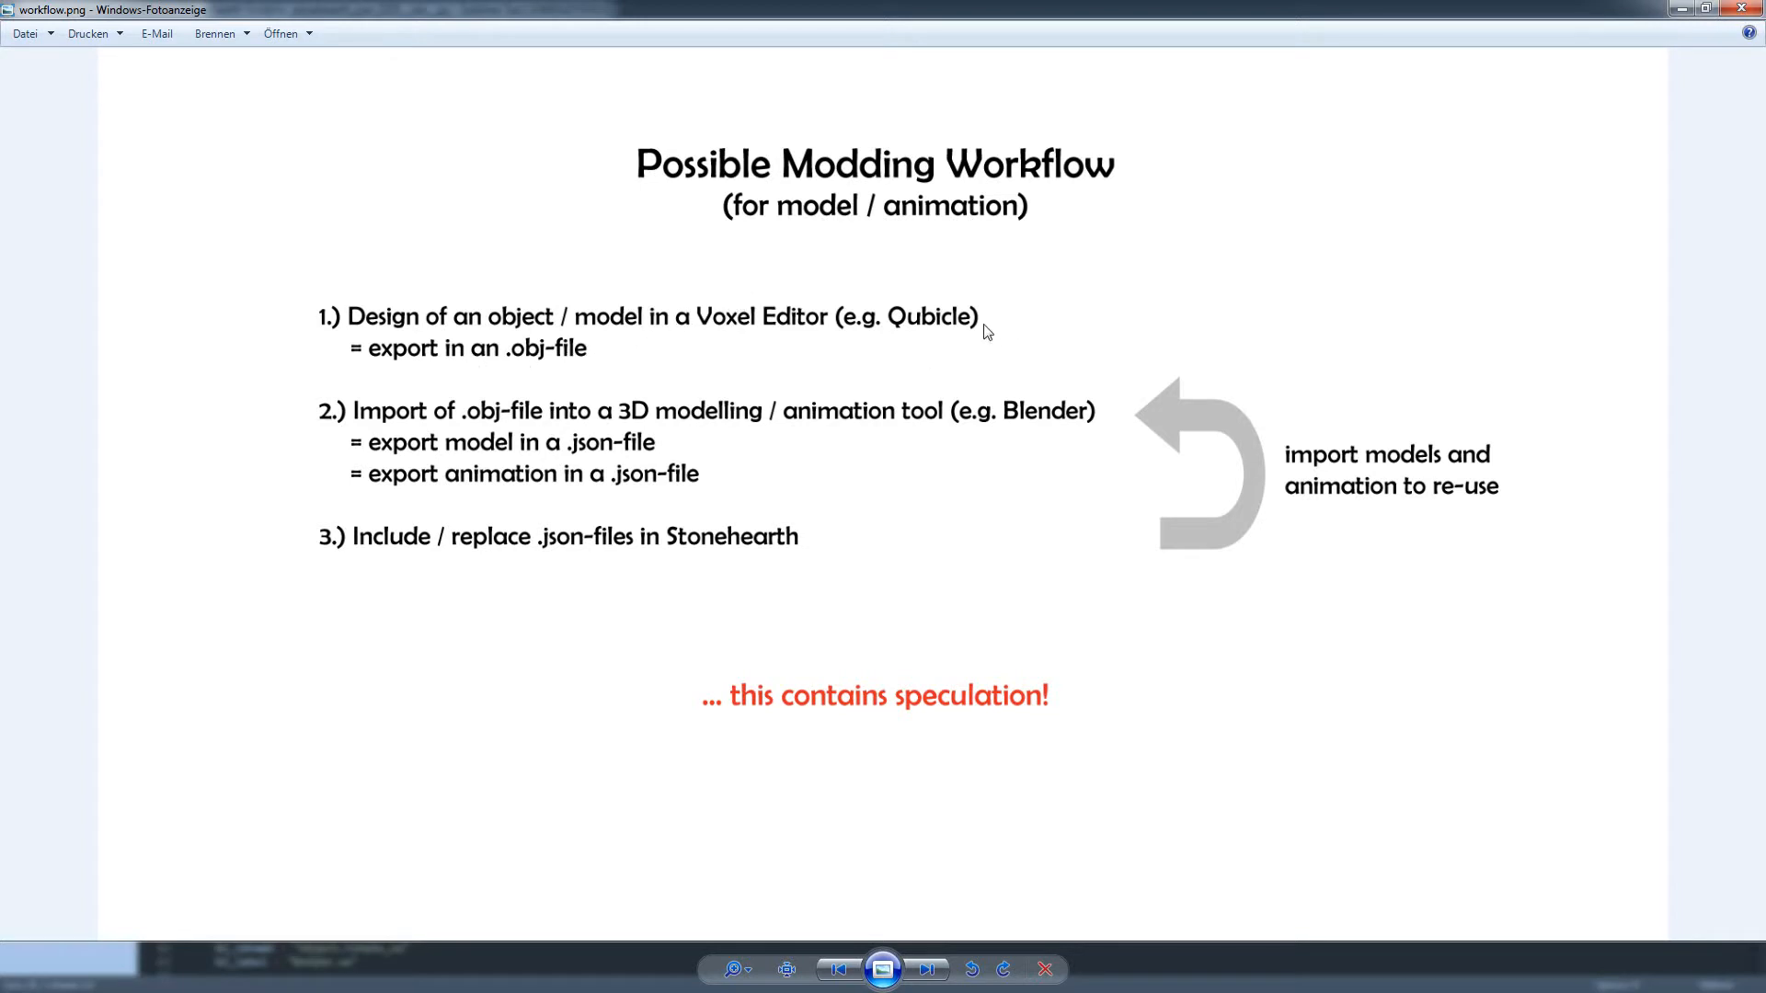
pyautogui.moveTo(609, 359)
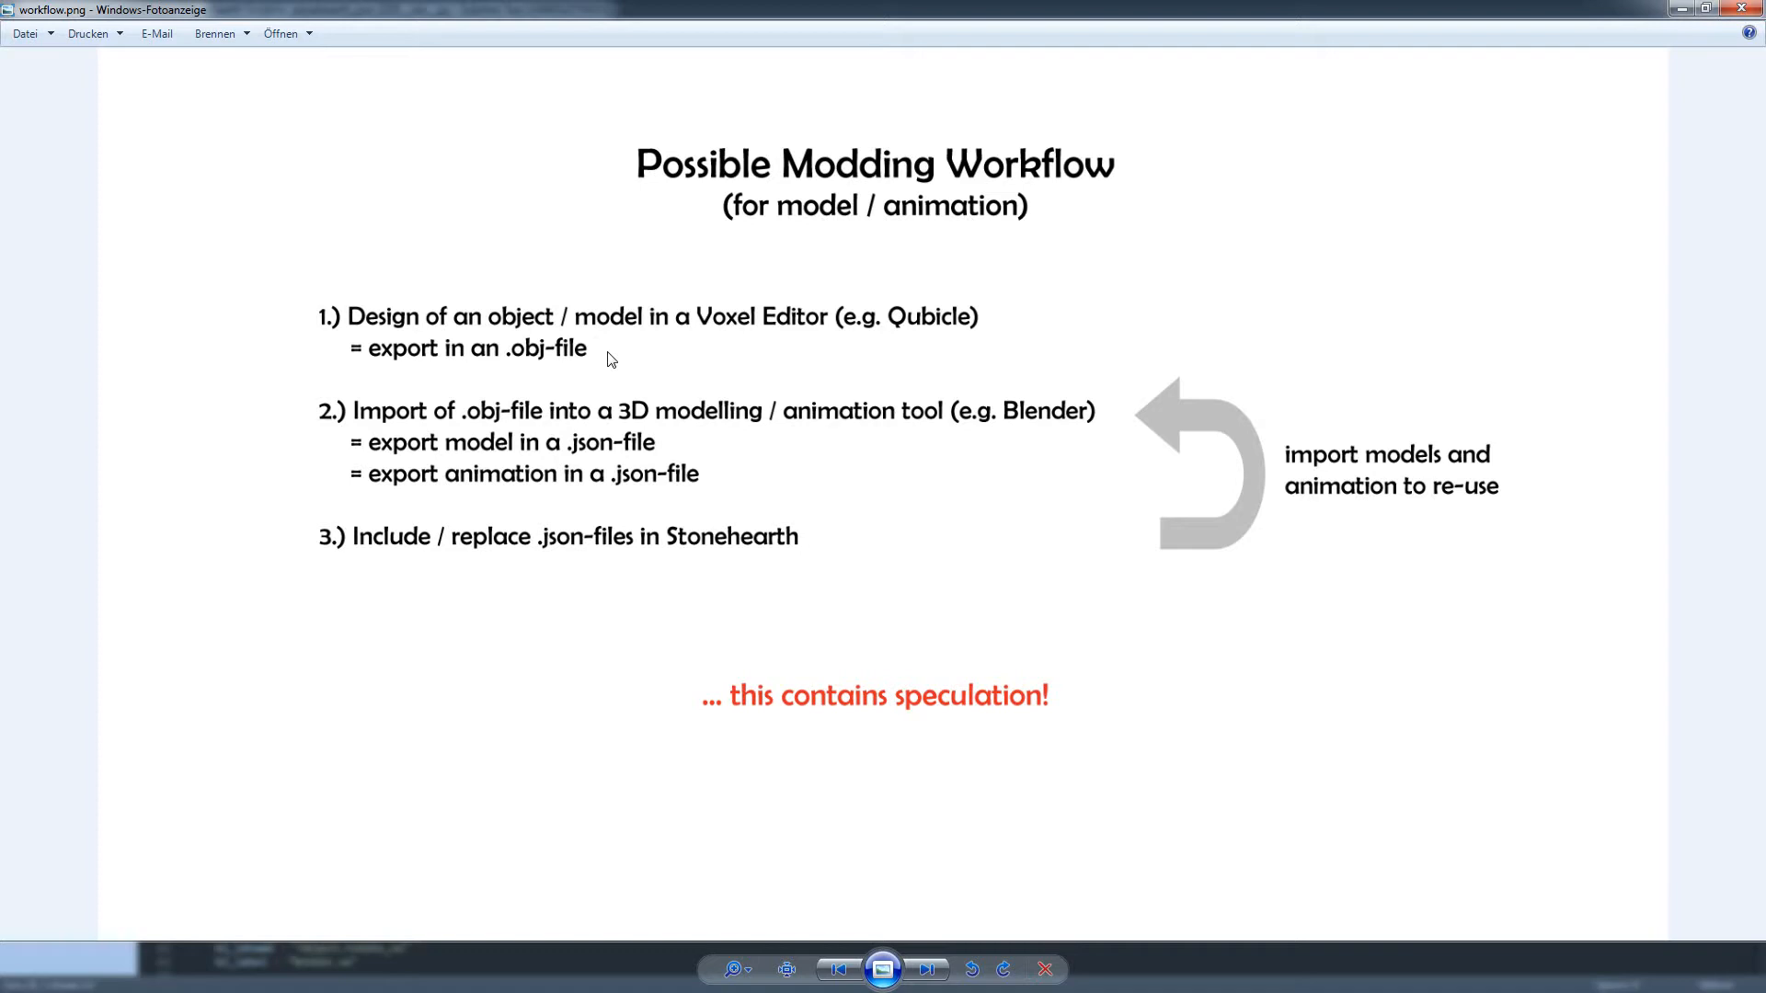
pyautogui.moveTo(550, 368)
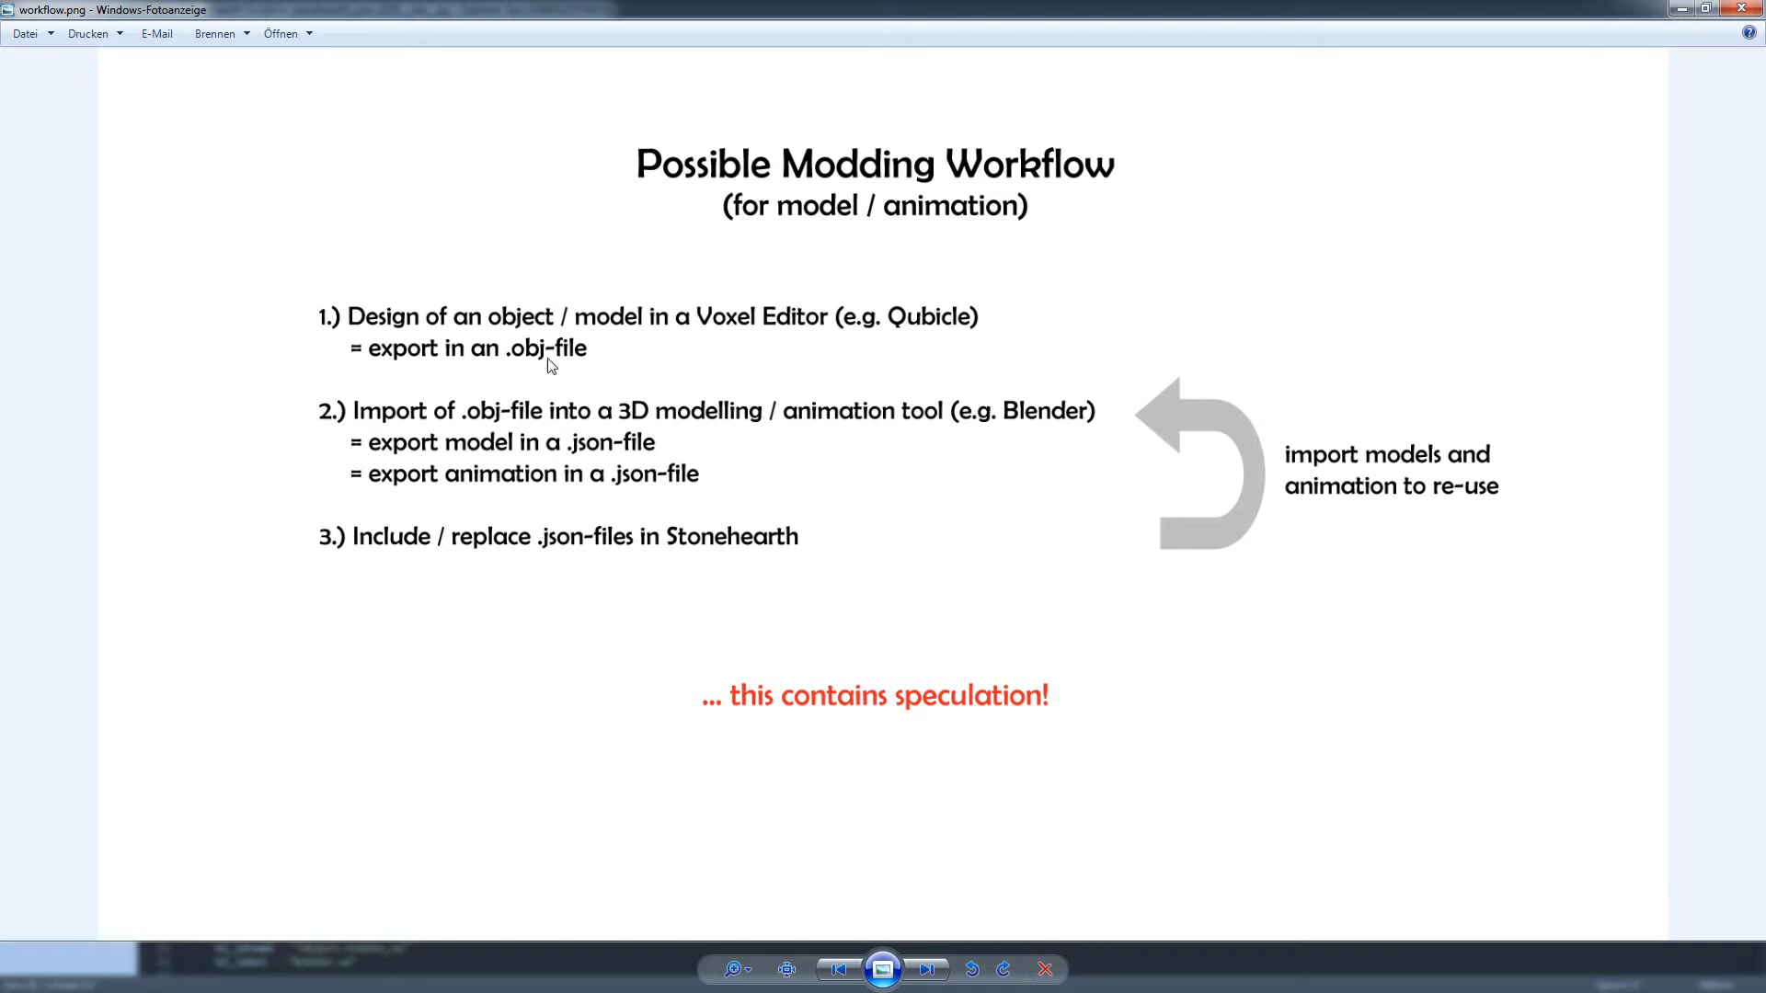
pyautogui.moveTo(480, 370)
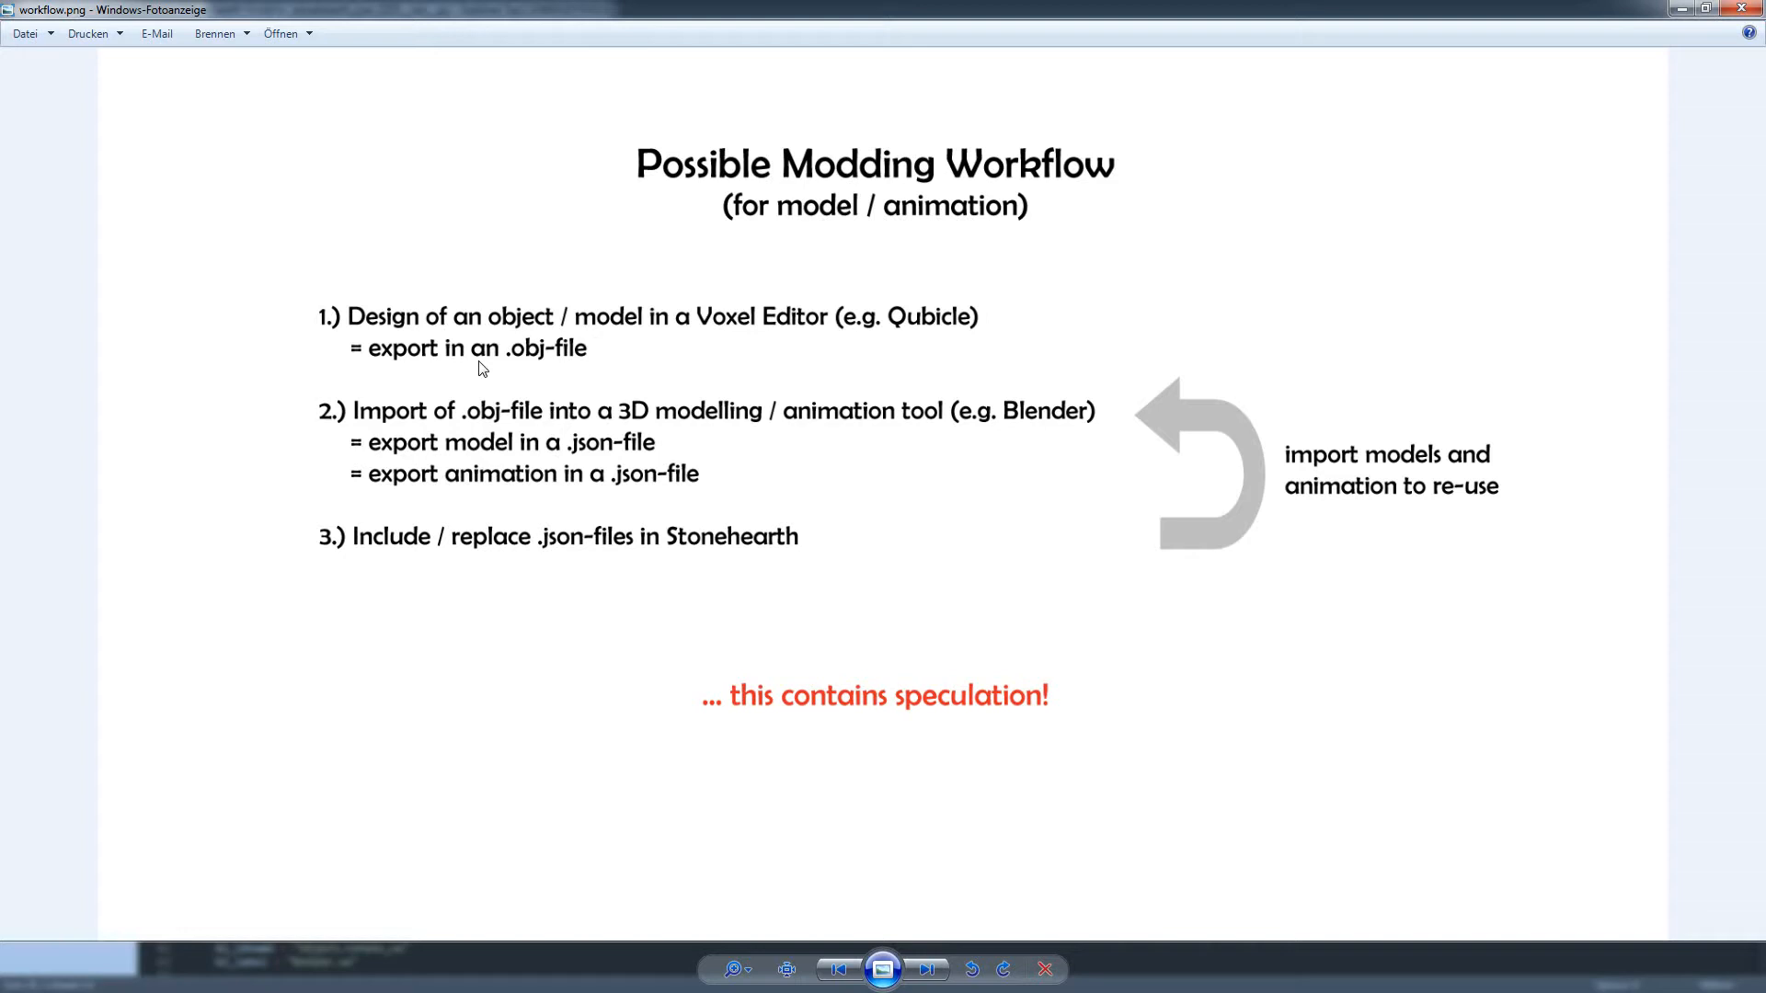
pyautogui.moveTo(449, 380)
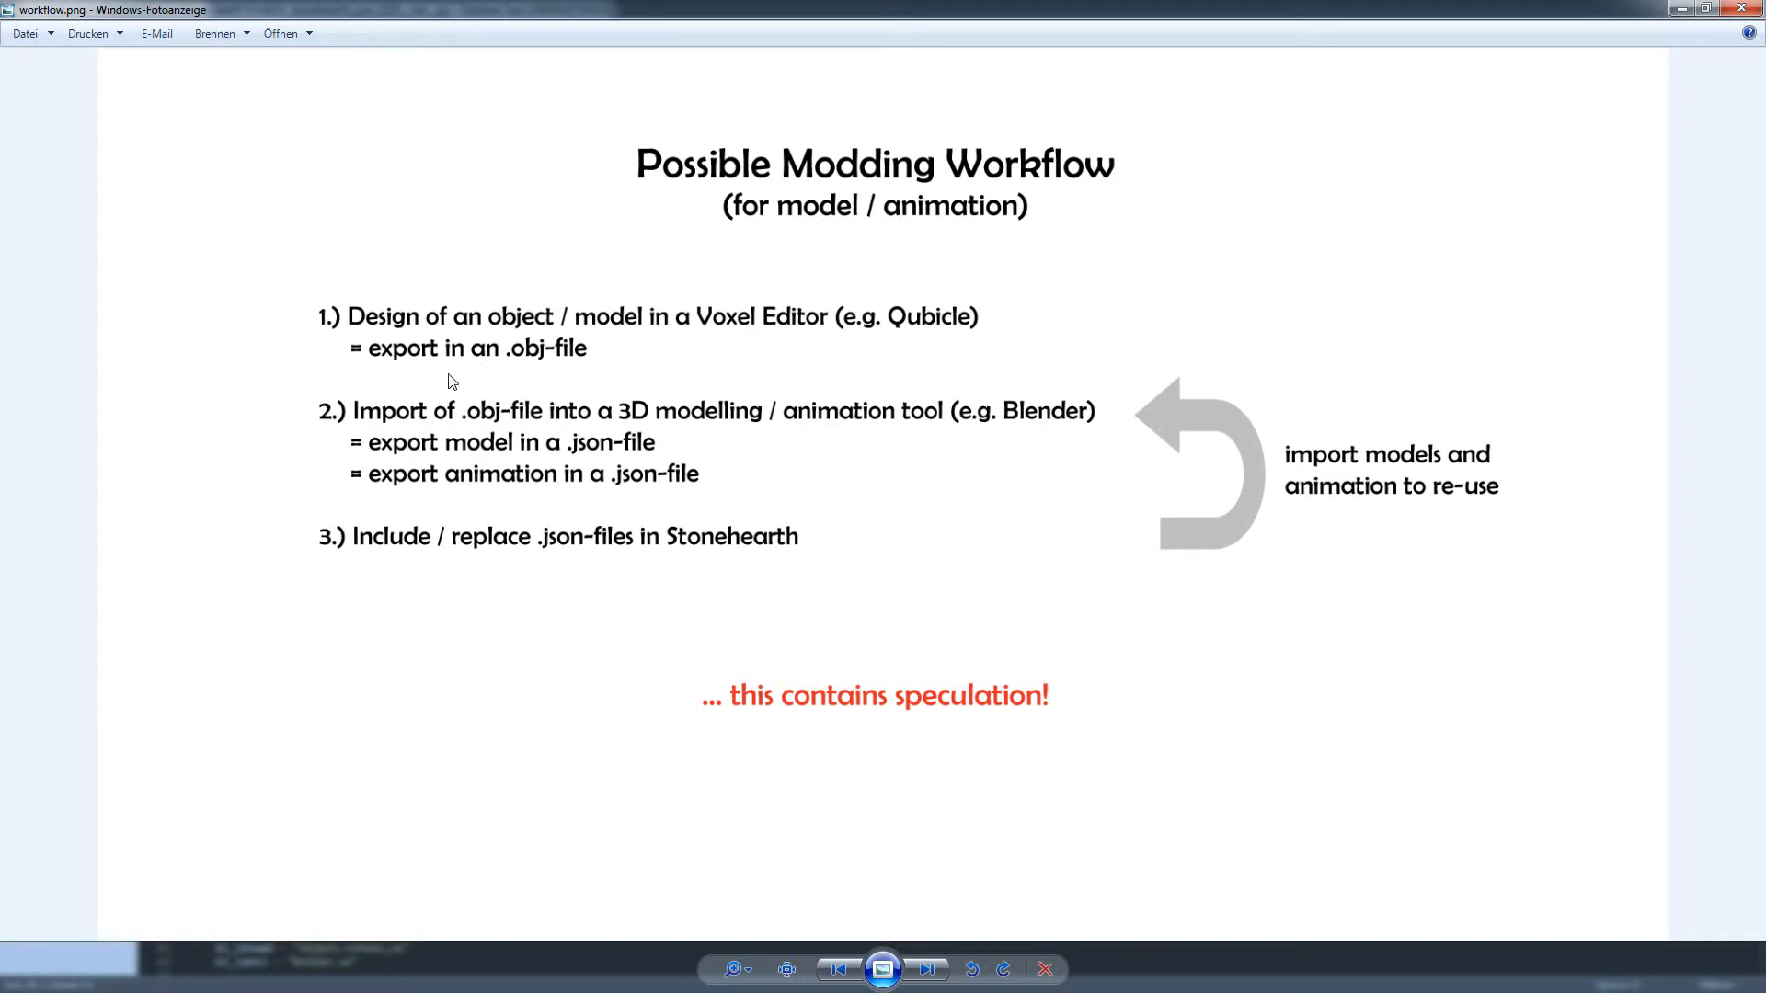
pyautogui.moveTo(449, 421)
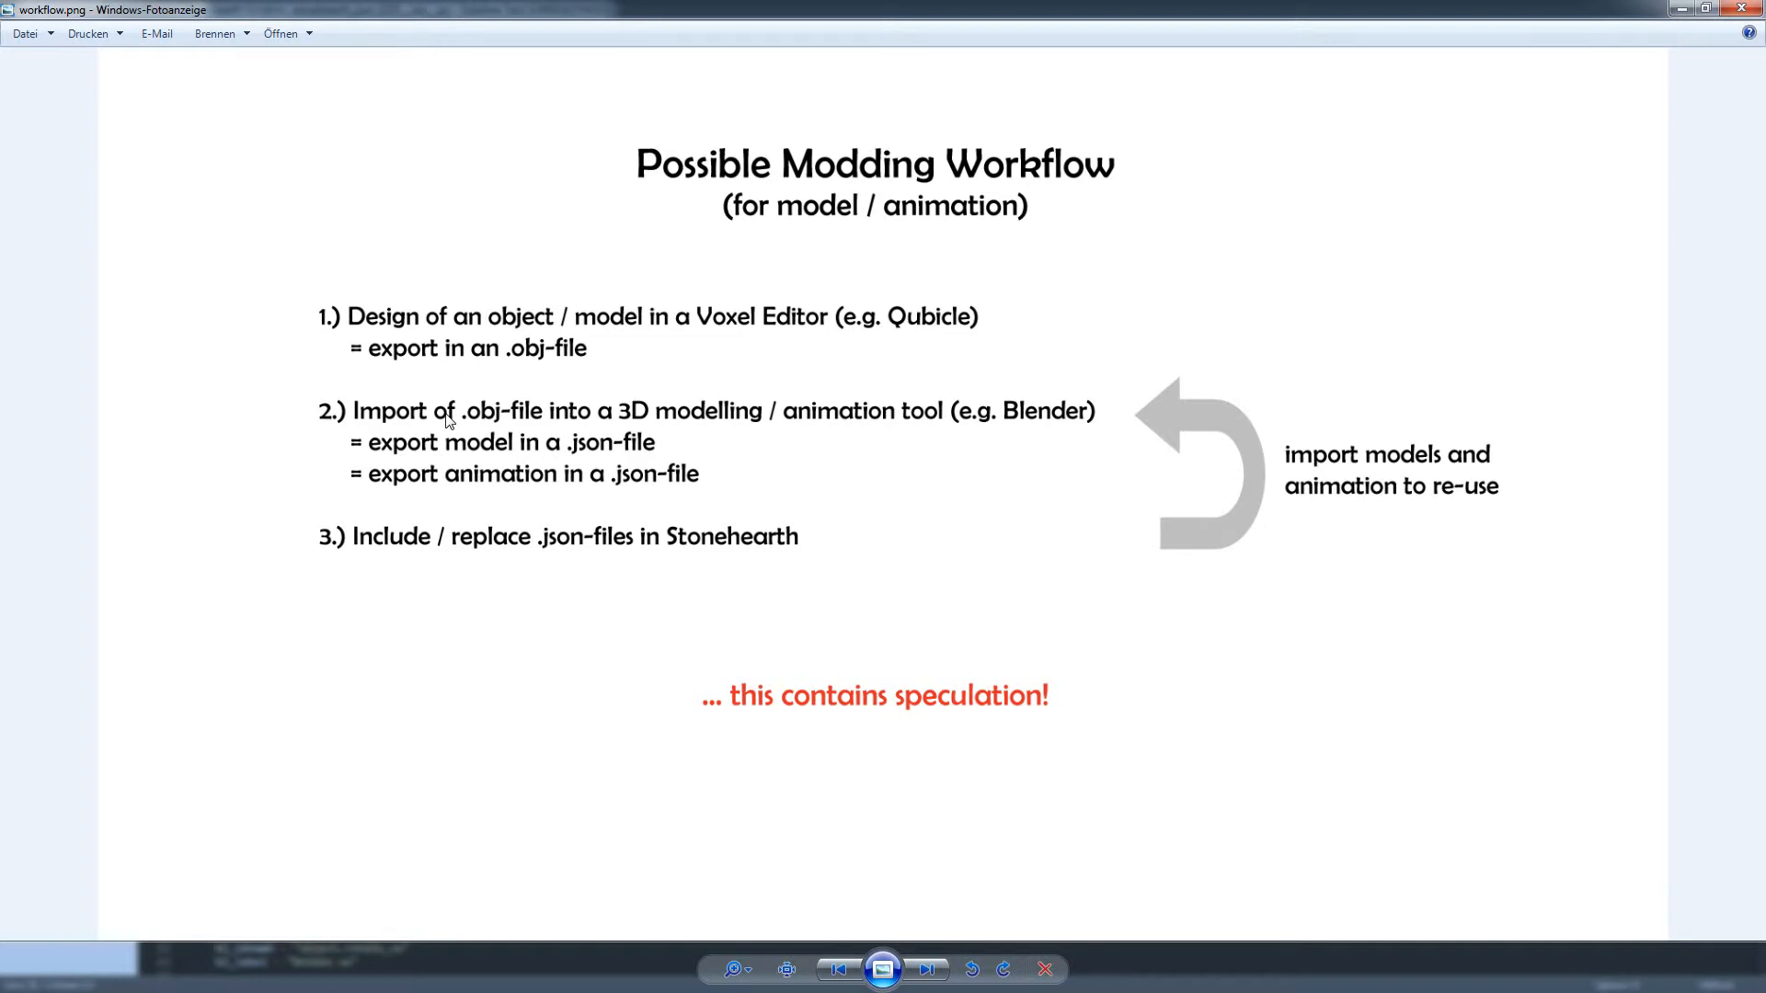
pyautogui.moveTo(505, 429)
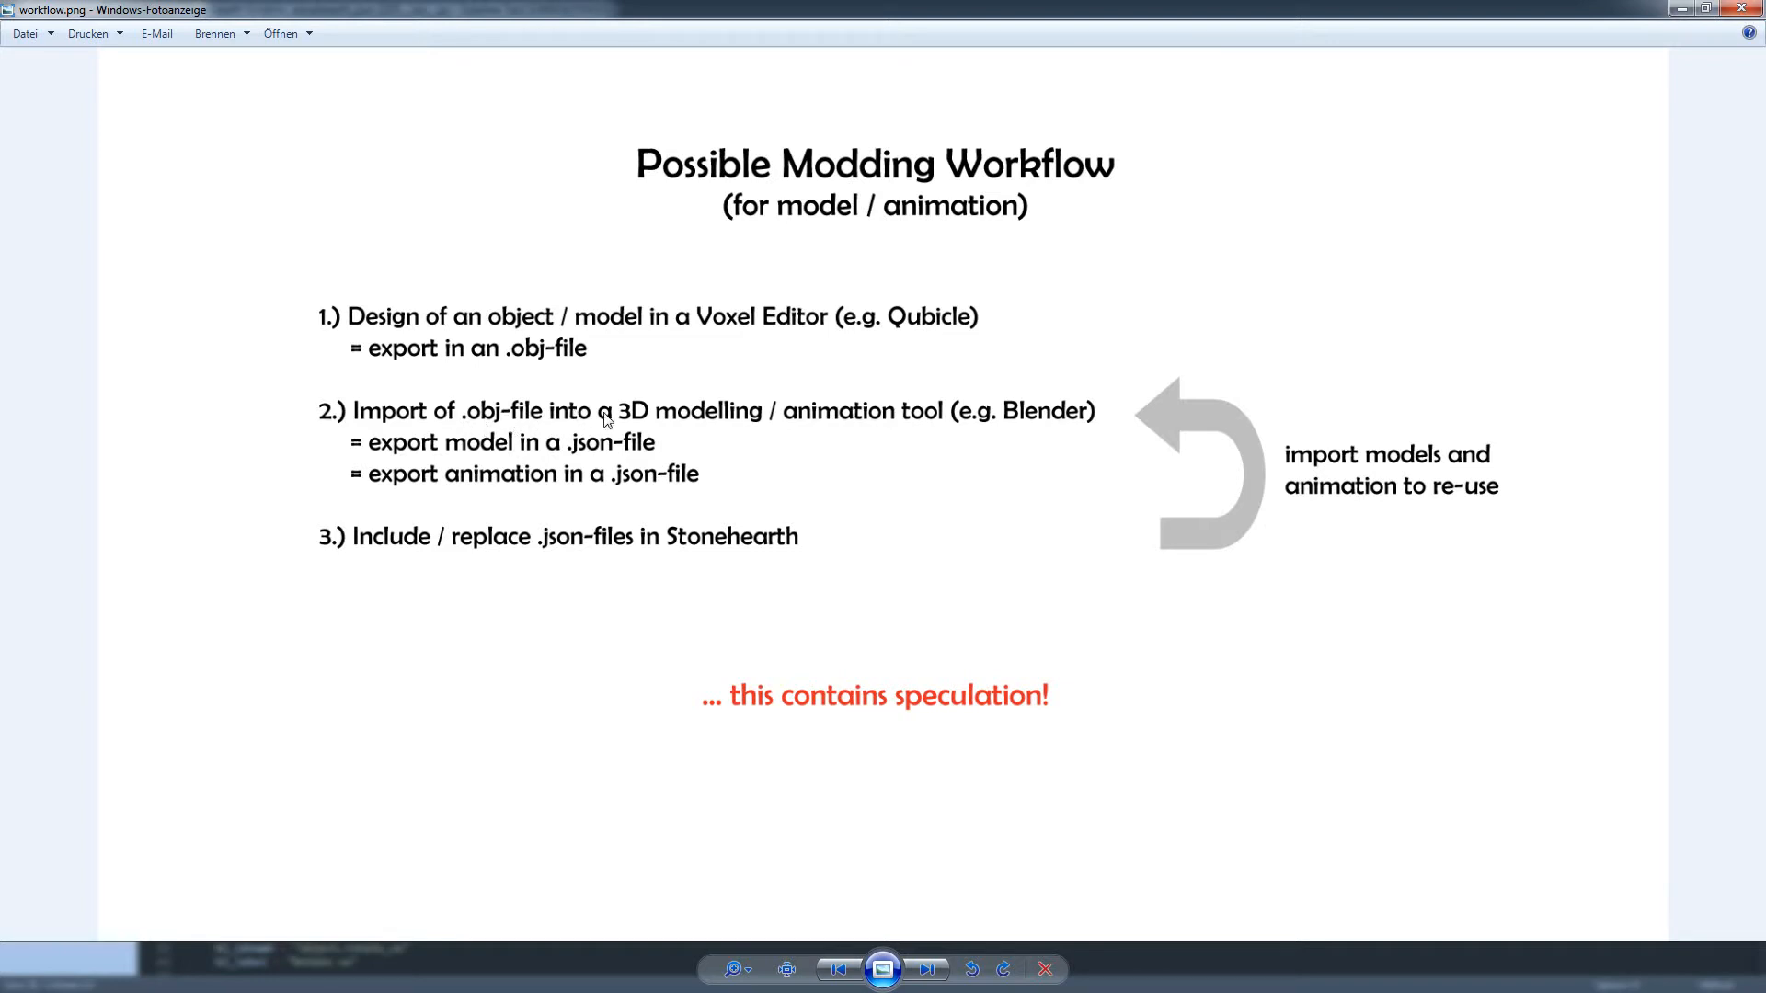
pyautogui.moveTo(472, 449)
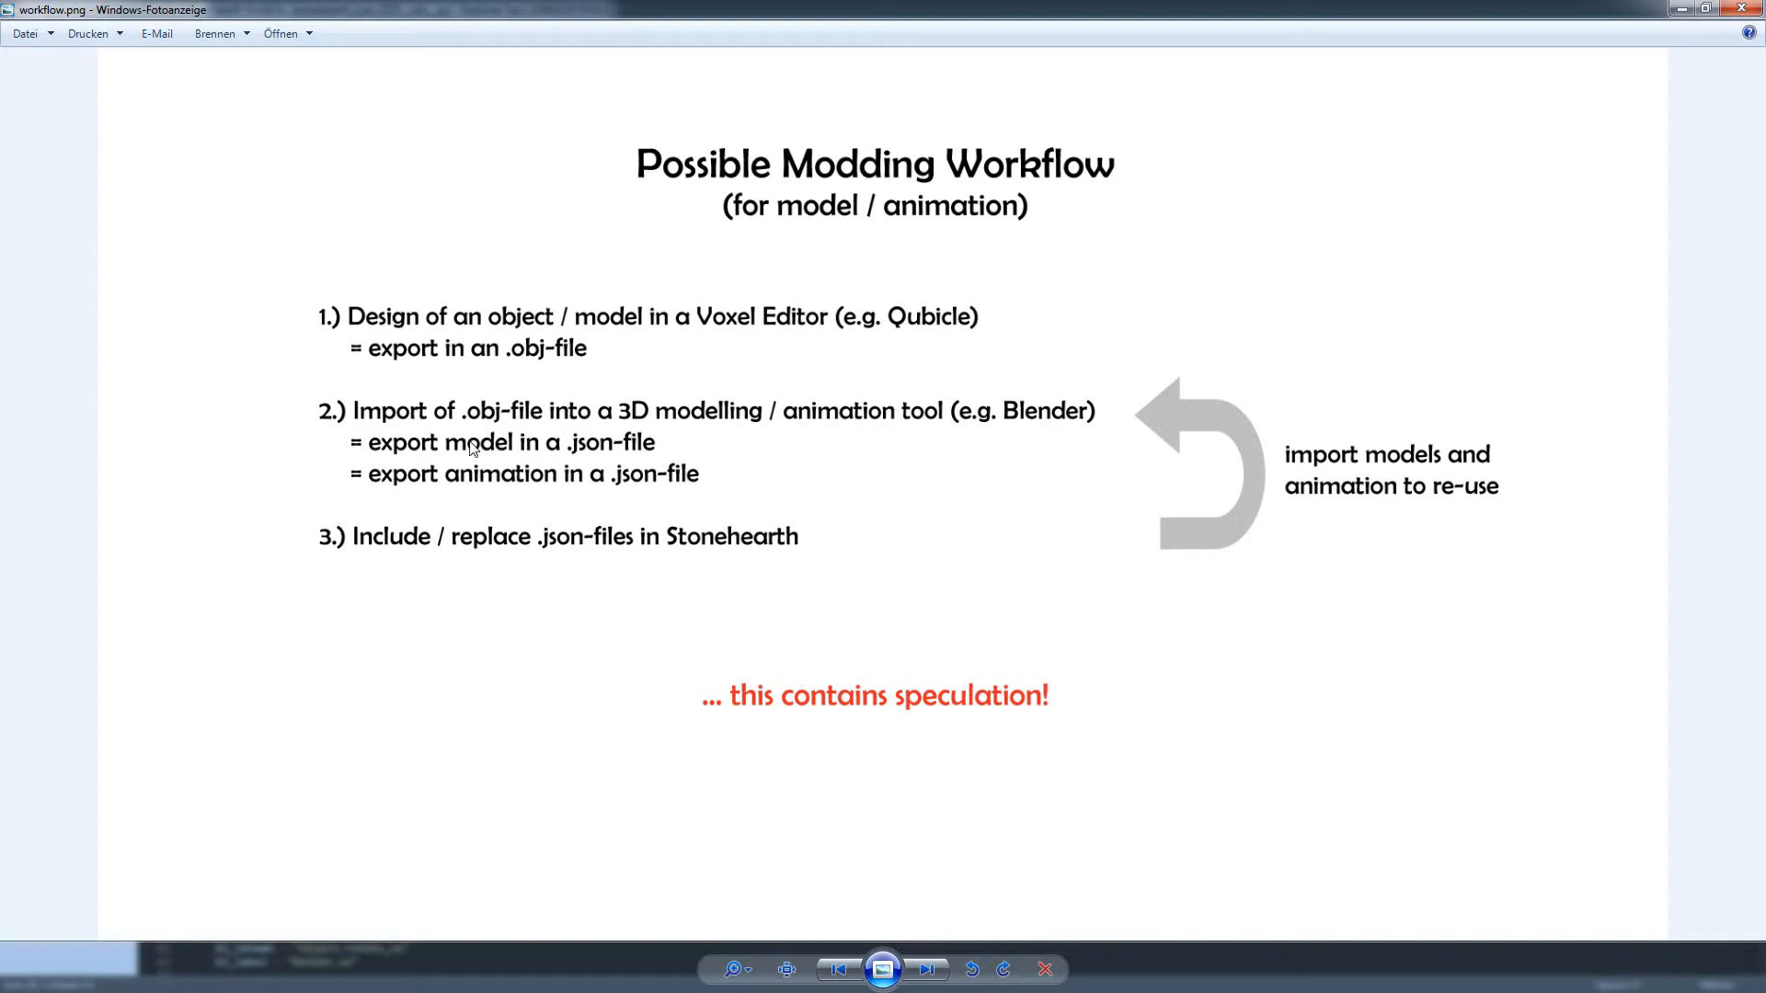
pyautogui.moveTo(474, 454)
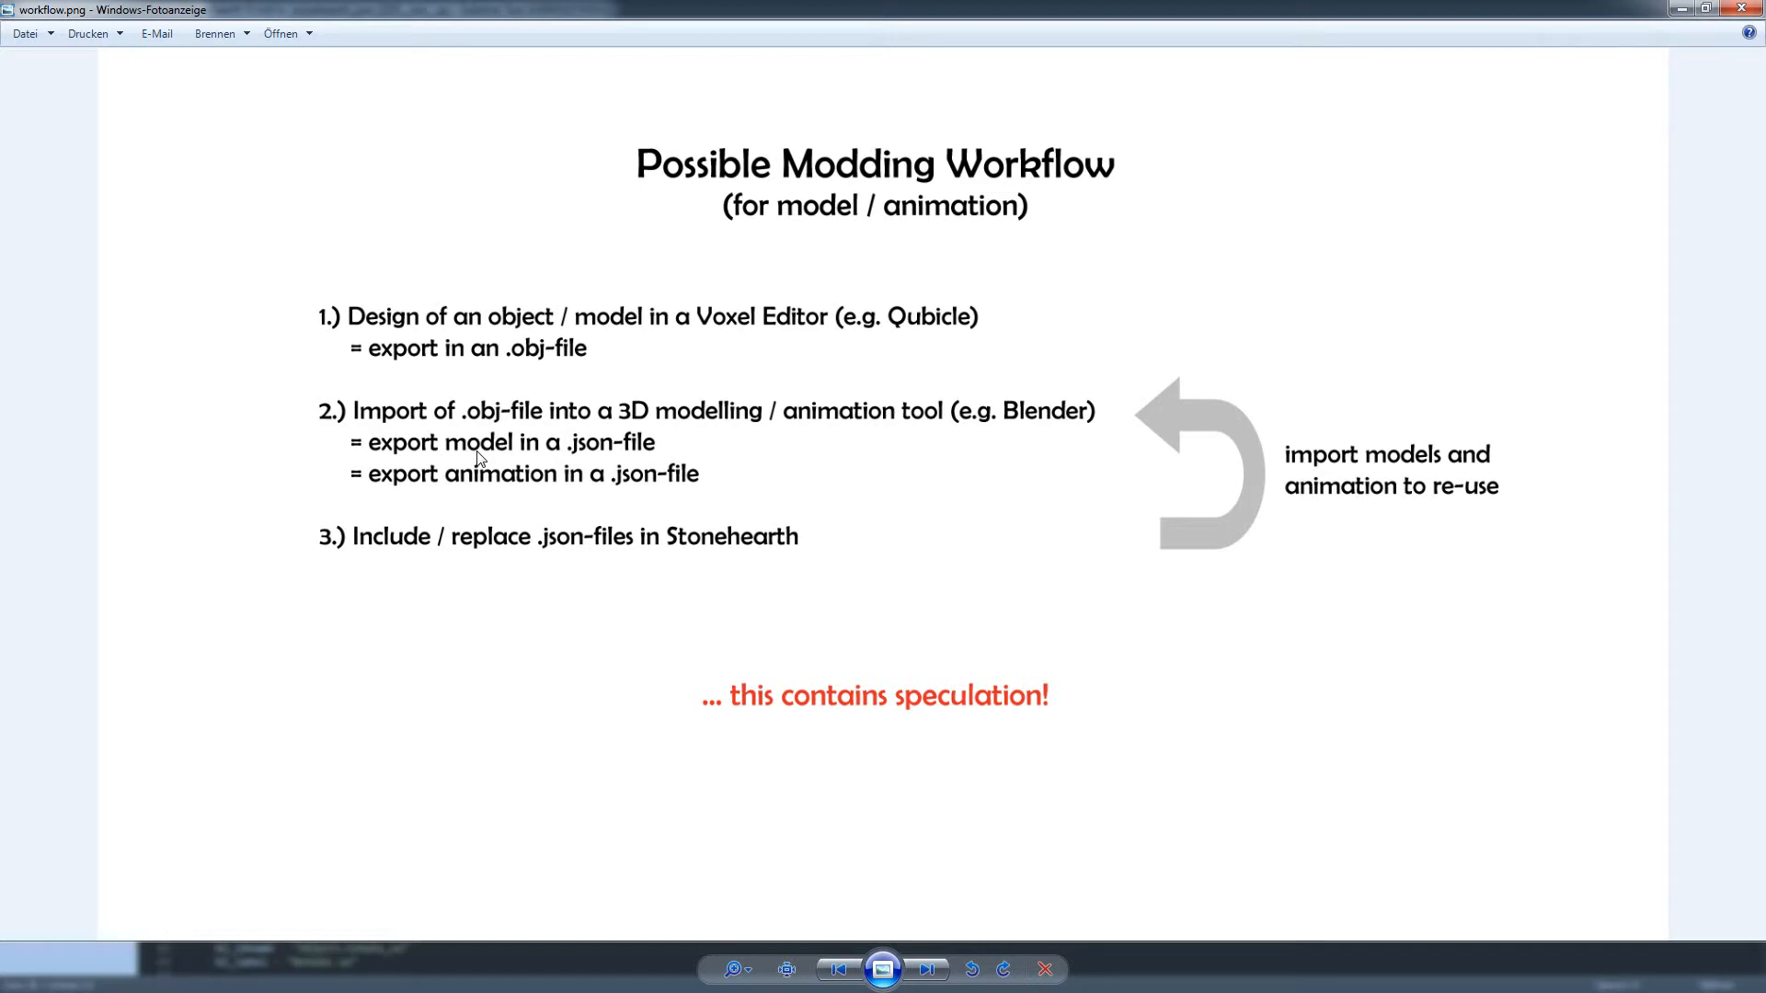
pyautogui.moveTo(478, 493)
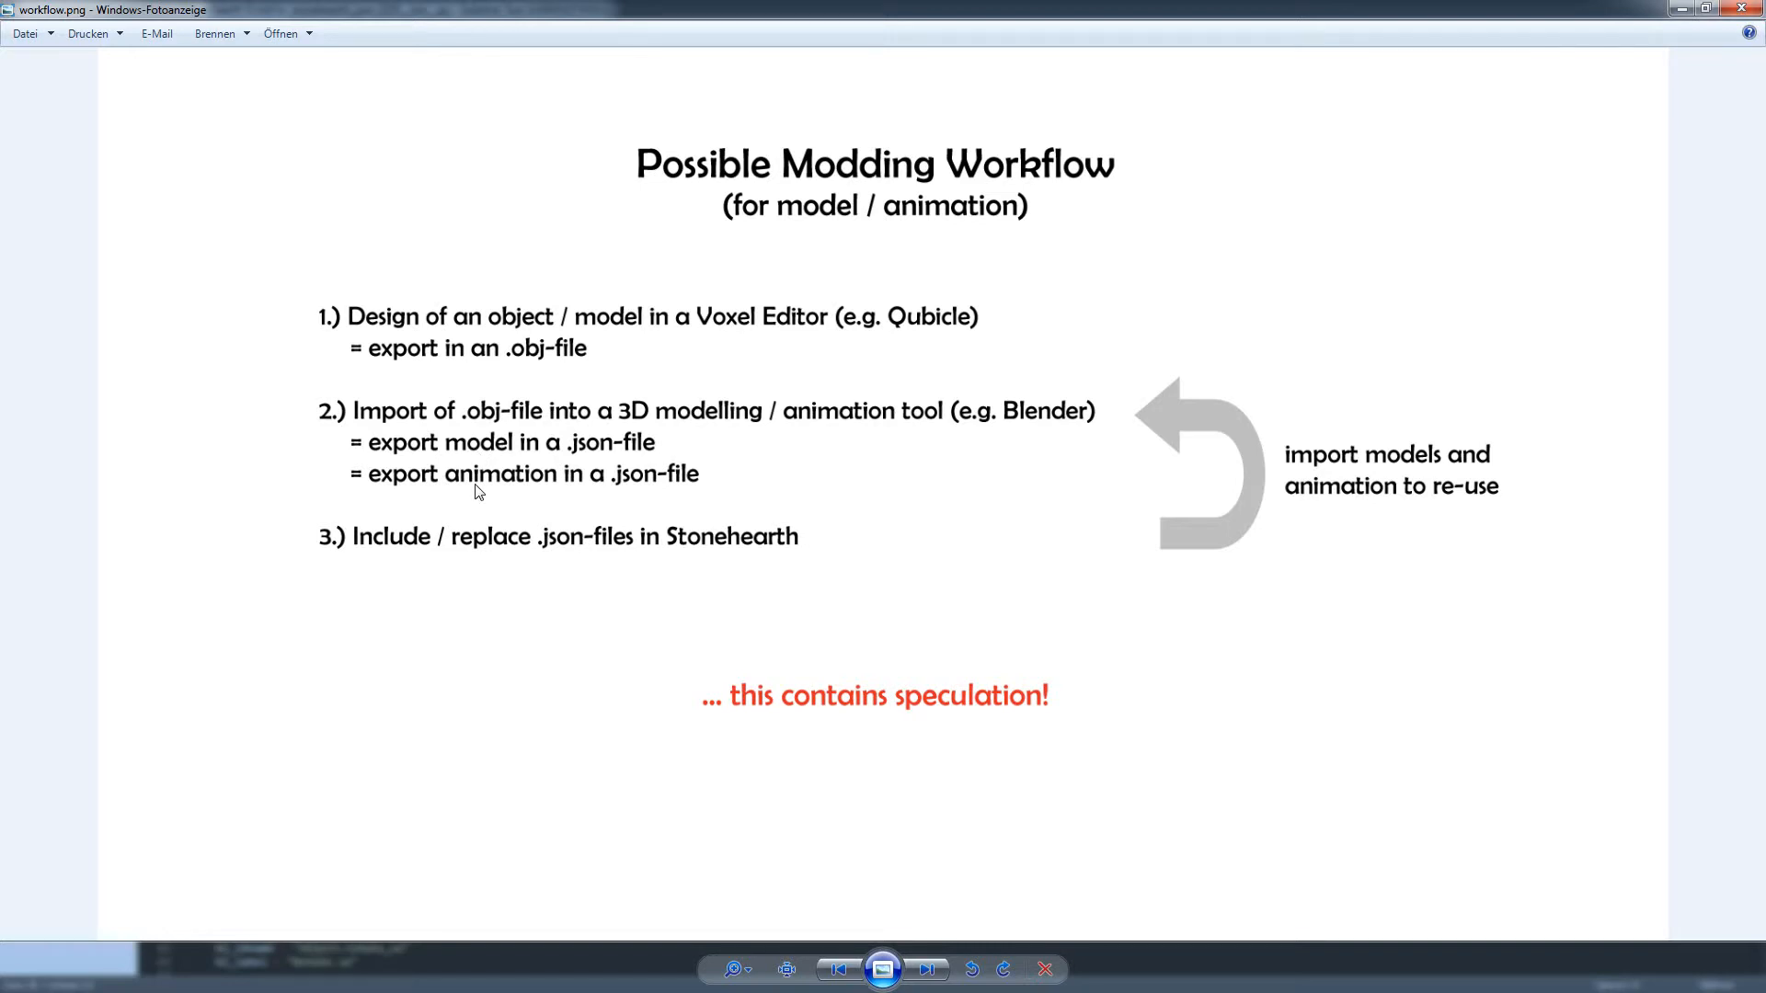
pyautogui.moveTo(524, 541)
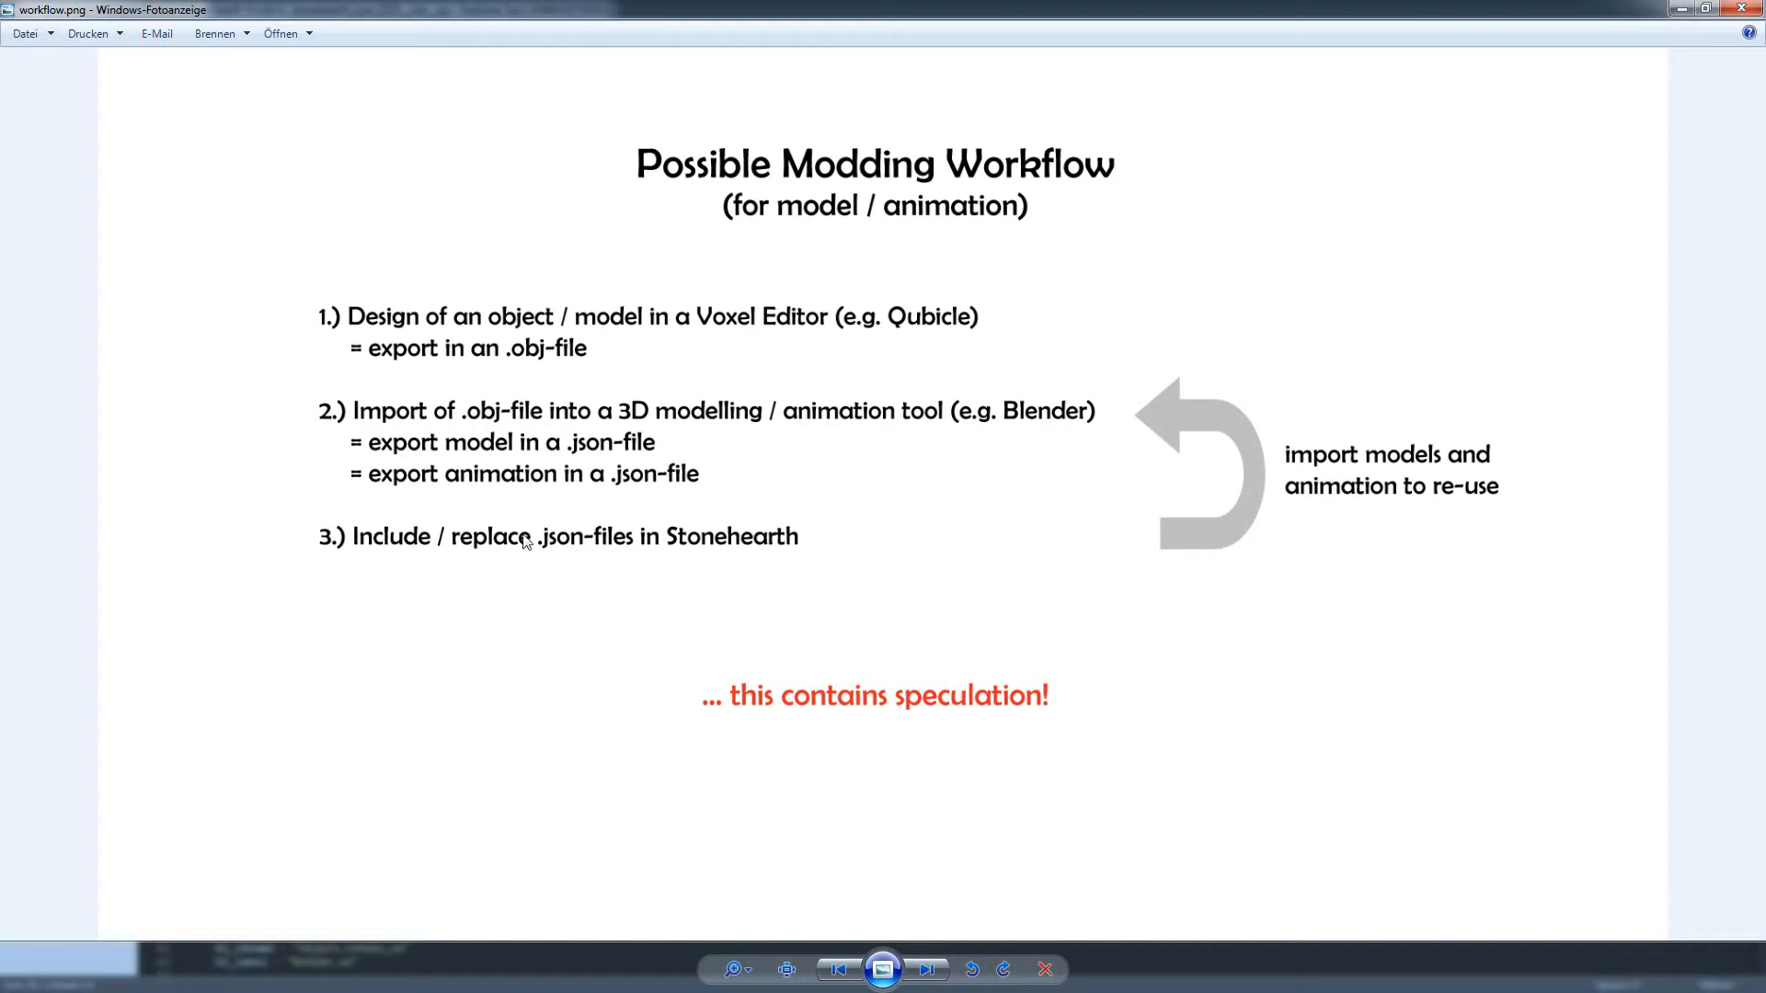
pyautogui.moveTo(514, 544)
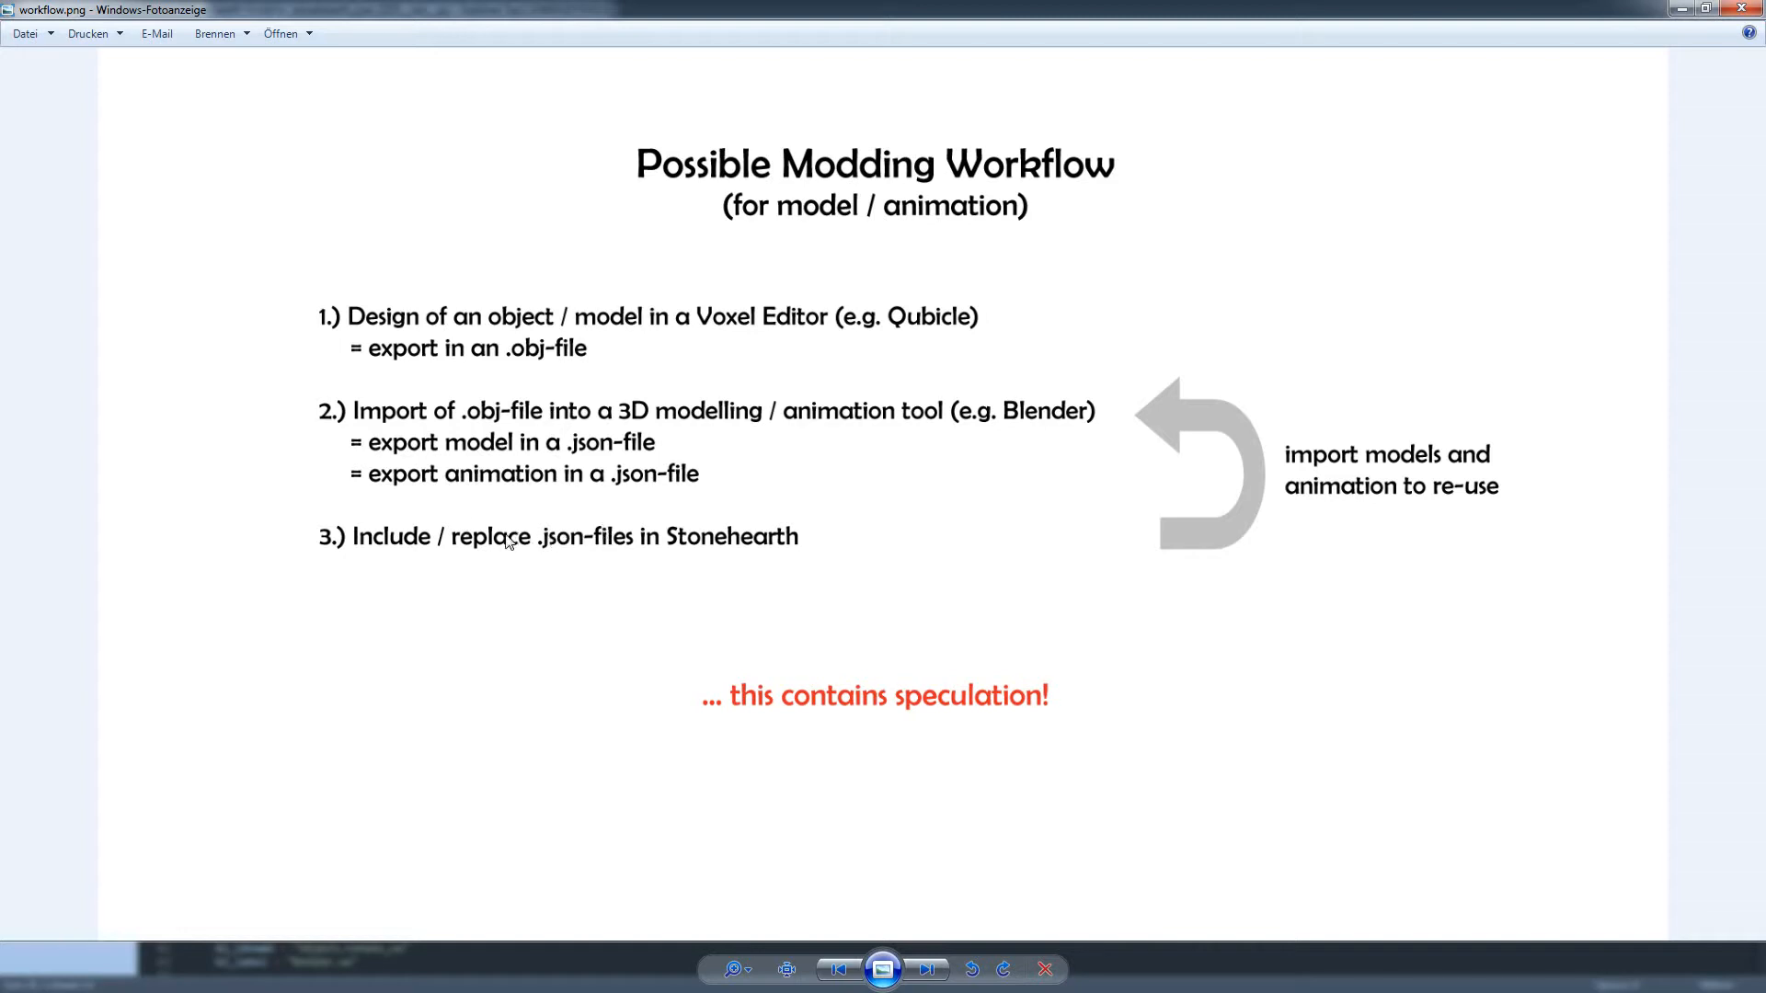
pyautogui.moveTo(489, 548)
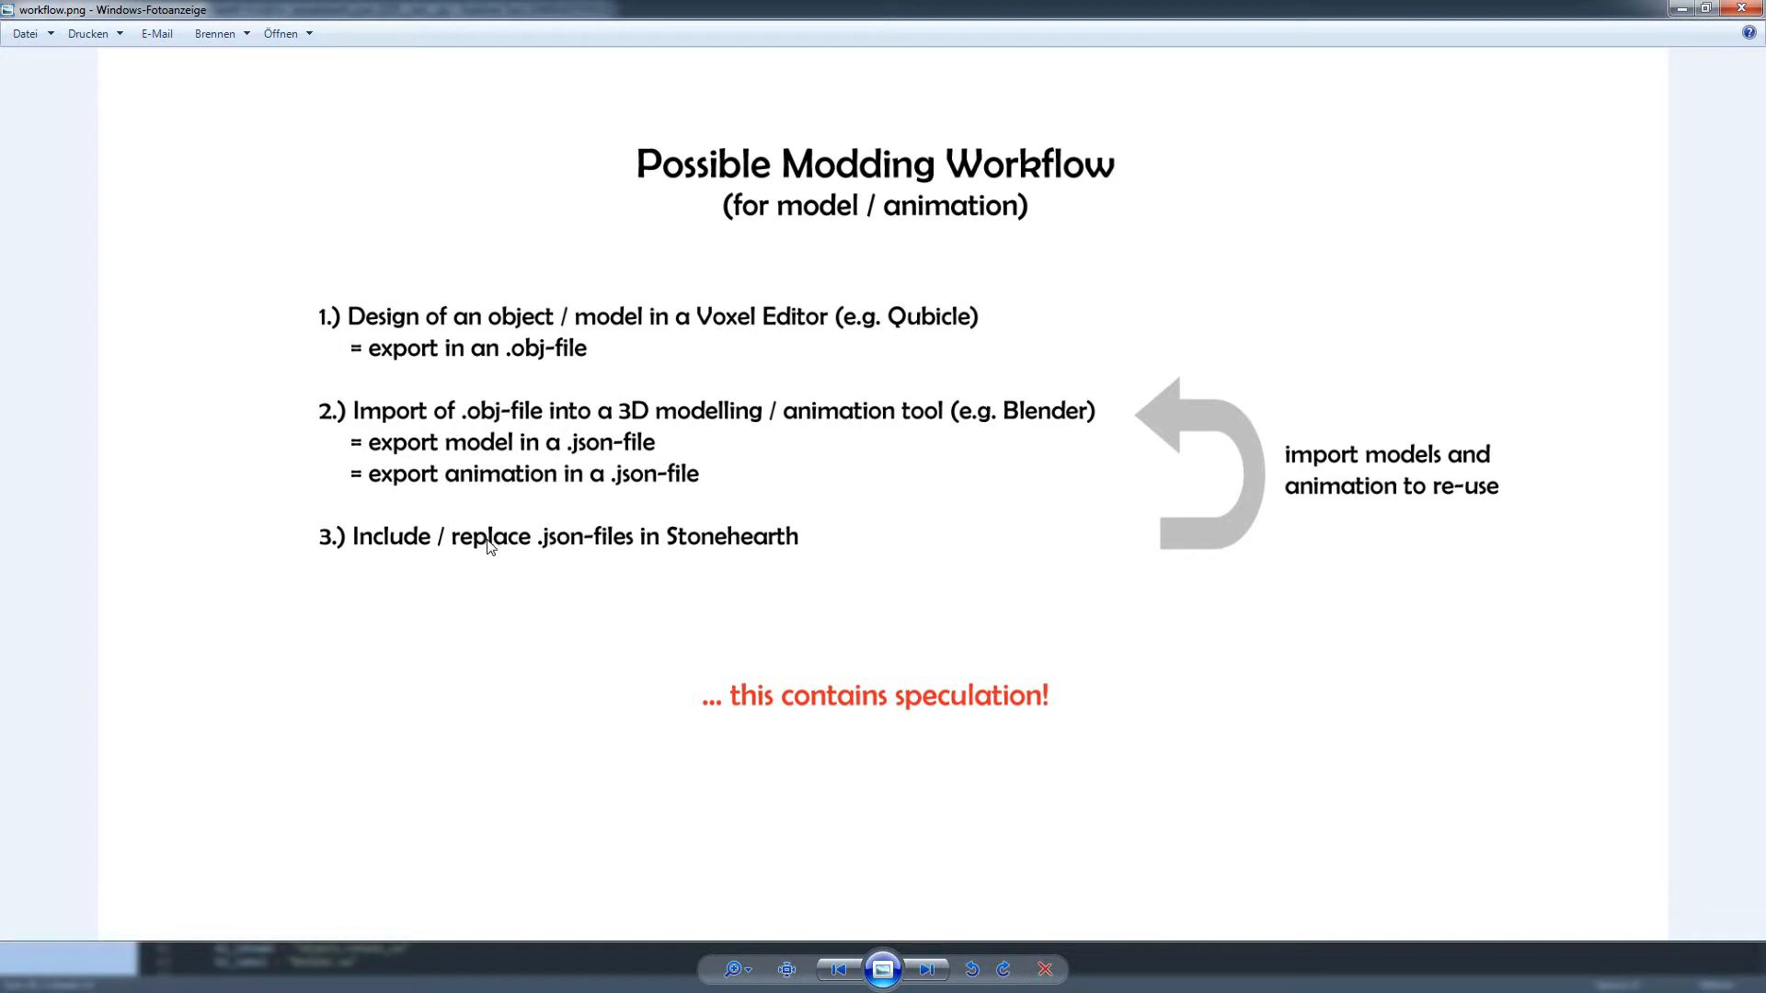
pyautogui.moveTo(525, 535)
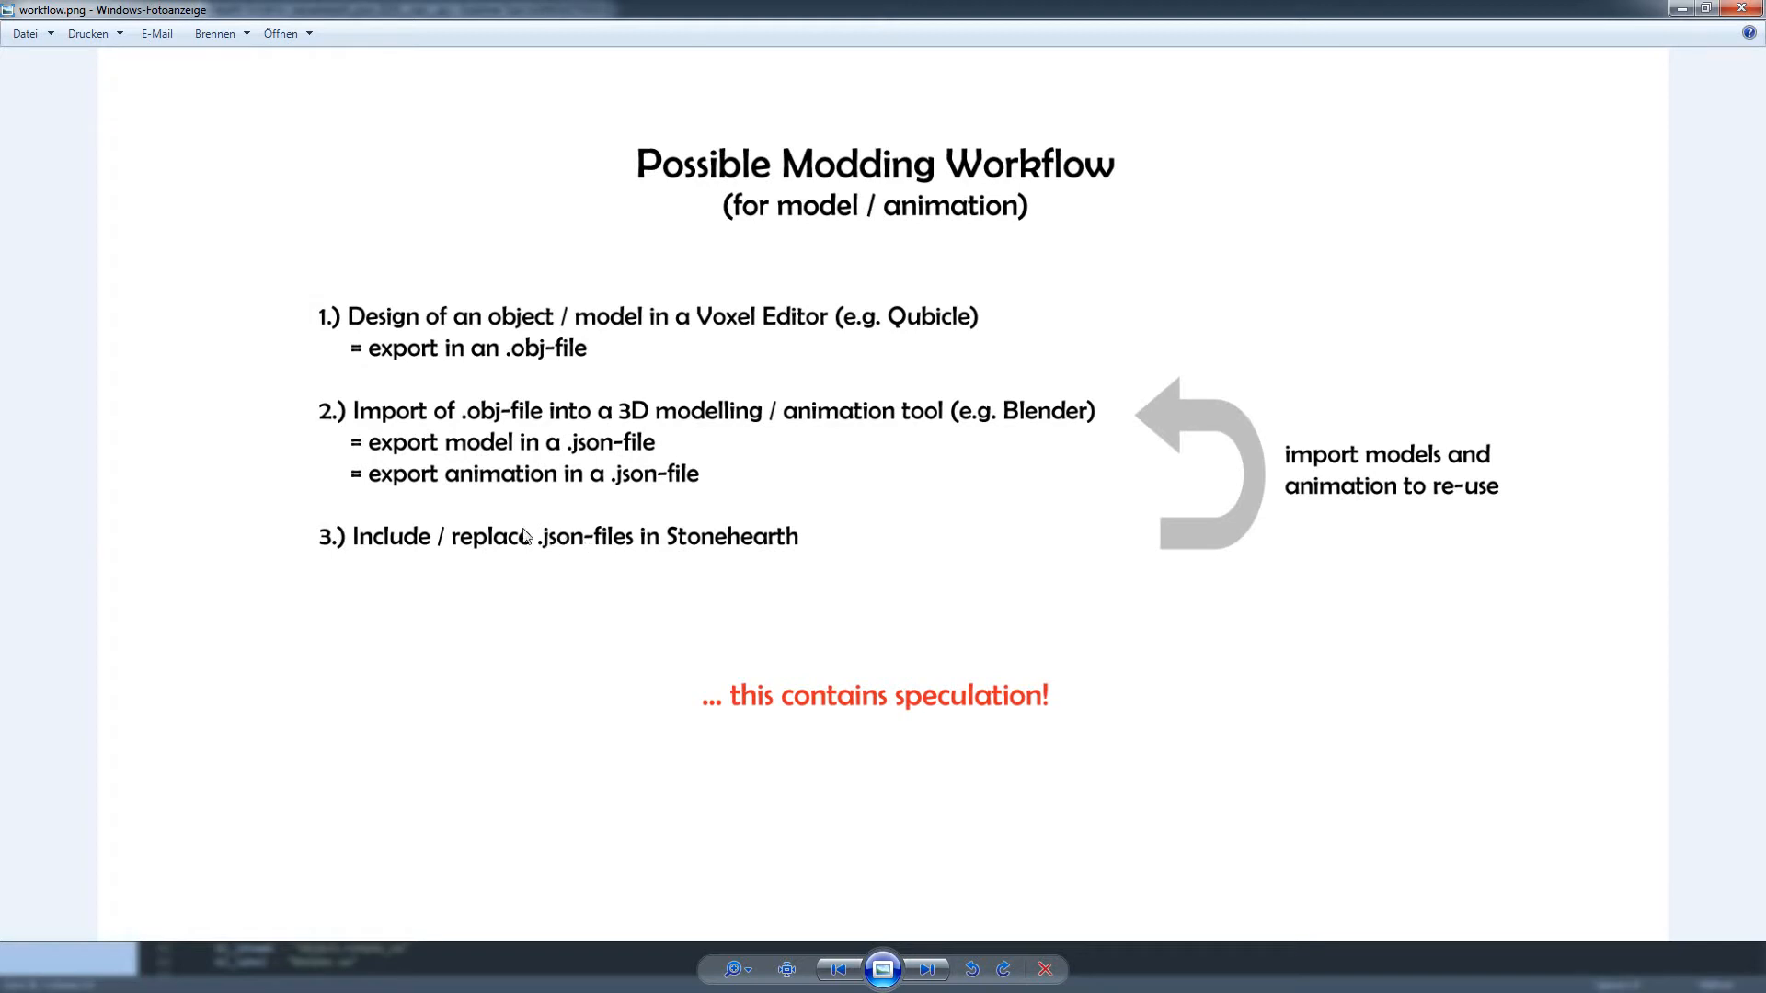
pyautogui.moveTo(458, 547)
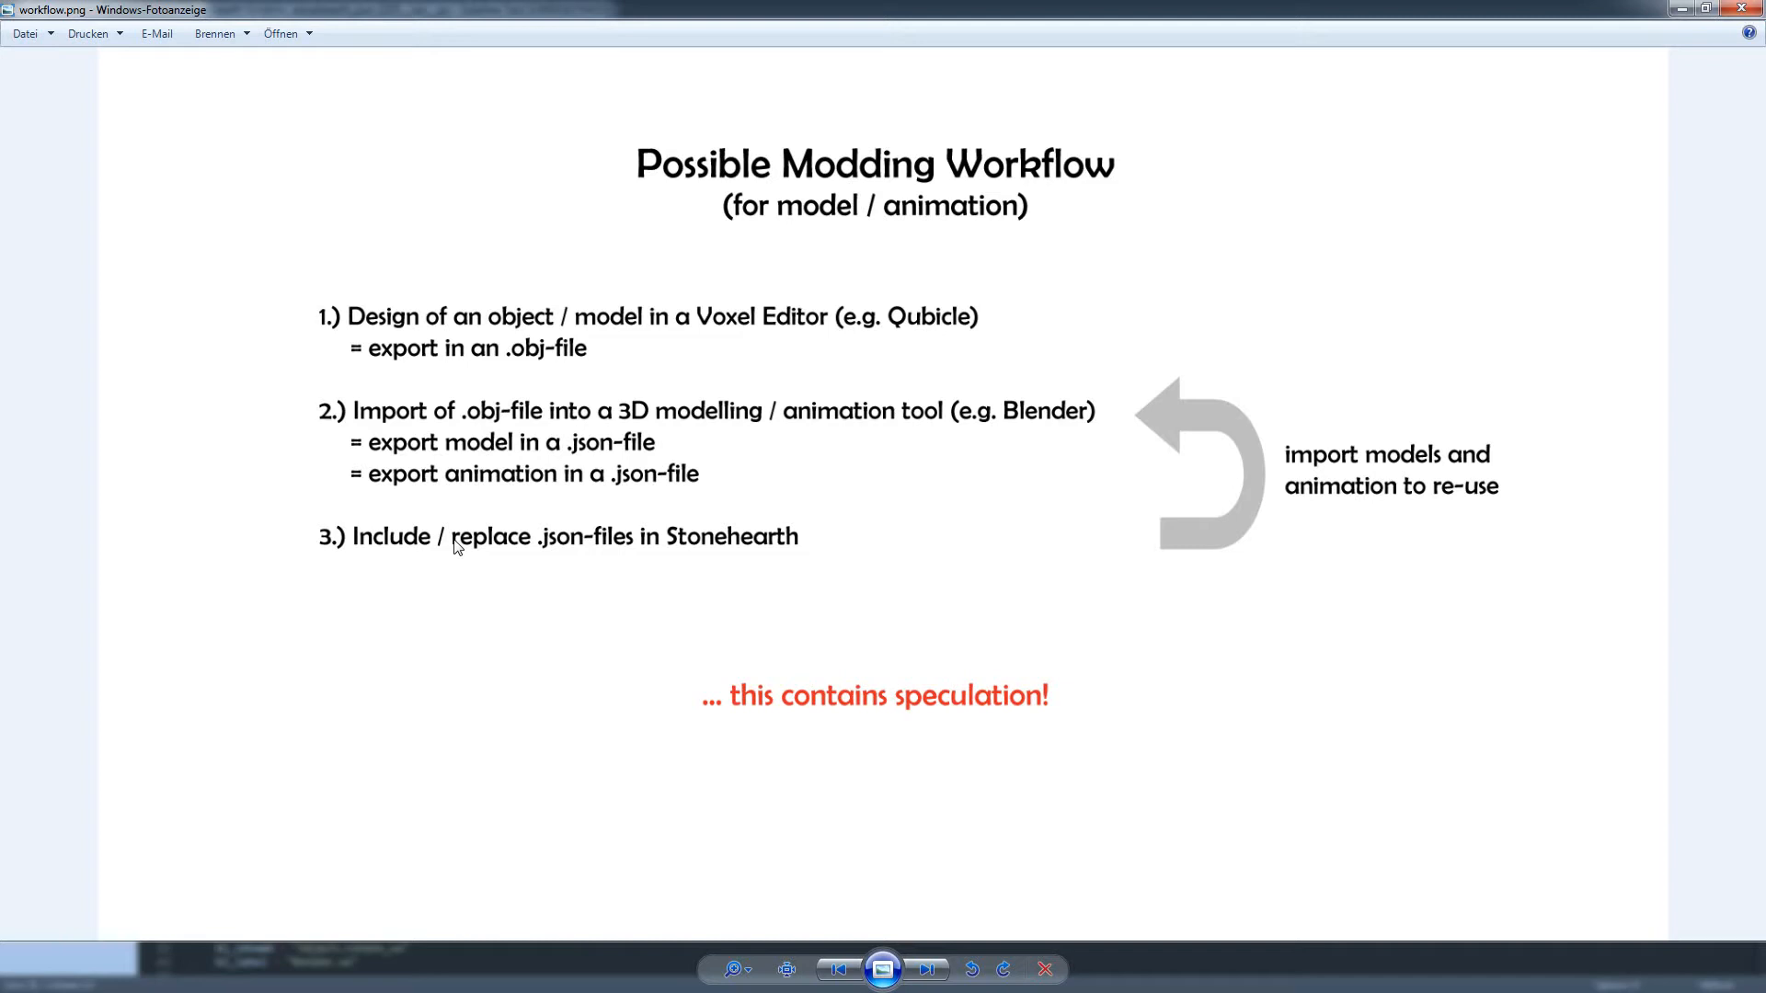
pyautogui.moveTo(525, 552)
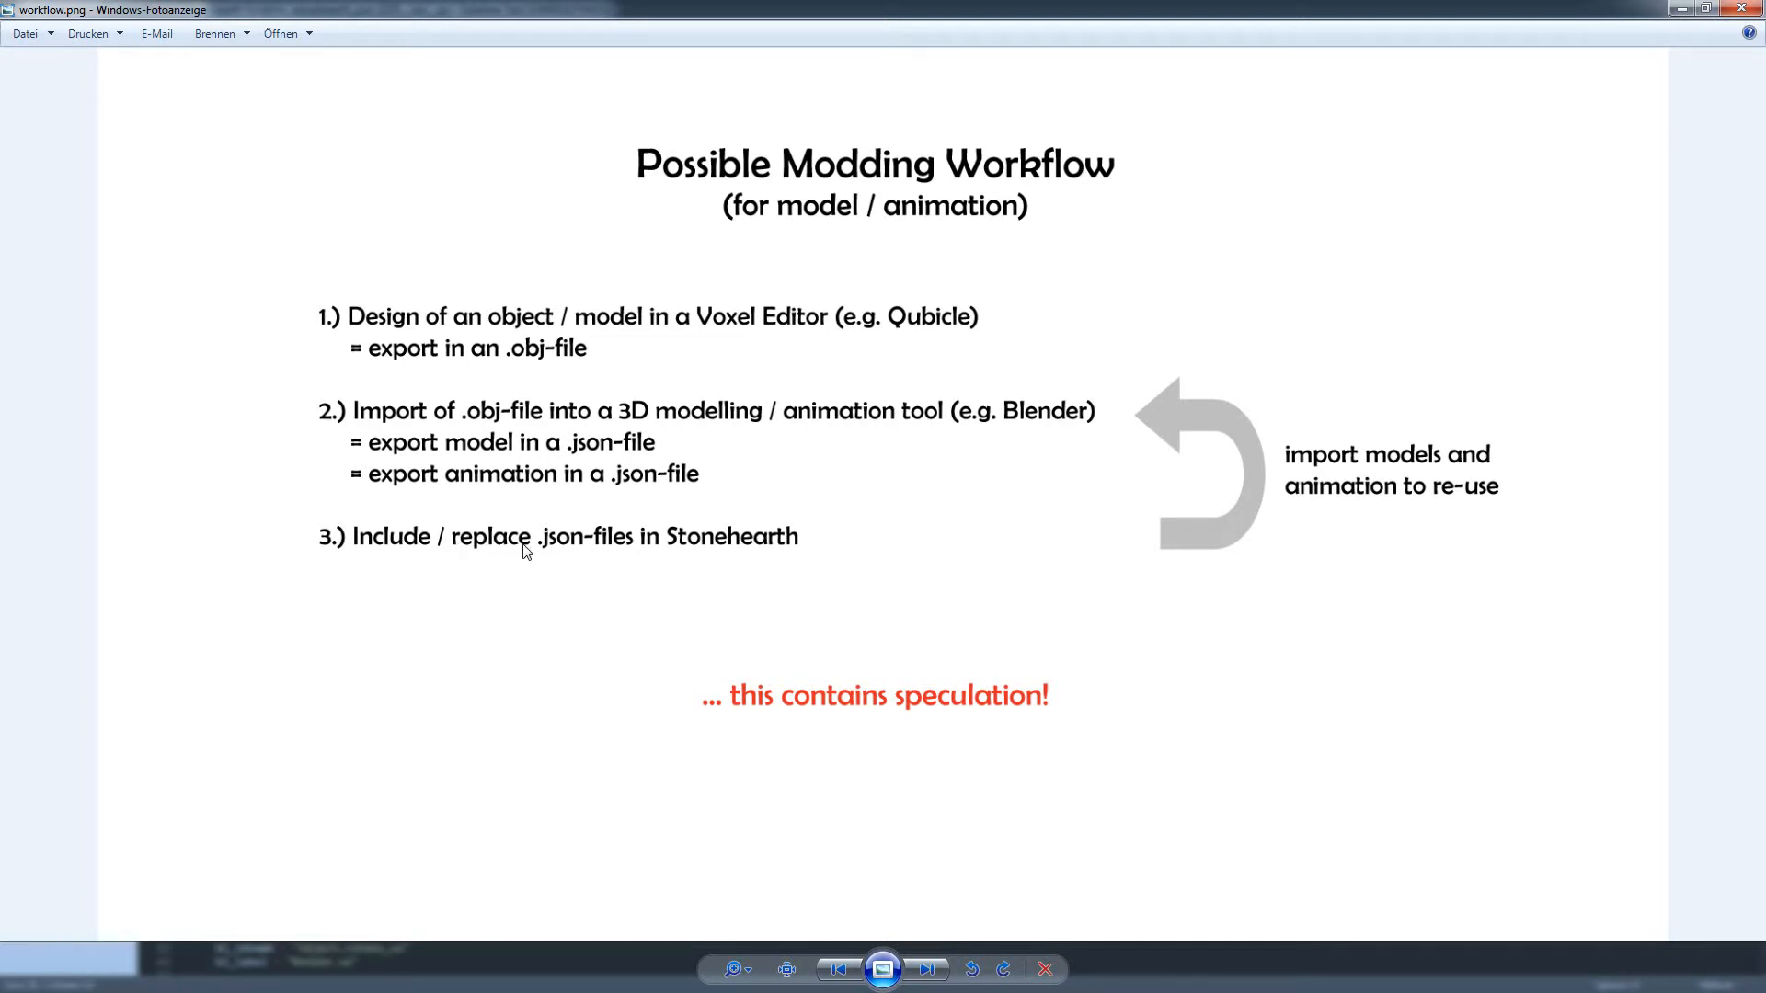
pyautogui.moveTo(671, 574)
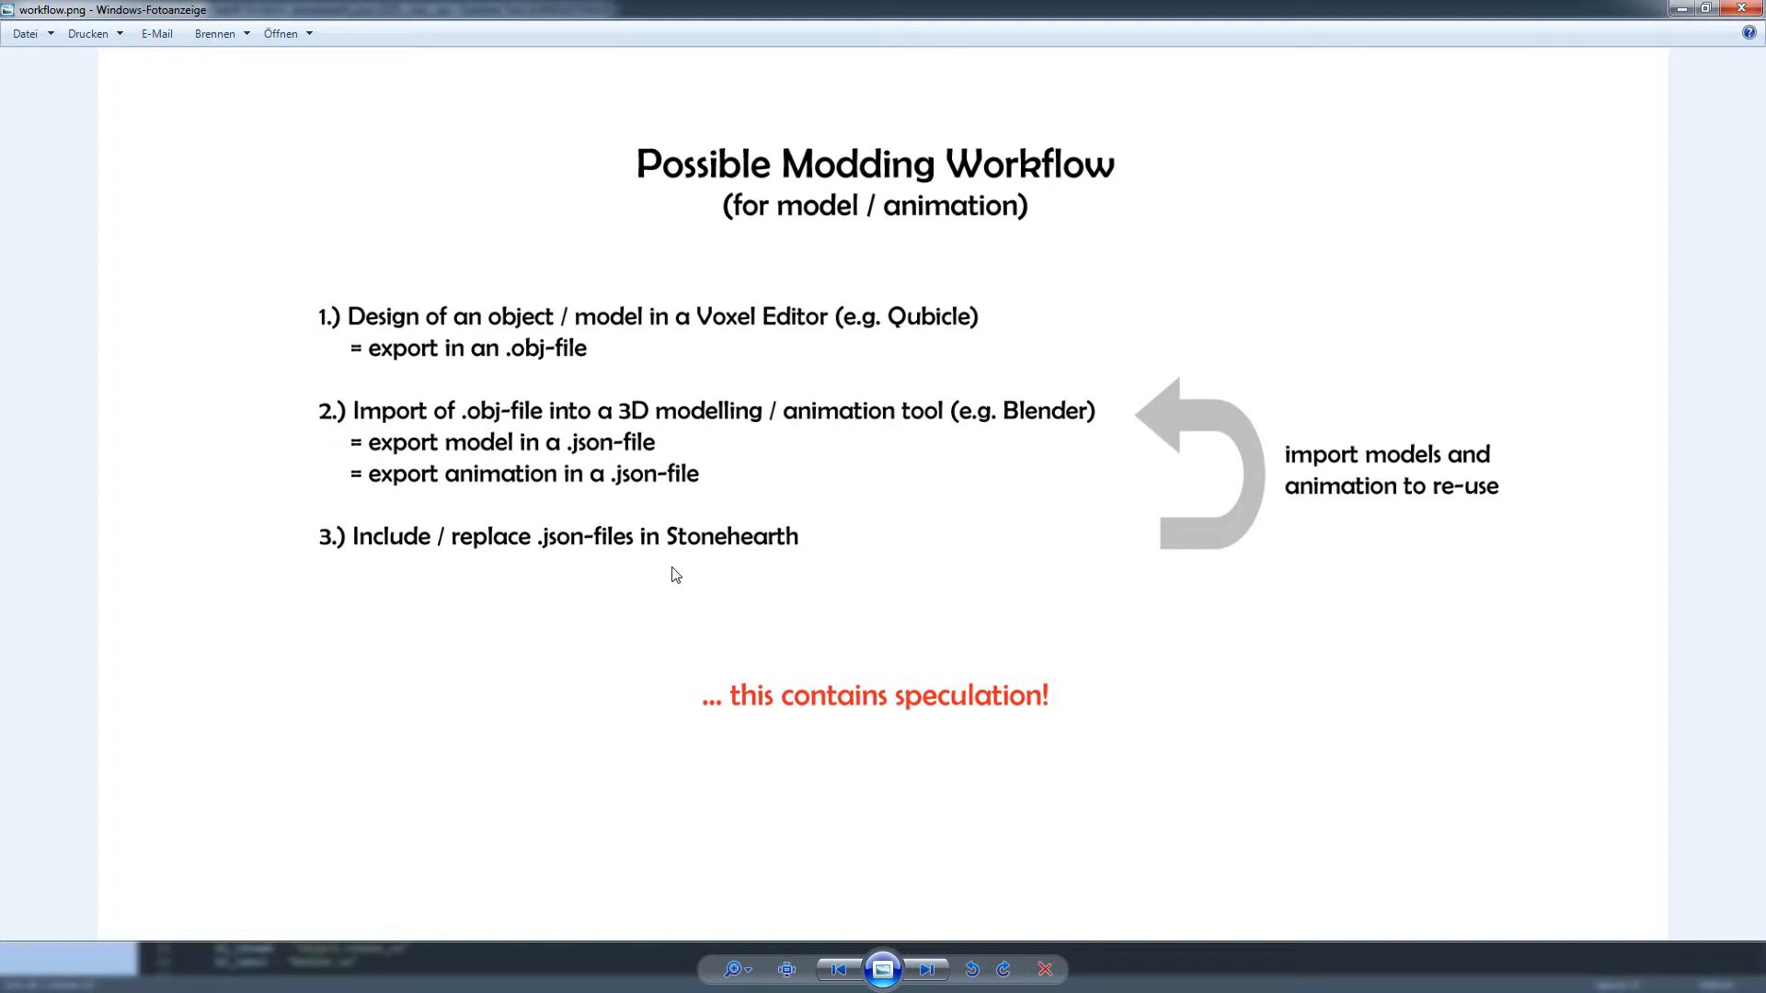
pyautogui.moveTo(826, 732)
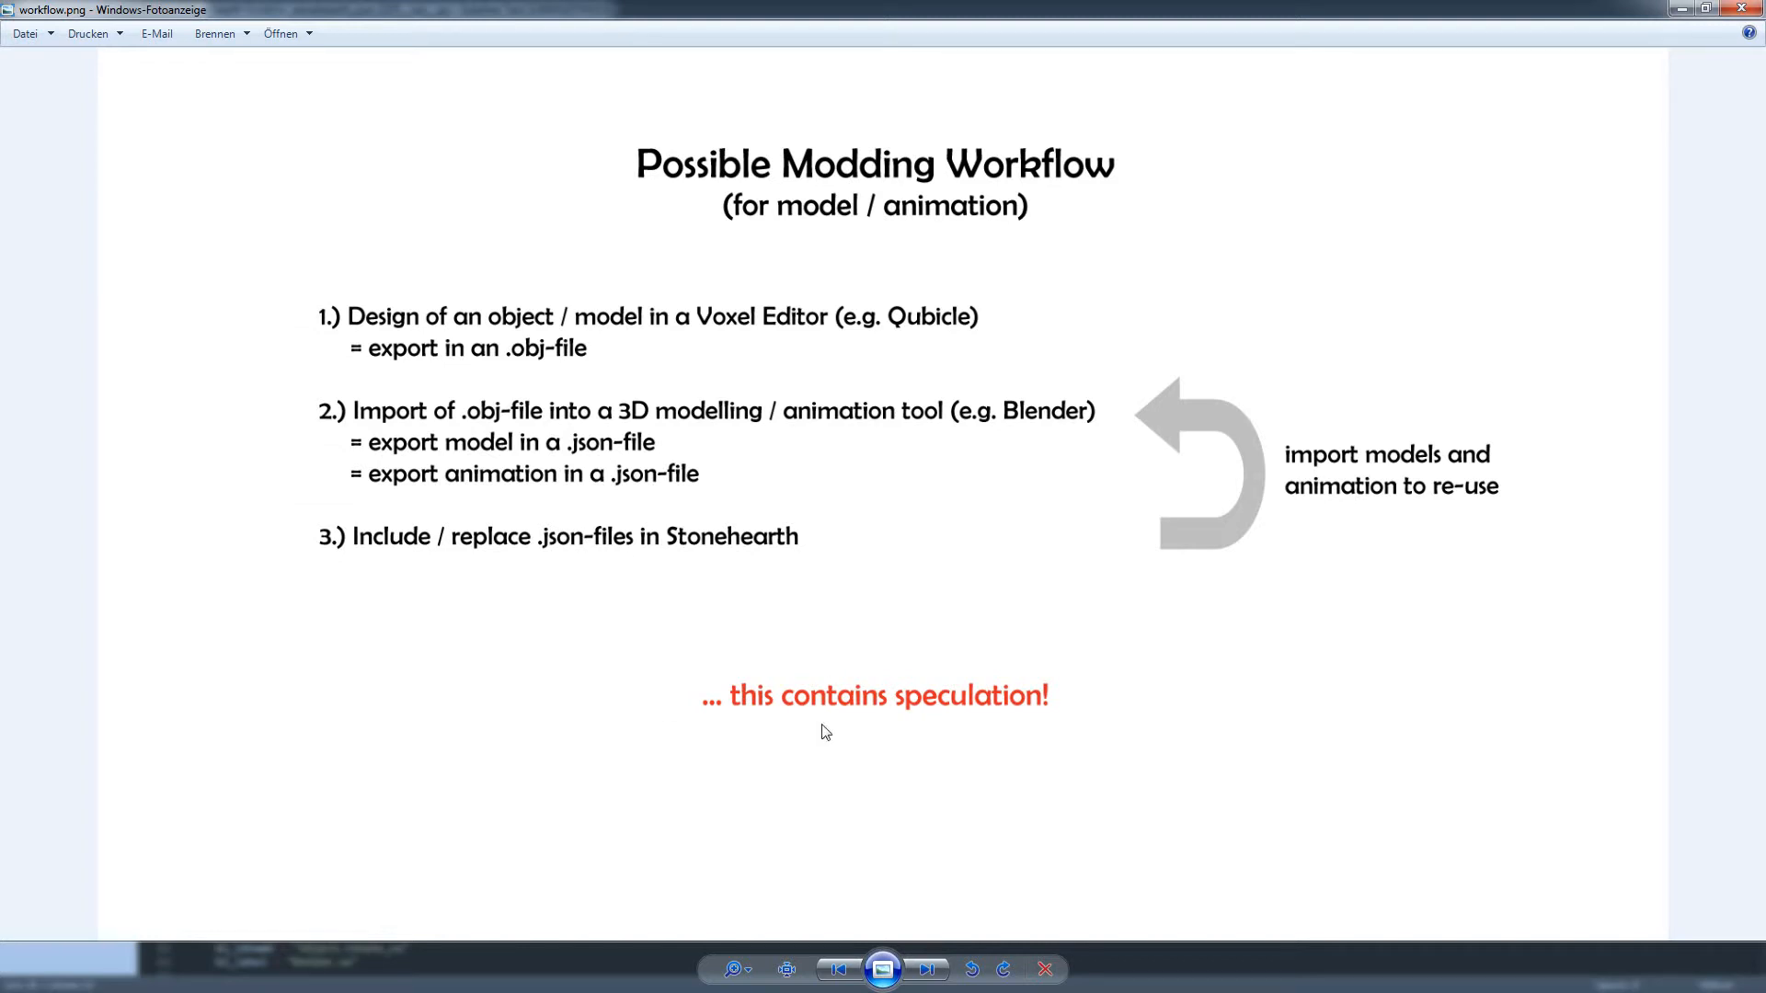
pyautogui.moveTo(880, 724)
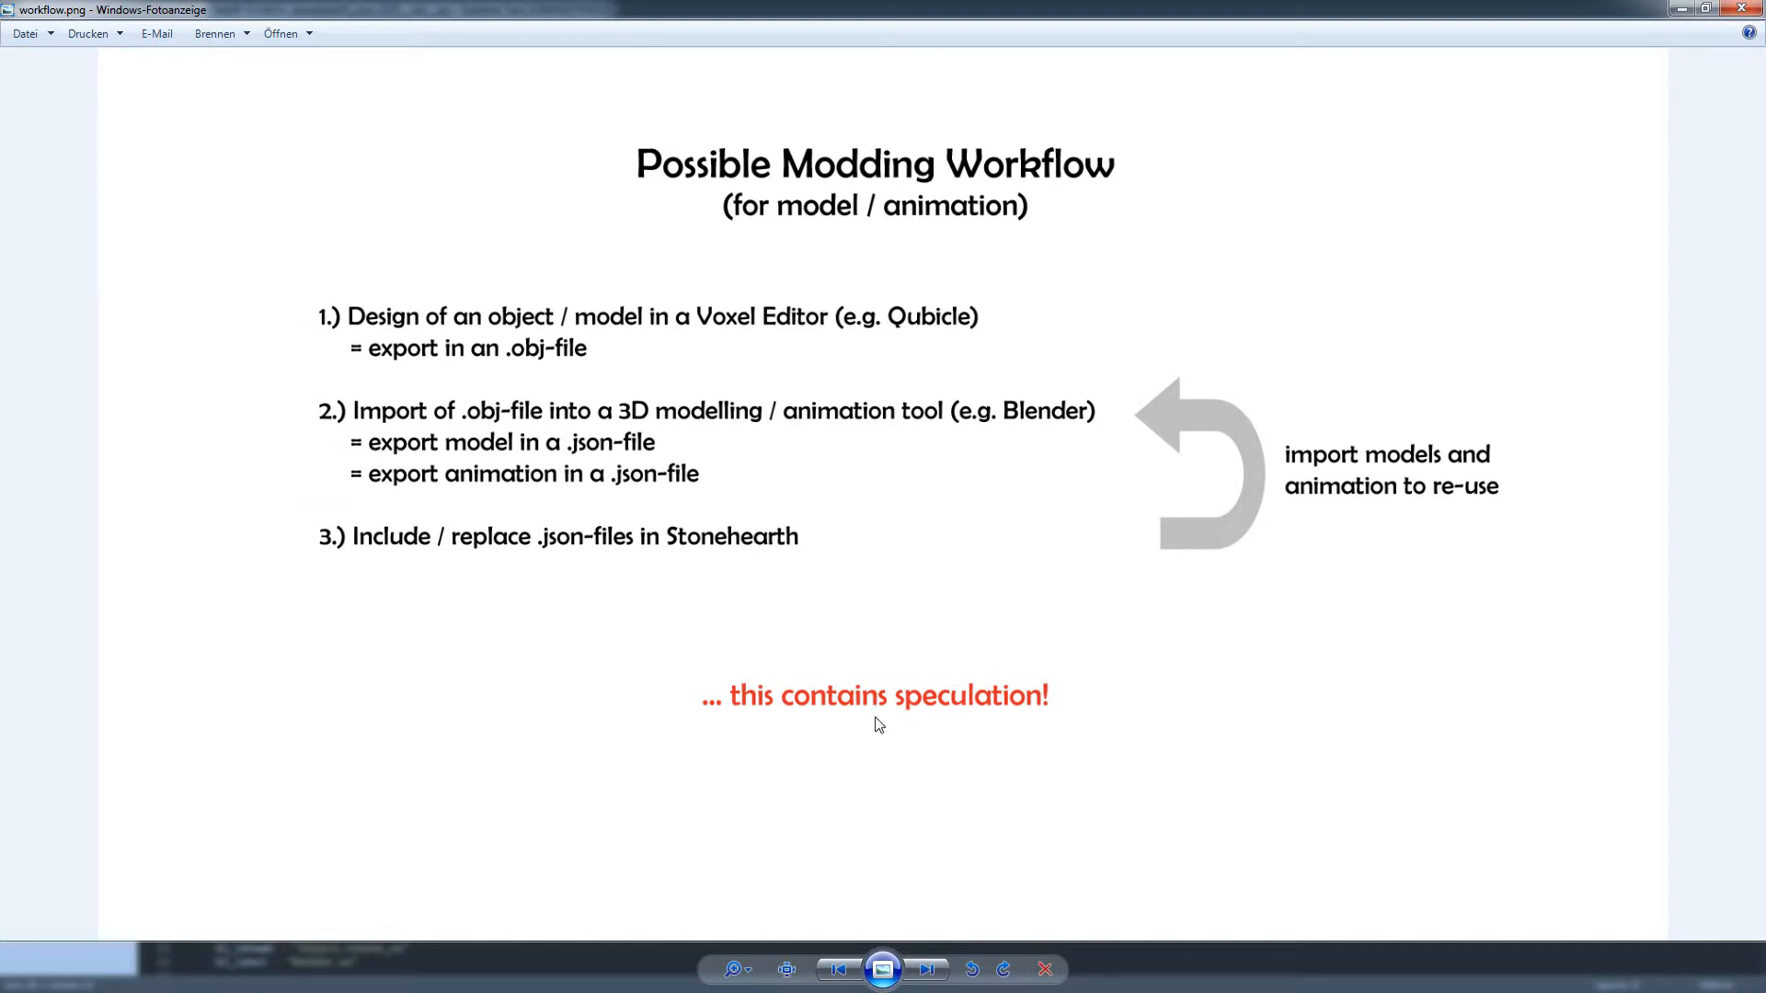
pyautogui.moveTo(721, 530)
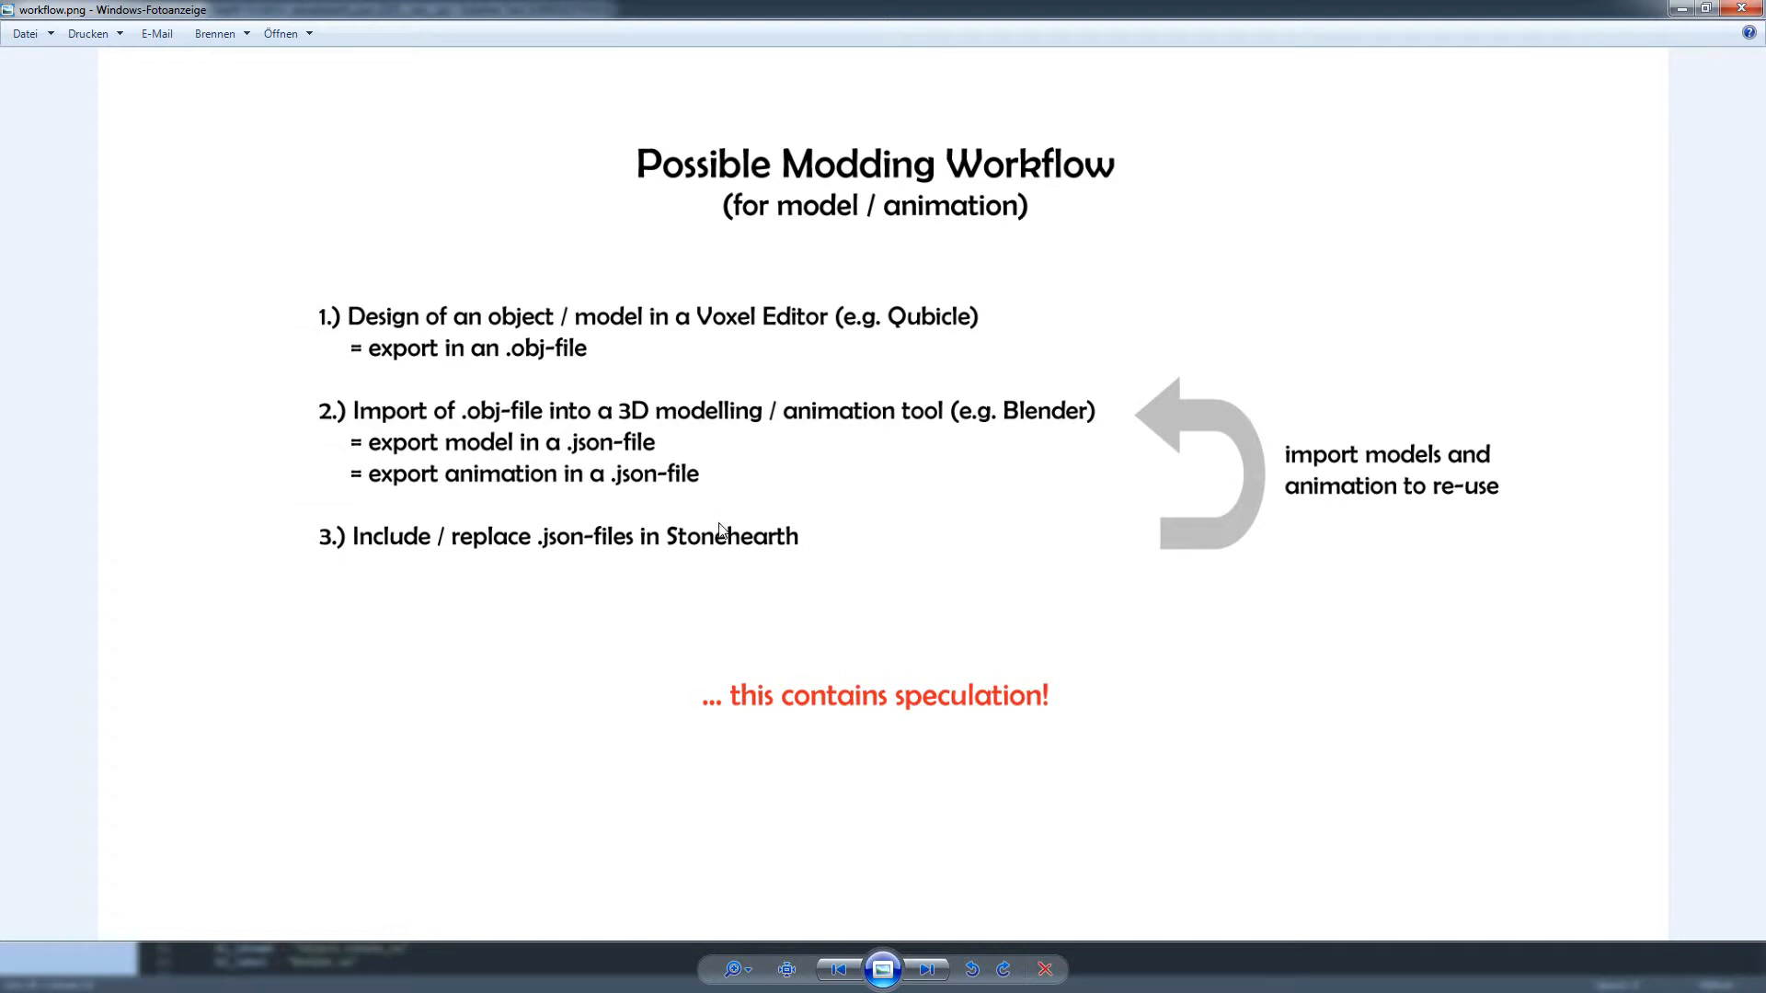
pyautogui.moveTo(955, 458)
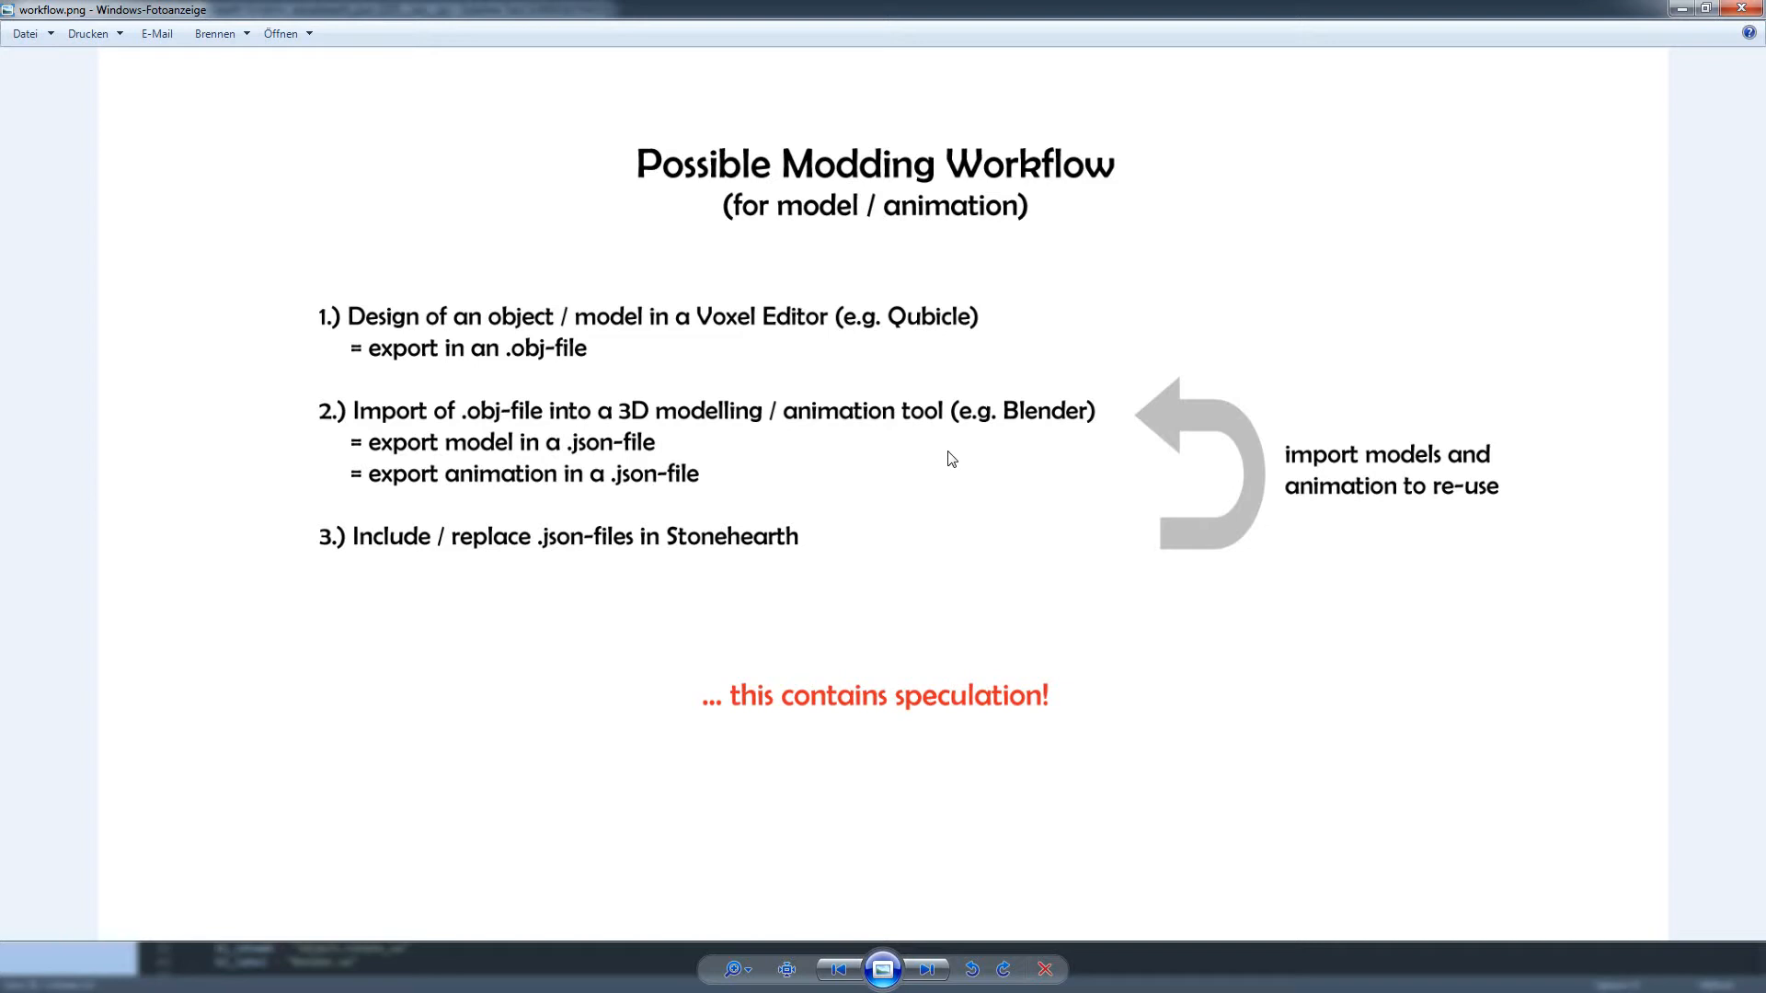
pyautogui.moveTo(1099, 420)
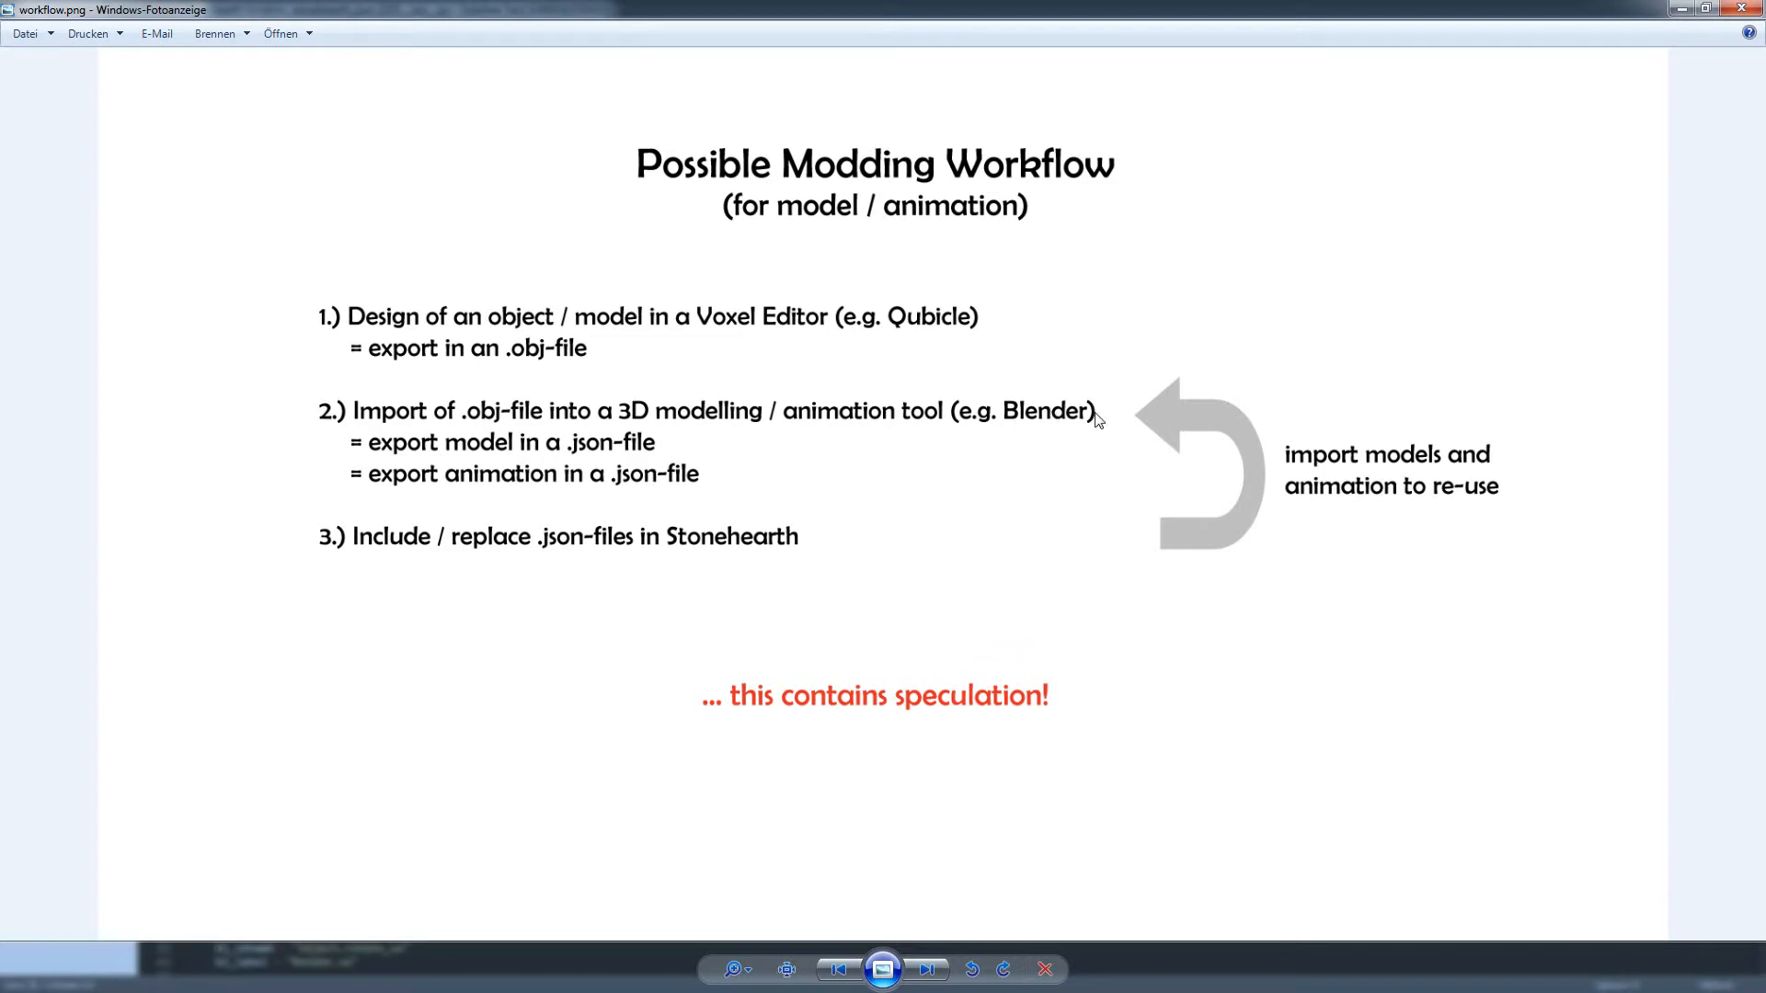
pyautogui.moveTo(856, 441)
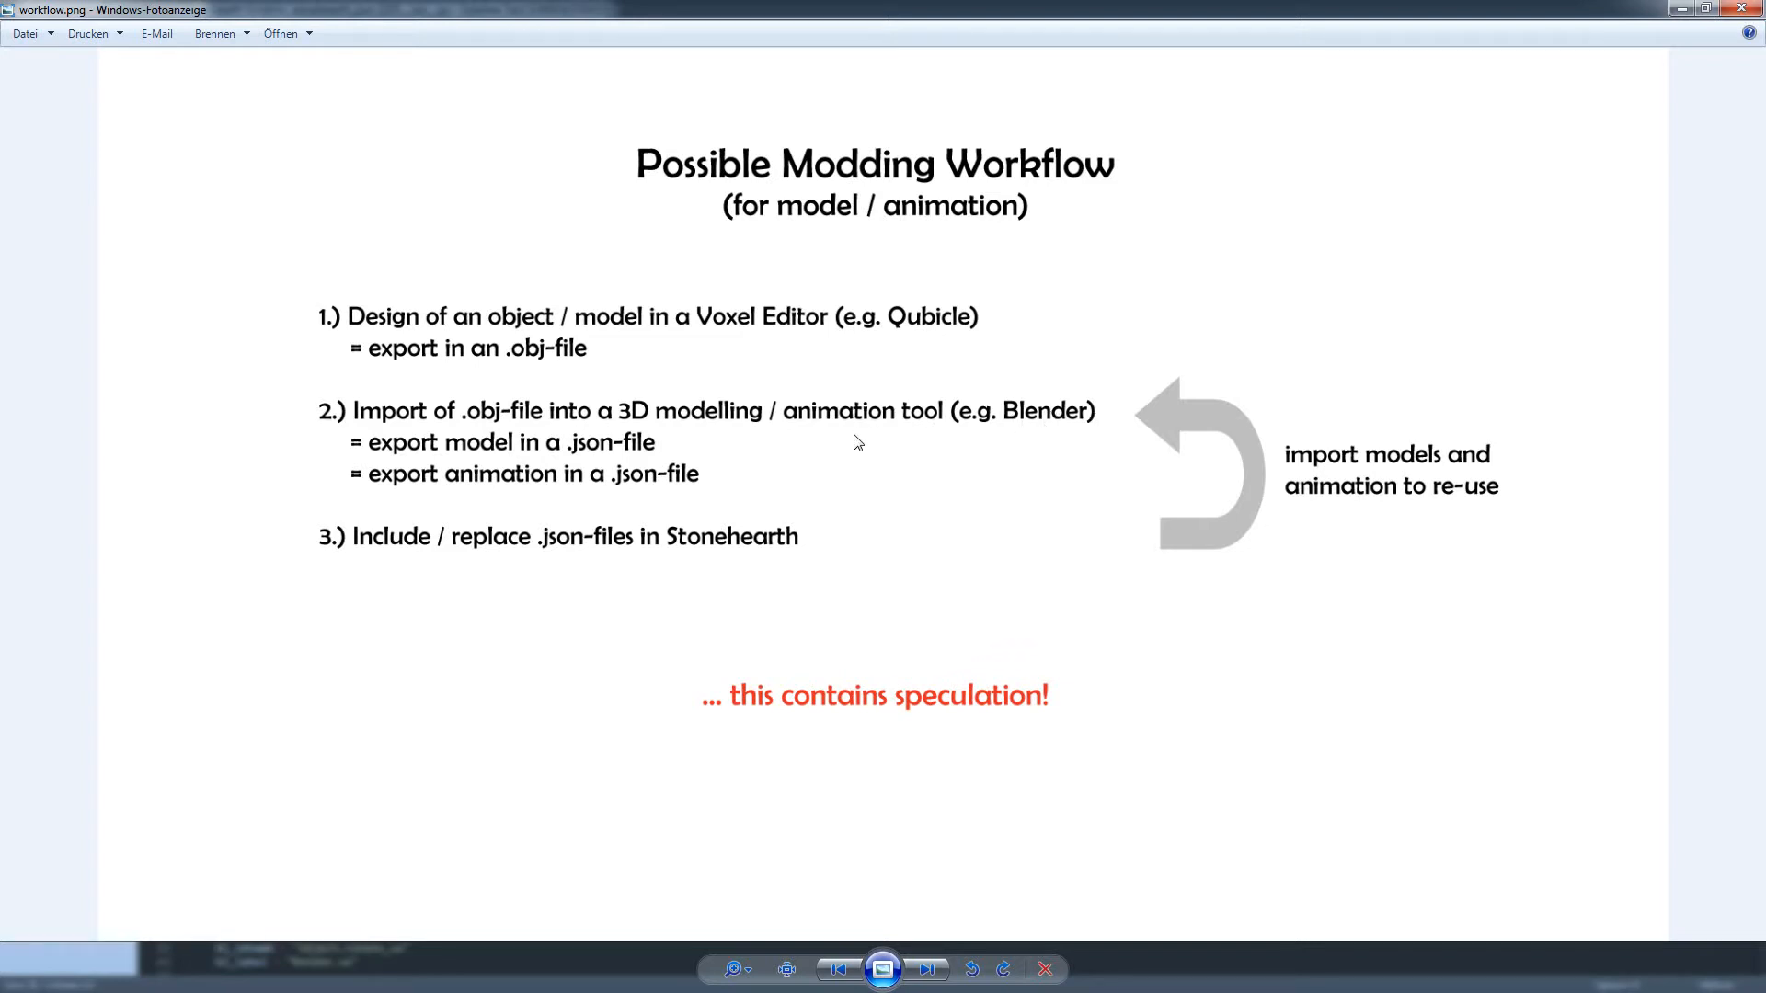
pyautogui.moveTo(727, 495)
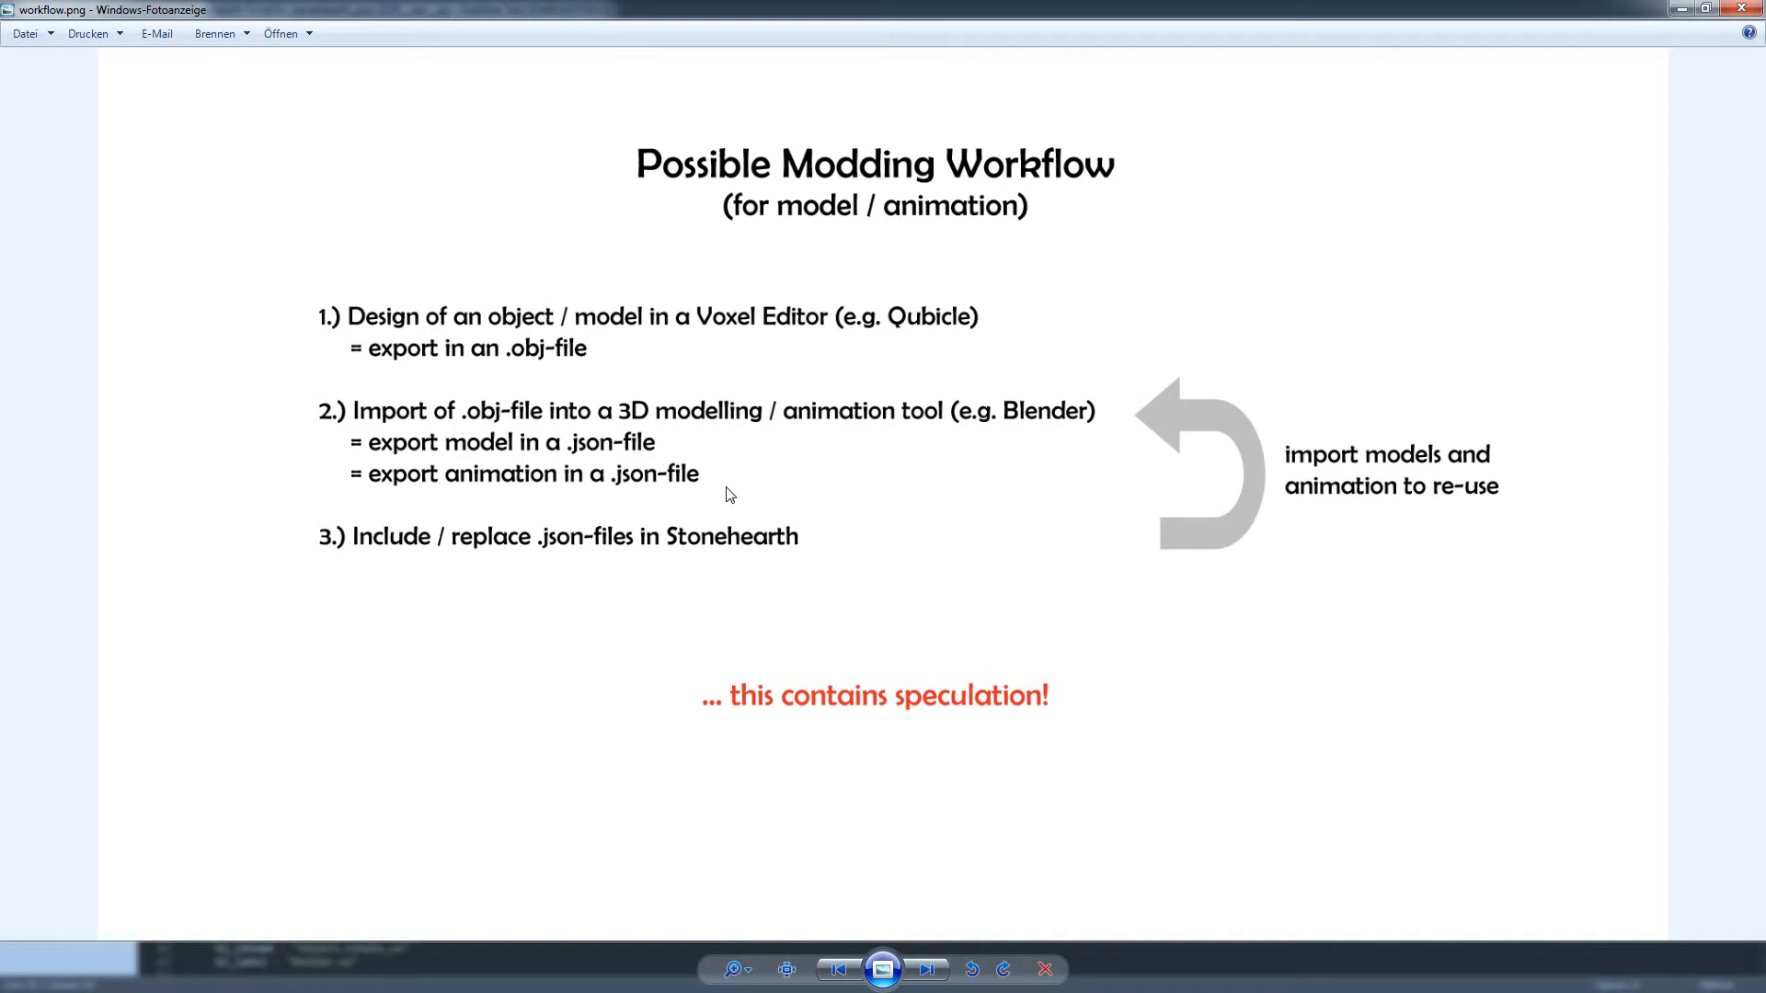
pyautogui.moveTo(633, 460)
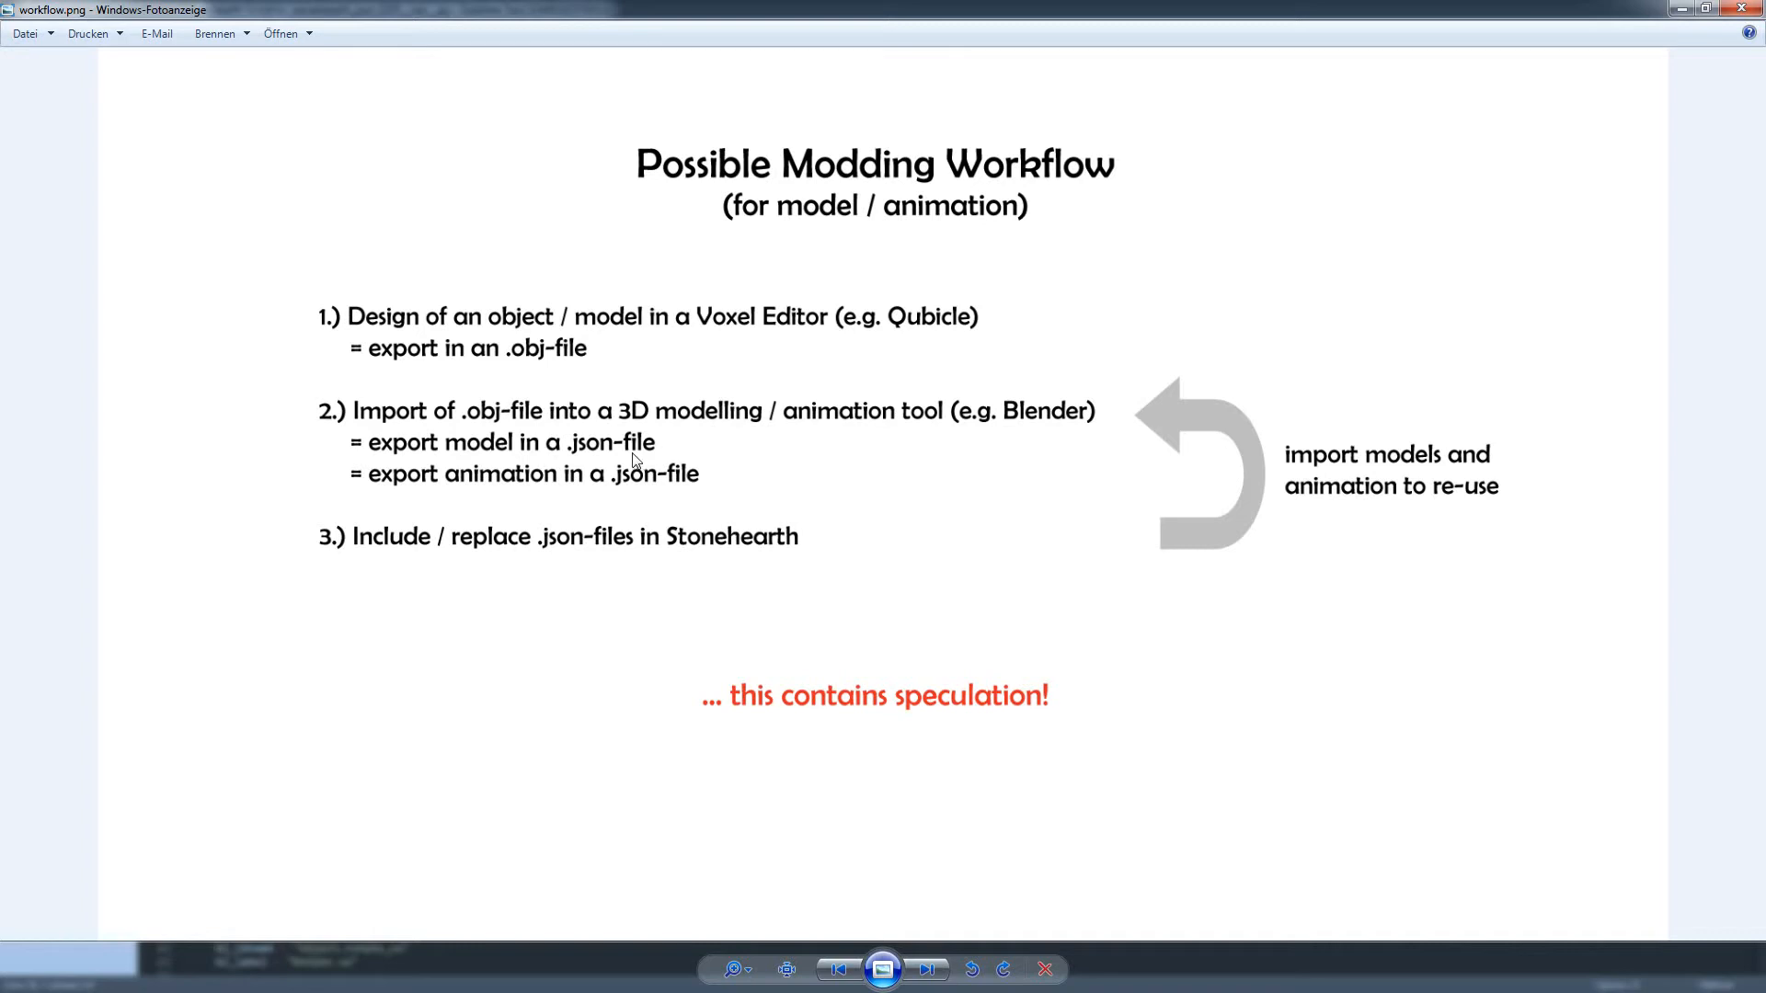
pyautogui.moveTo(620, 475)
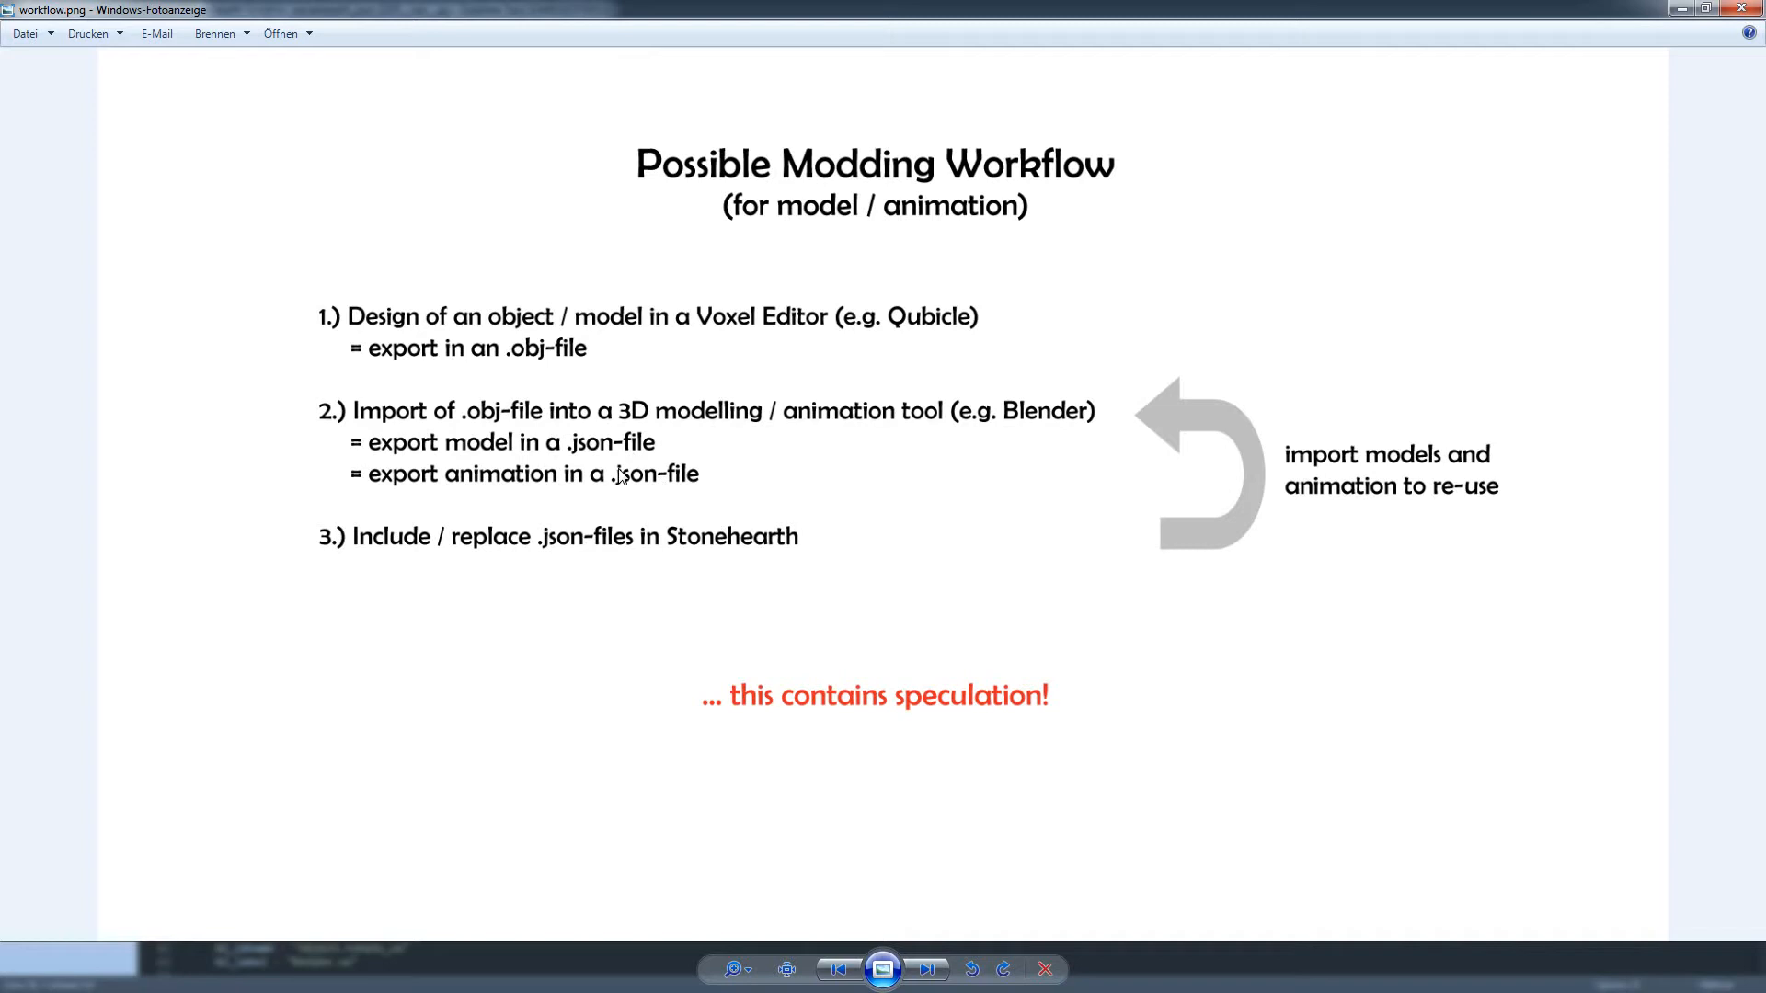
pyautogui.moveTo(544, 372)
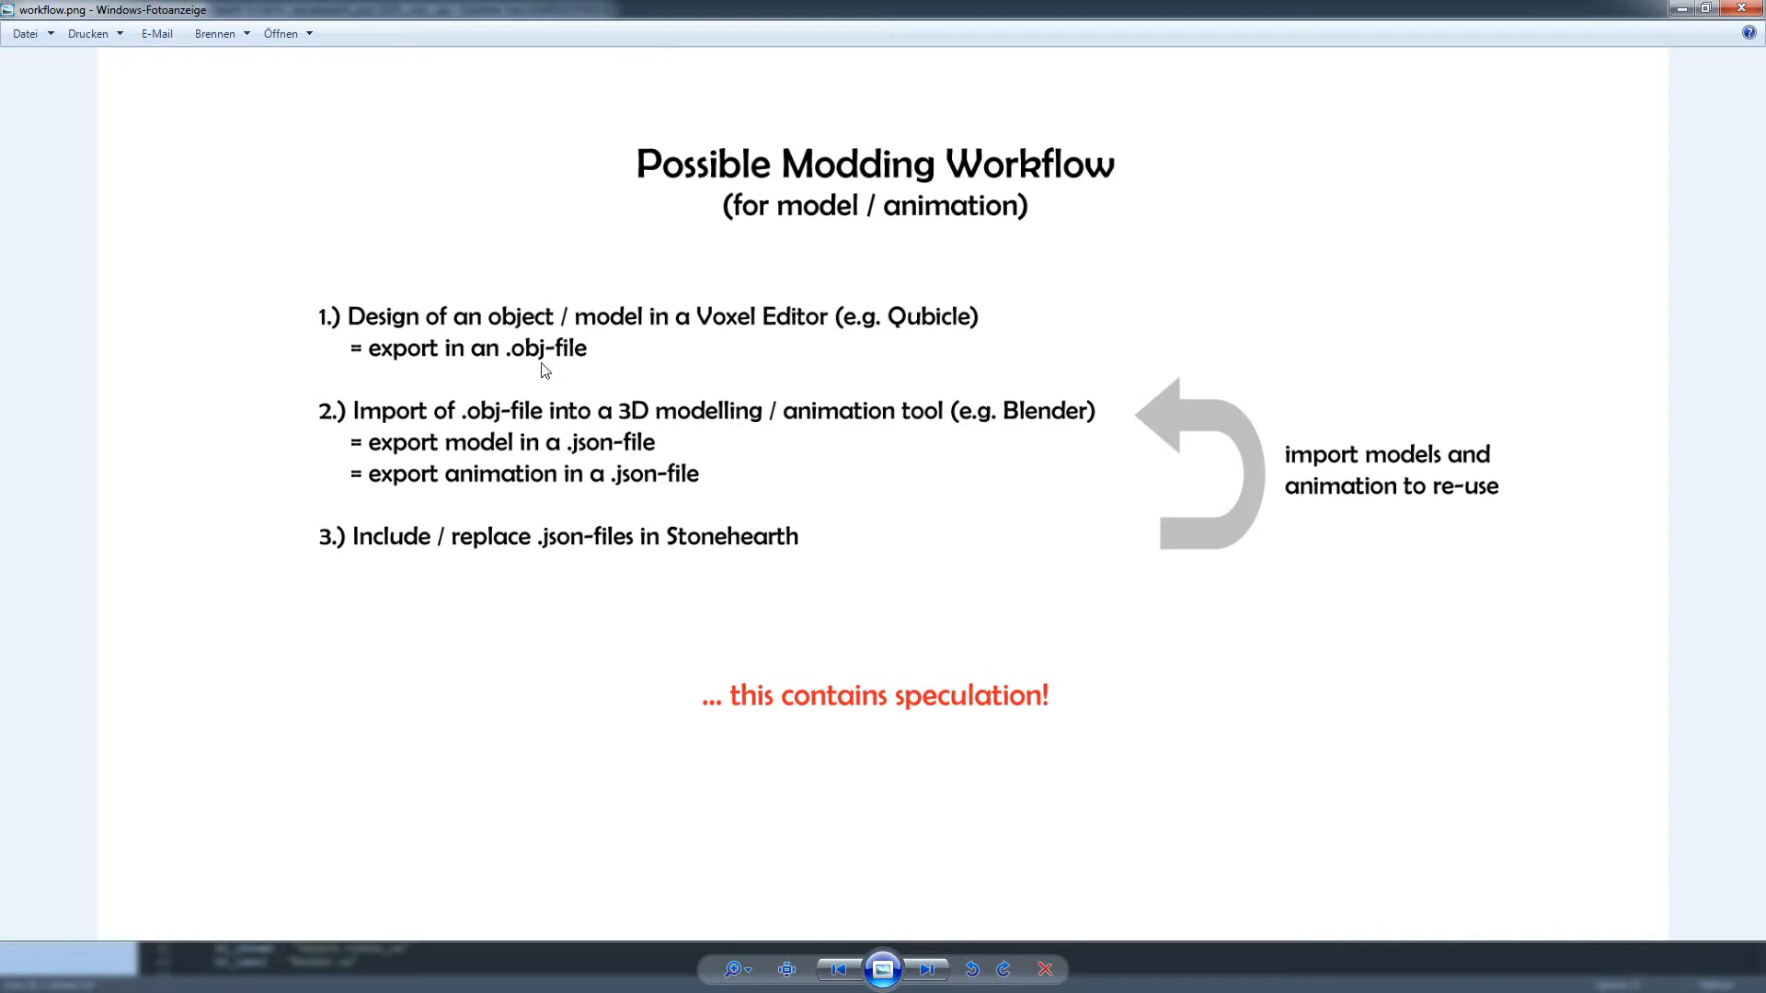
pyautogui.moveTo(552, 450)
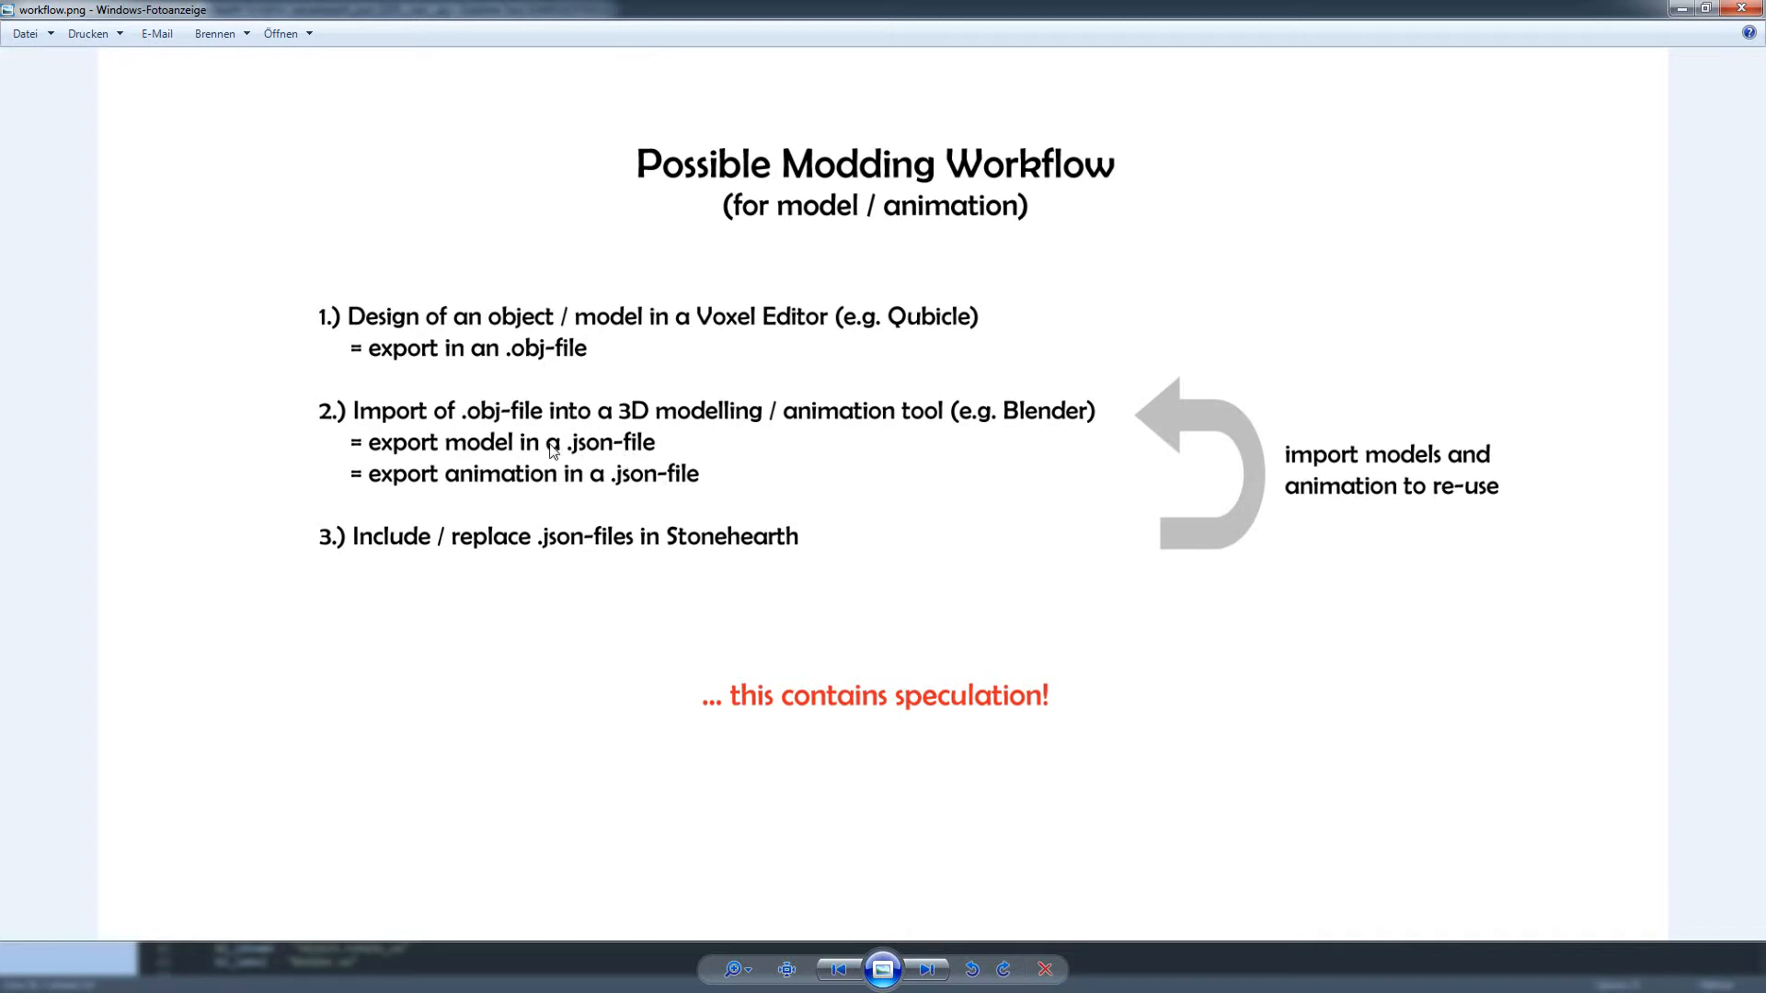
pyautogui.moveTo(658, 495)
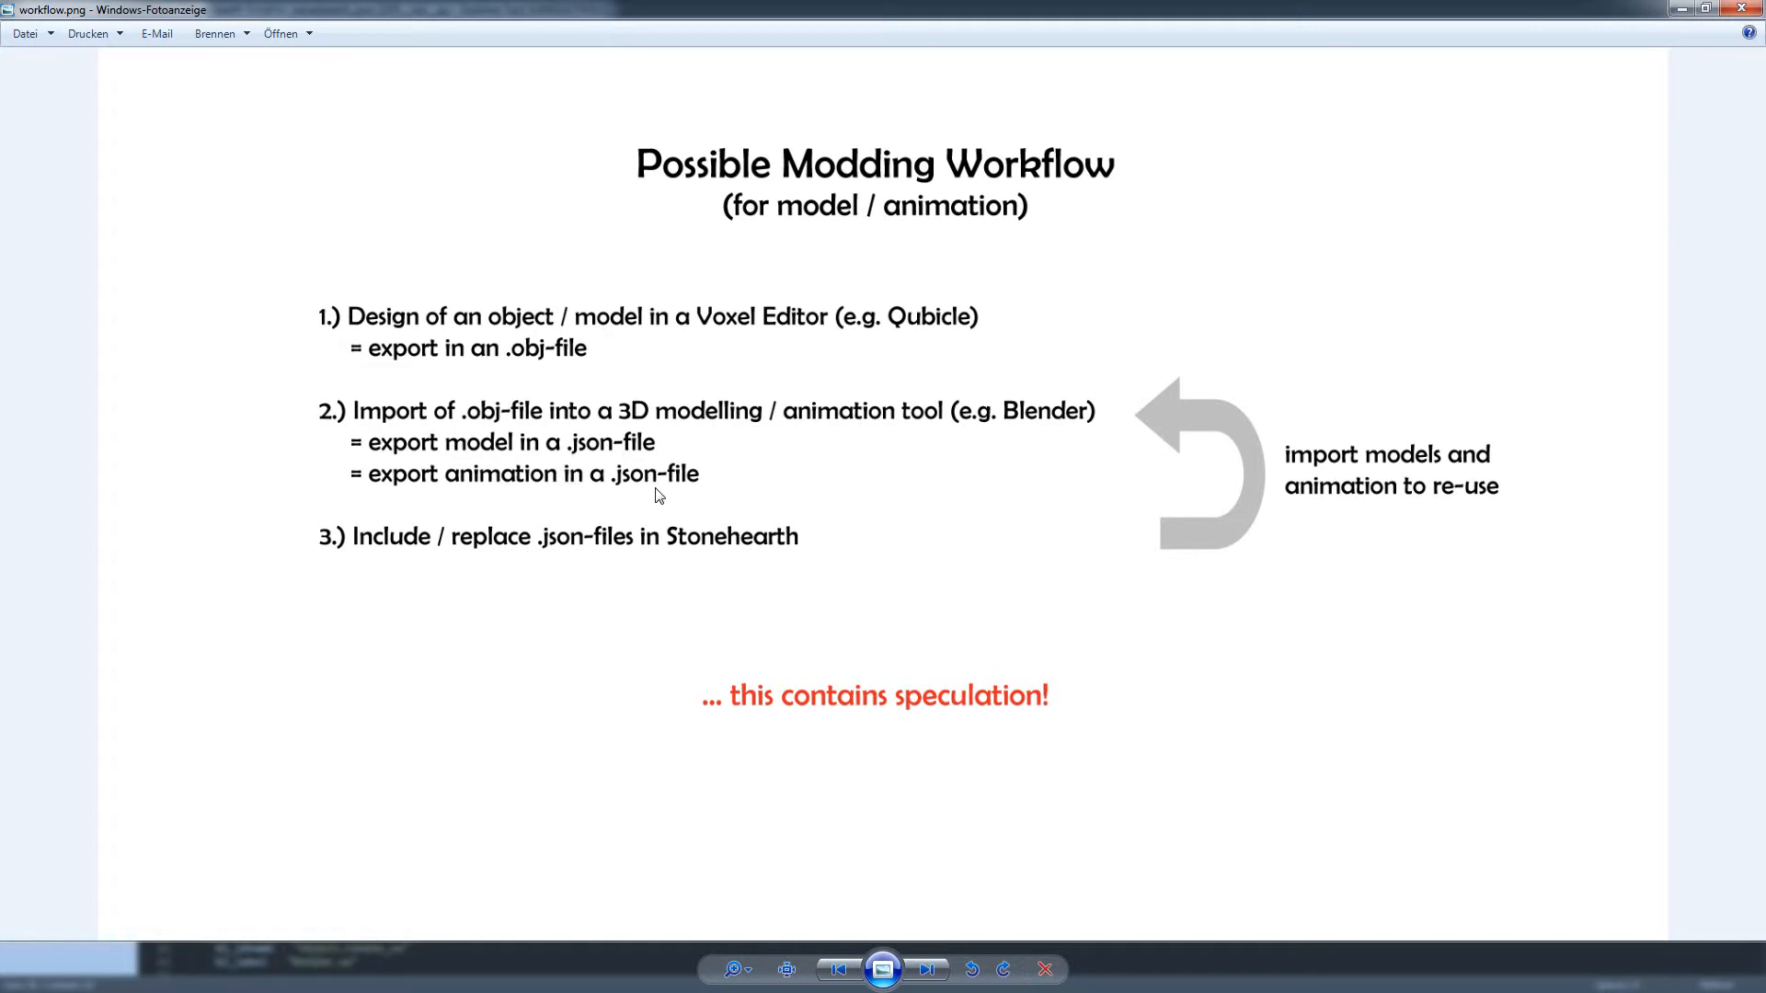
pyautogui.moveTo(1041, 521)
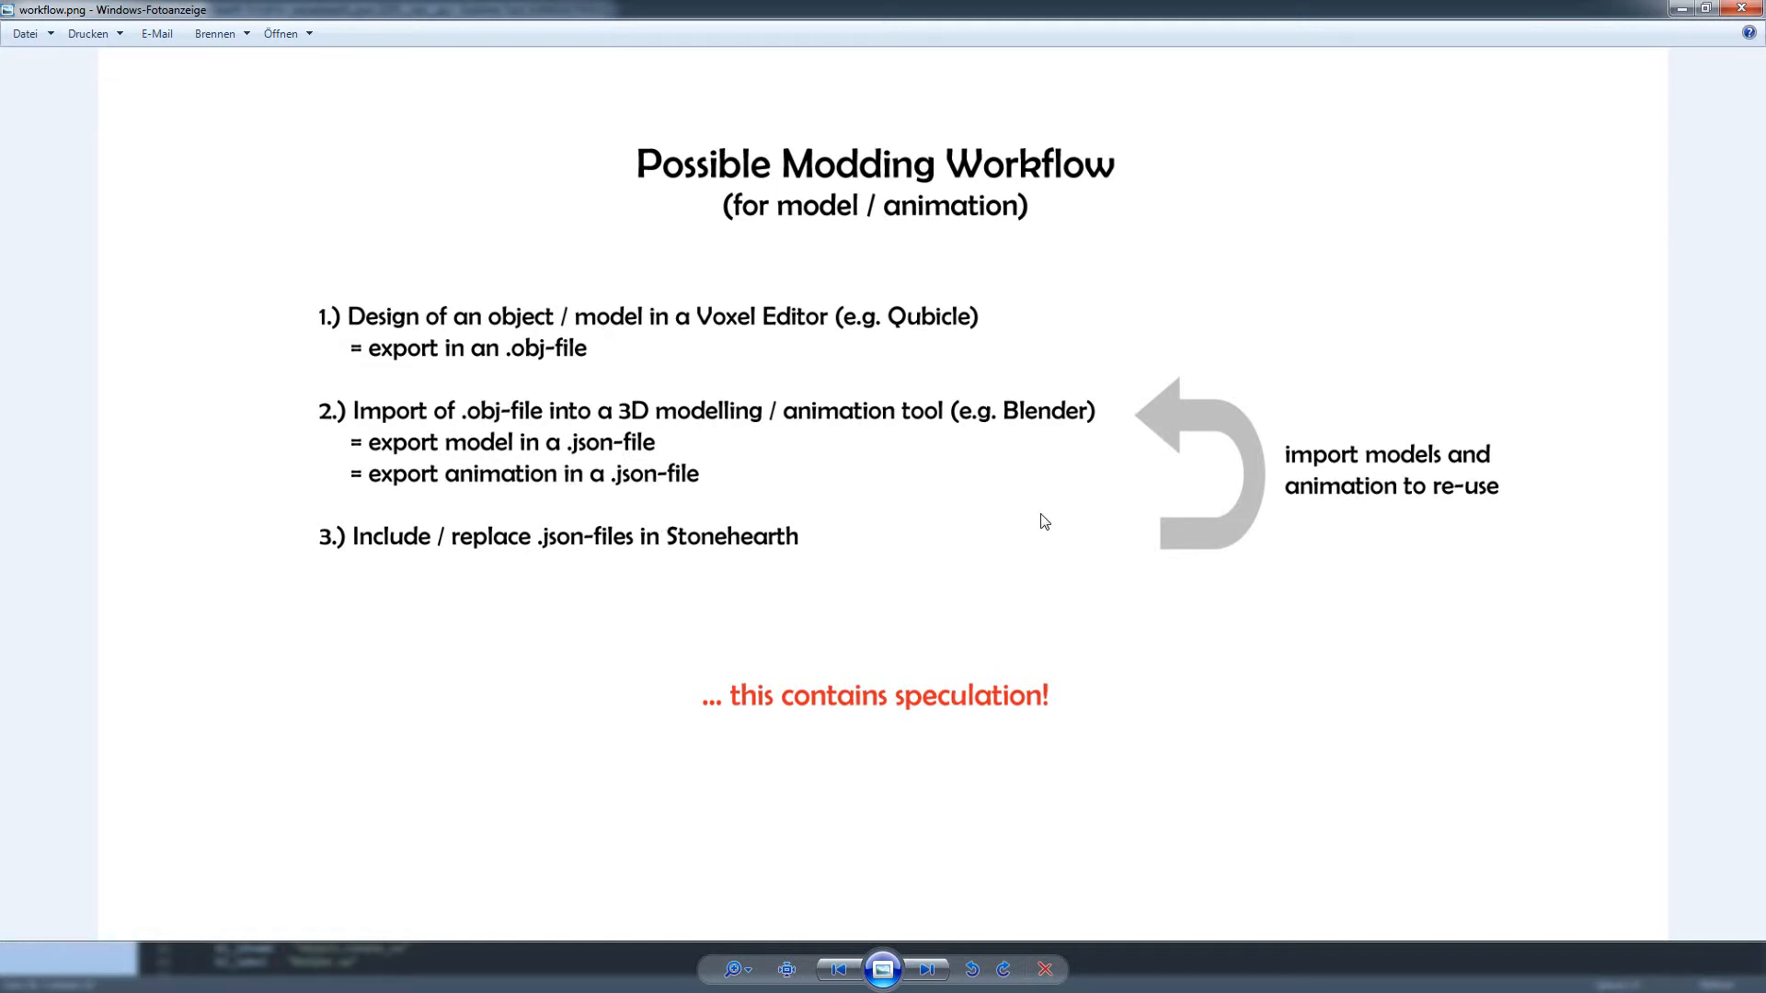
pyautogui.moveTo(826, 443)
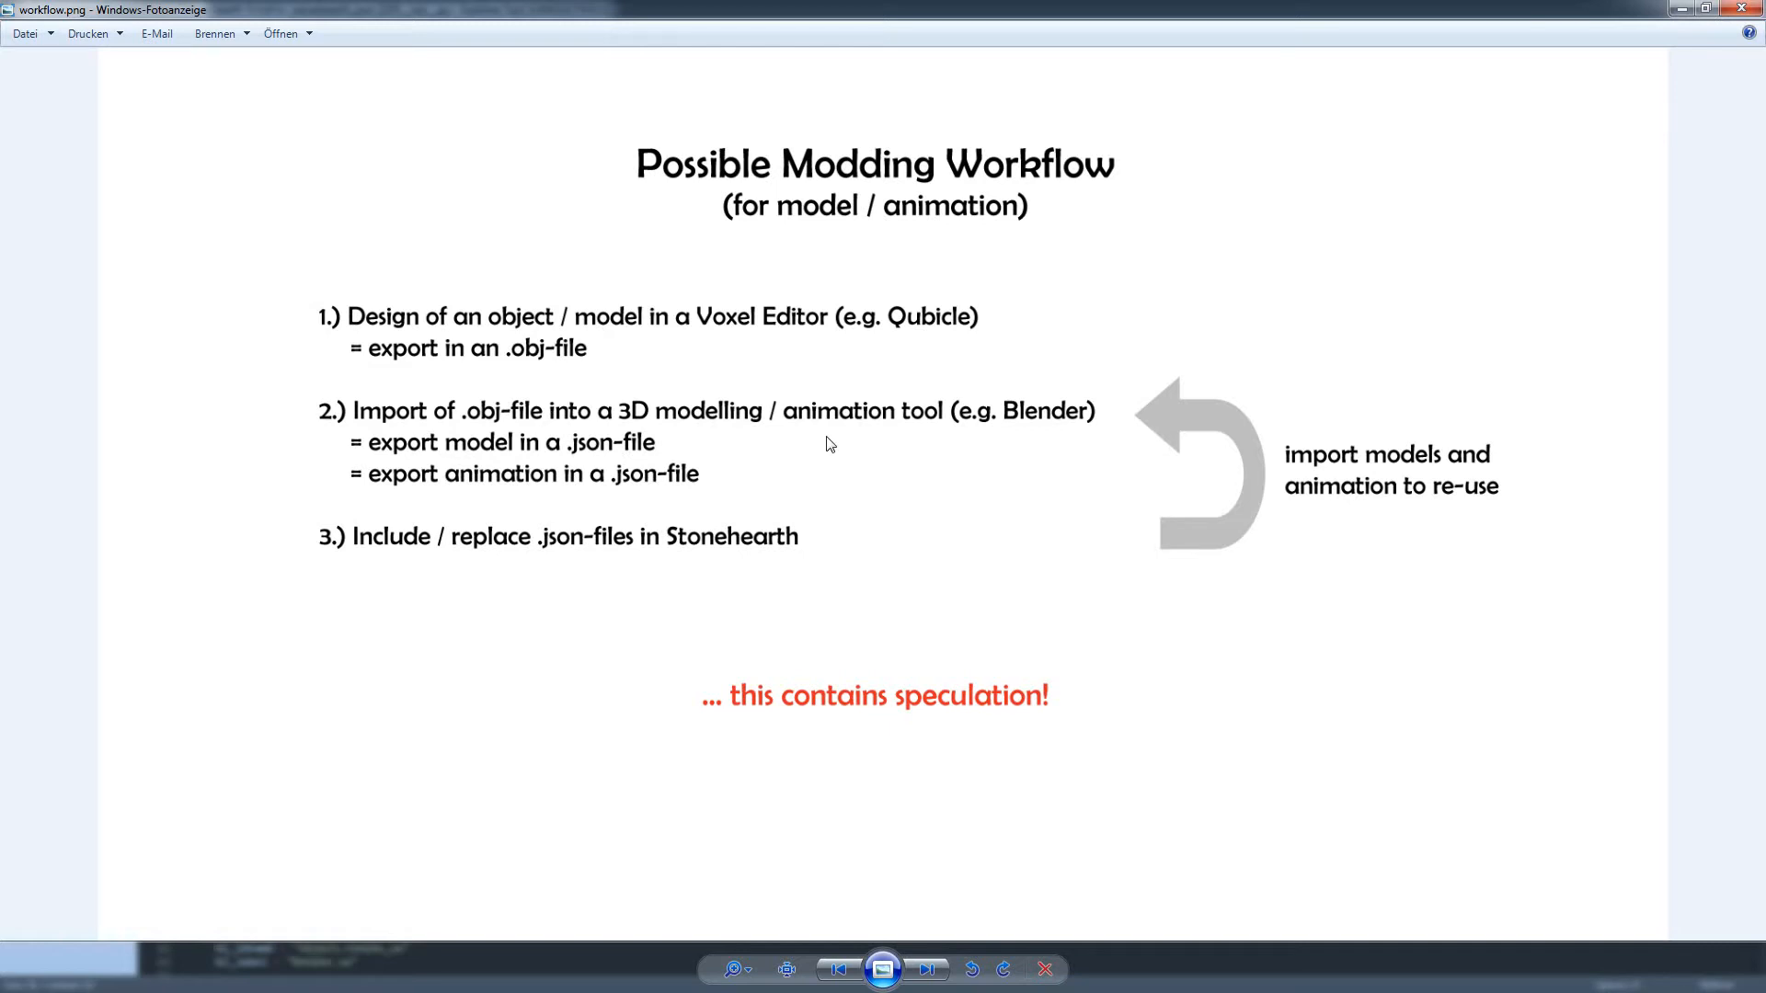
pyautogui.moveTo(949, 475)
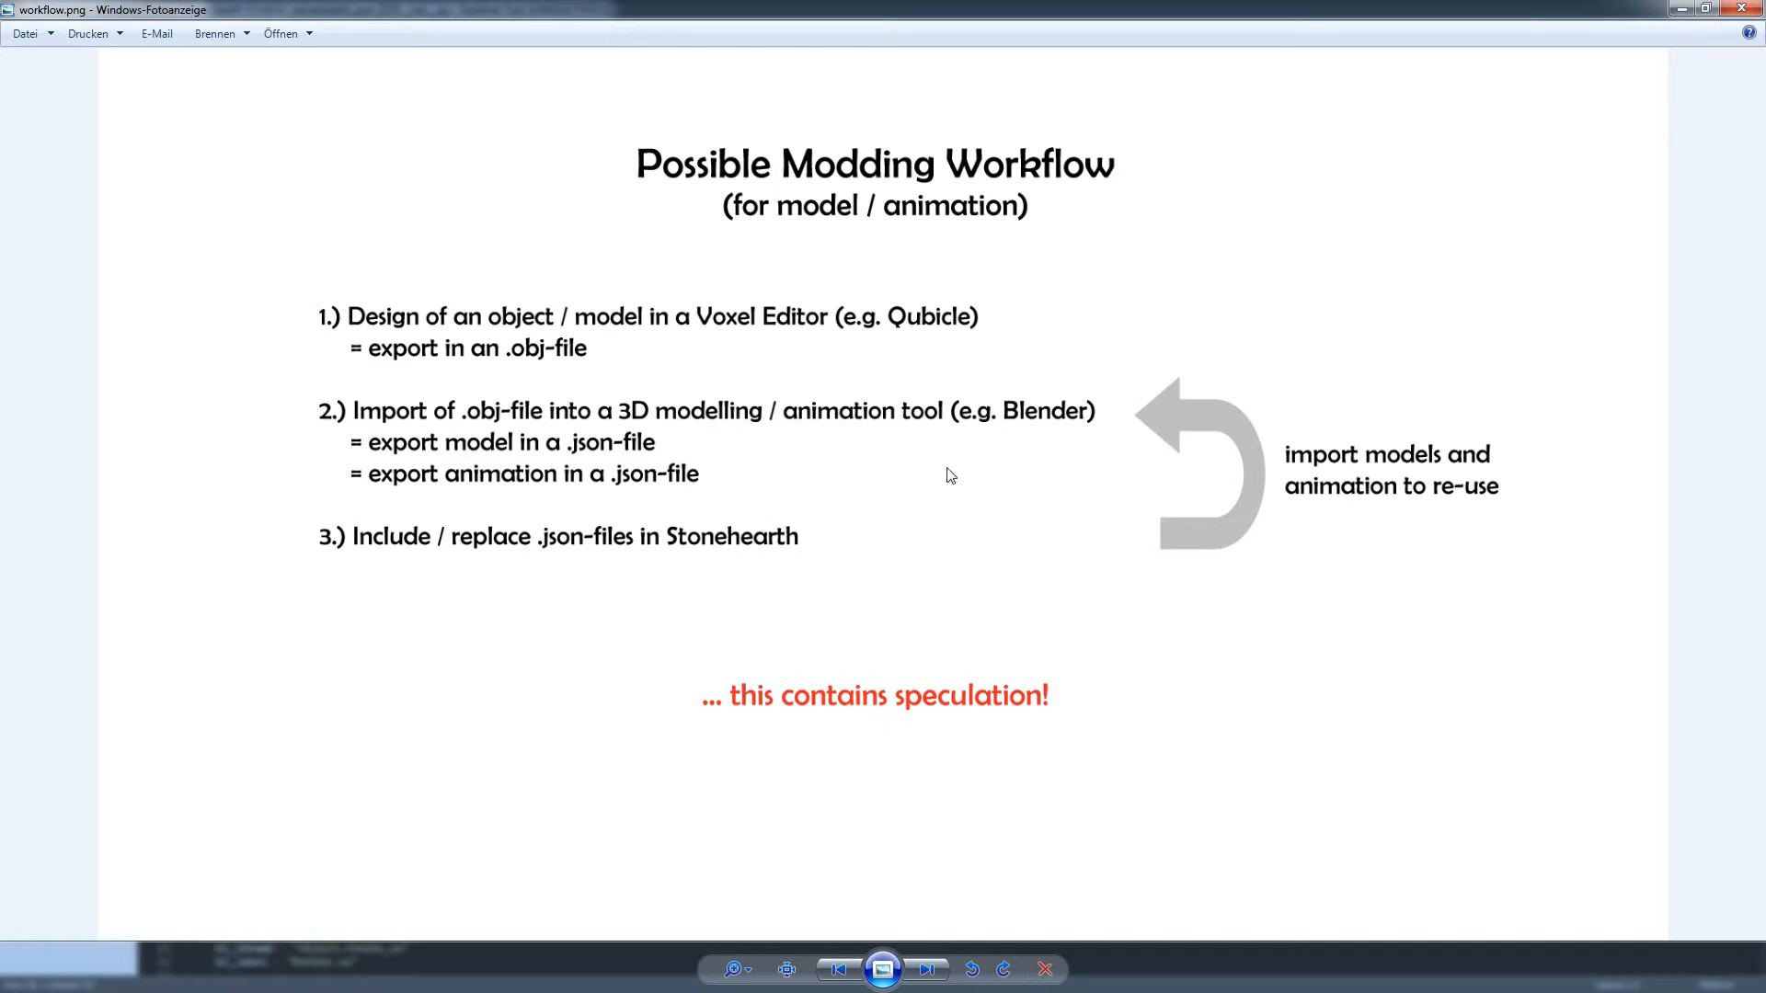
pyautogui.moveTo(990, 423)
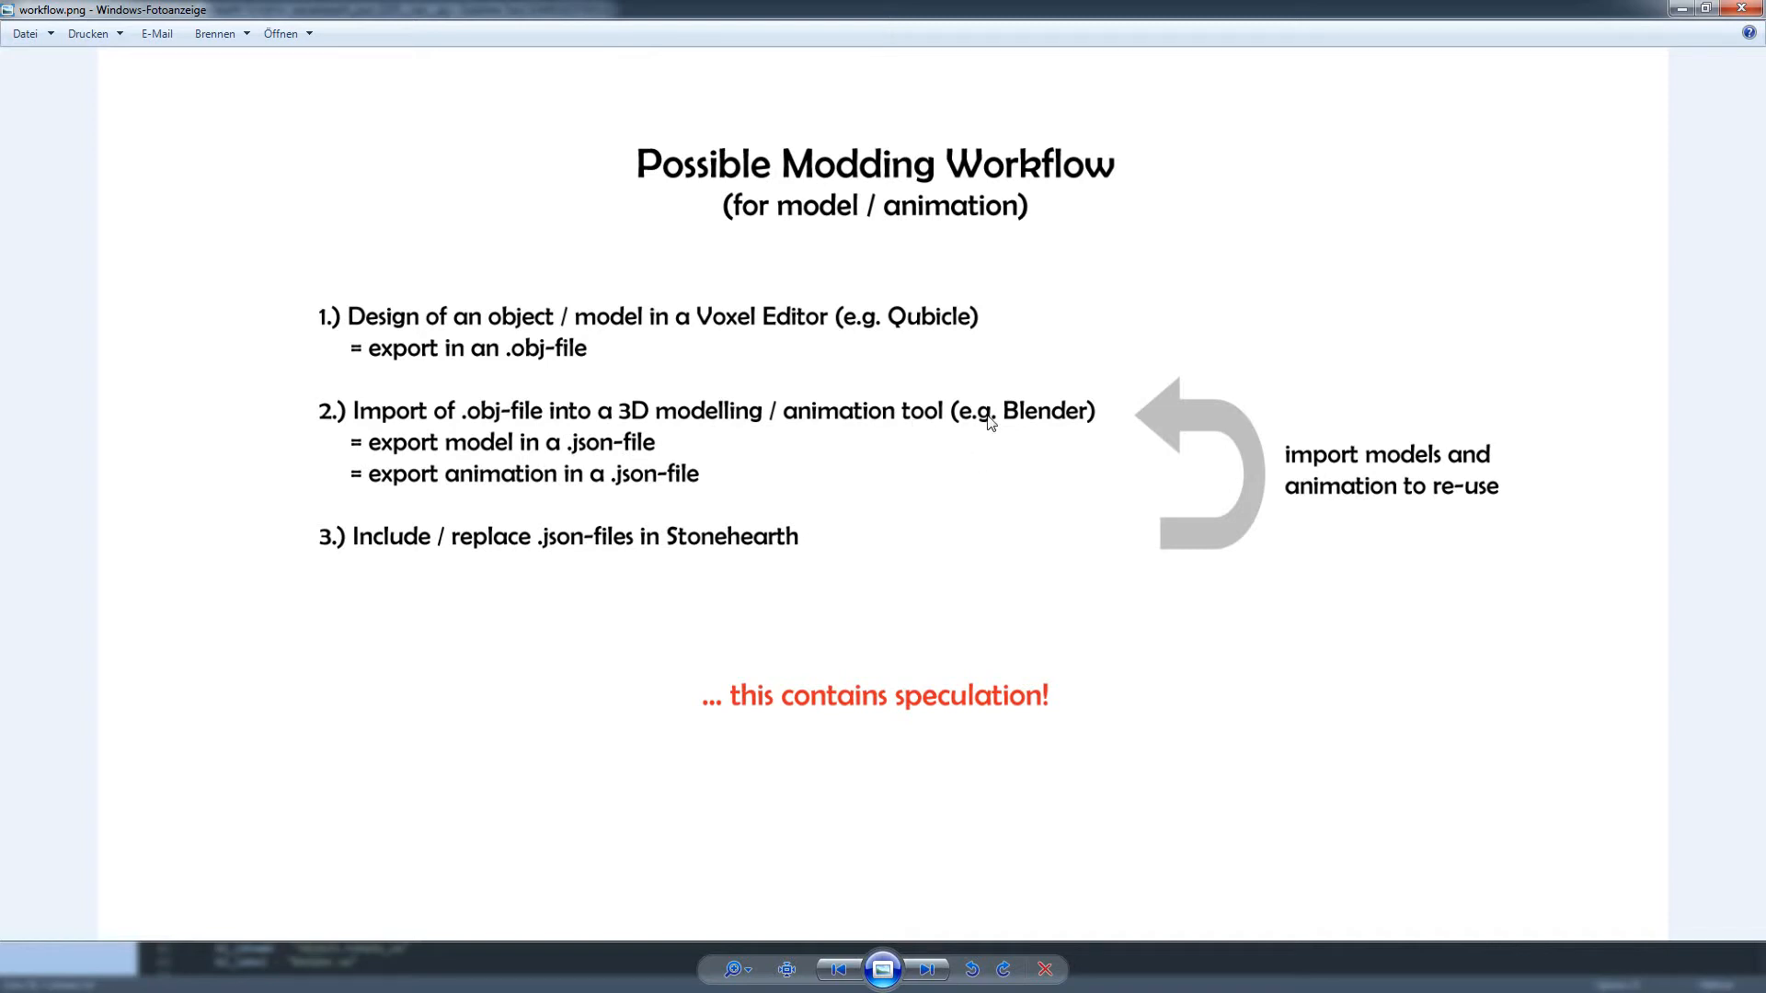
pyautogui.moveTo(867, 462)
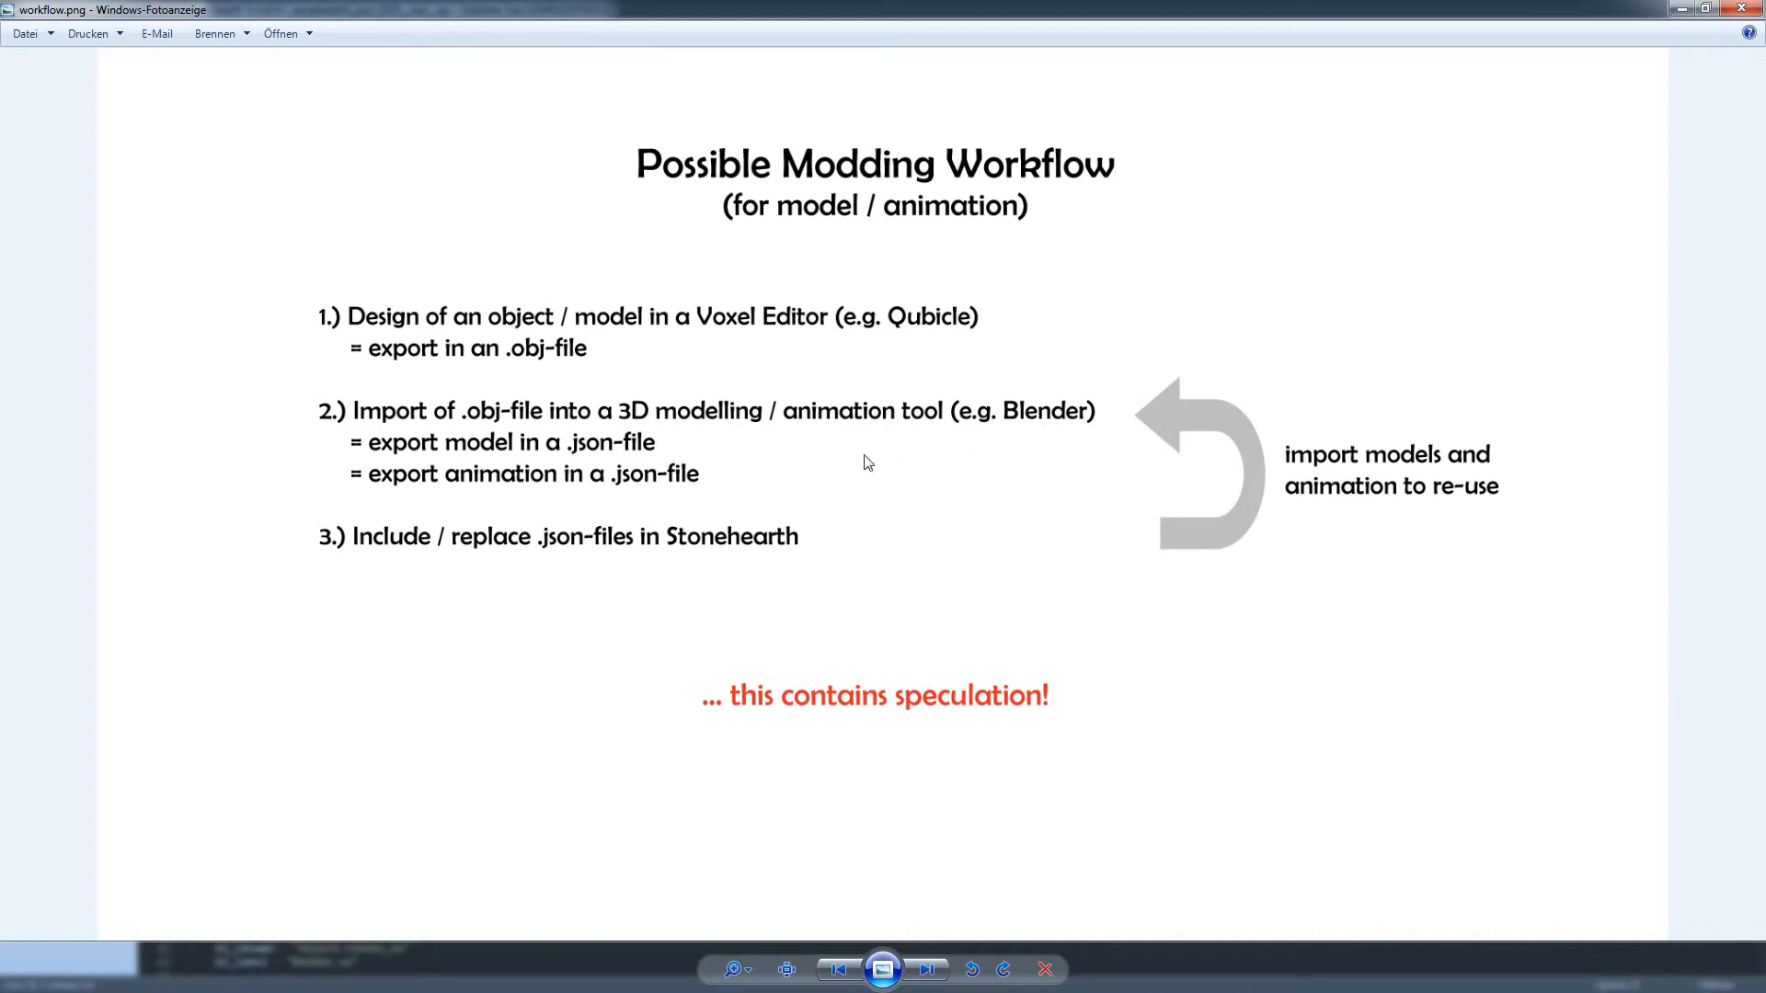
pyautogui.moveTo(723, 493)
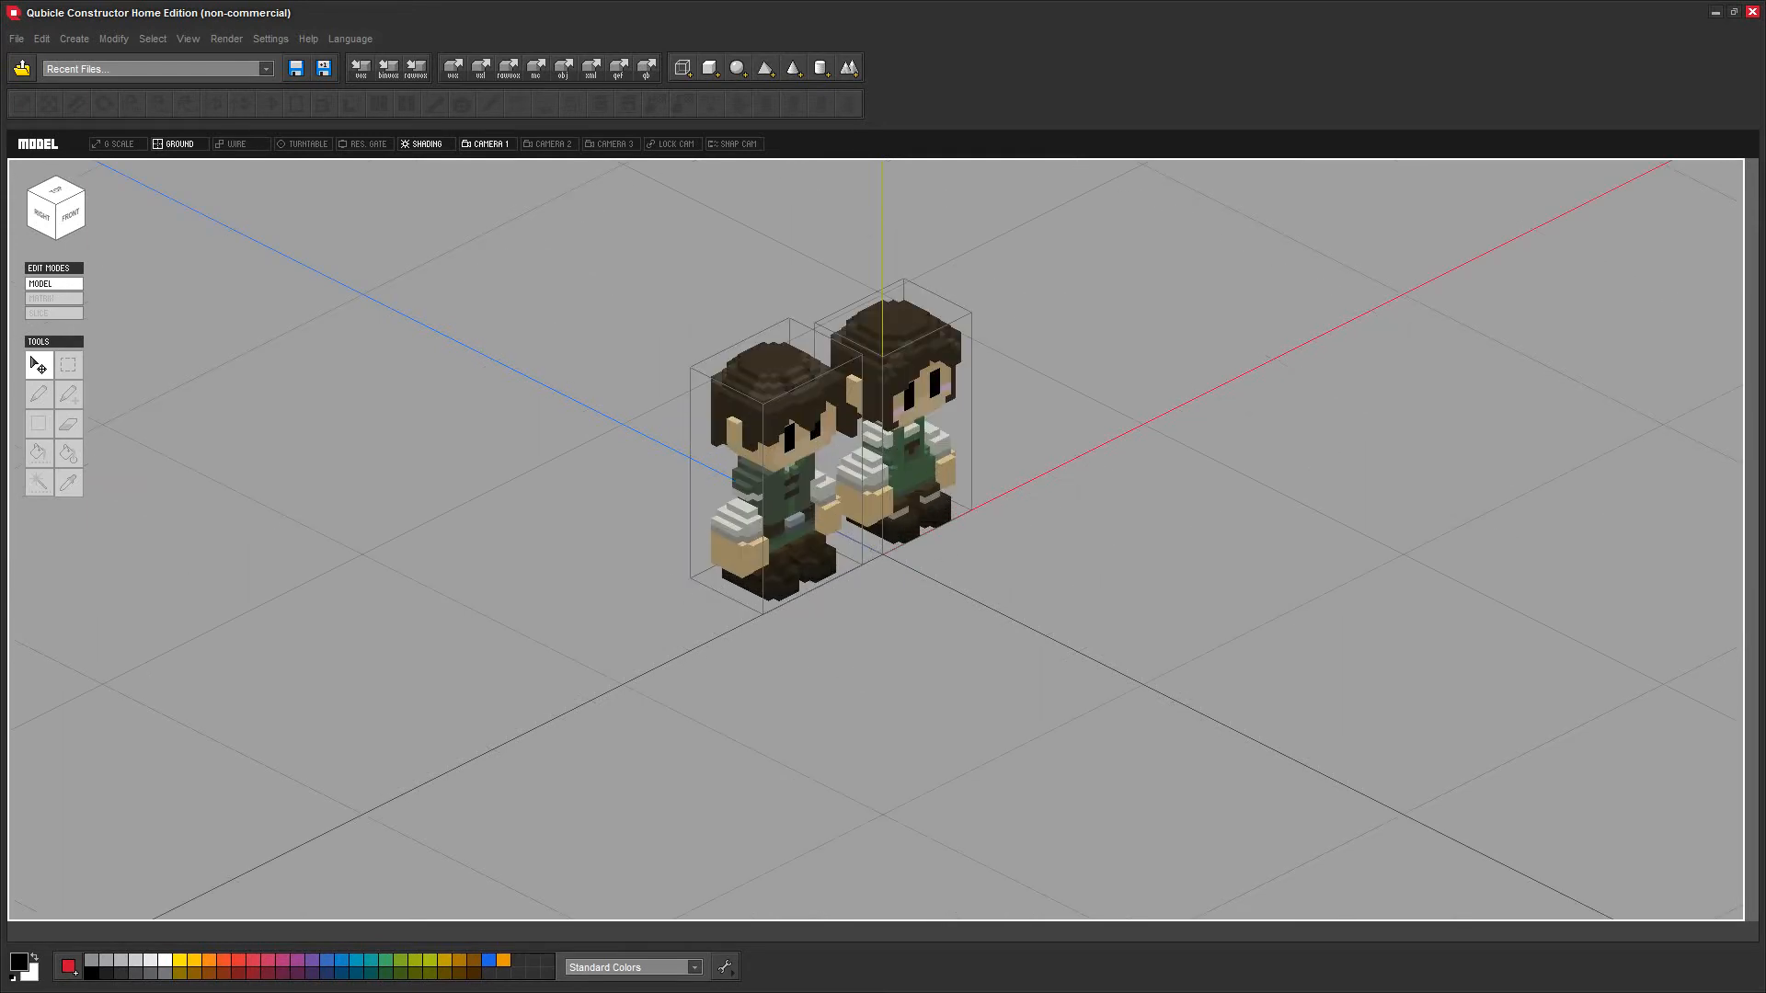
# Step: Start the OBJ export of the two voxel settler models, bringing up the OBJ Settings dialog
pyautogui.click(17, 39)
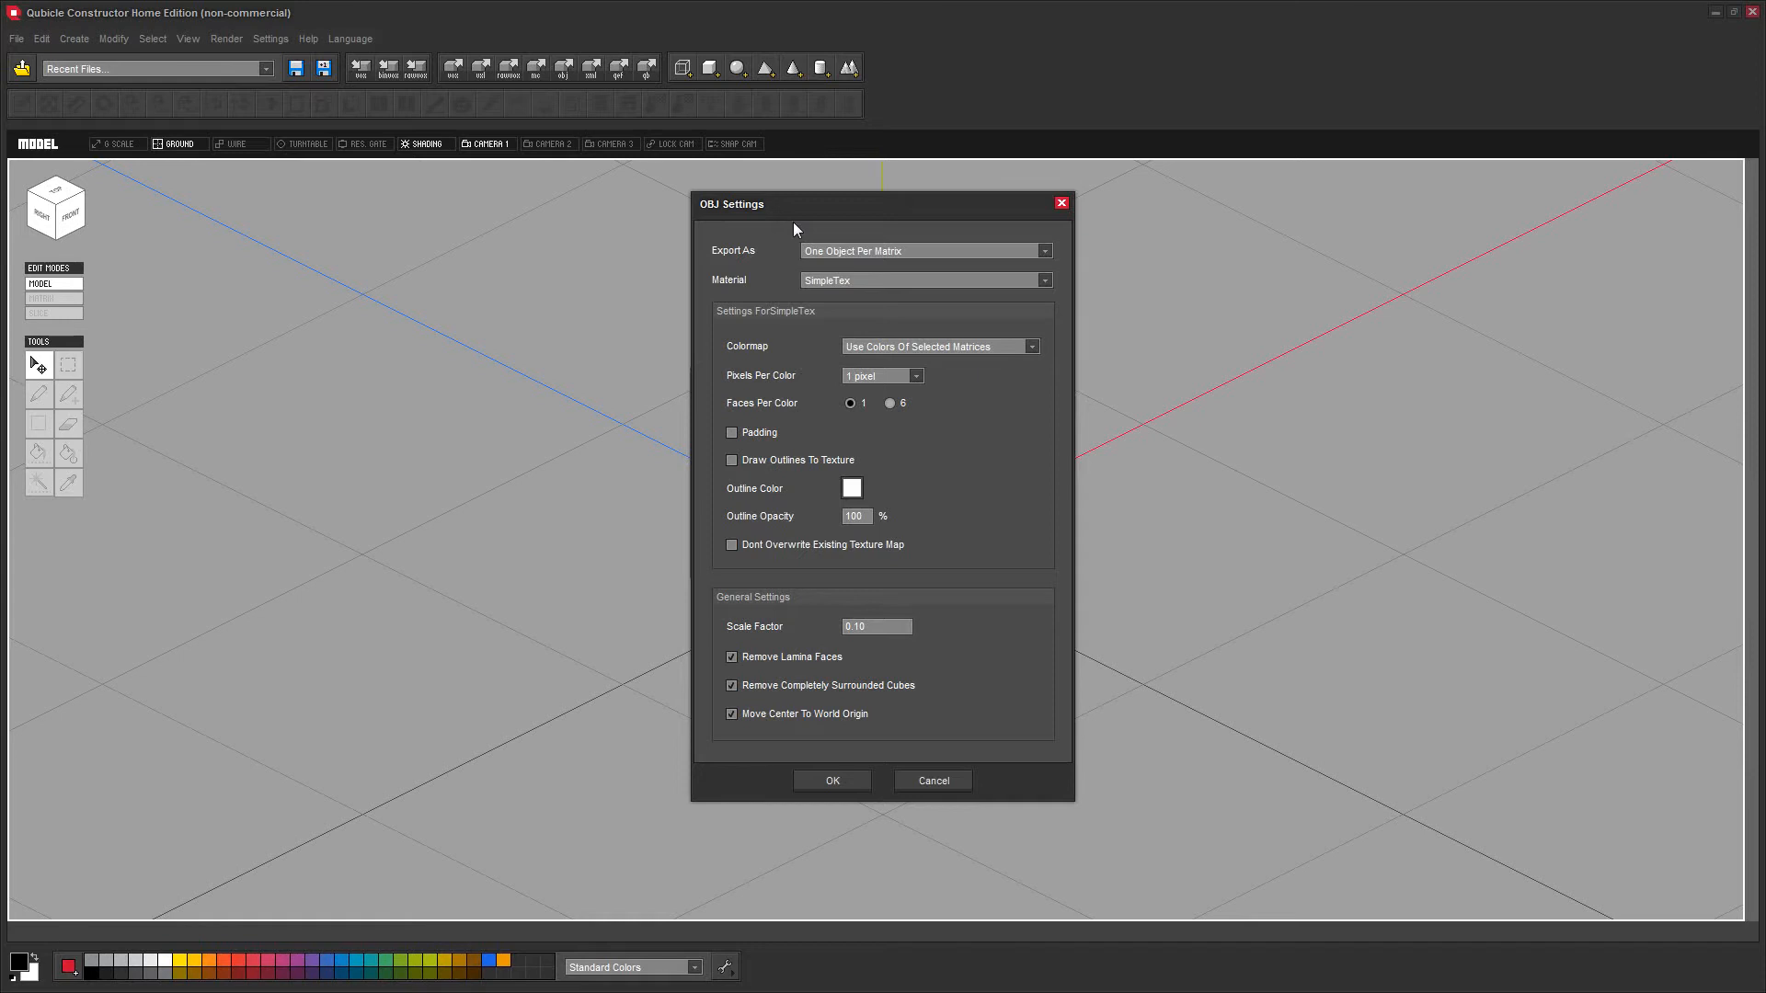
pyautogui.moveTo(831, 259)
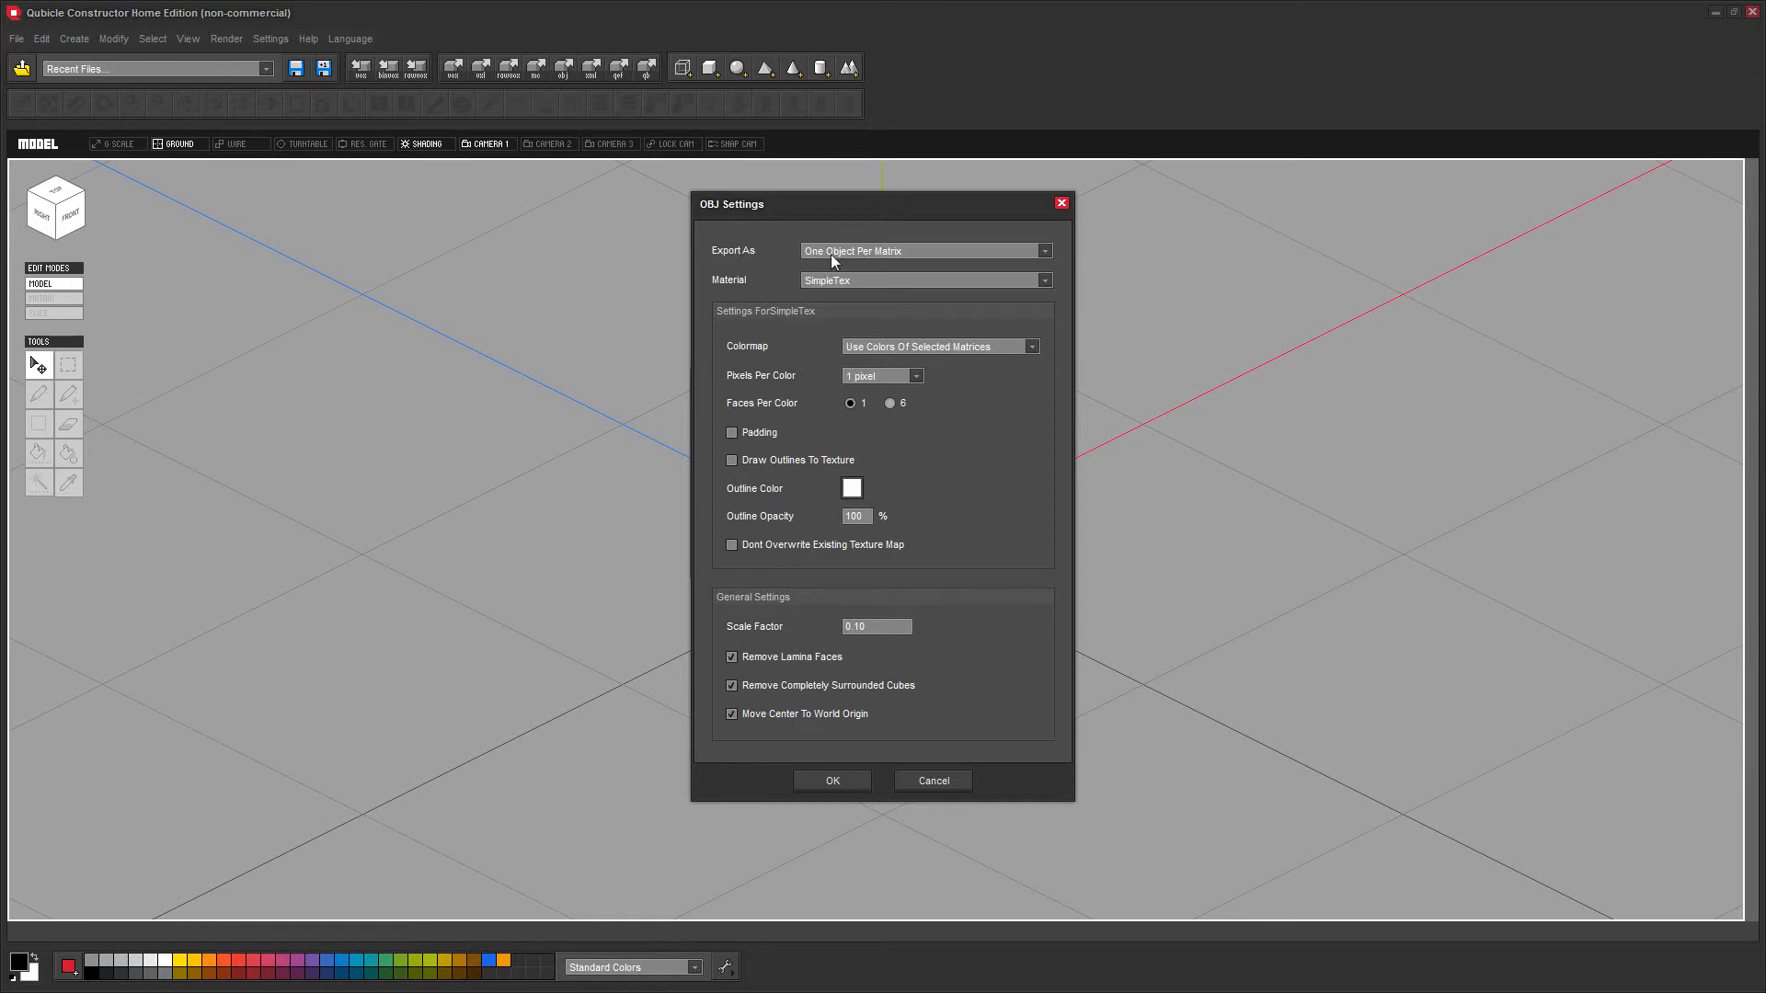
pyautogui.moveTo(918, 234)
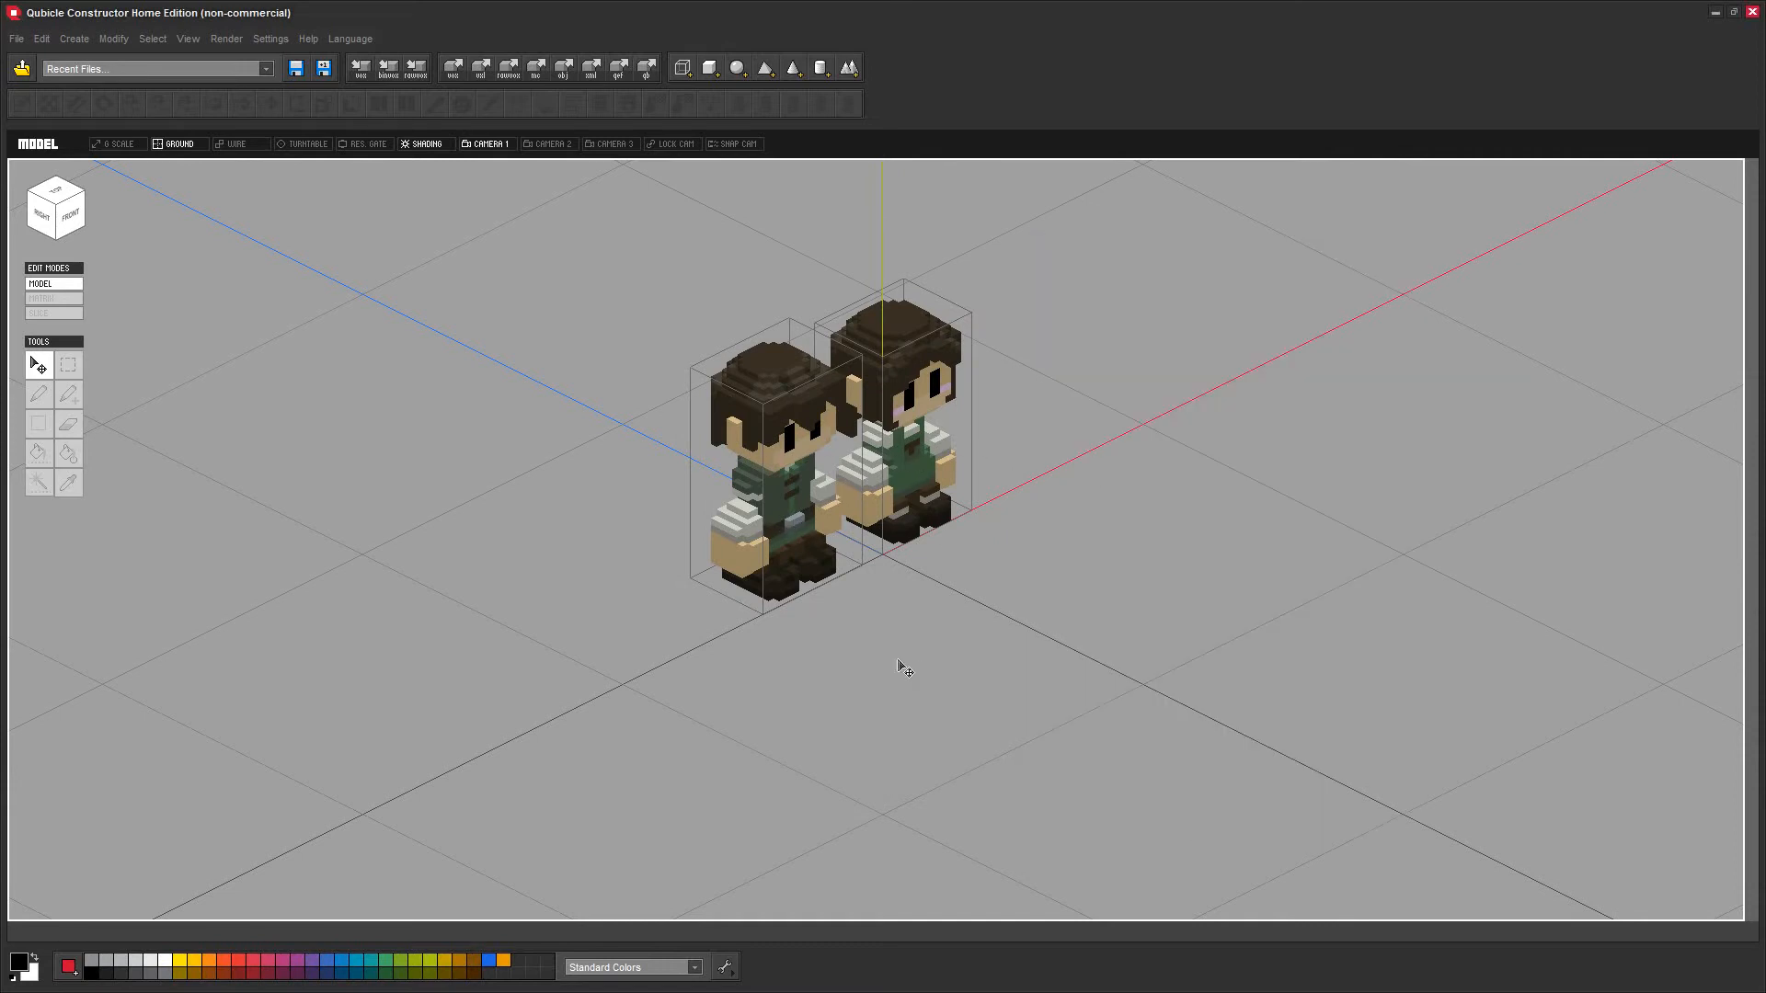
pyautogui.moveTo(666, 342)
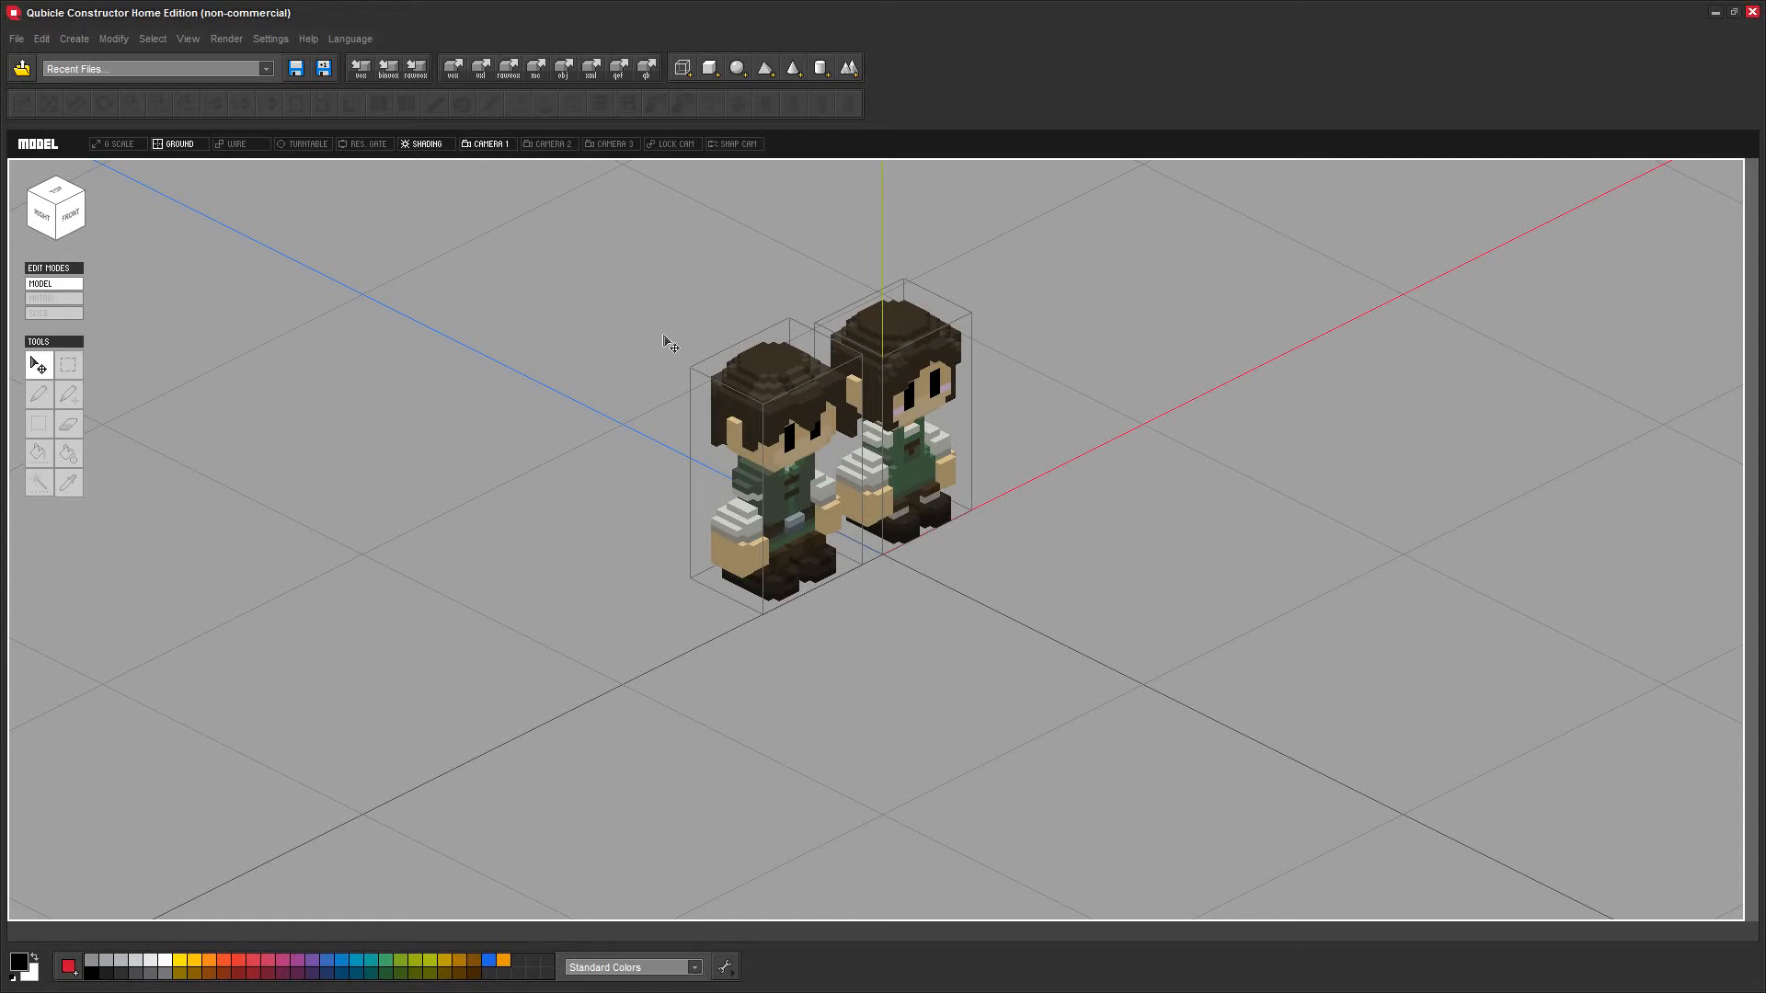
pyautogui.moveTo(215, 745)
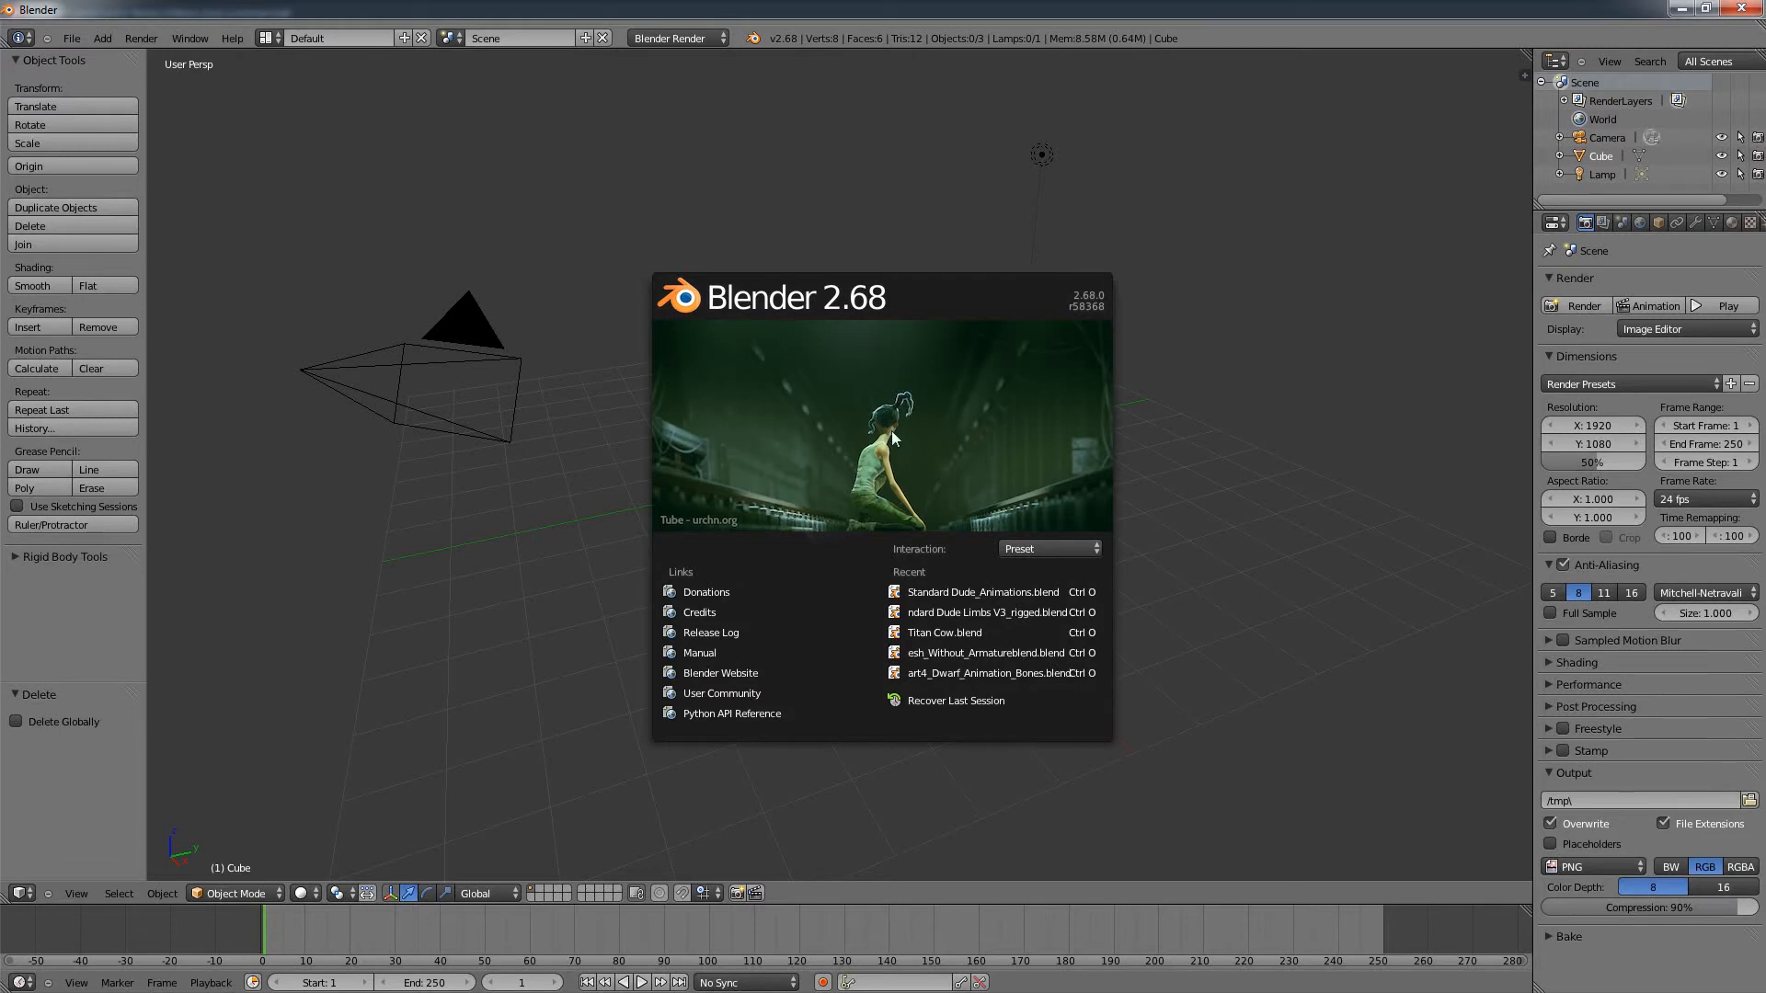
pyautogui.moveTo(845, 403)
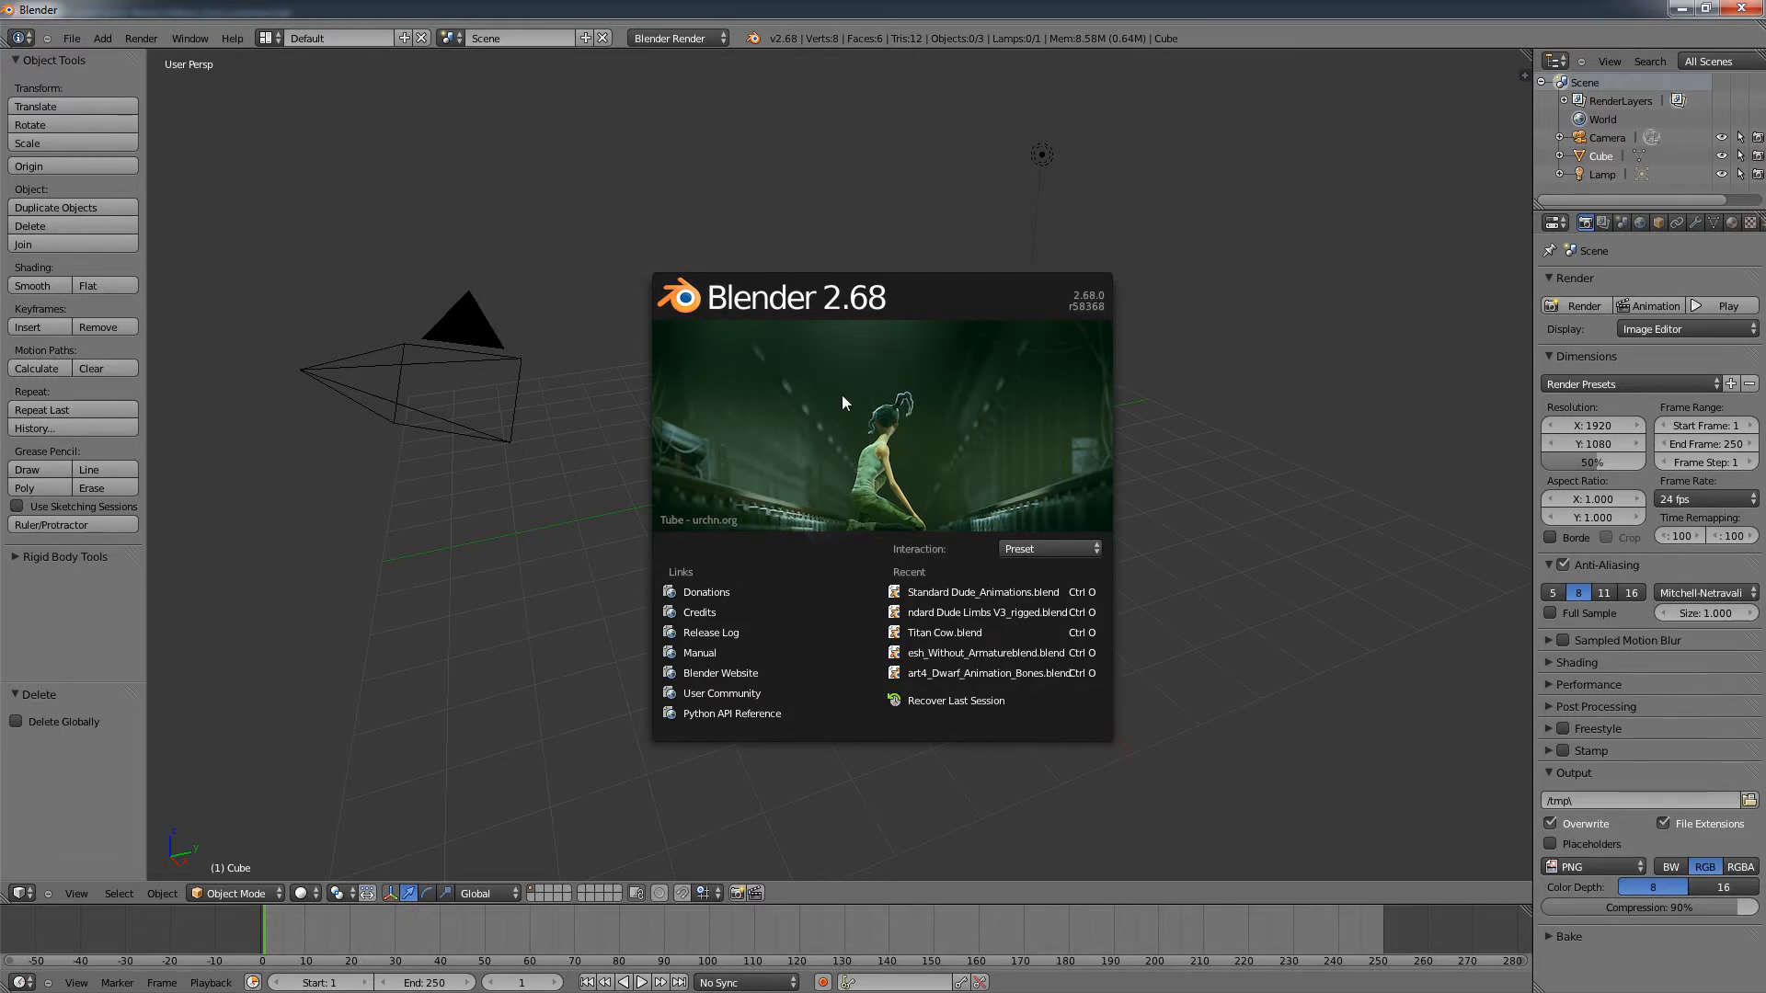
# Step: Dismiss the splash screen and delete the default cube, leaving only camera and lamp
pyautogui.click(867, 364)
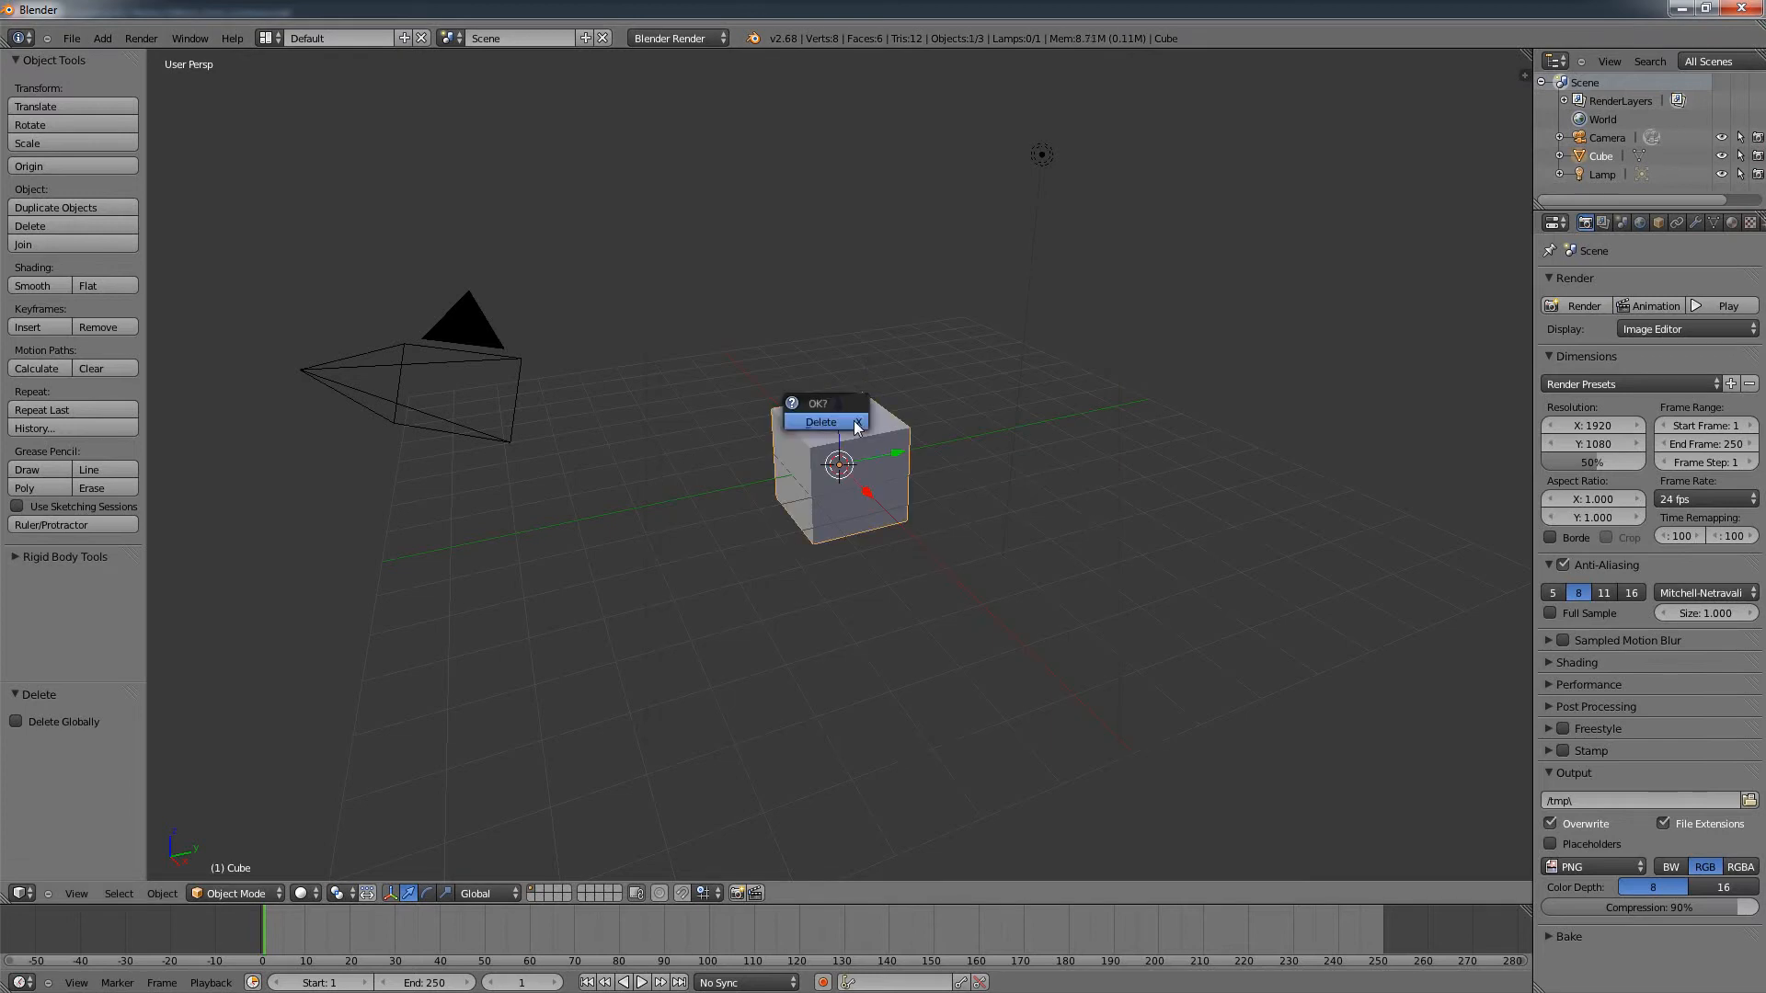
pyautogui.click(820, 423)
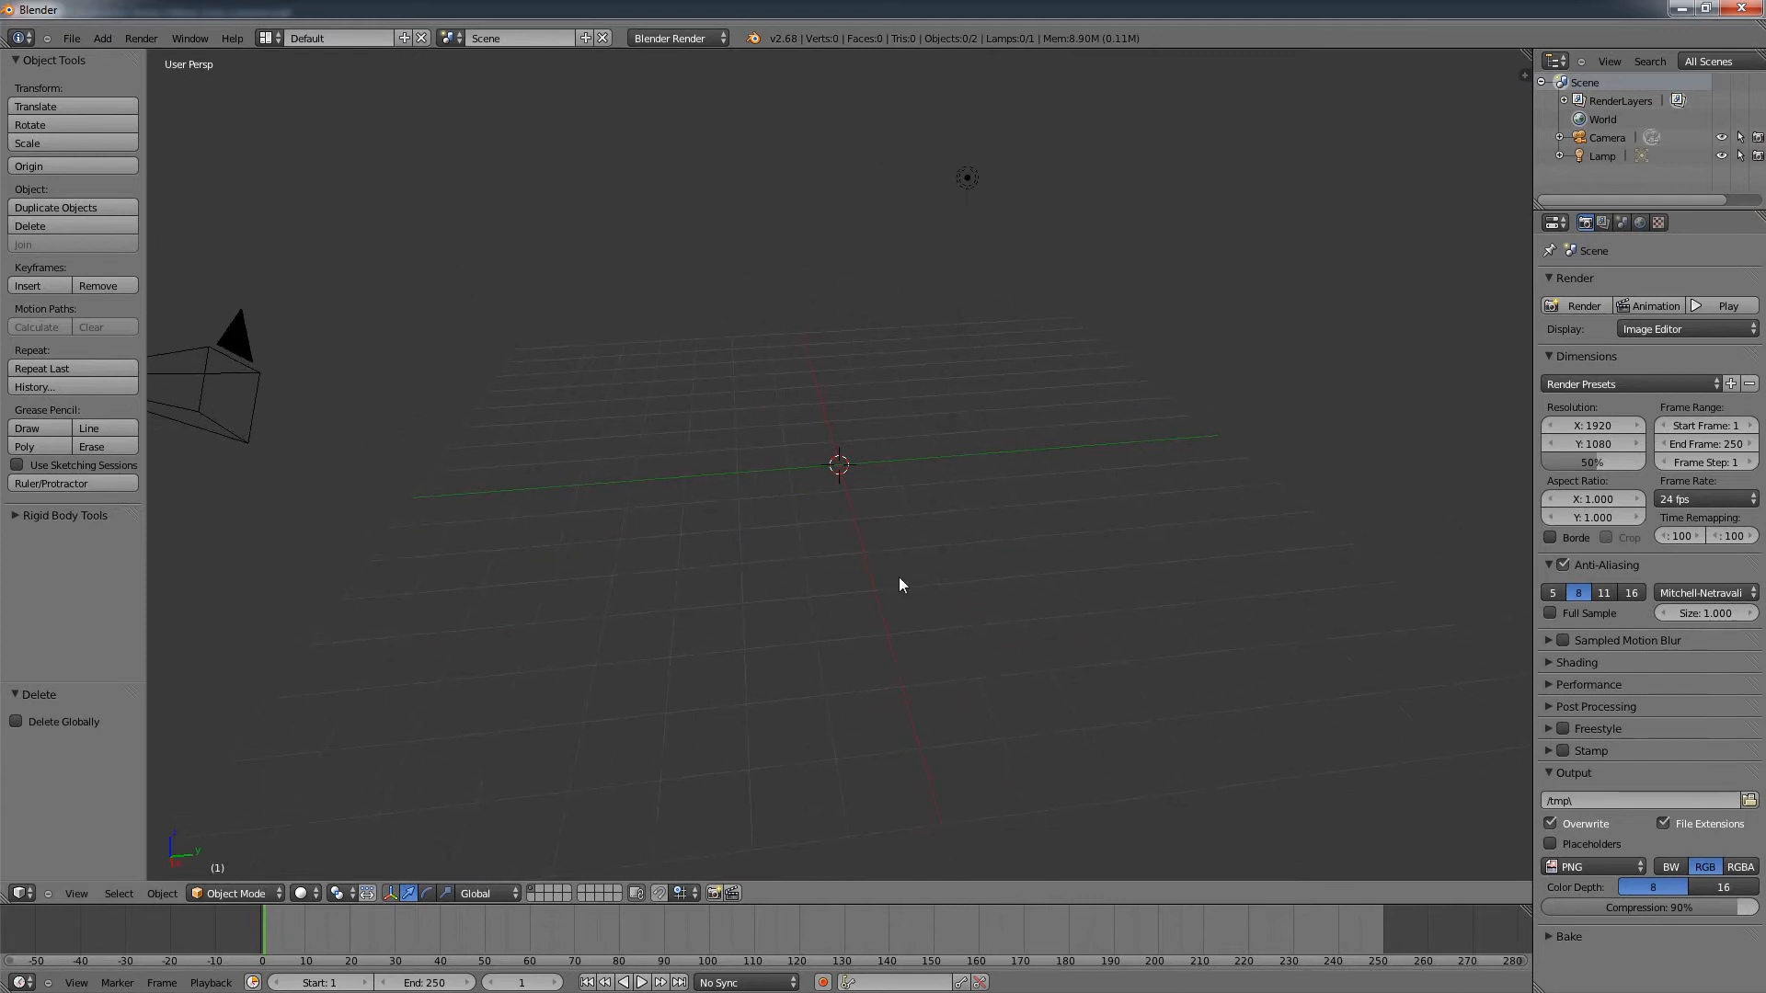
pyautogui.moveTo(72, 38)
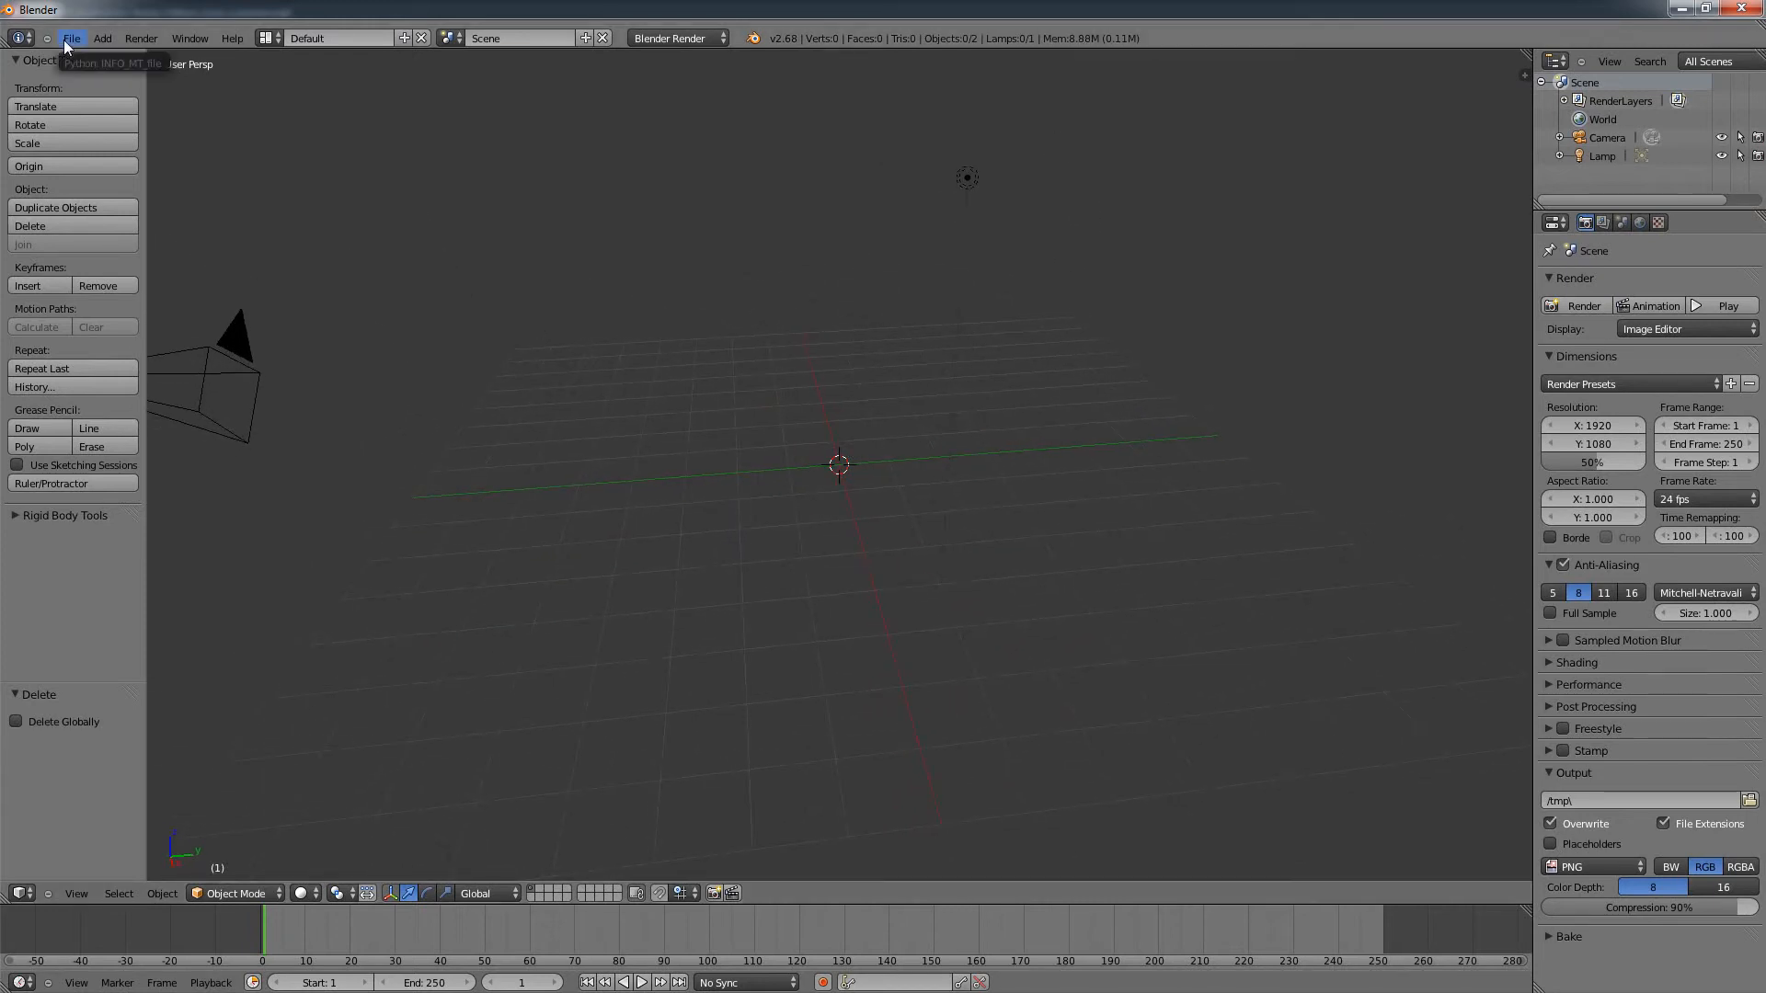
# Step: Import couple.obj from C:\Temp via File > Import > Wavefront (.obj)
pyautogui.click(70, 36)
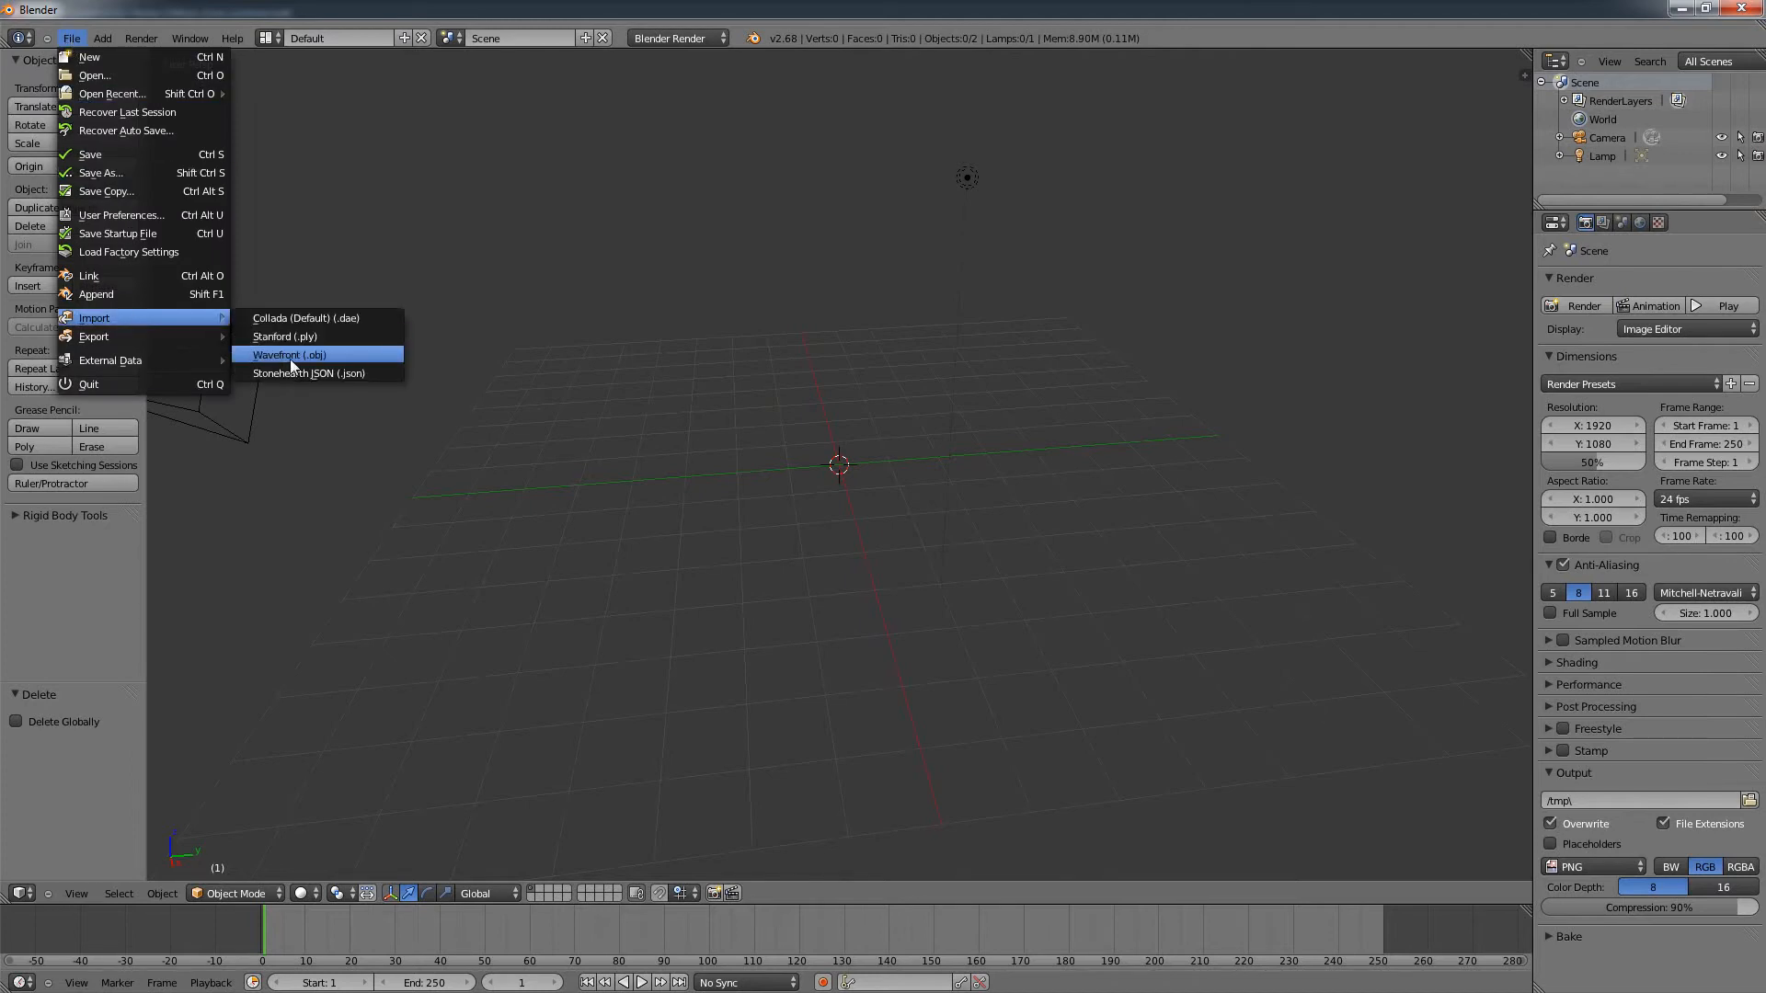
pyautogui.click(289, 355)
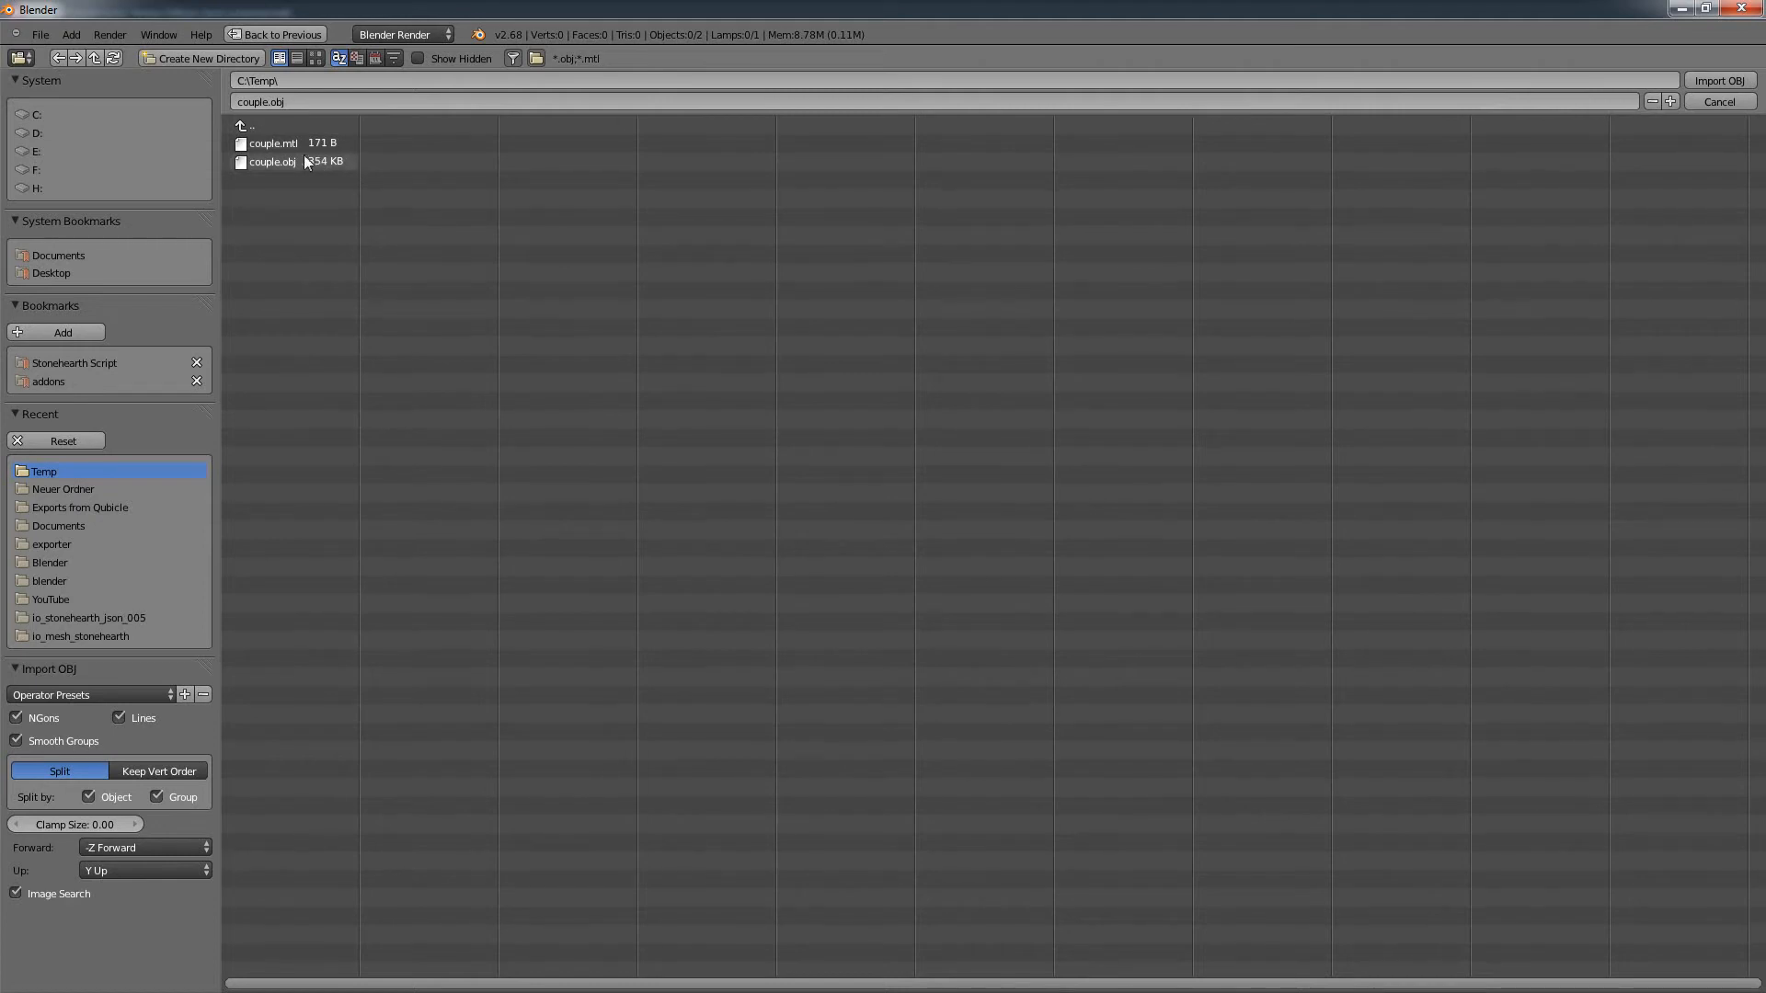
pyautogui.click(271, 162)
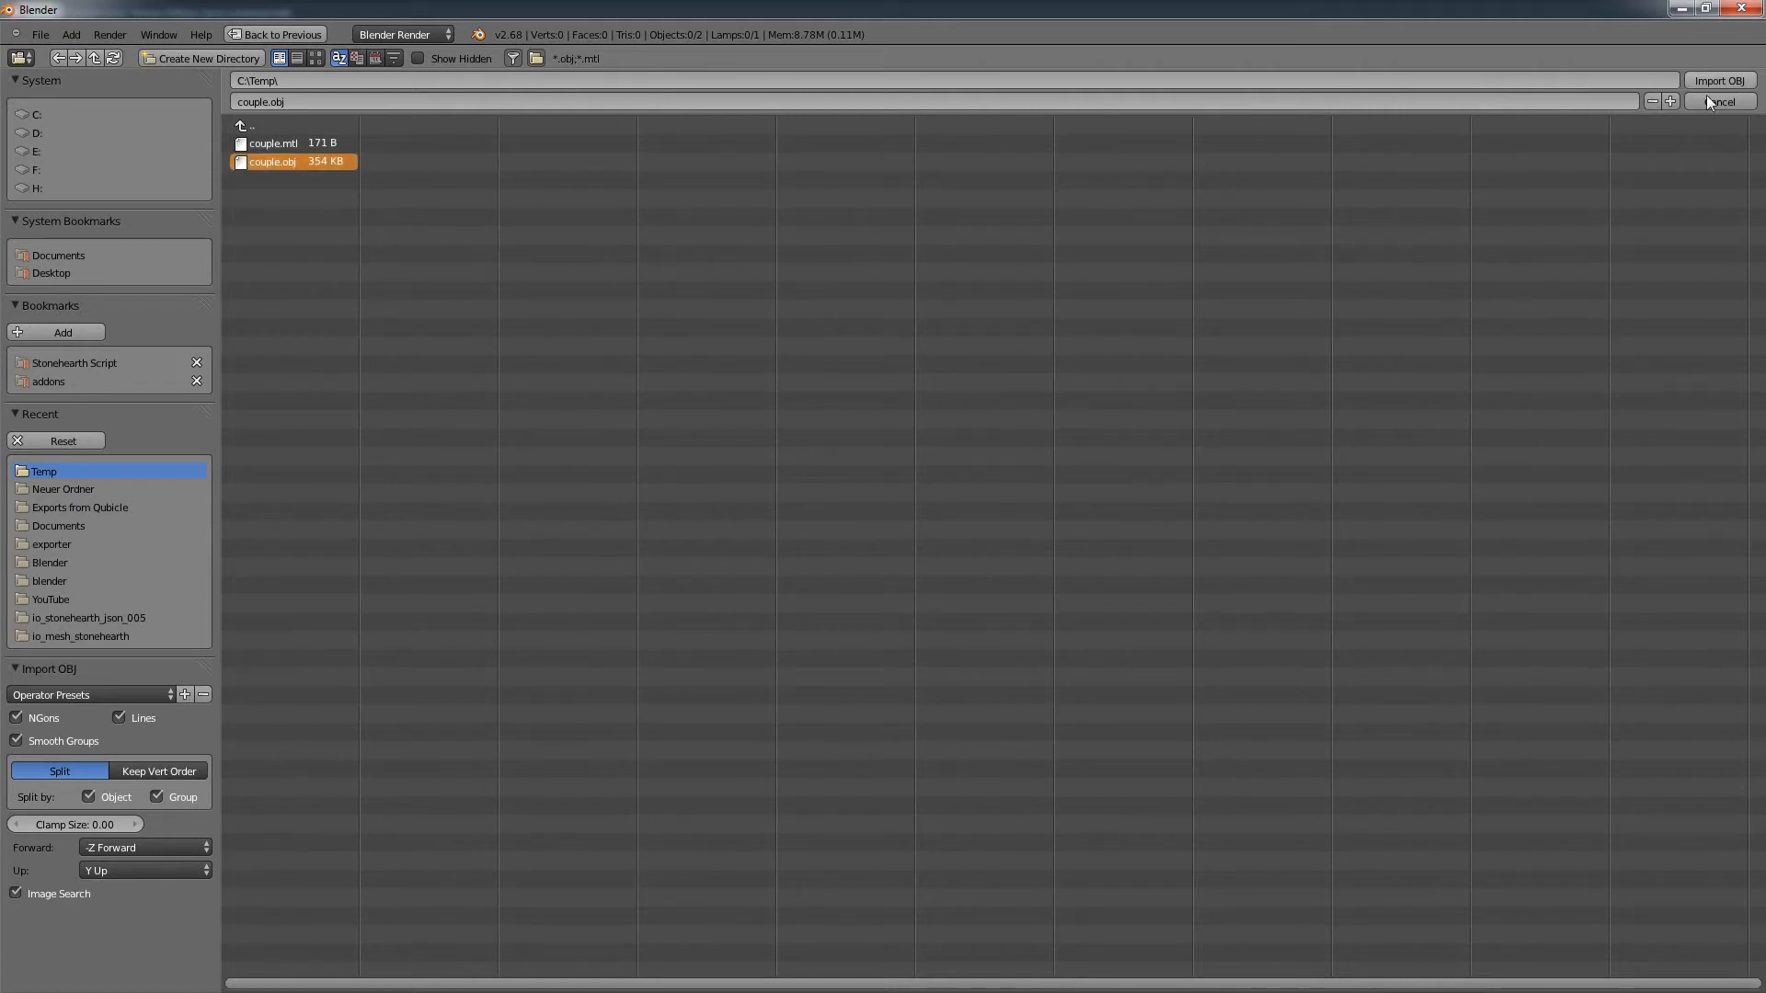
pyautogui.click(1718, 79)
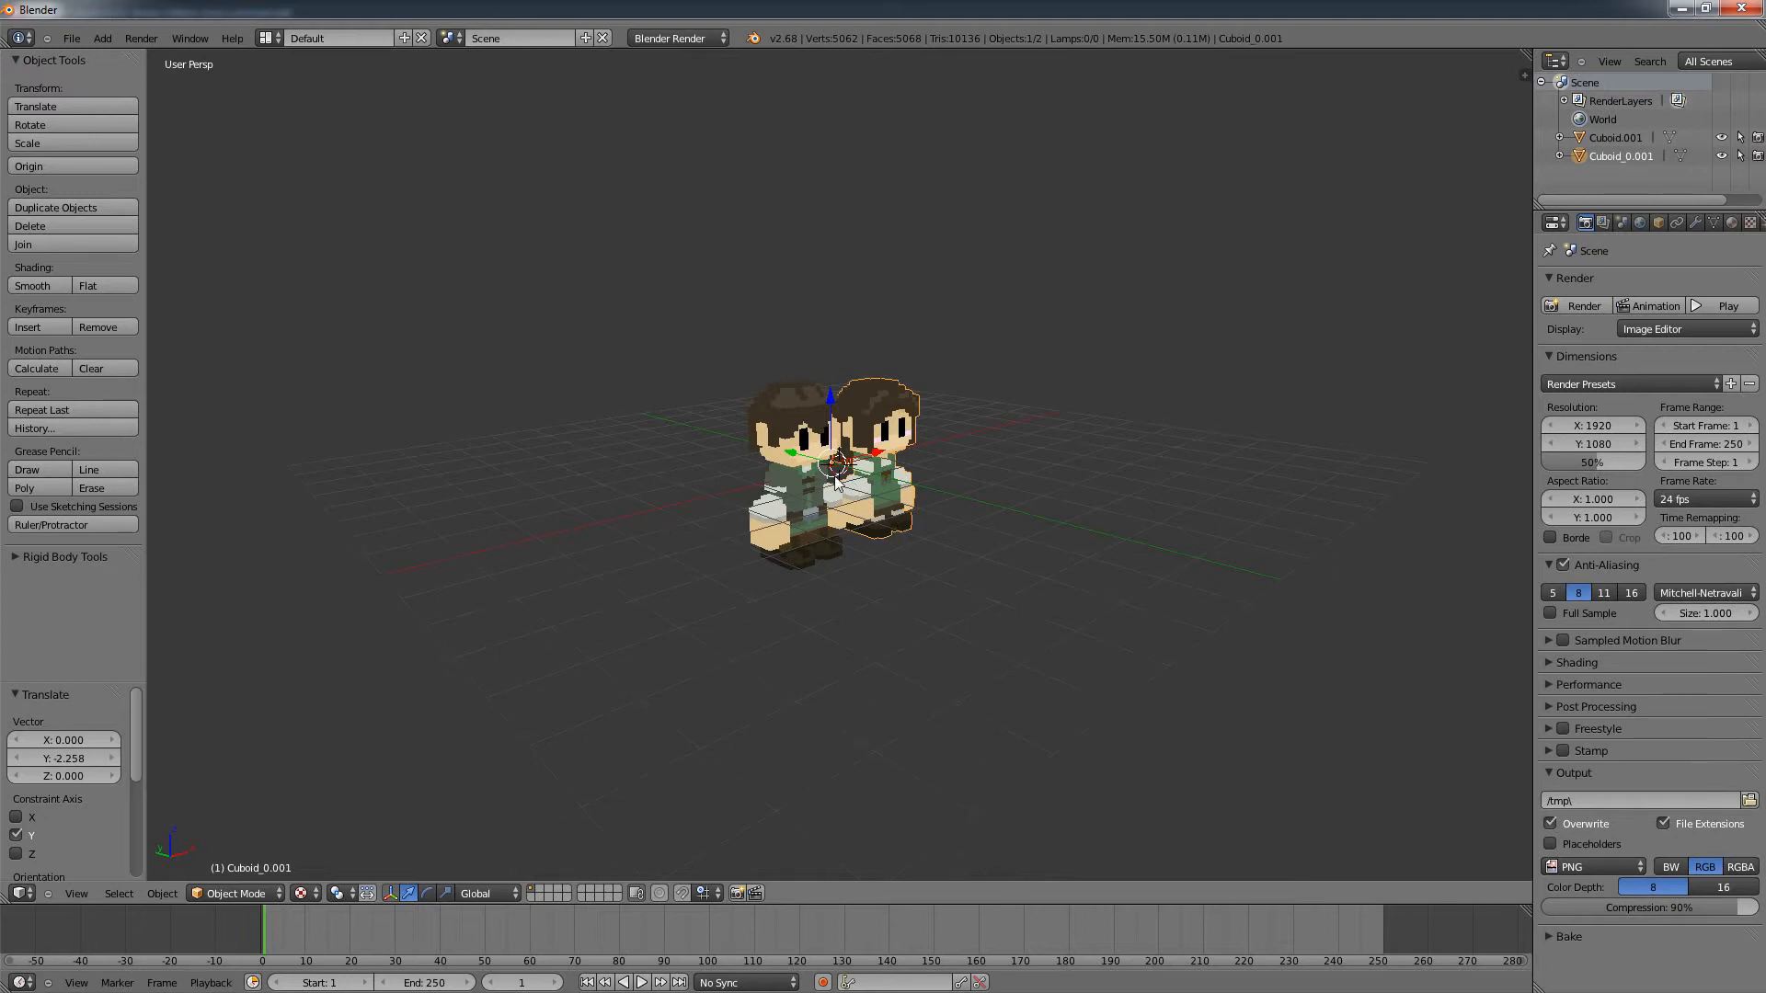
pyautogui.moveTo(1385, 665)
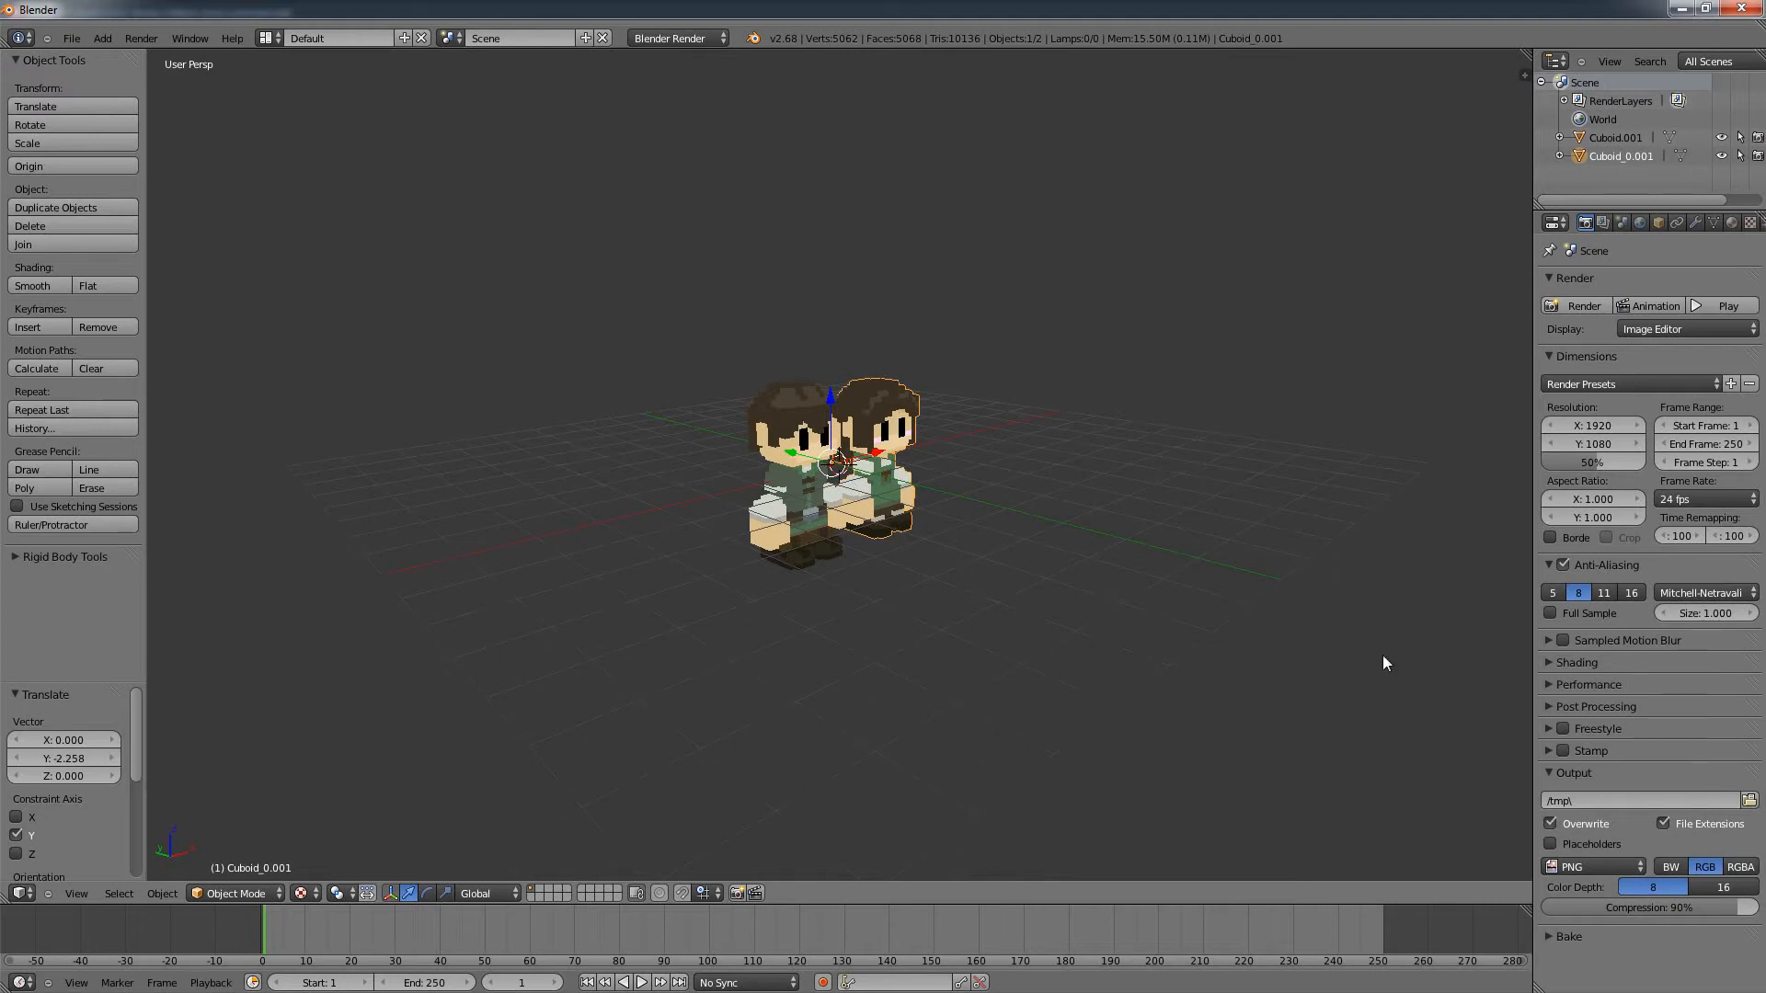
pyautogui.moveTo(1290, 633)
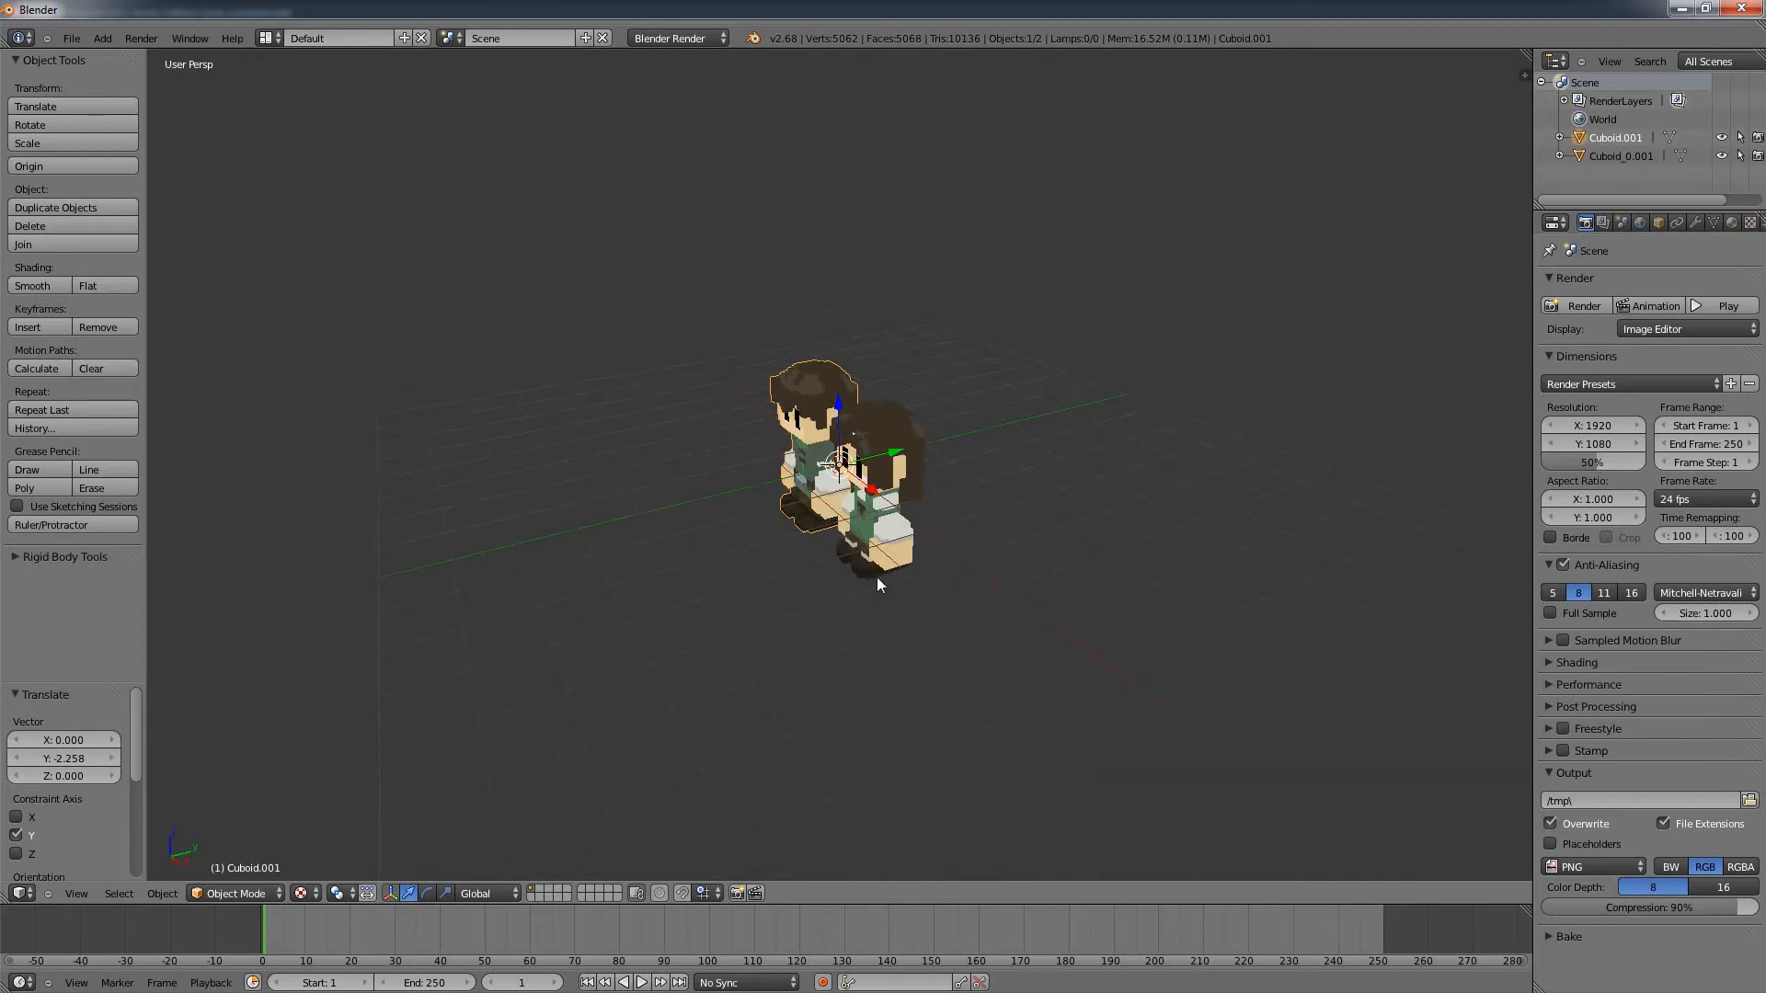
# Step: Select the other imported settler model so the two figures can be set apart along Y
pyautogui.click(895, 519)
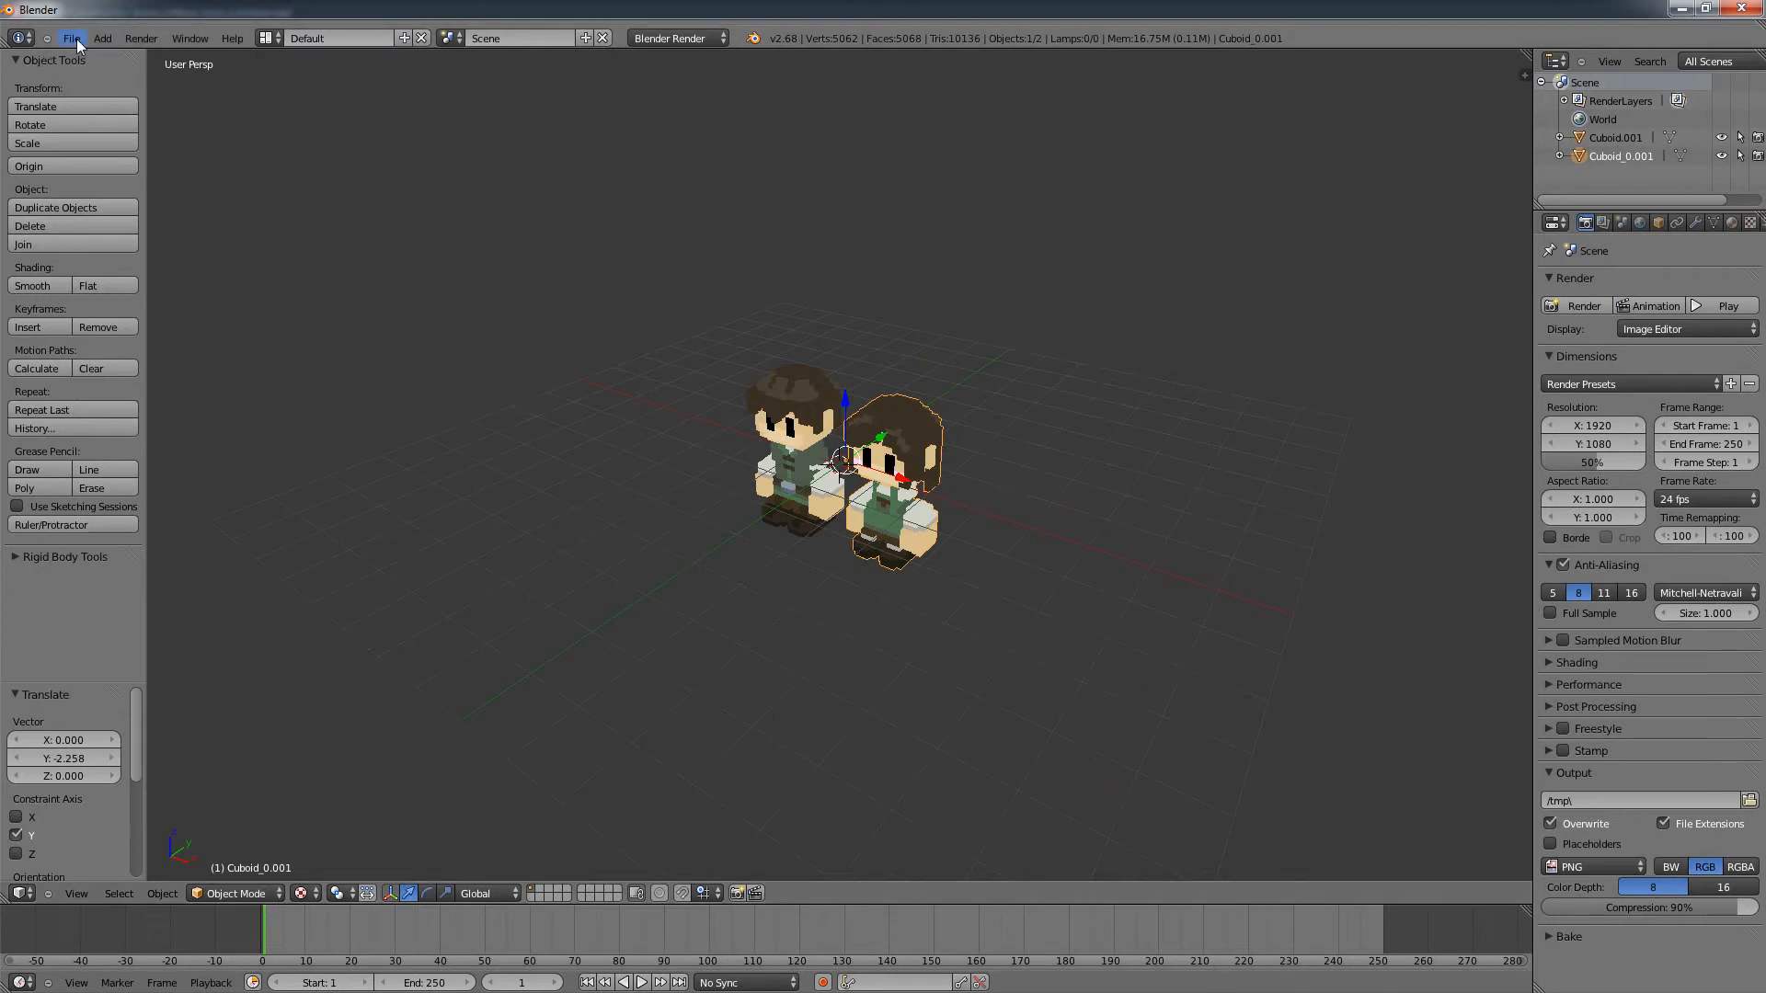
pyautogui.click(72, 37)
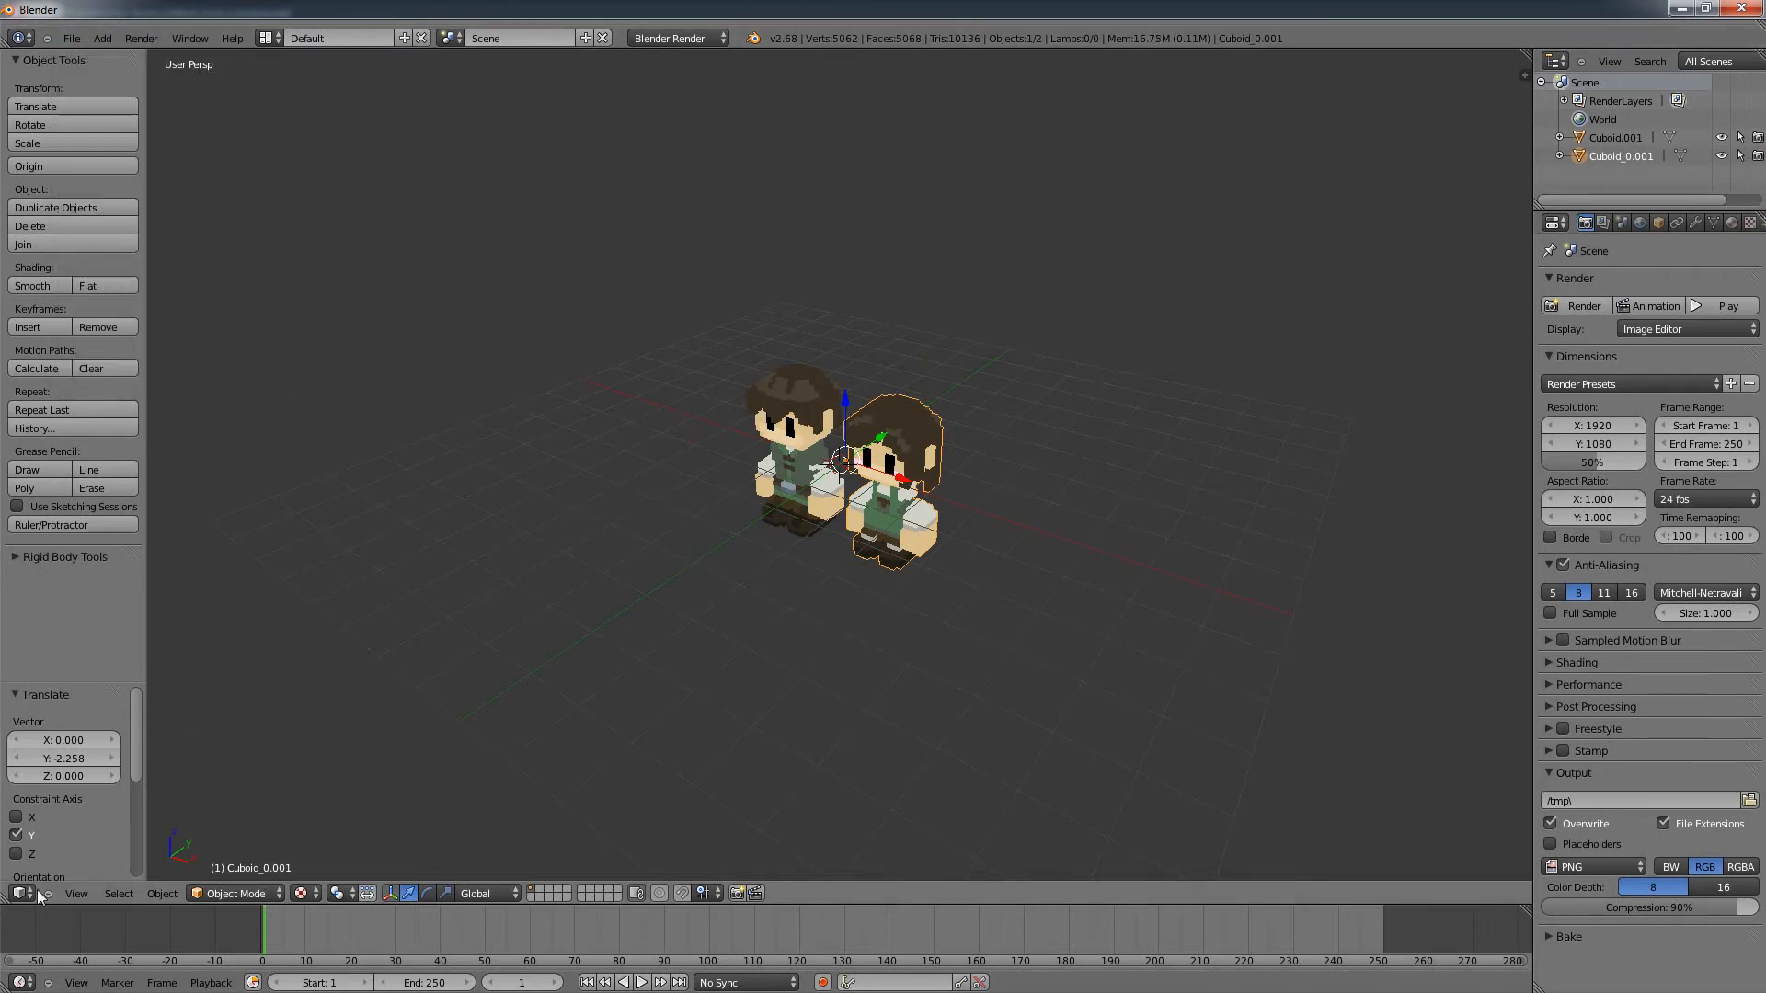
# Step: Switch to User Preferences, filter add-ons to Import-Export and expand the Stonehearth JSON Importer & Exporter details
pyautogui.click(17, 892)
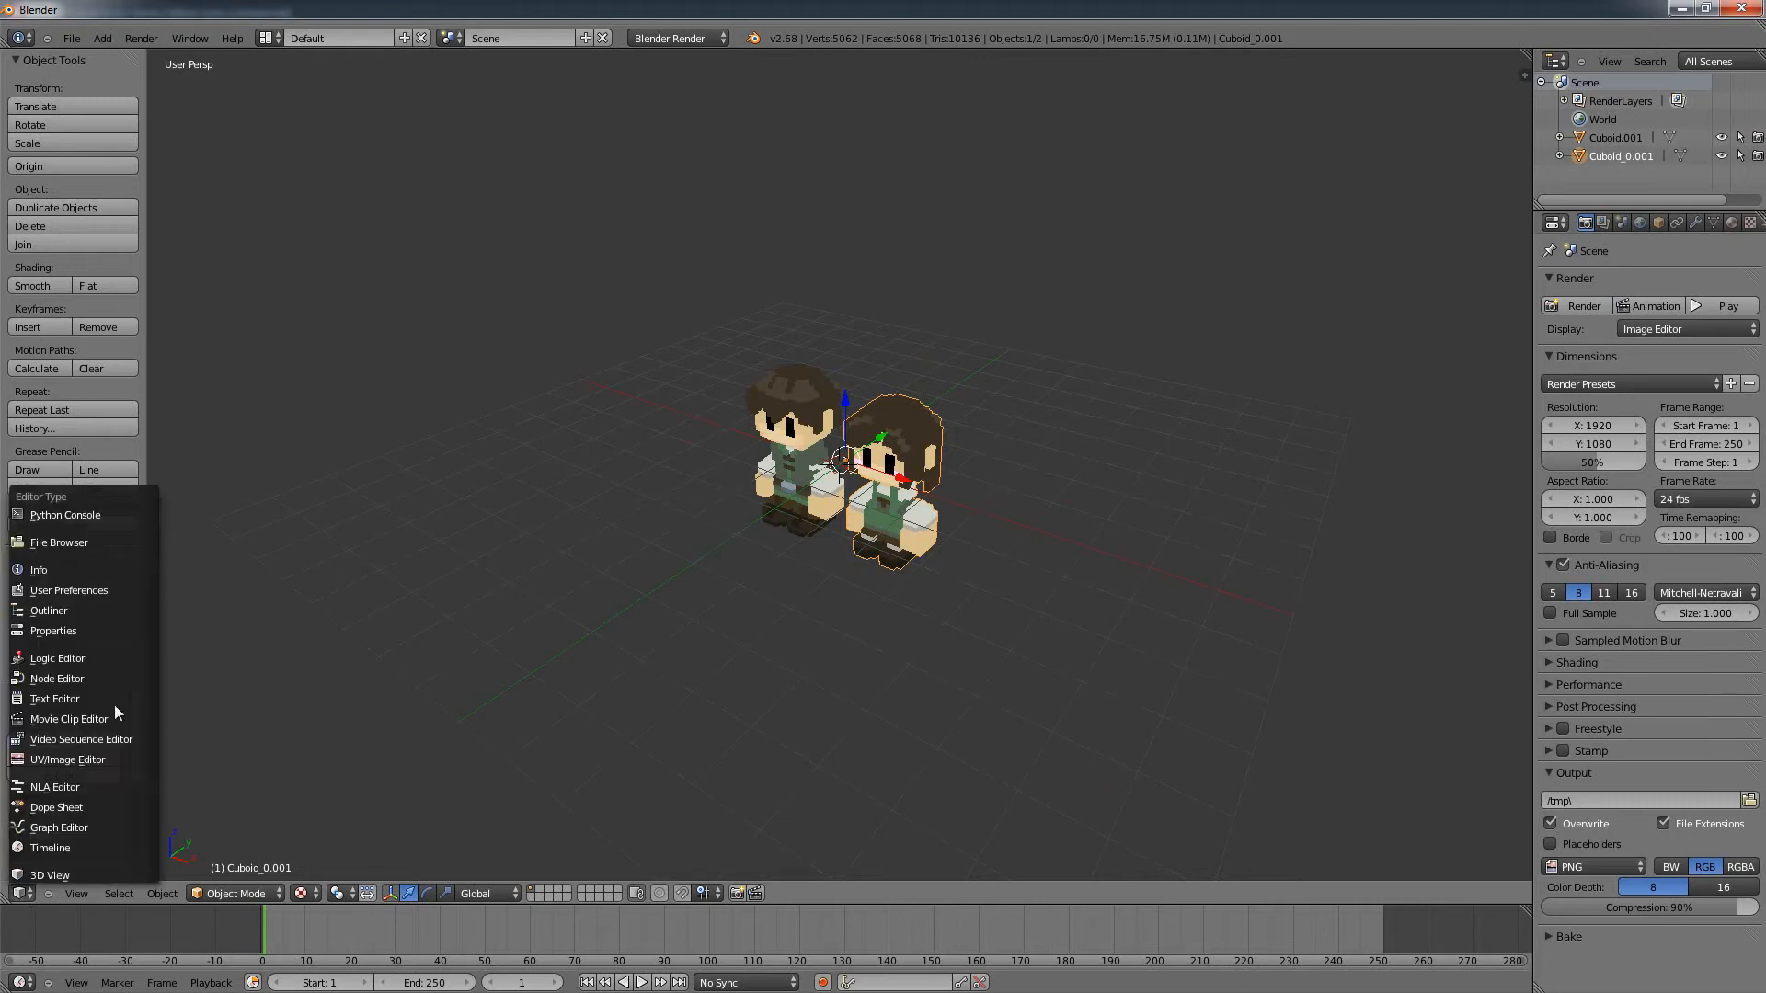
pyautogui.moveTo(107, 595)
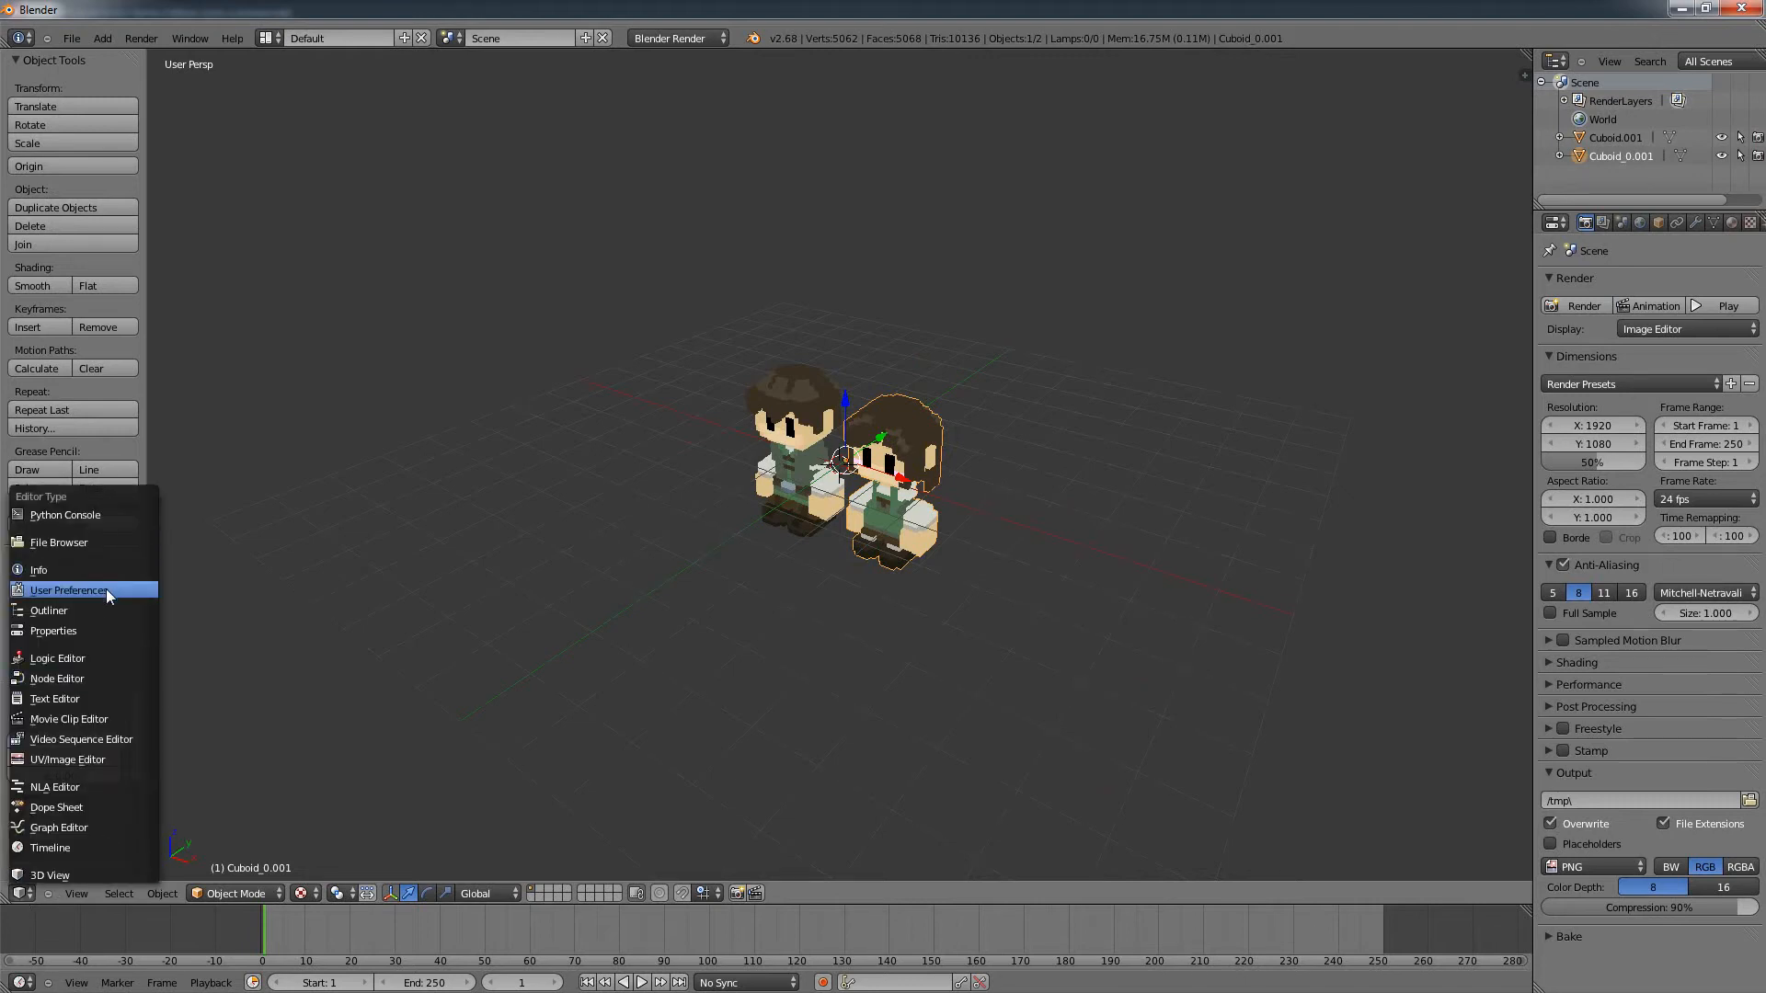
pyautogui.click(70, 589)
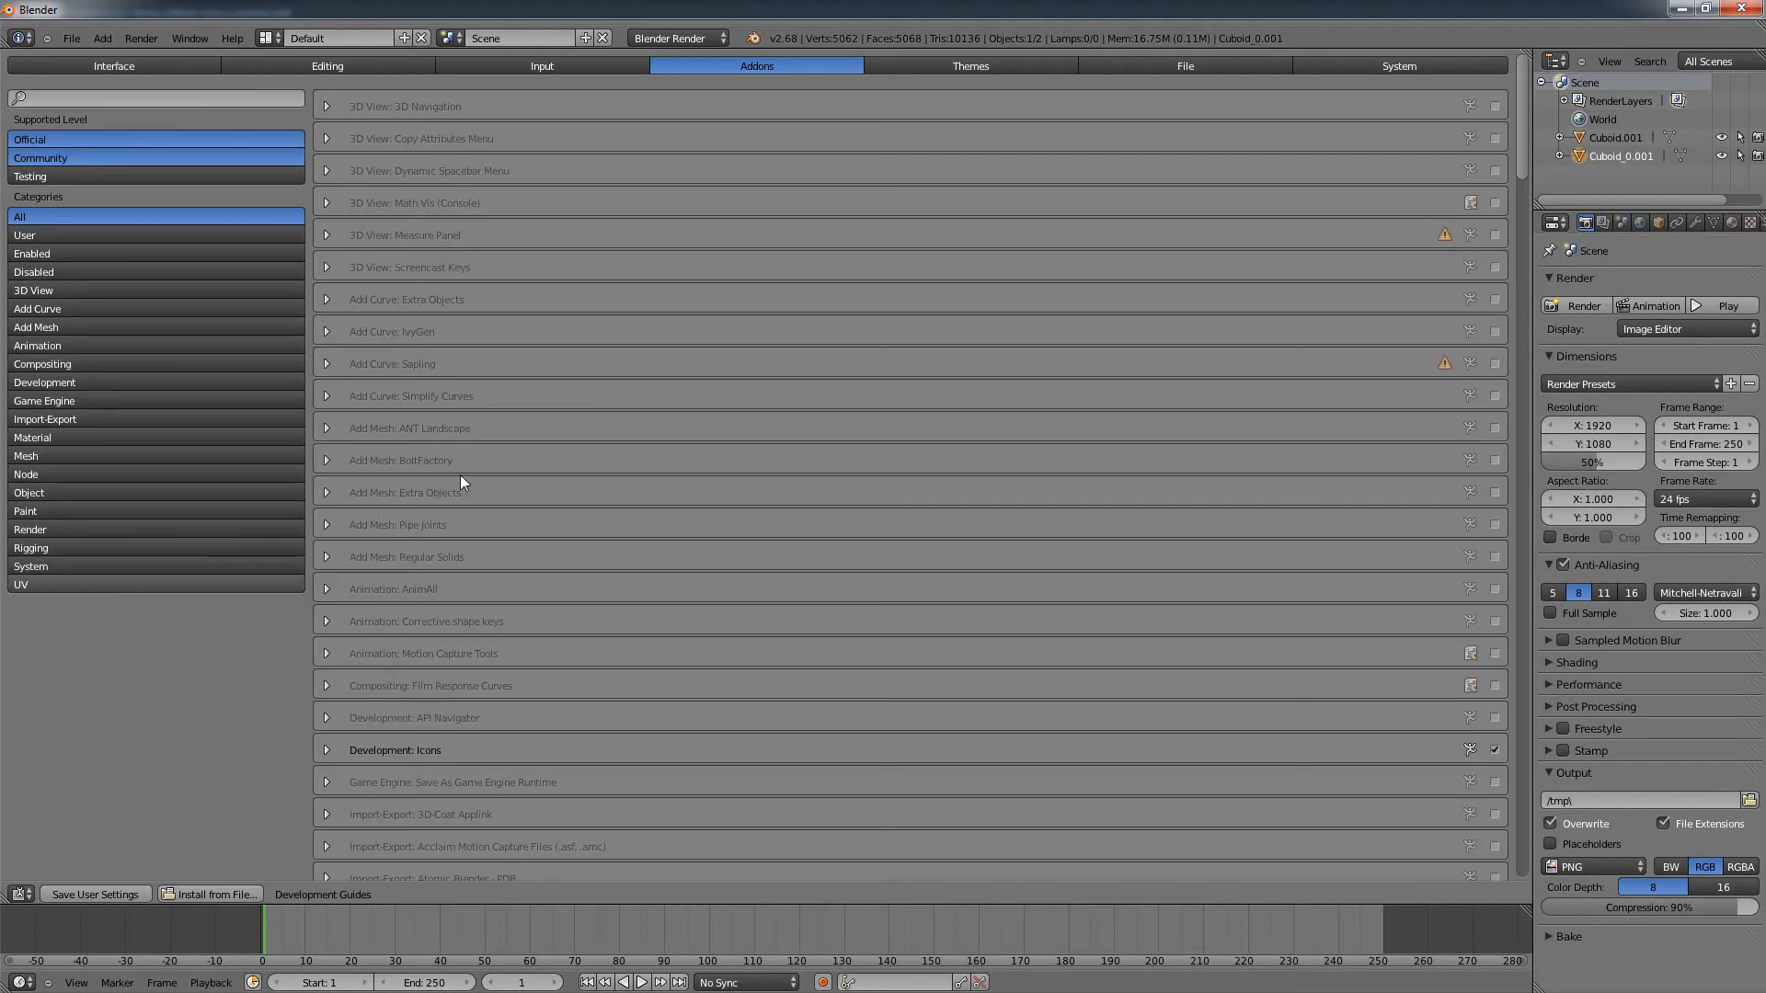
pyautogui.click(44, 419)
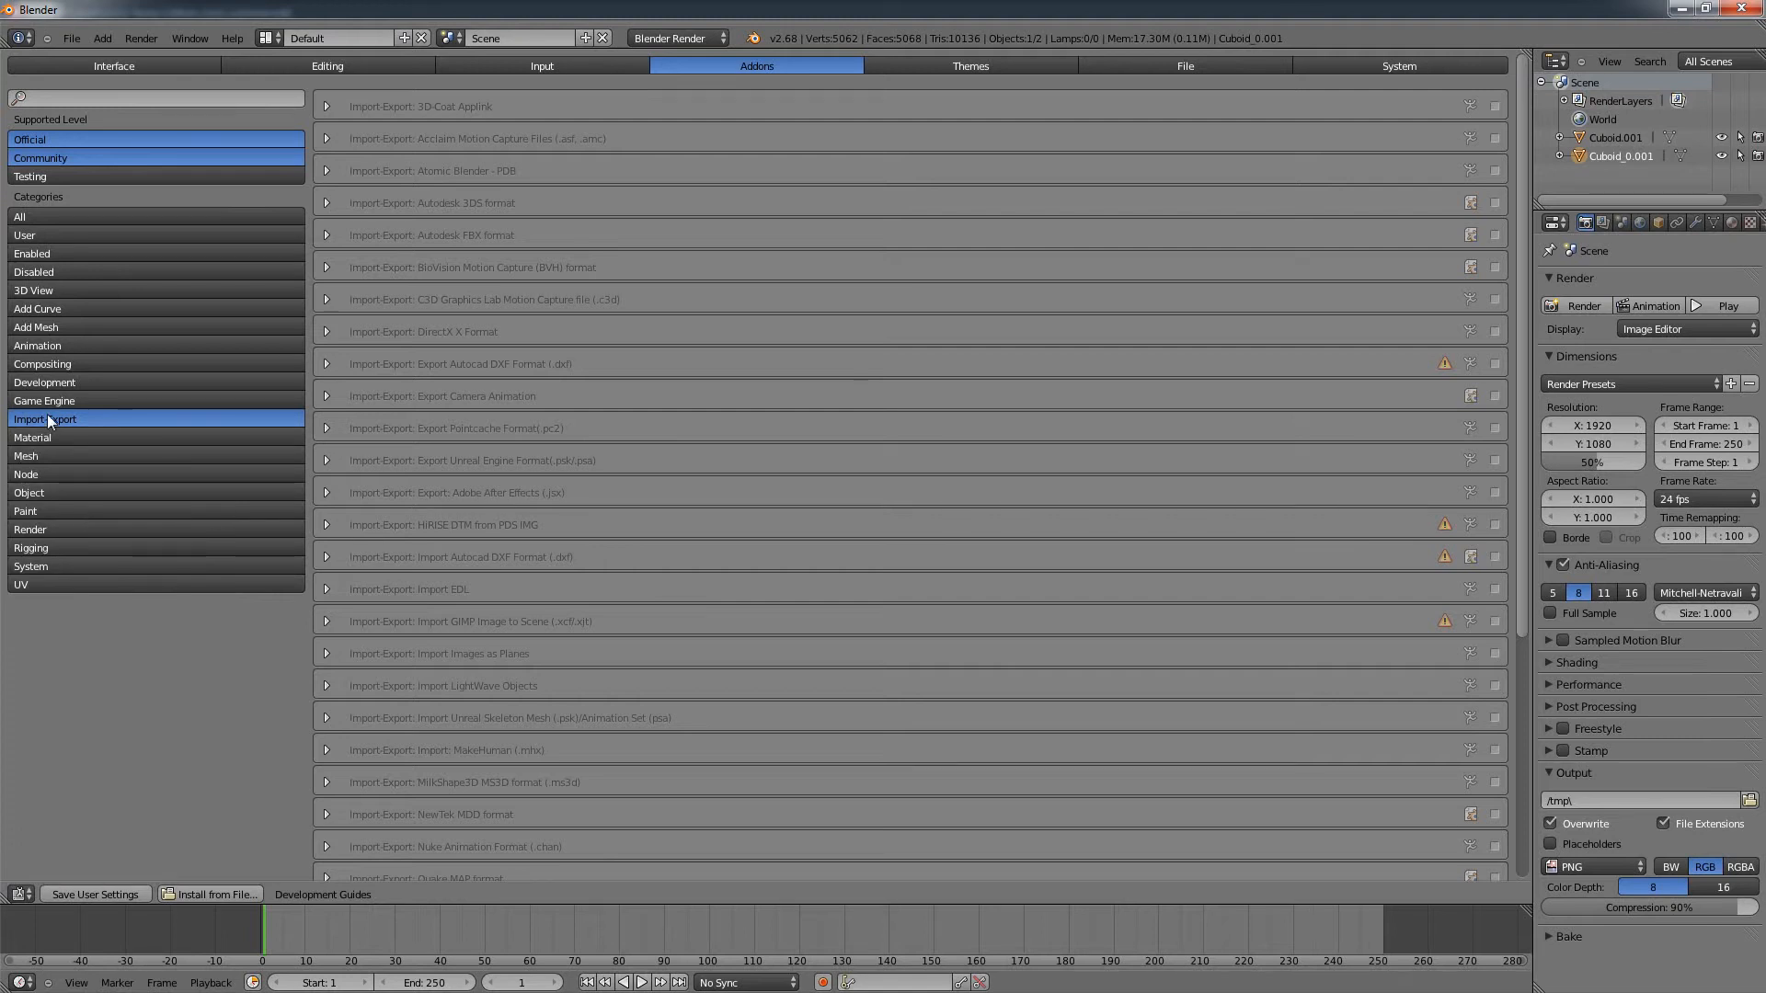
pyautogui.scroll(-3)
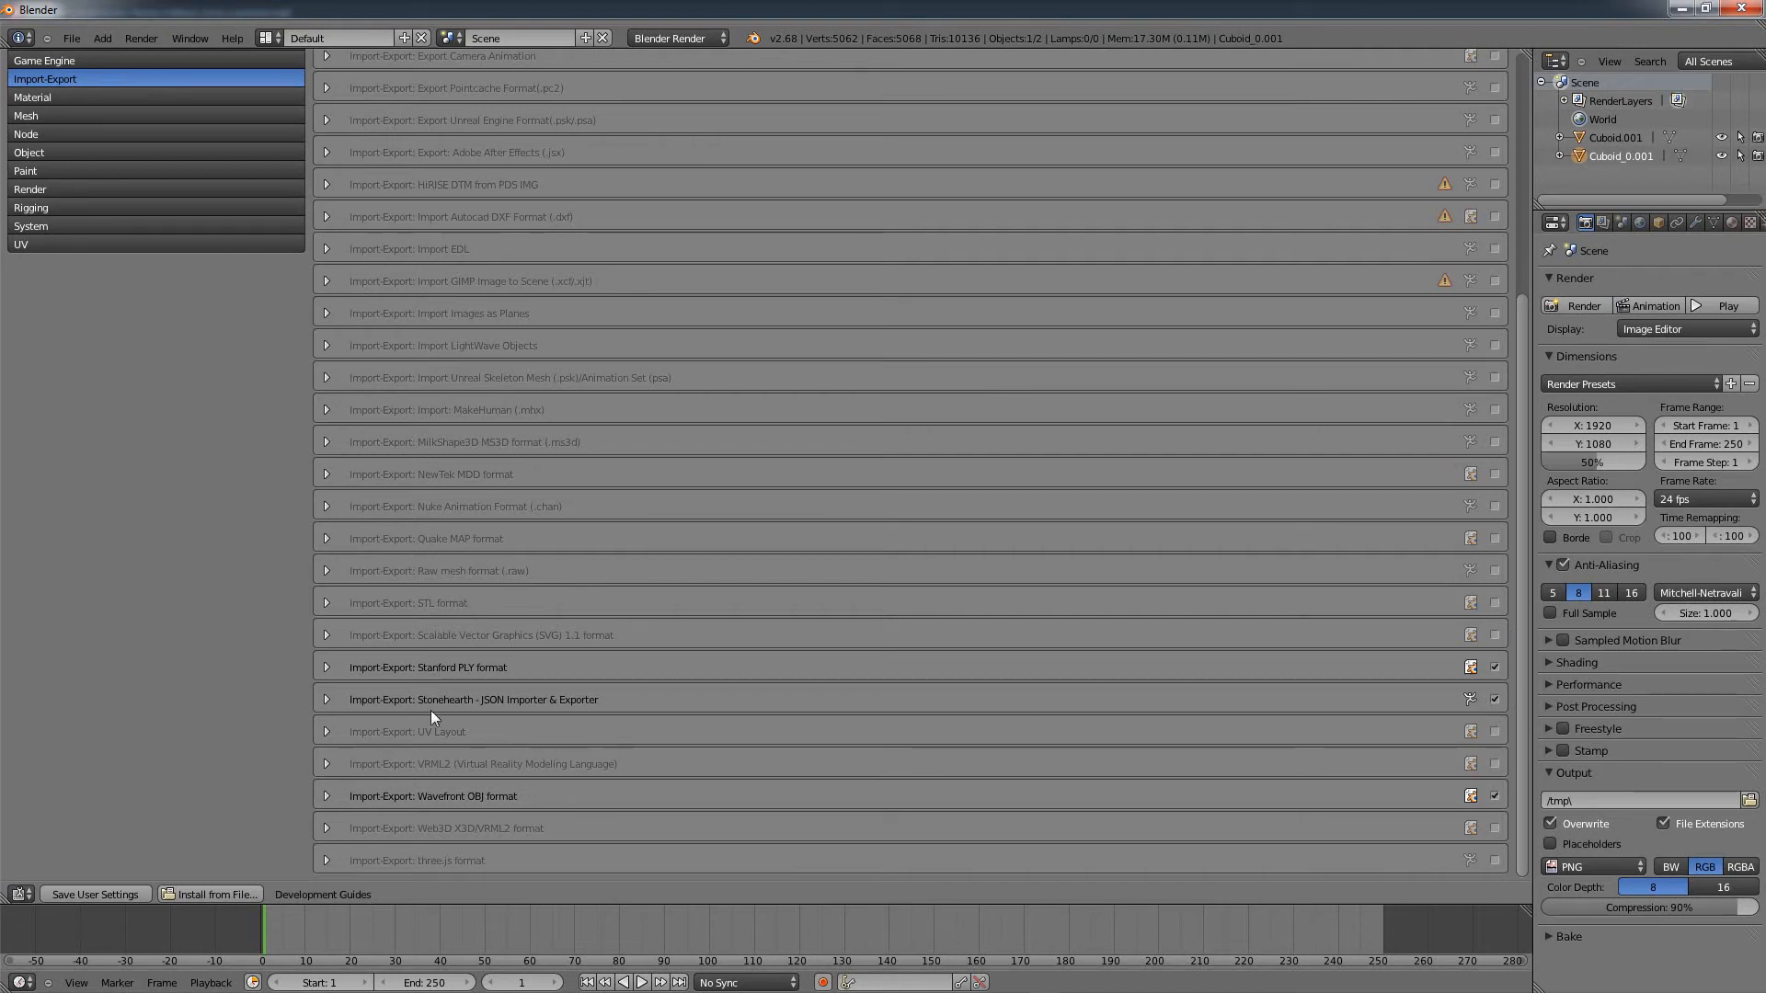
pyautogui.moveTo(482, 714)
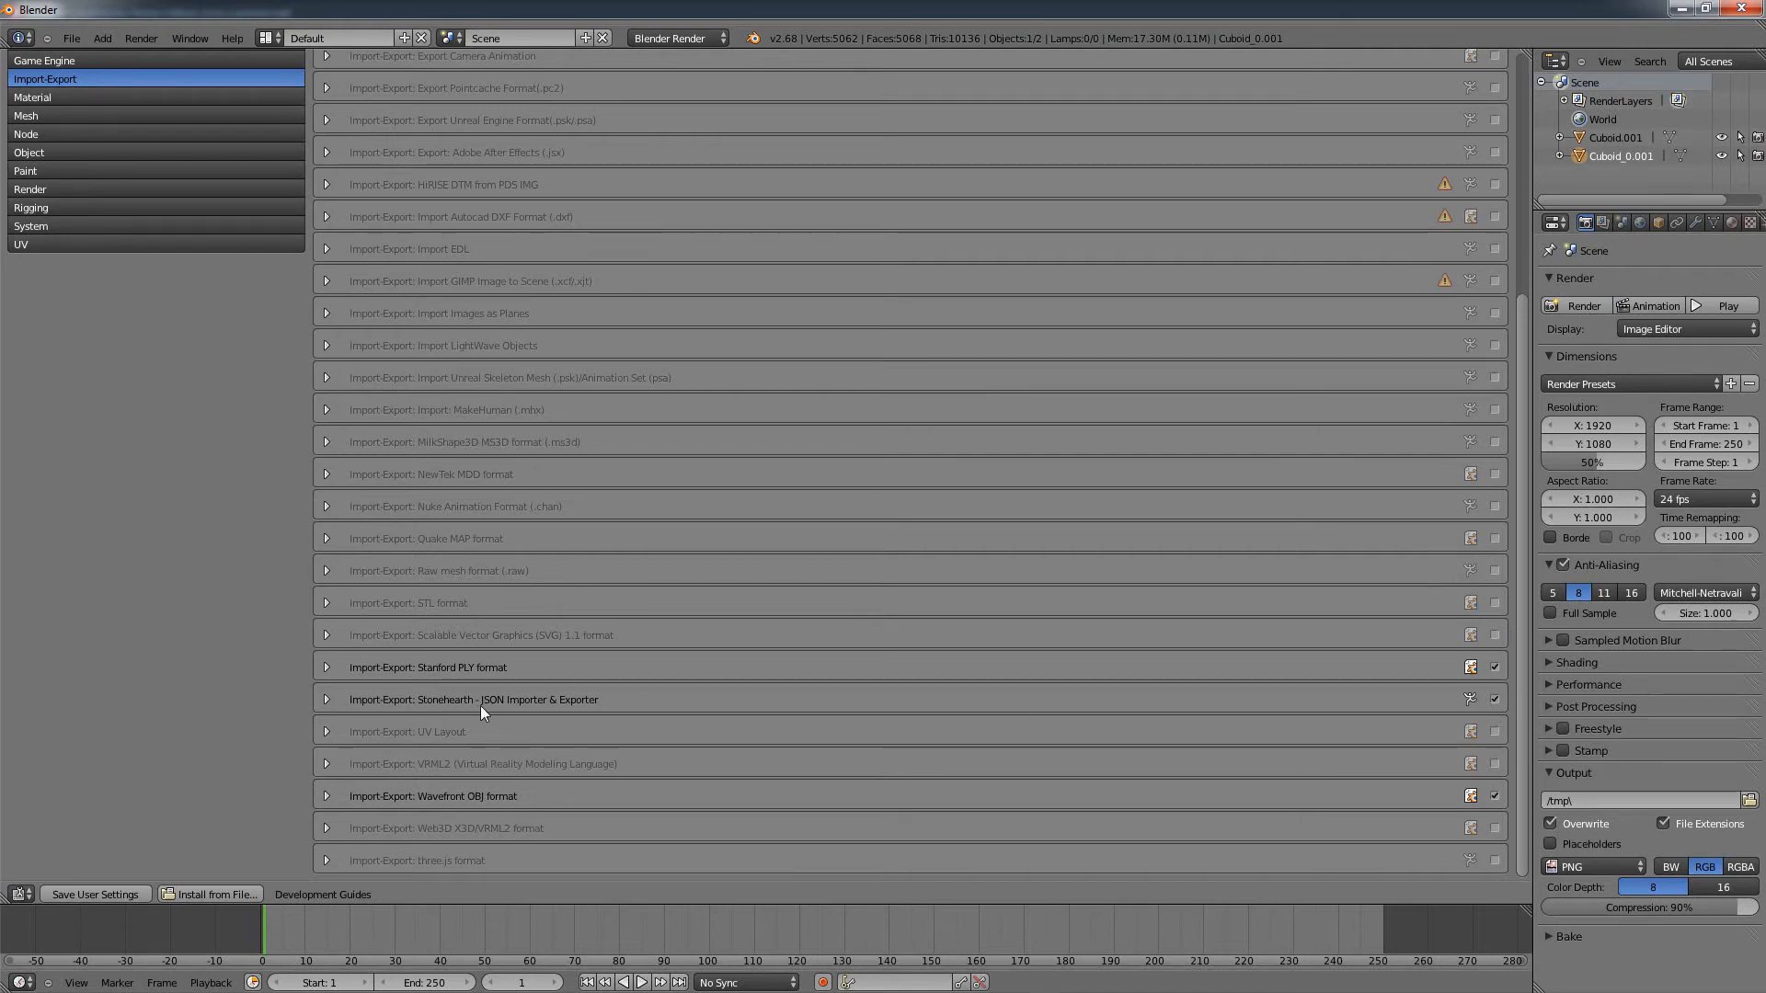
pyautogui.moveTo(320, 710)
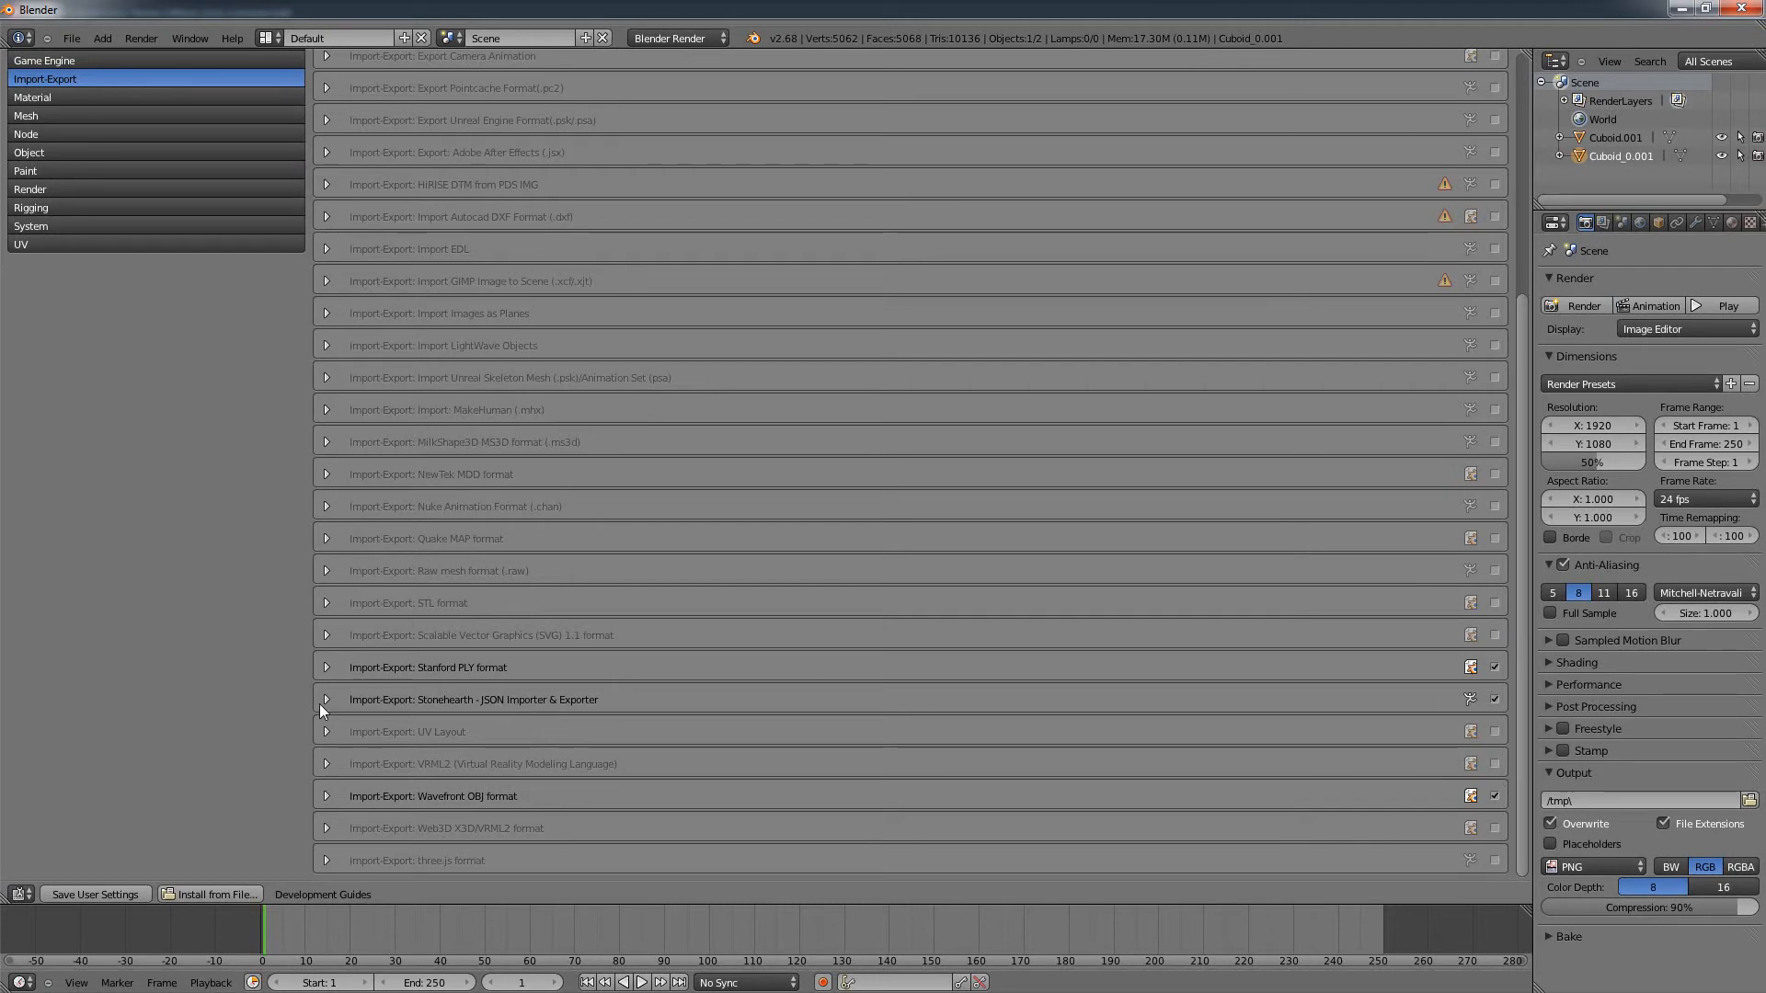
pyautogui.click(328, 699)
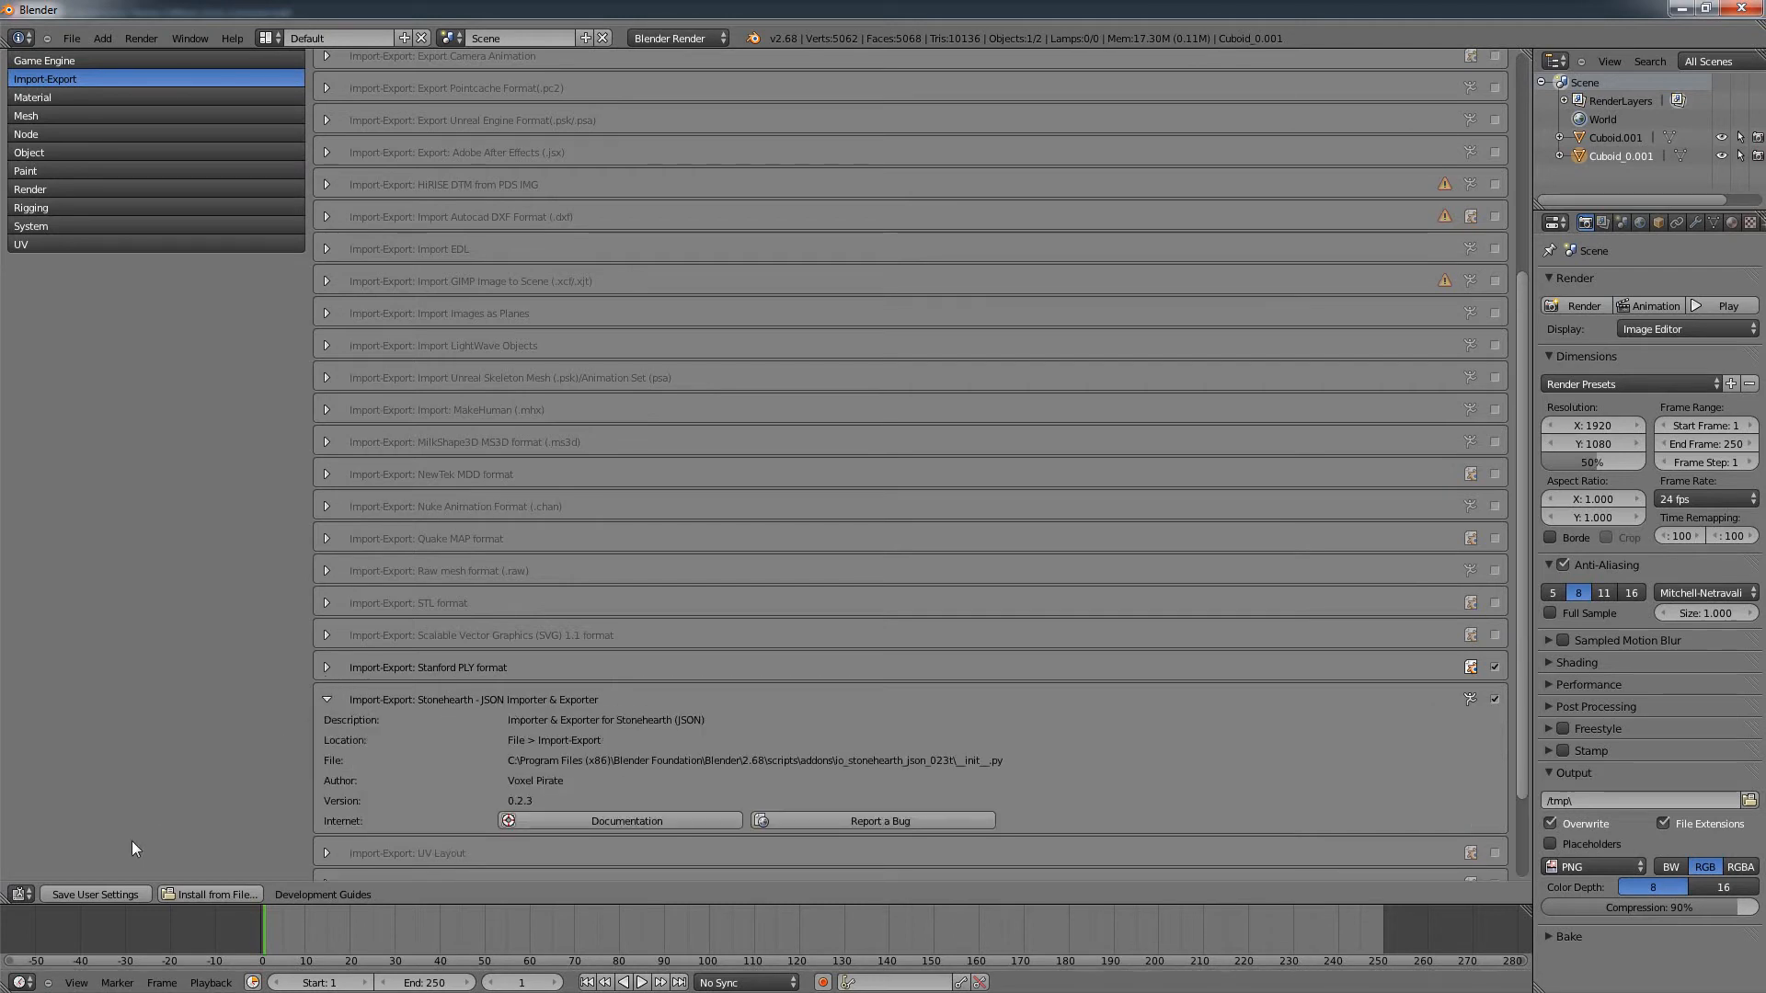
pyautogui.click(19, 894)
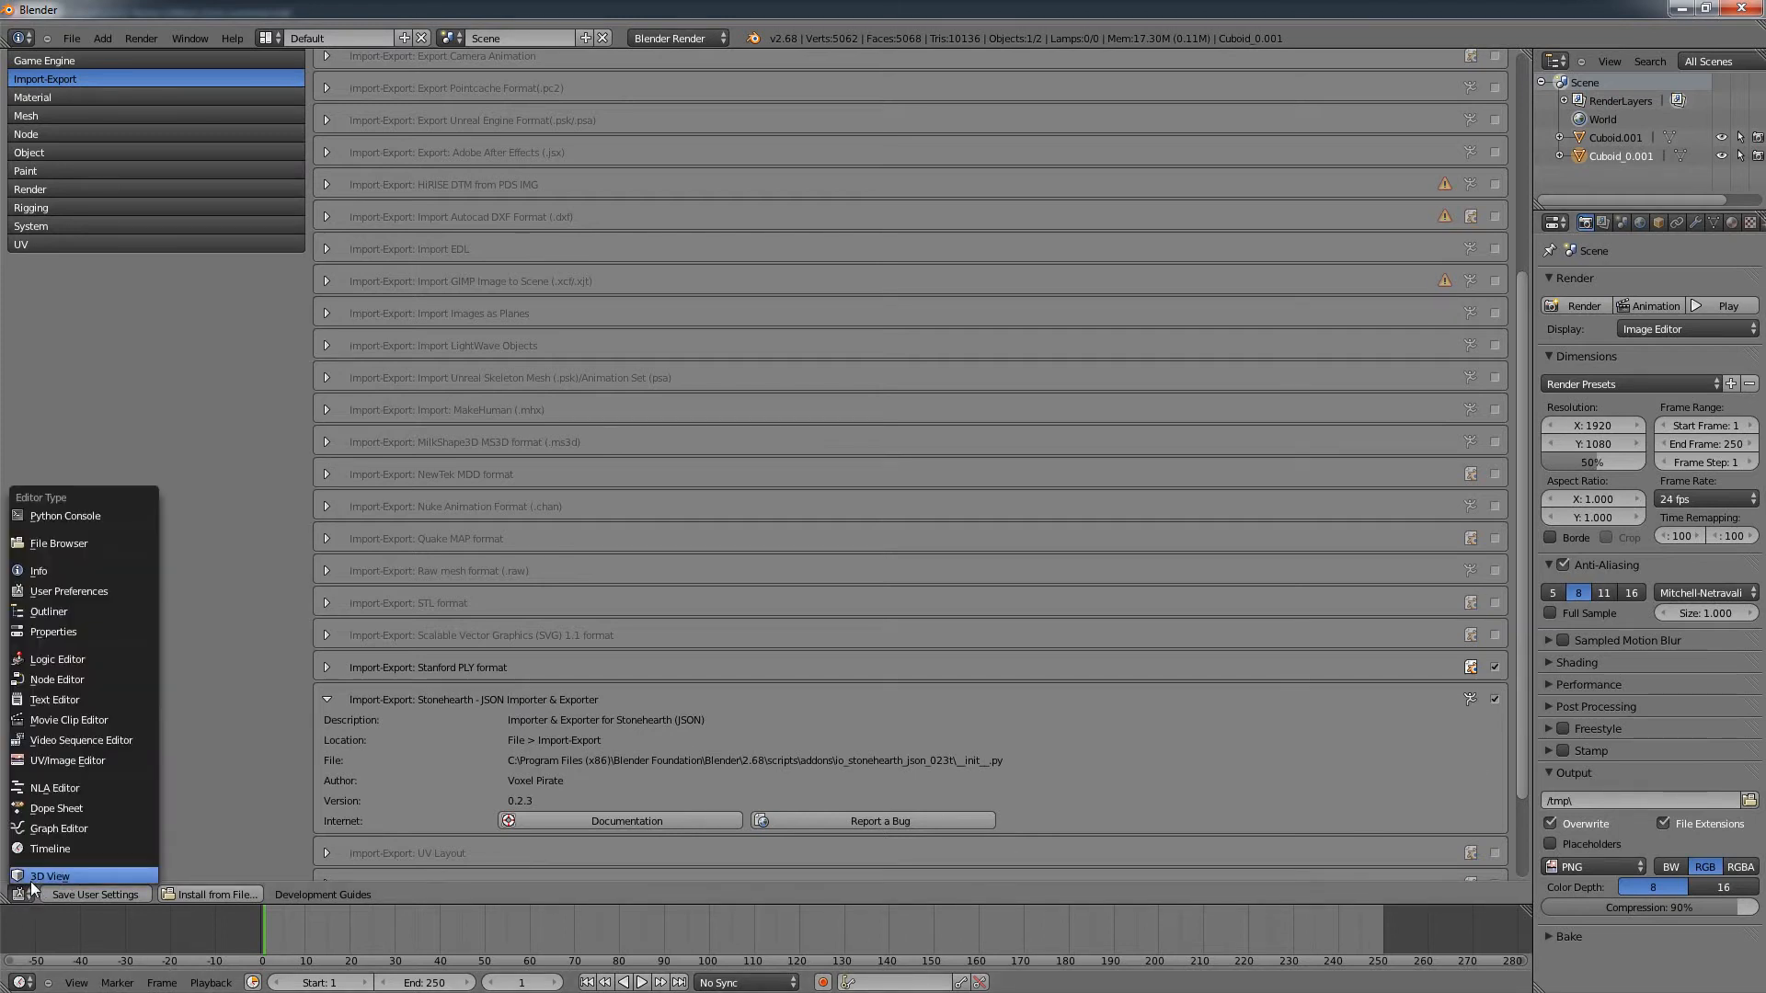
# Step: Return to the 3D view and show Object properties with Relations and Groups collapsed above the JSON (Stonehearth) panel
pyautogui.click(48, 876)
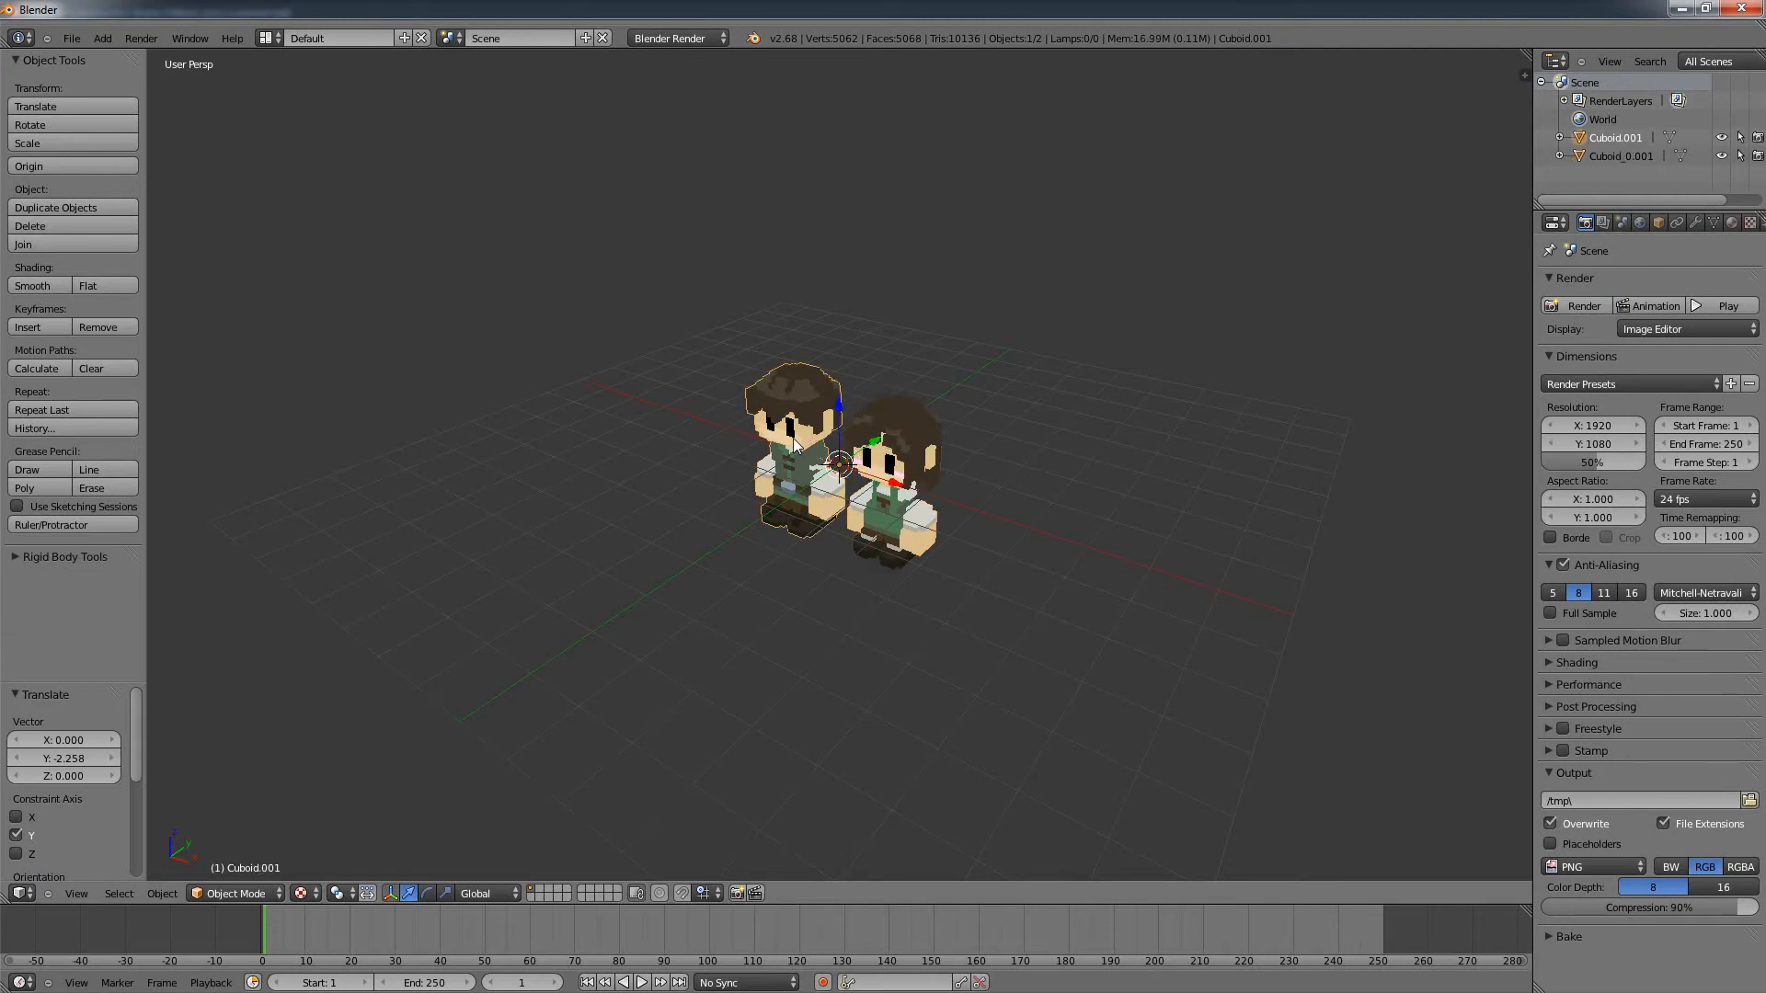
pyautogui.click(1632, 223)
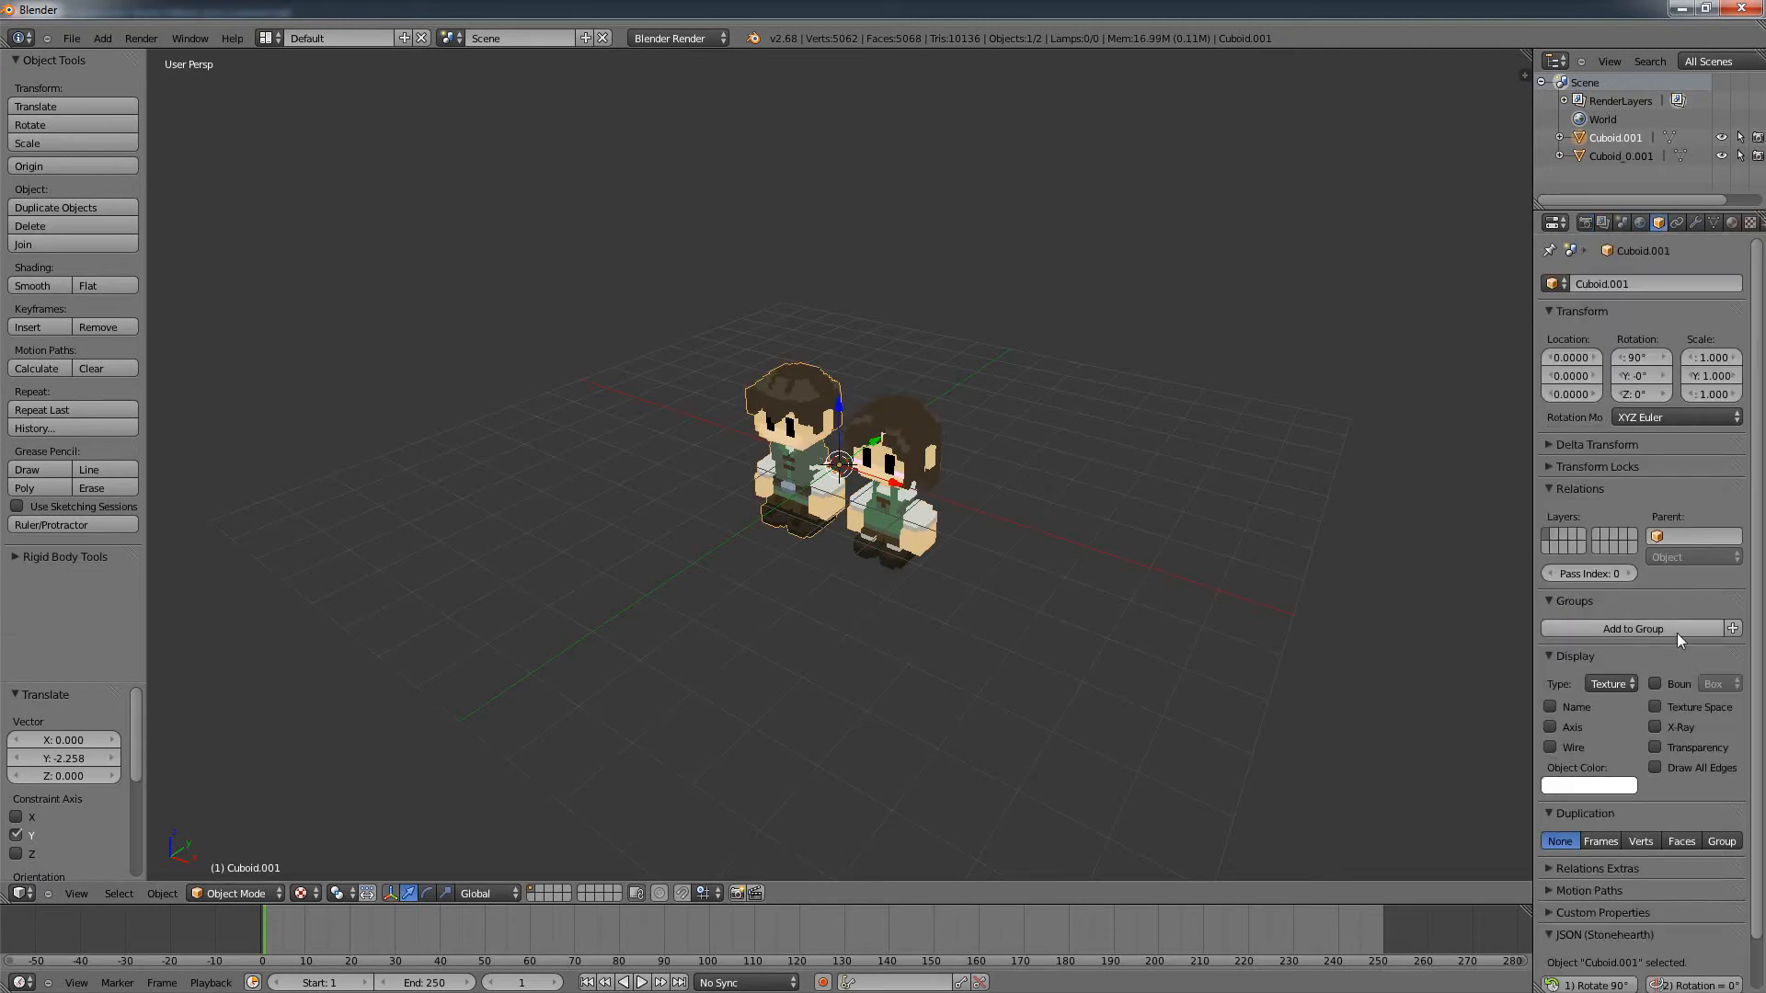
pyautogui.click(1576, 490)
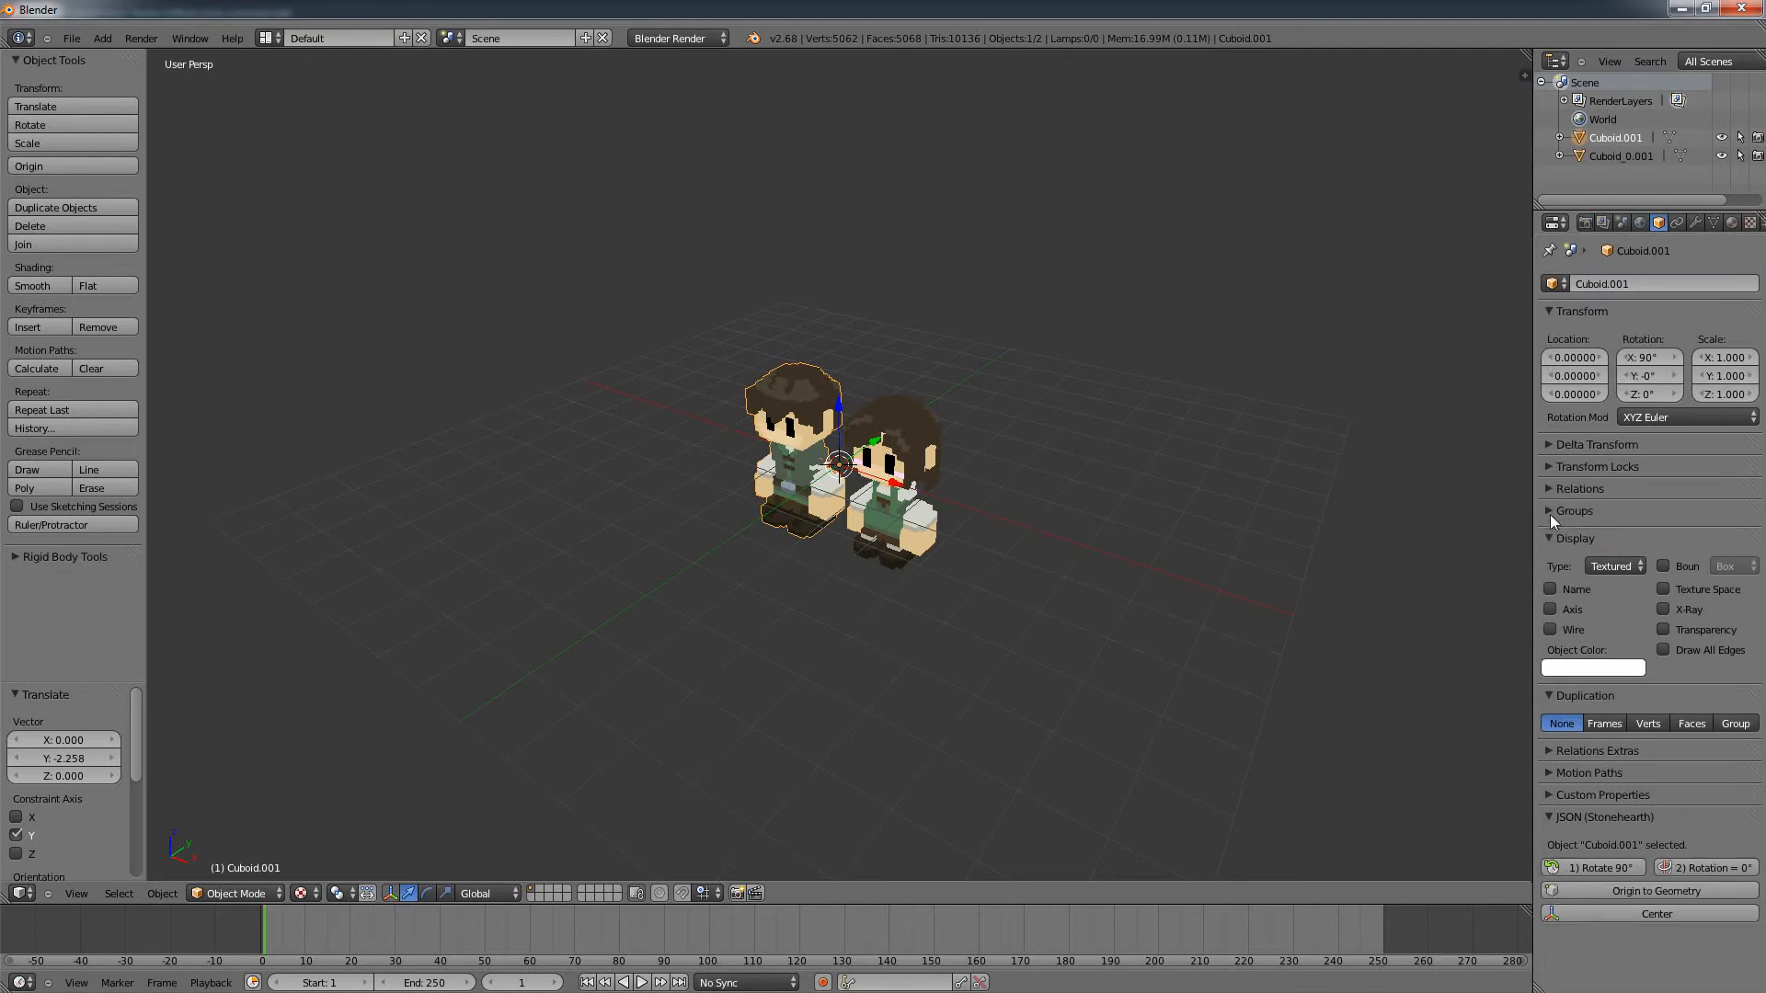
pyautogui.click(1551, 538)
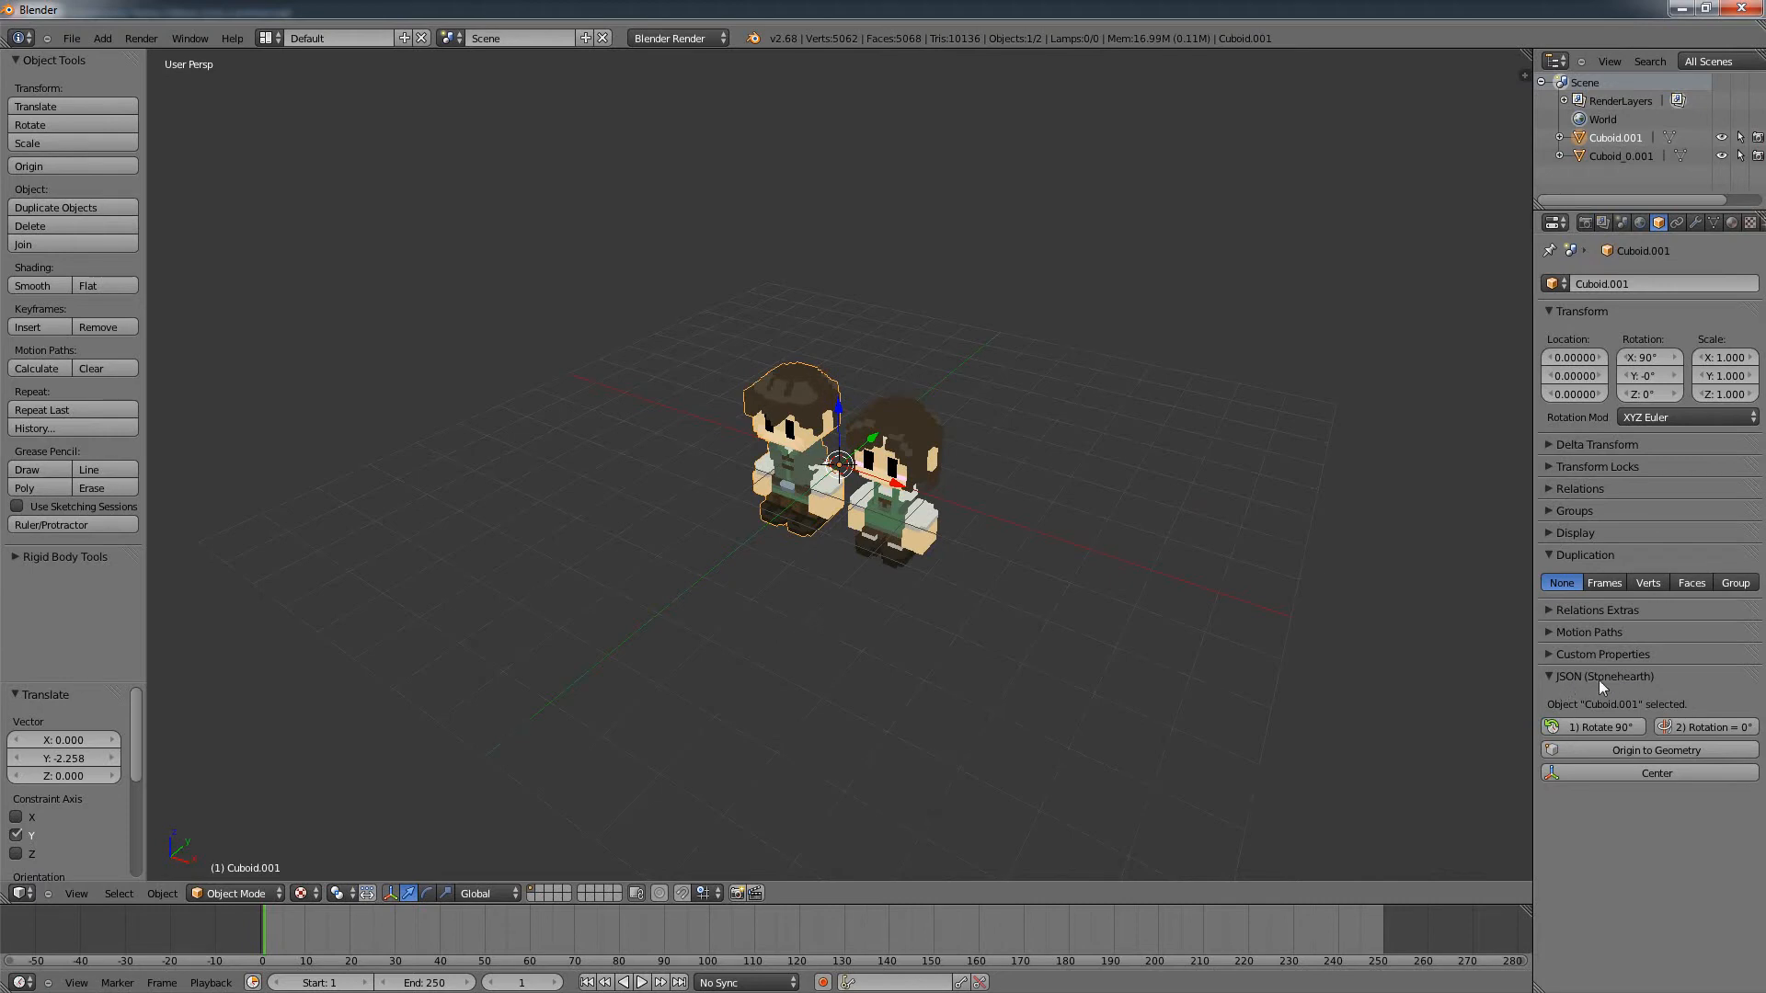
pyautogui.moveTo(1047, 657)
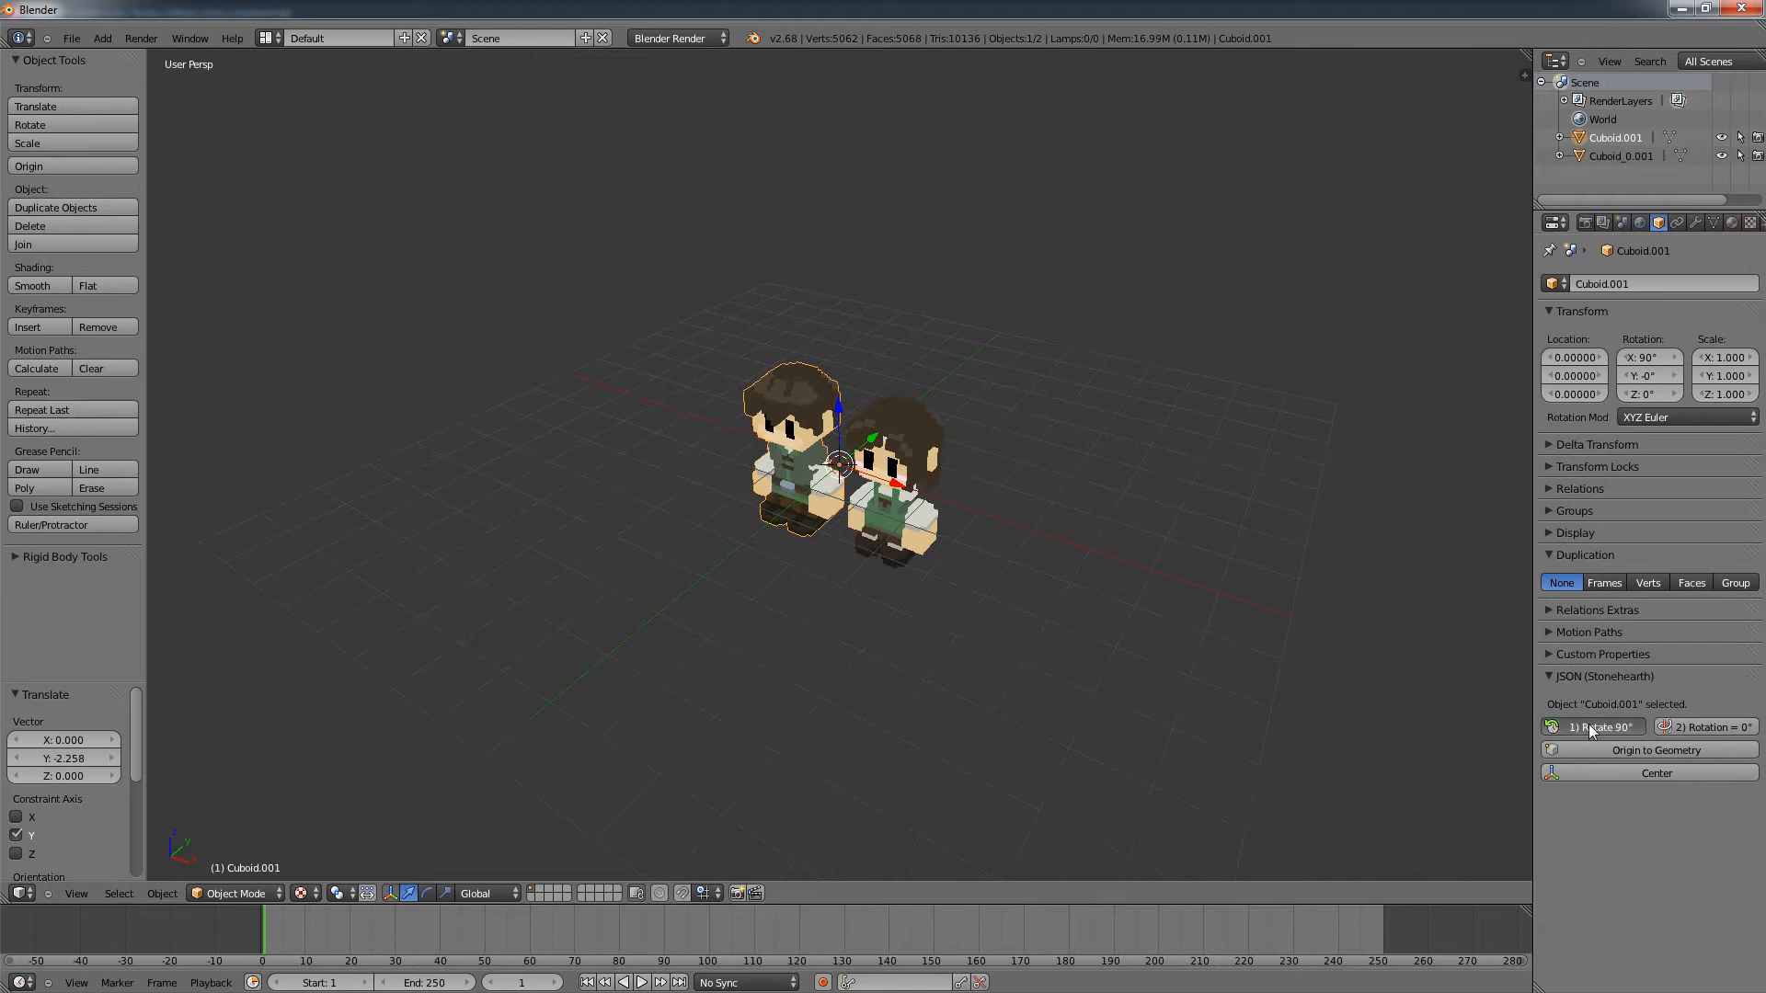
# Step: Quarter-turn each settler, then both together, with '1) Rotate 90°' until they face forward
pyautogui.click(1593, 727)
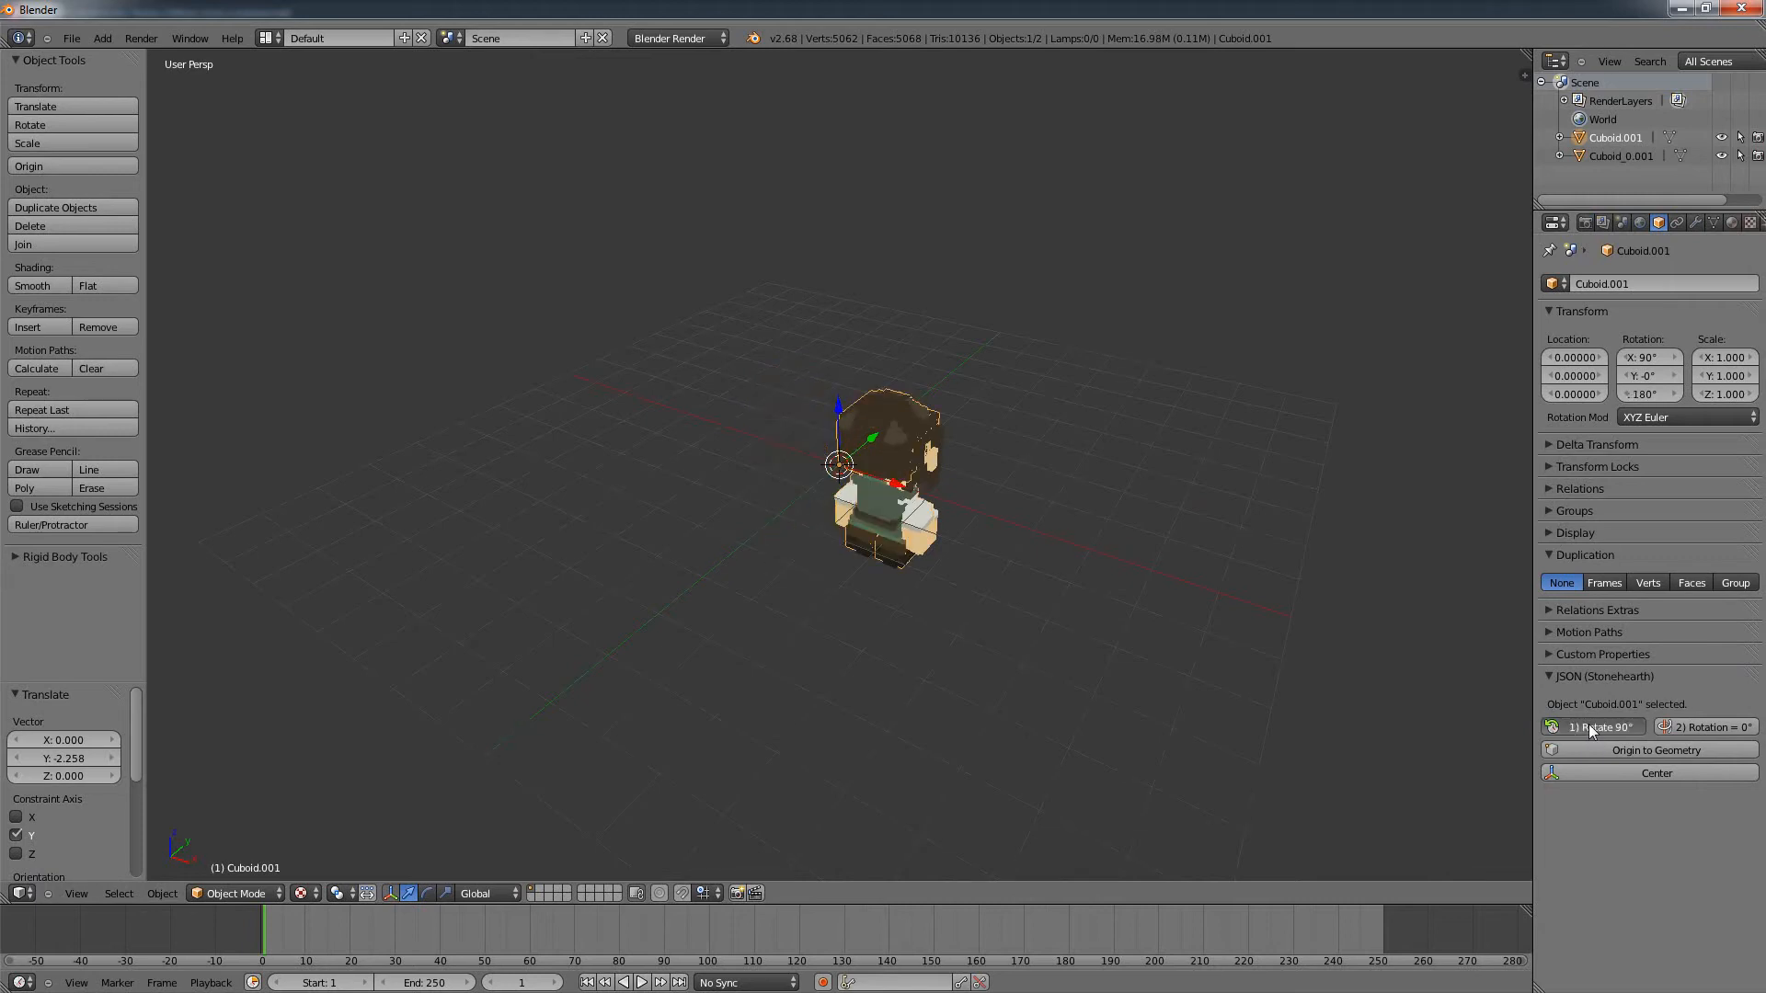
pyautogui.click(1592, 727)
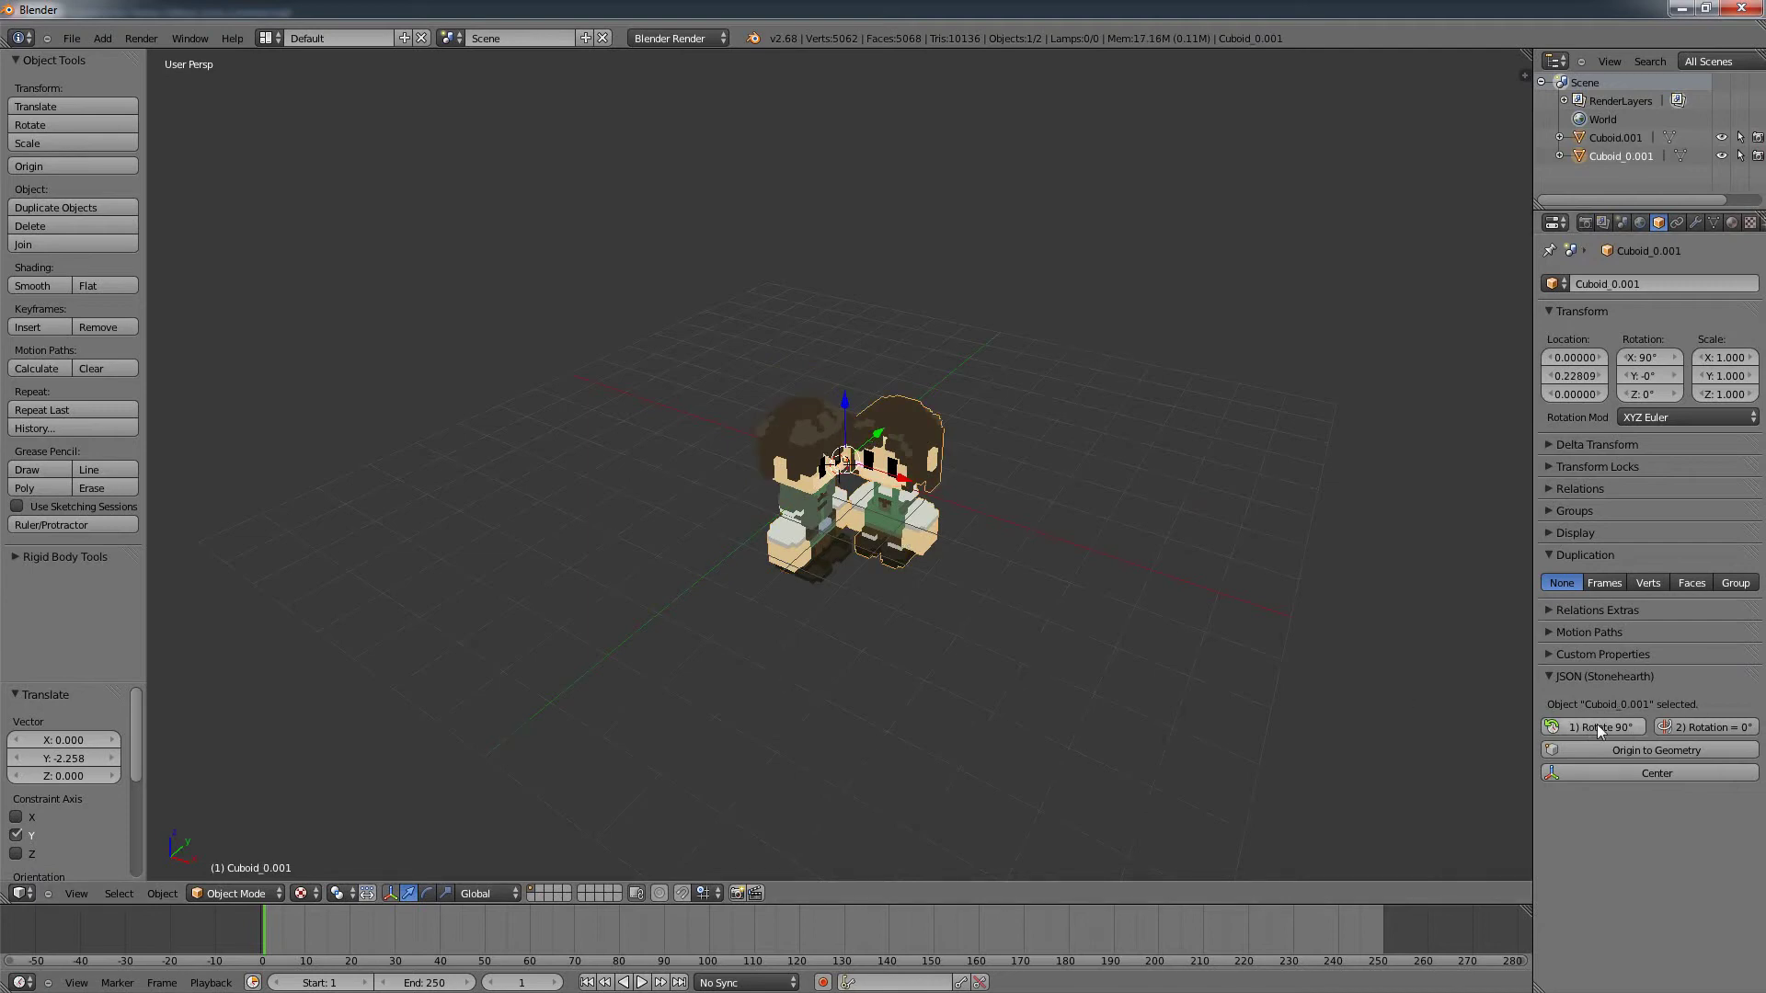
pyautogui.click(1590, 727)
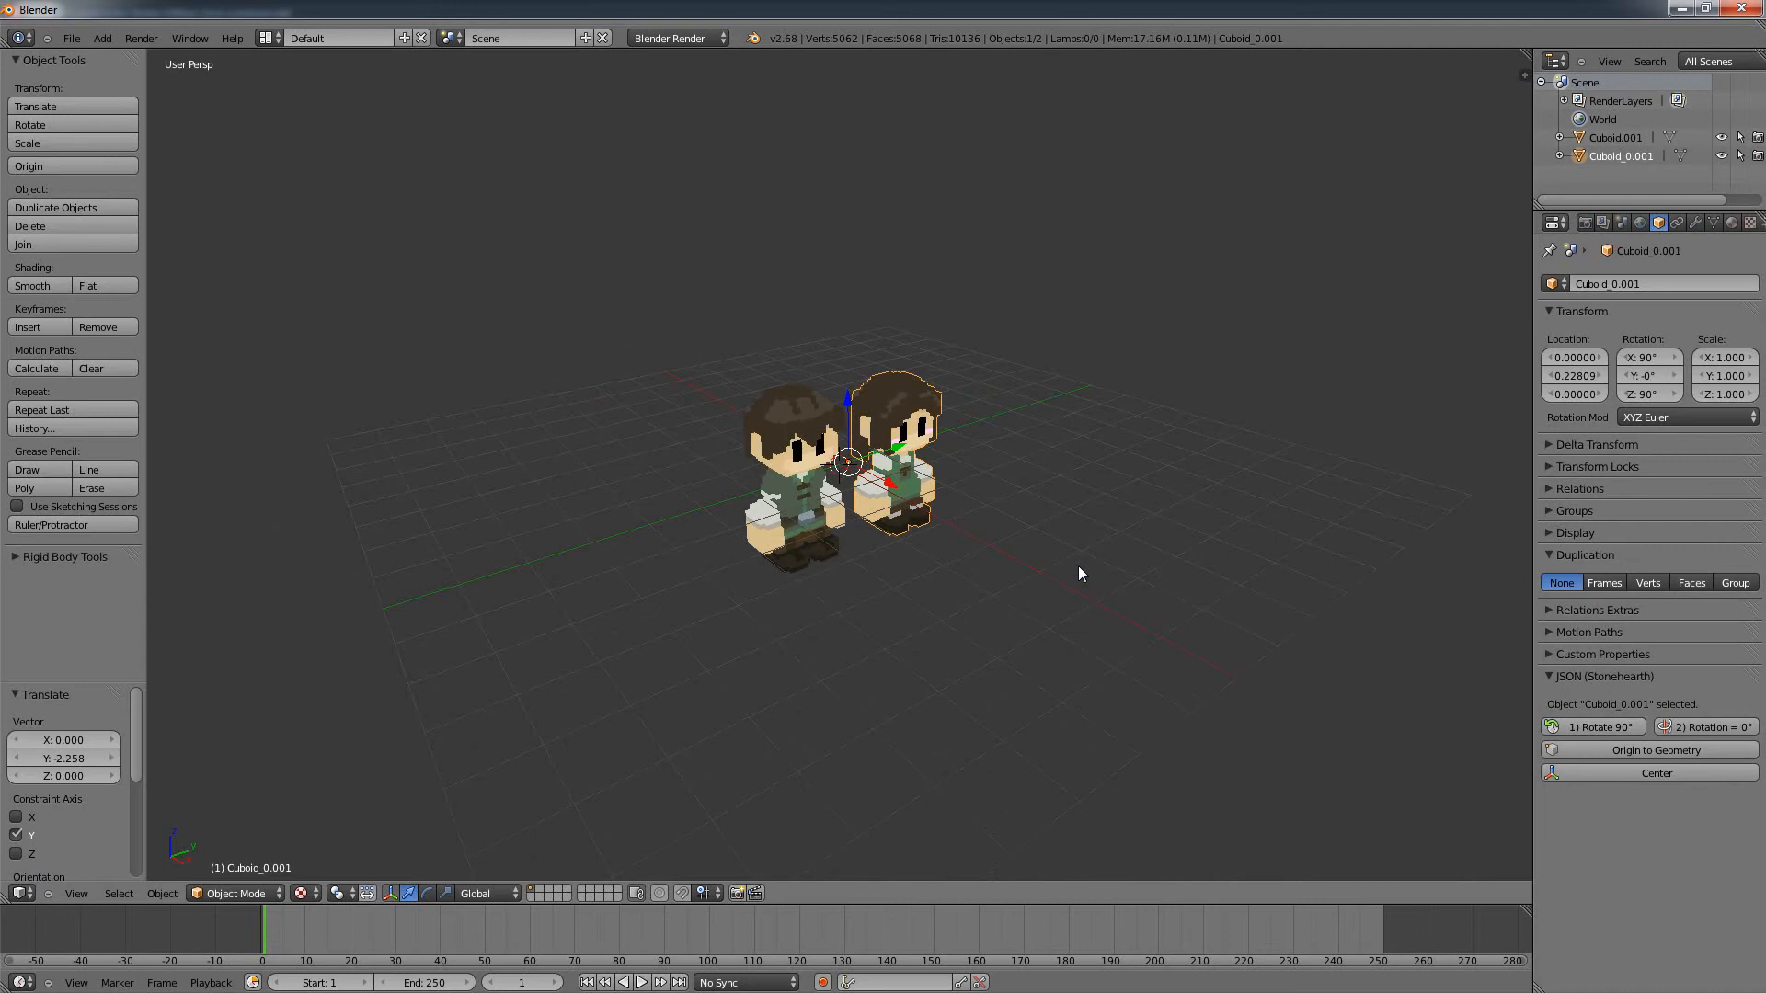
pyautogui.moveTo(839, 445)
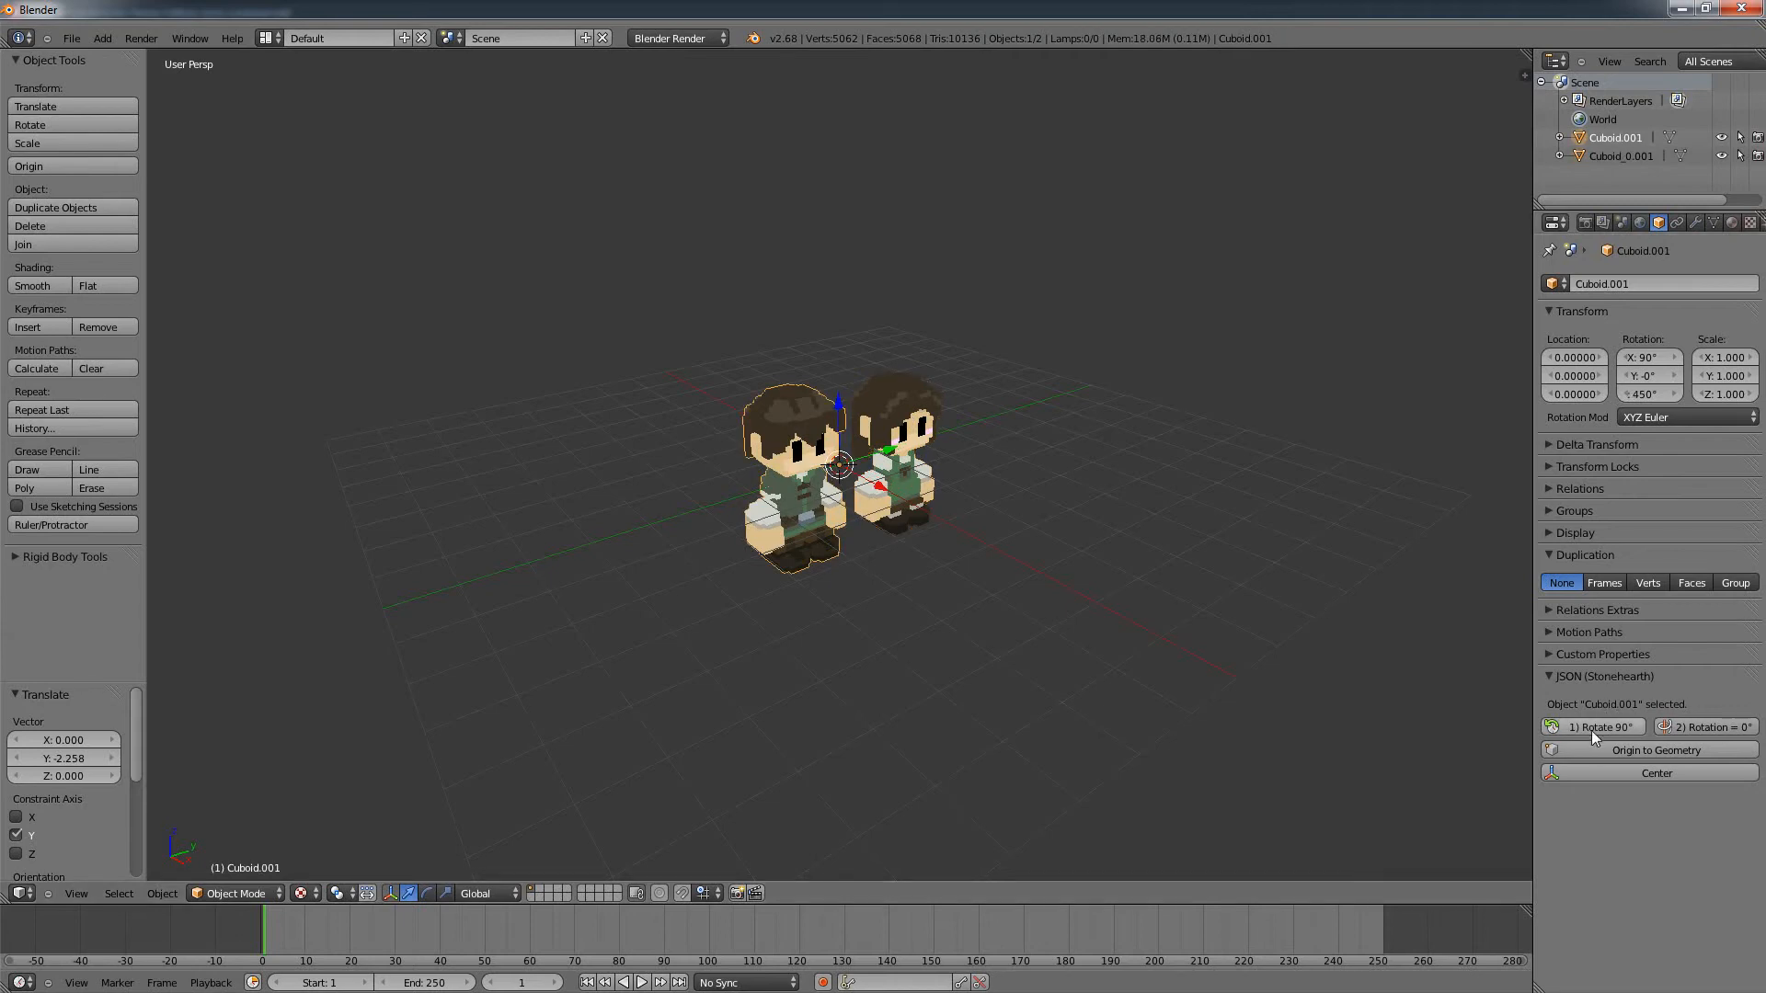
pyautogui.moveTo(887, 438)
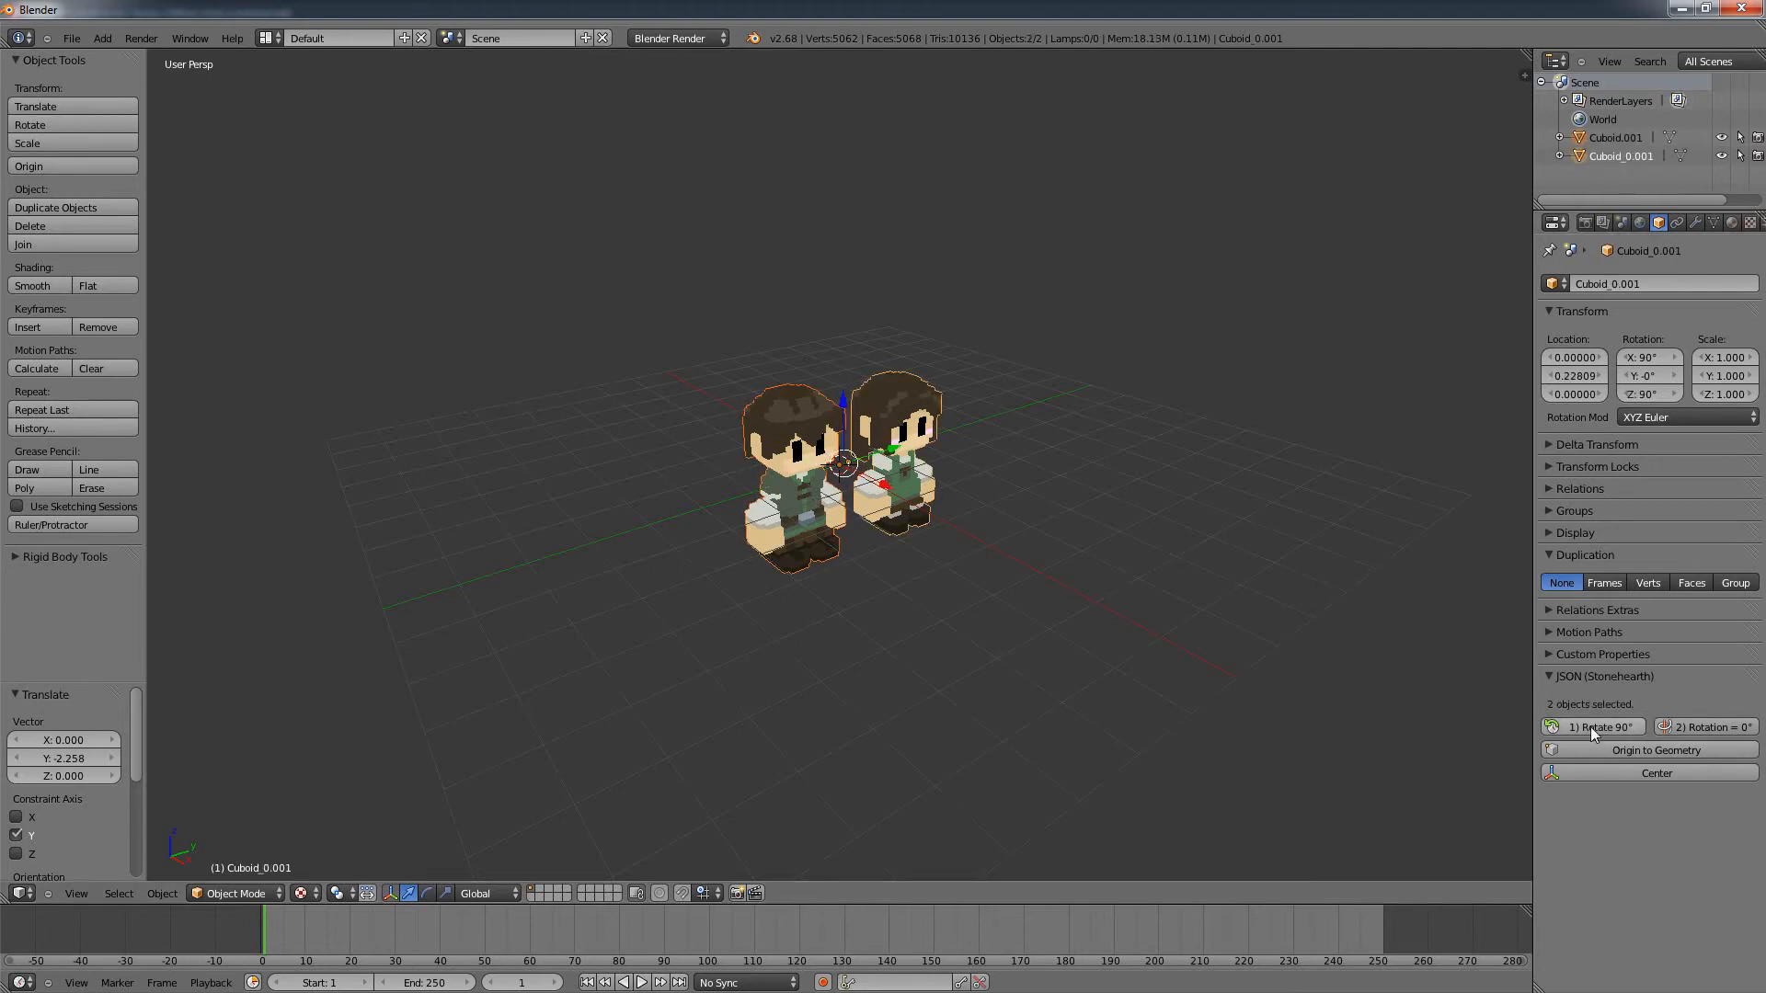
pyautogui.click(1591, 726)
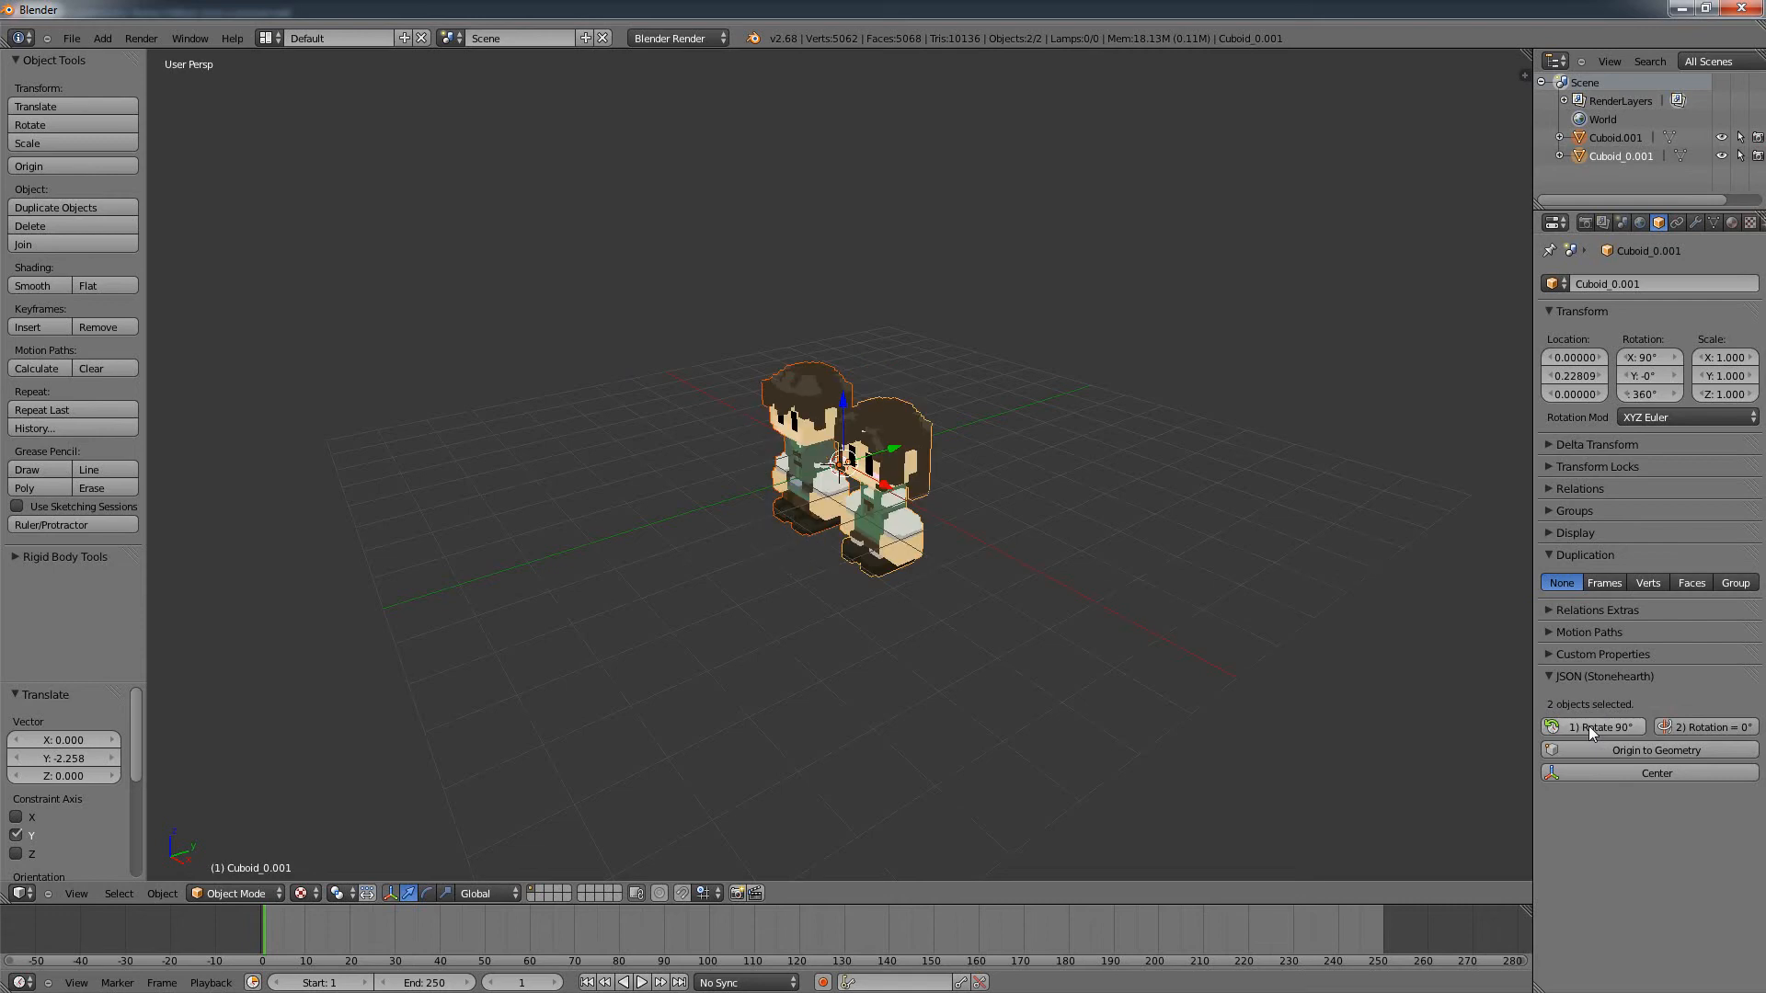
pyautogui.click(1595, 727)
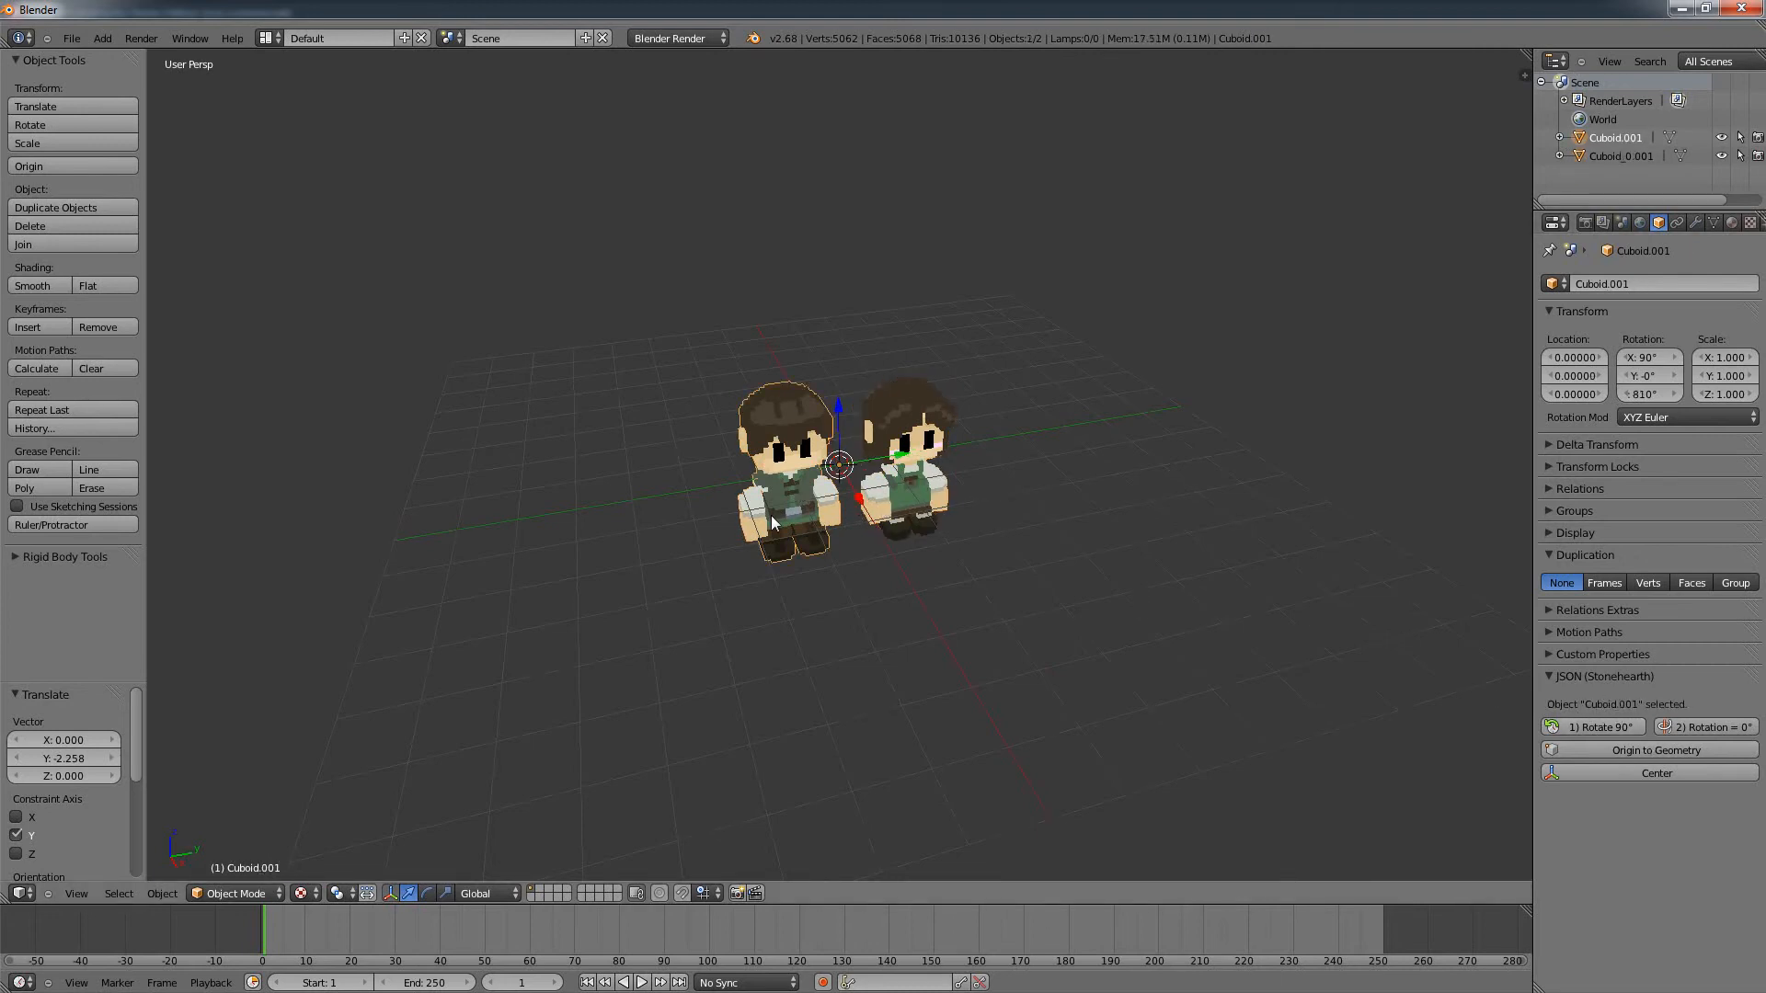
pyautogui.click(901, 461)
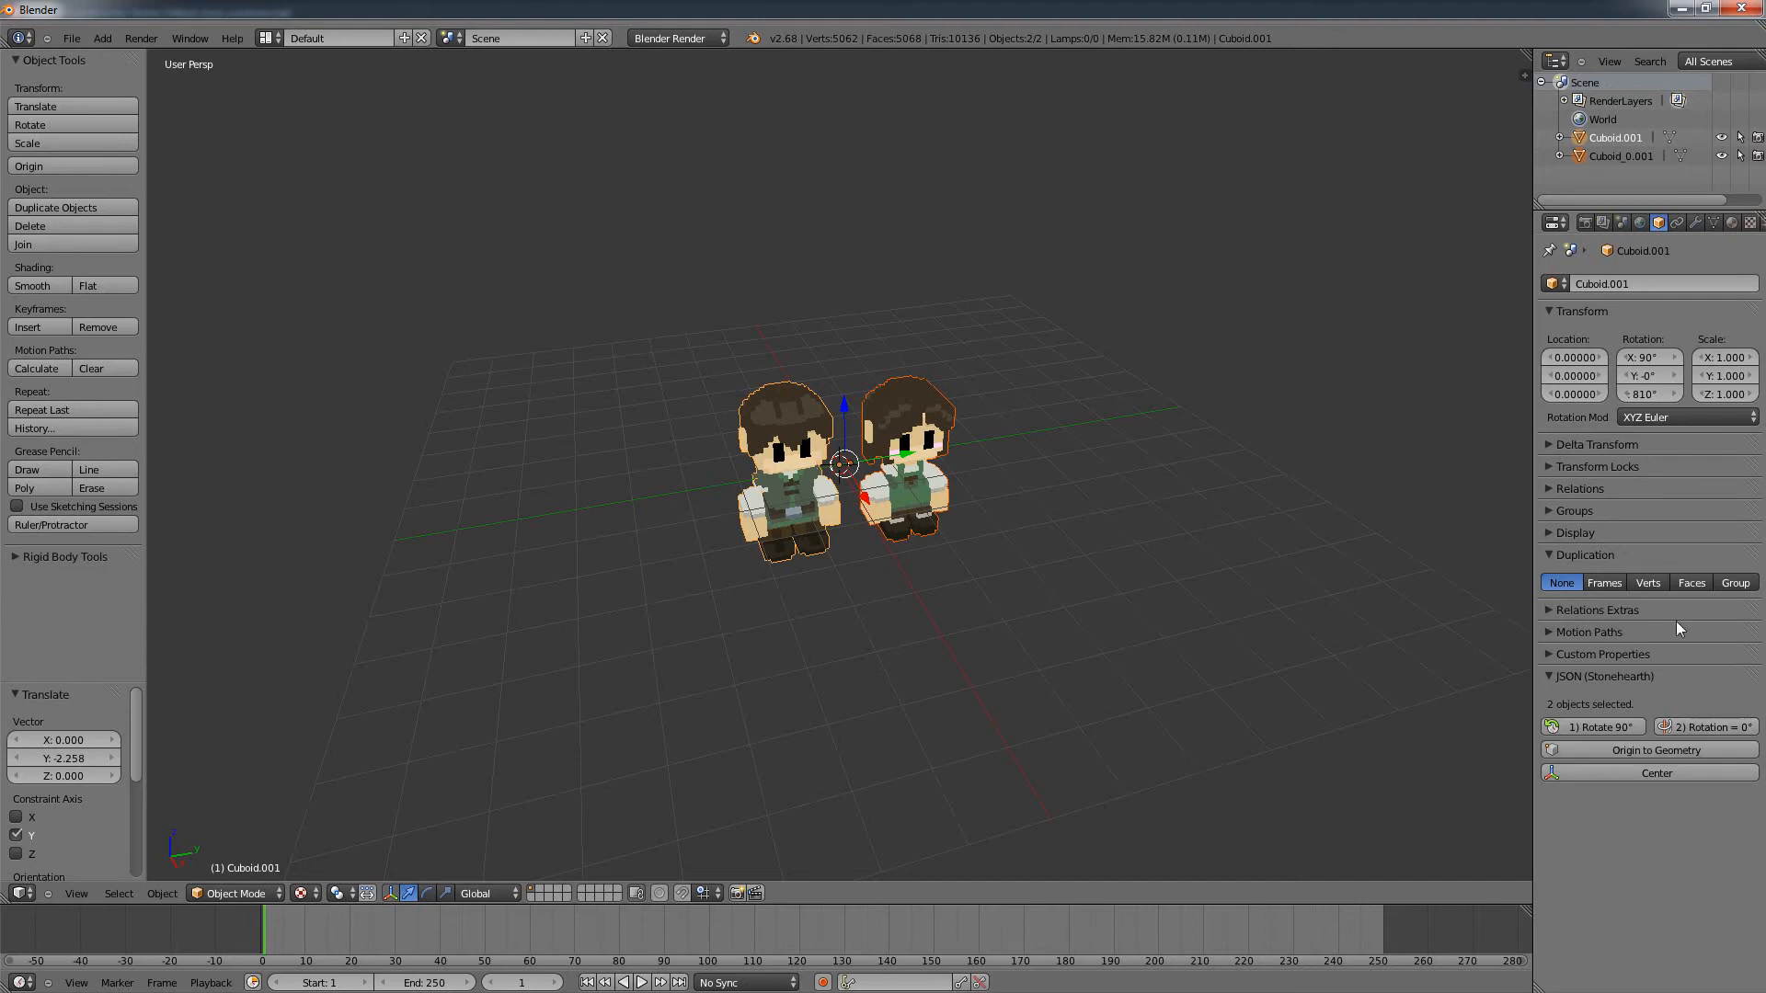
pyautogui.moveTo(1649, 359)
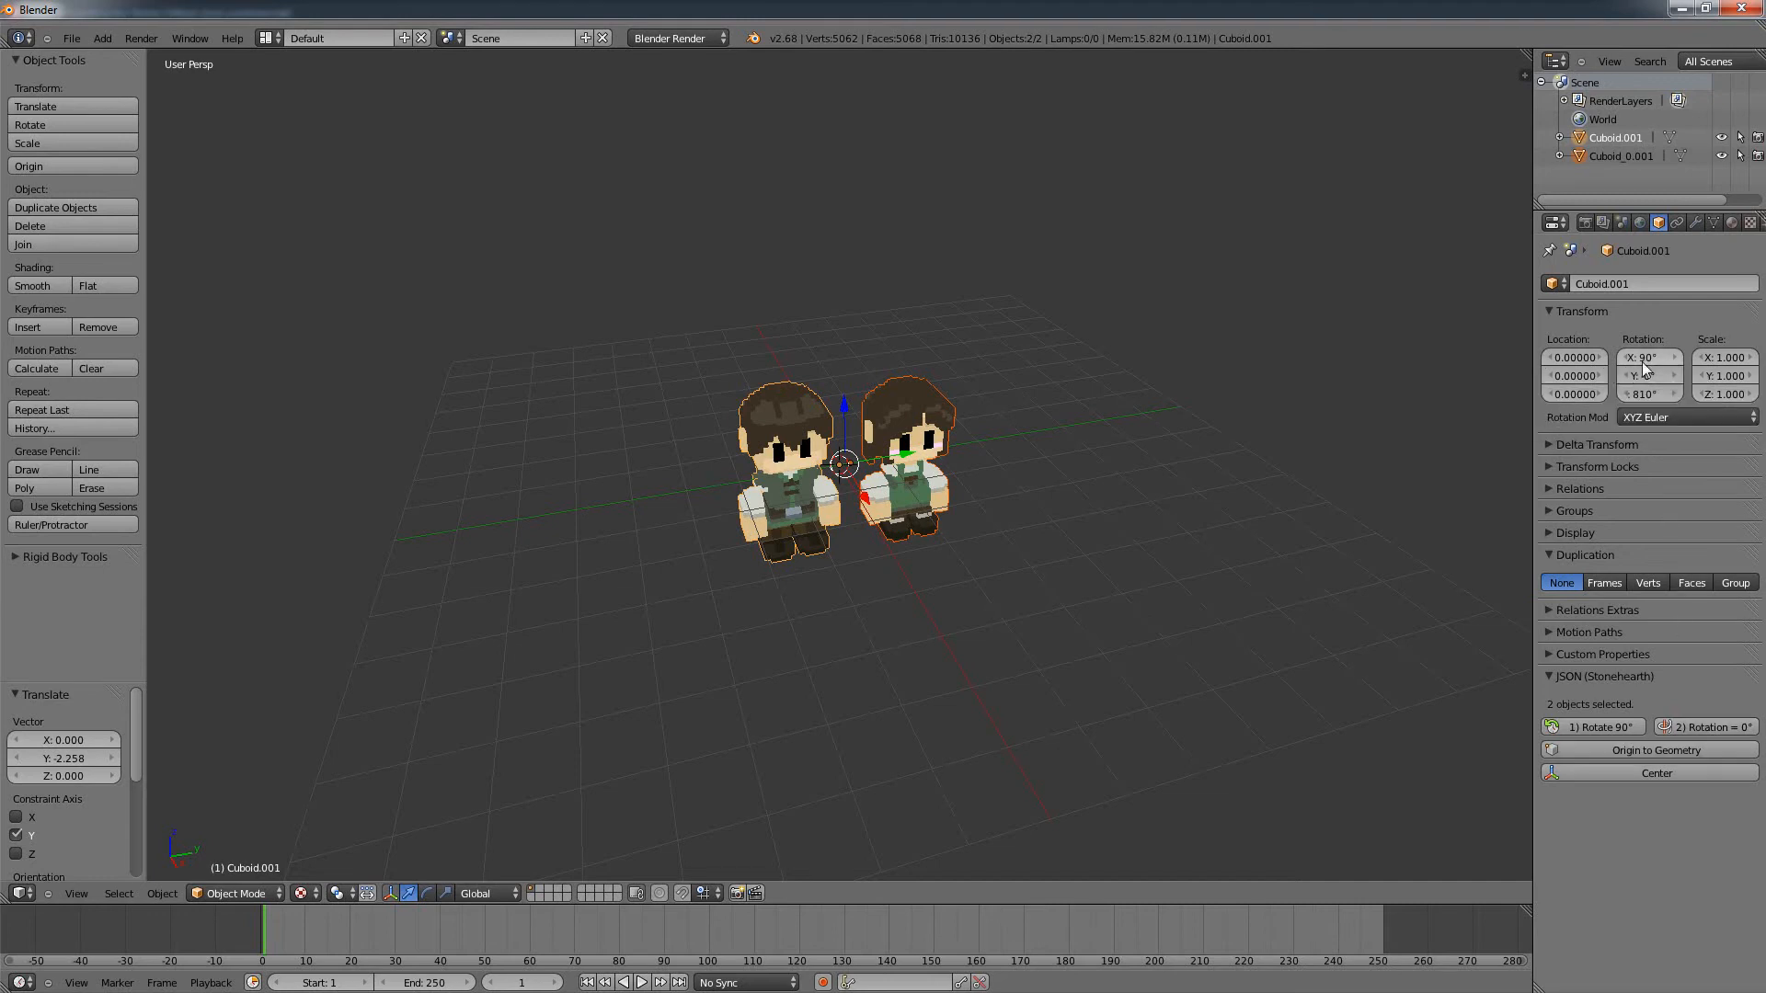
pyautogui.moveTo(1648, 359)
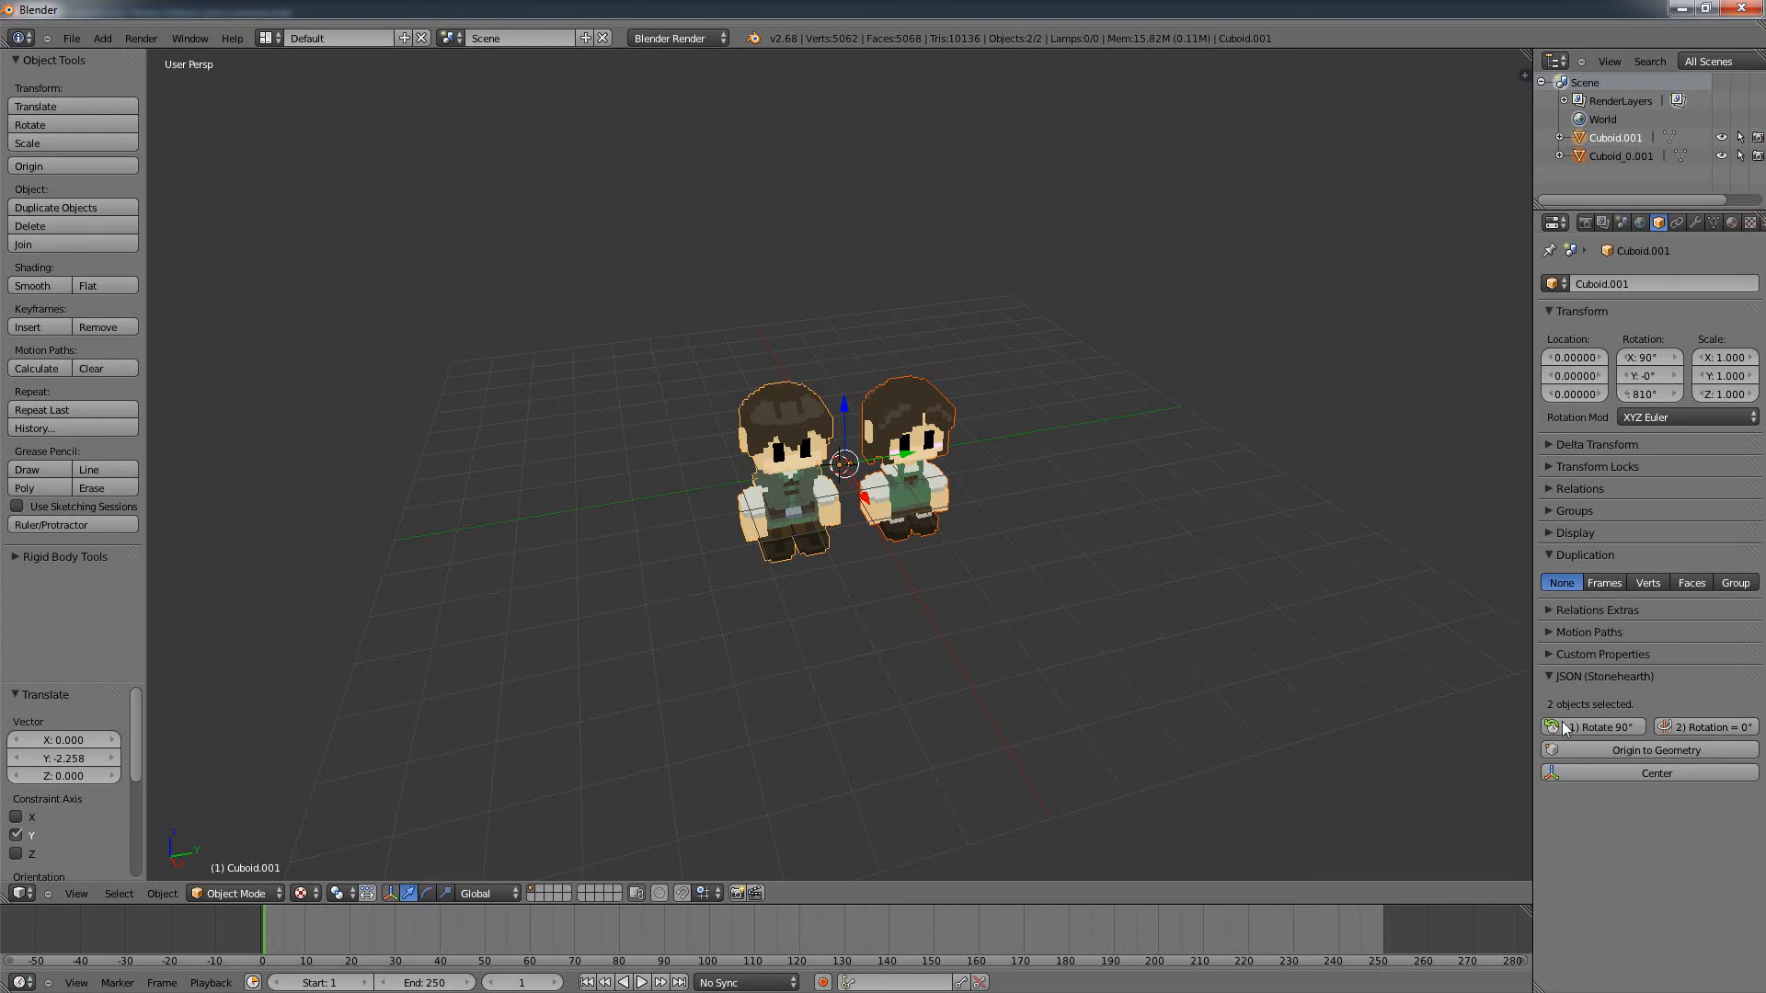
pyautogui.click(1593, 727)
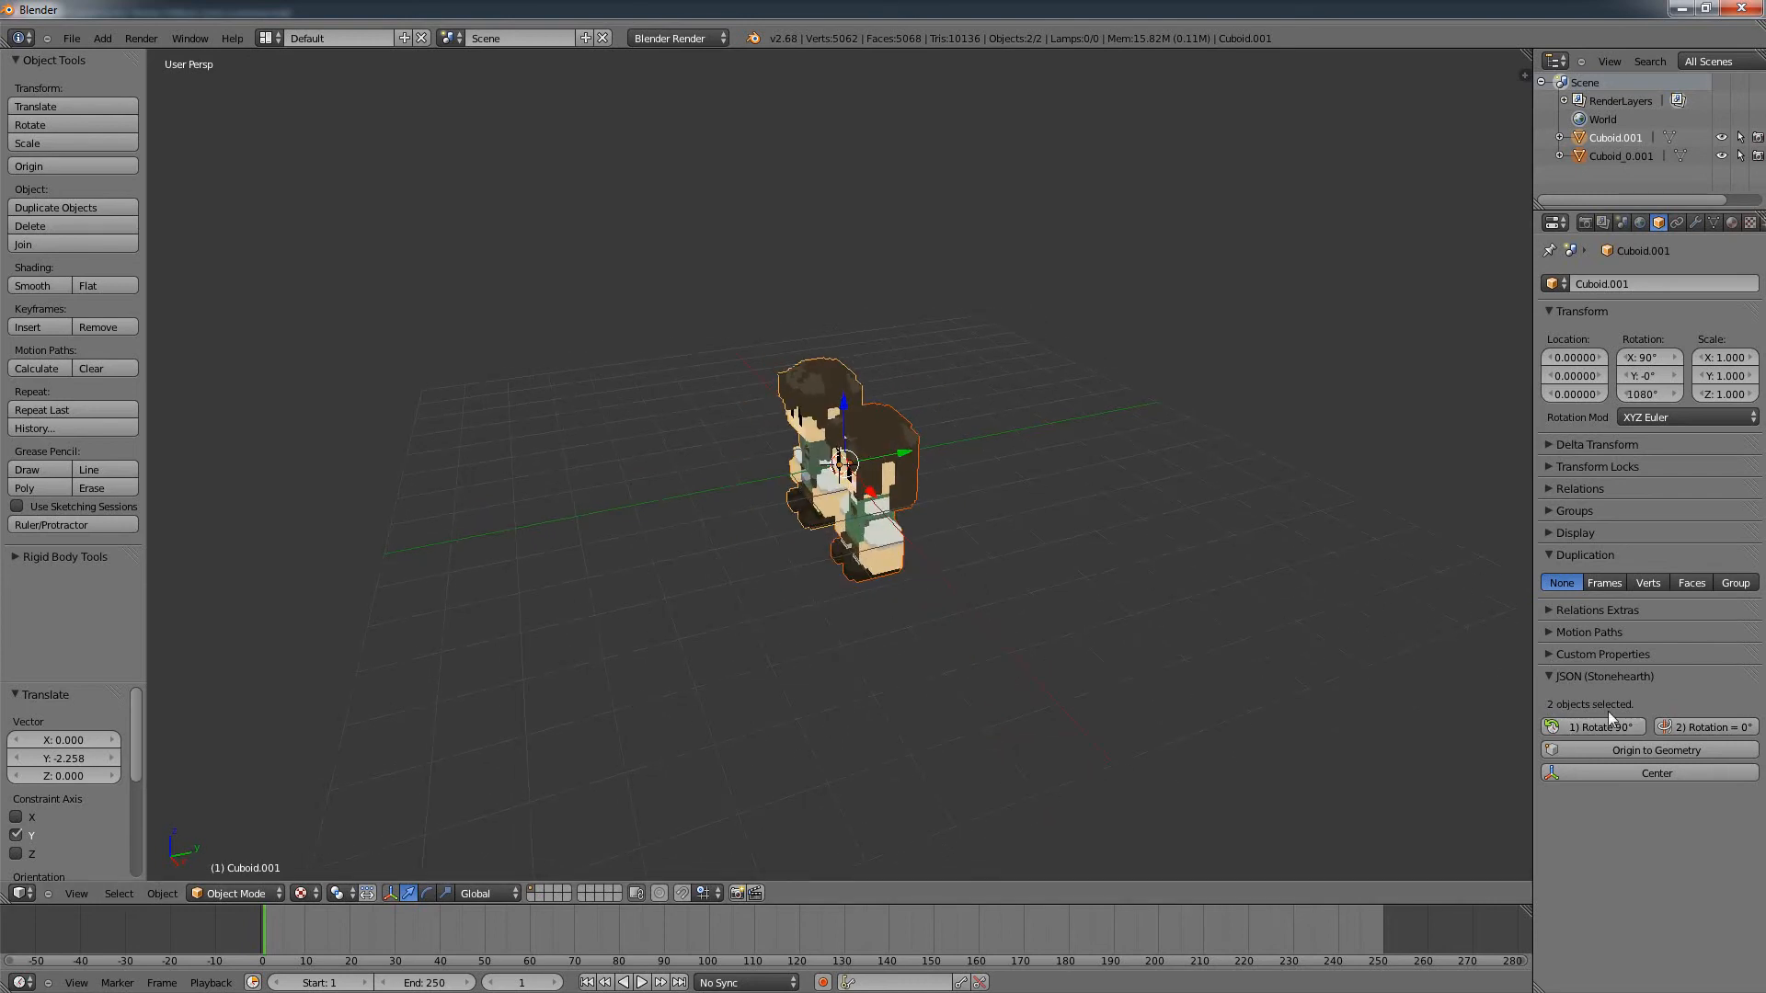
pyautogui.click(1590, 726)
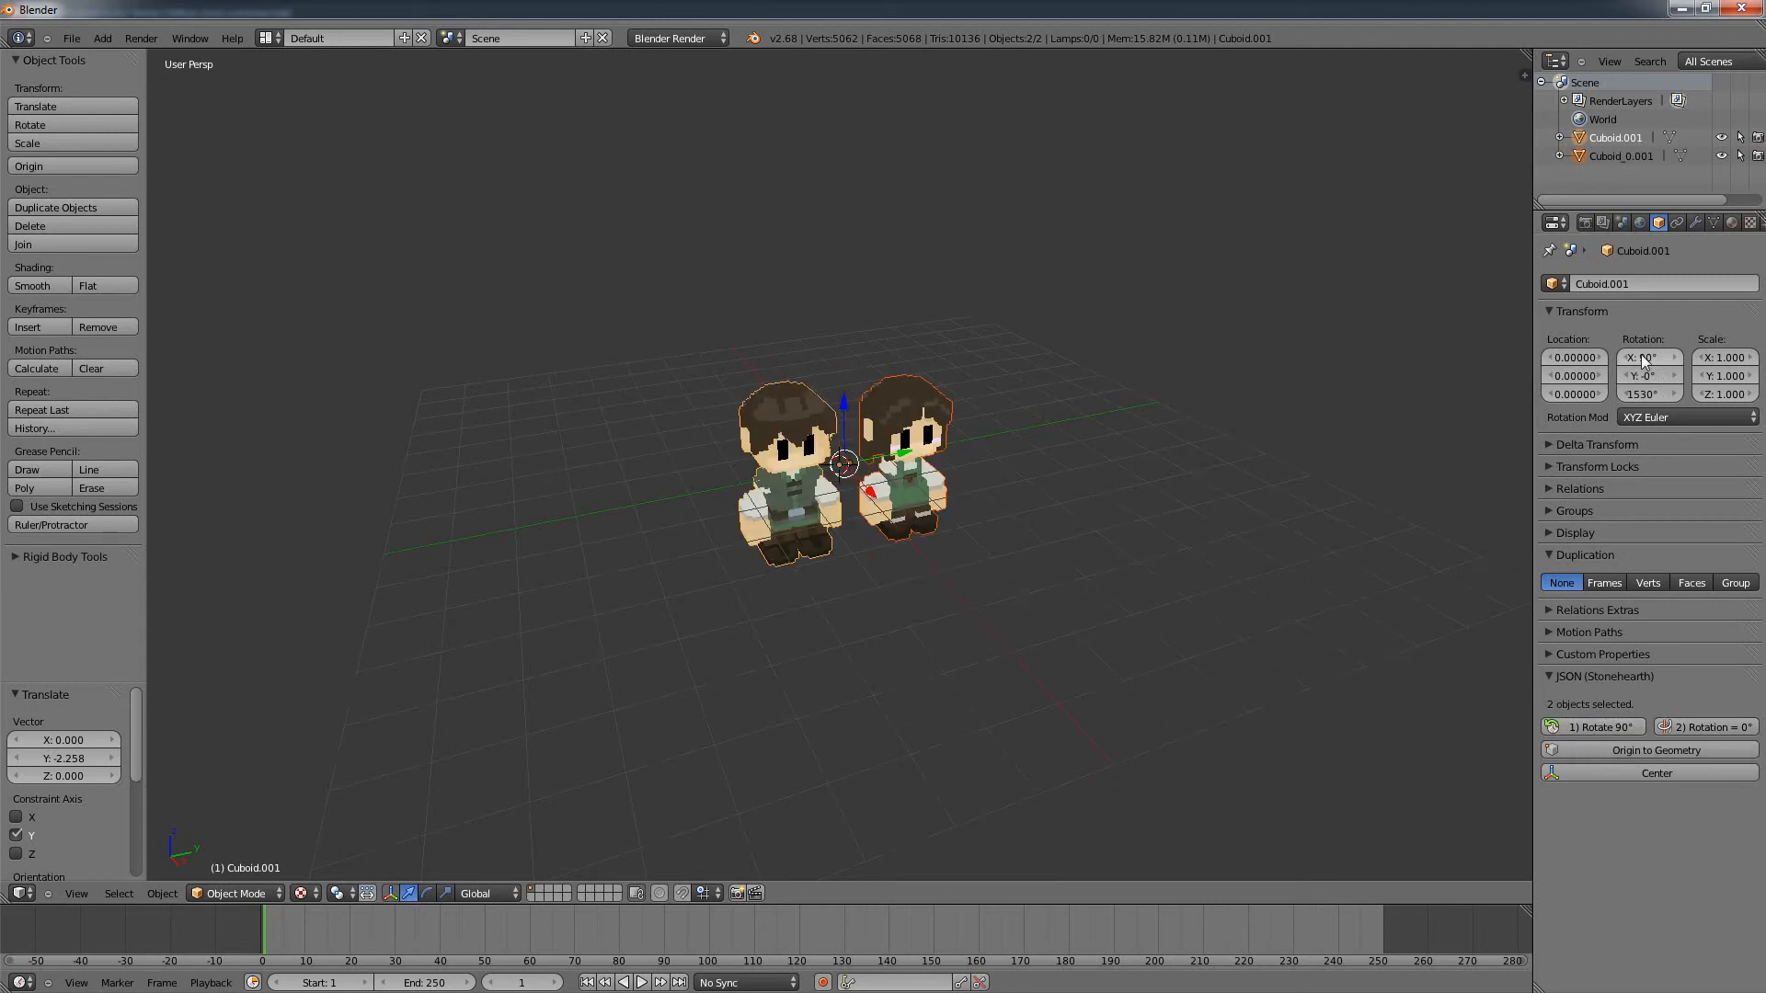
pyautogui.click(1646, 359)
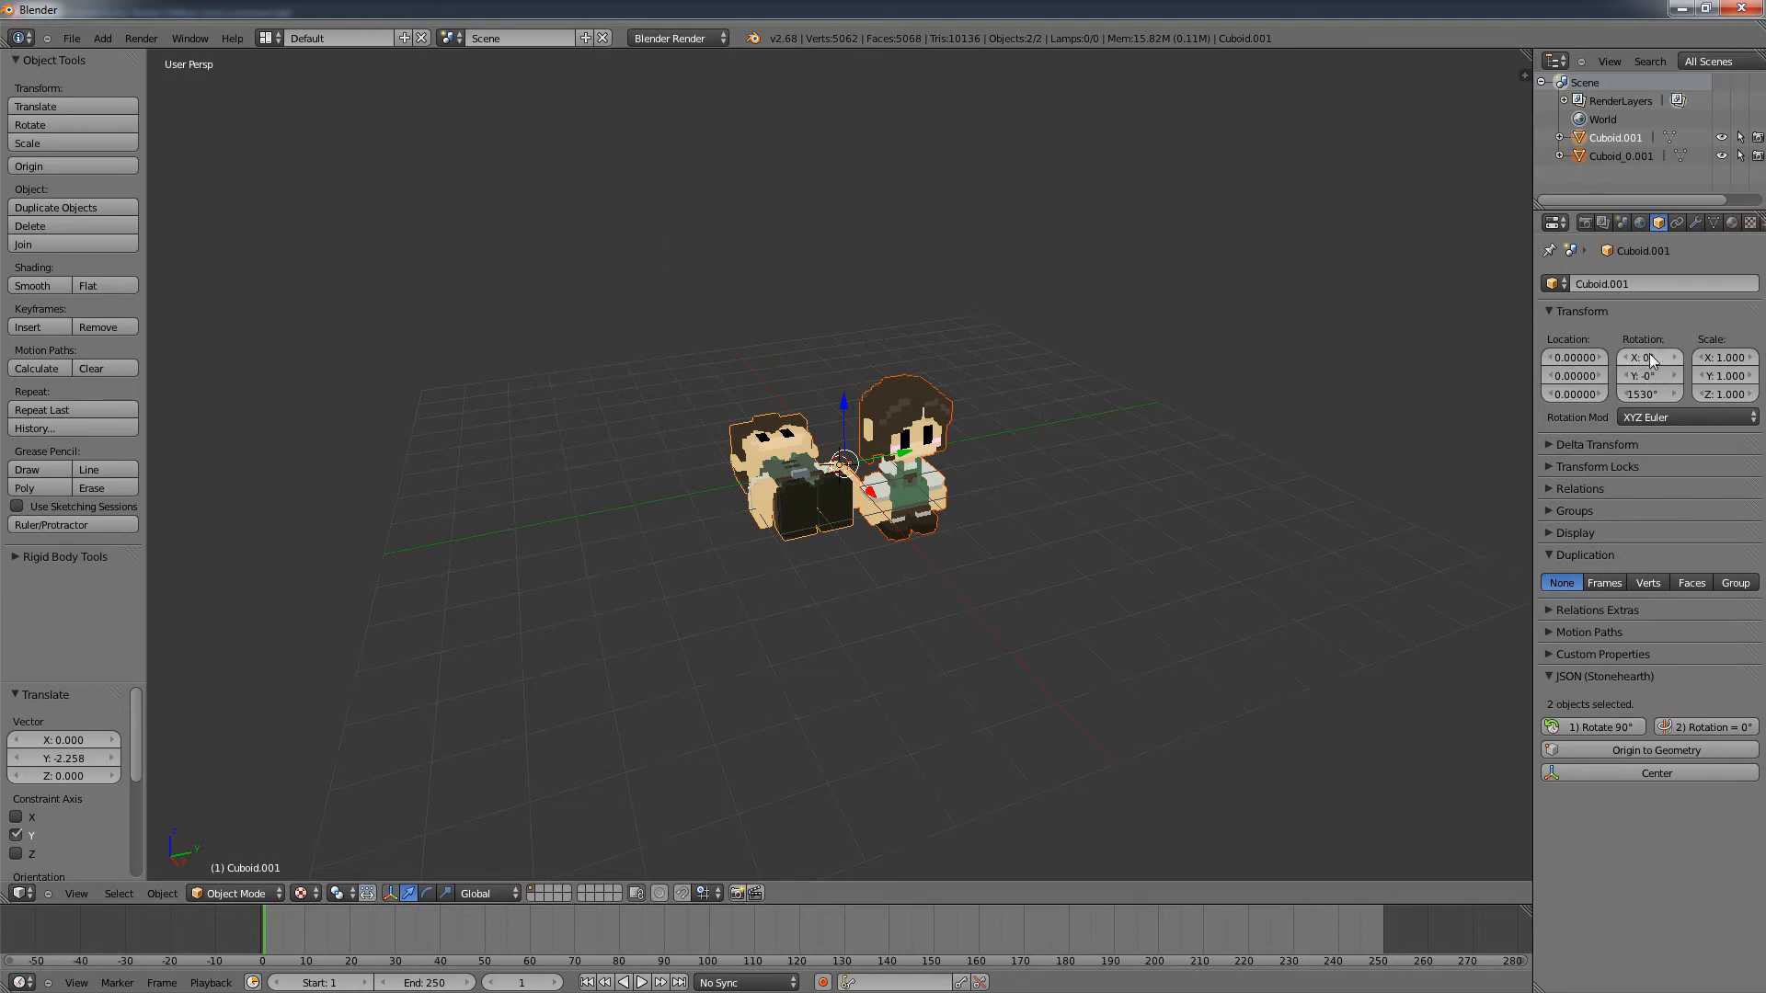
pyautogui.click(1591, 727)
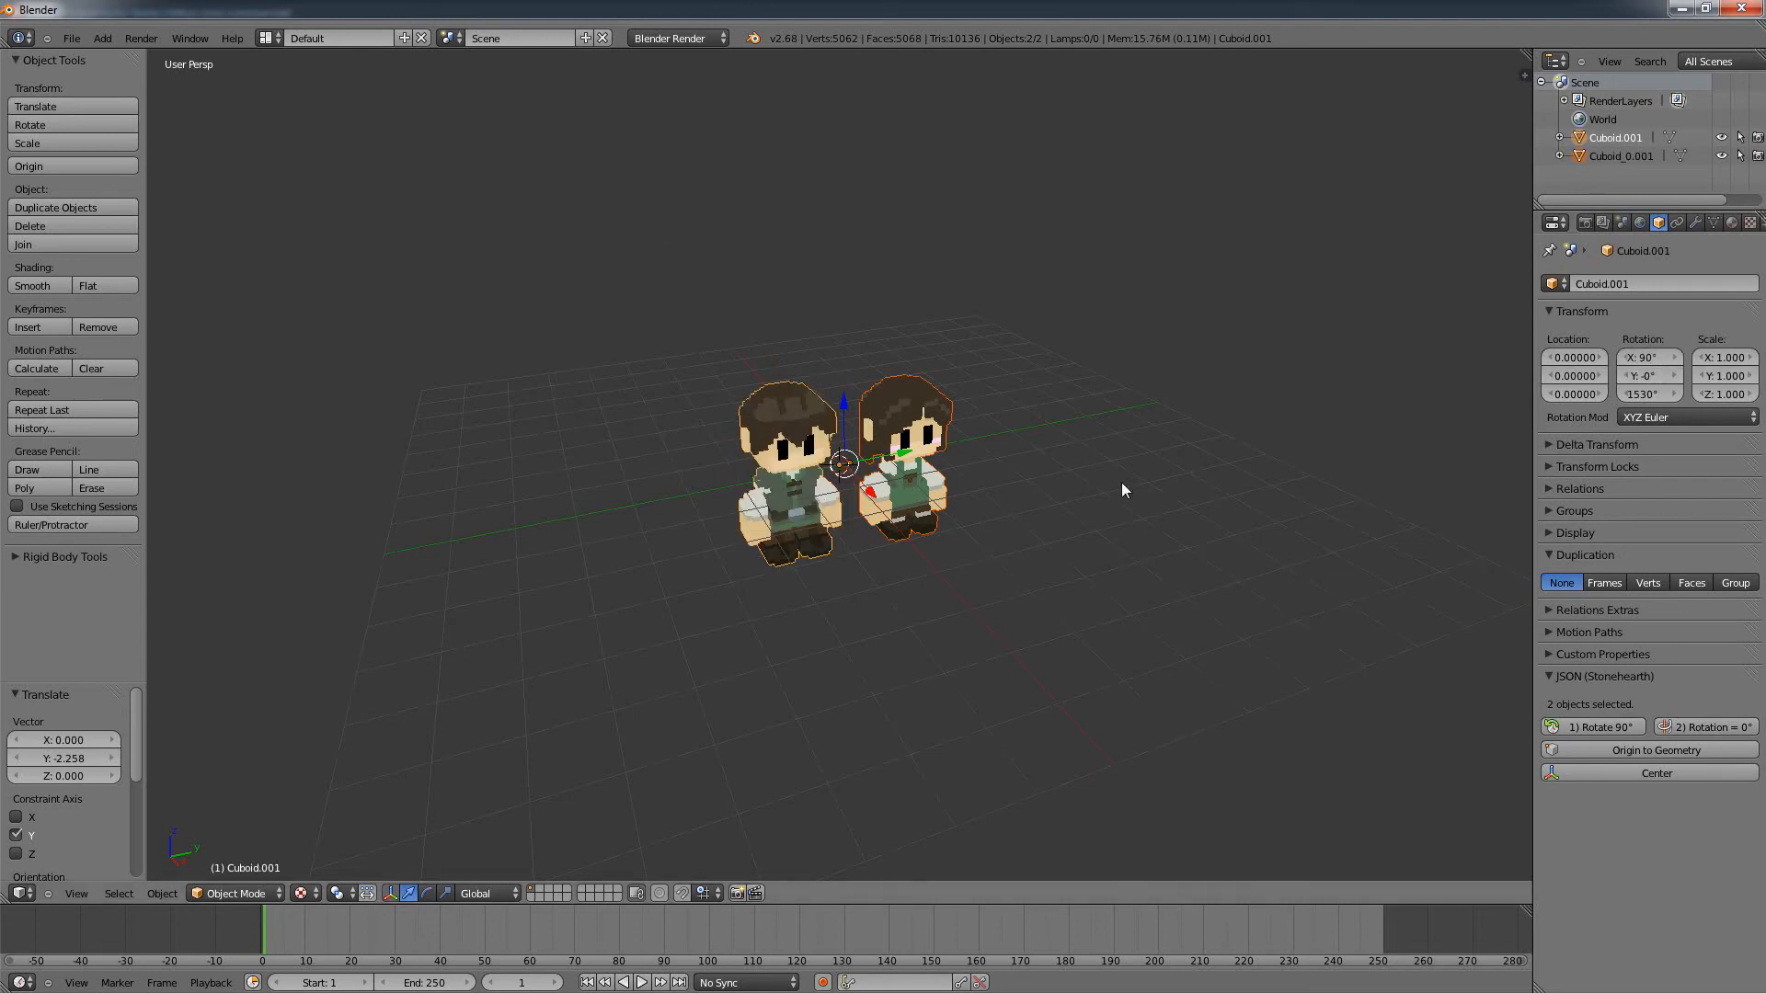
pyautogui.moveTo(1026, 578)
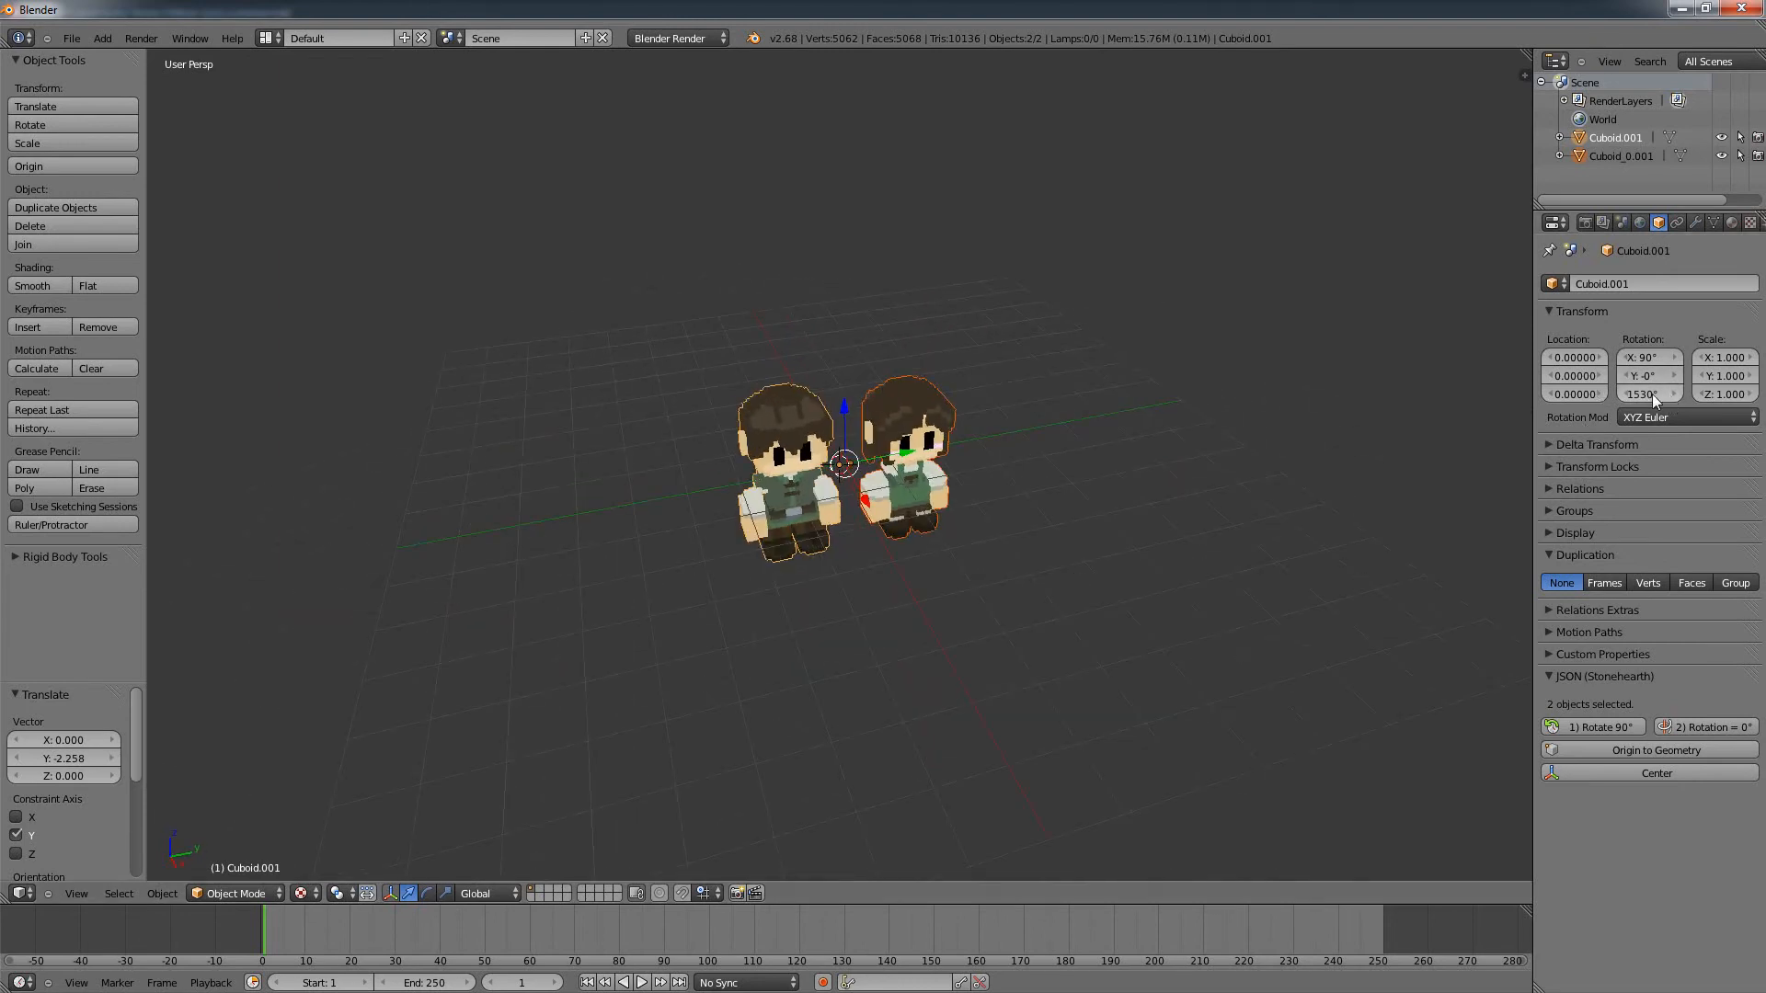
pyautogui.moveTo(1648, 359)
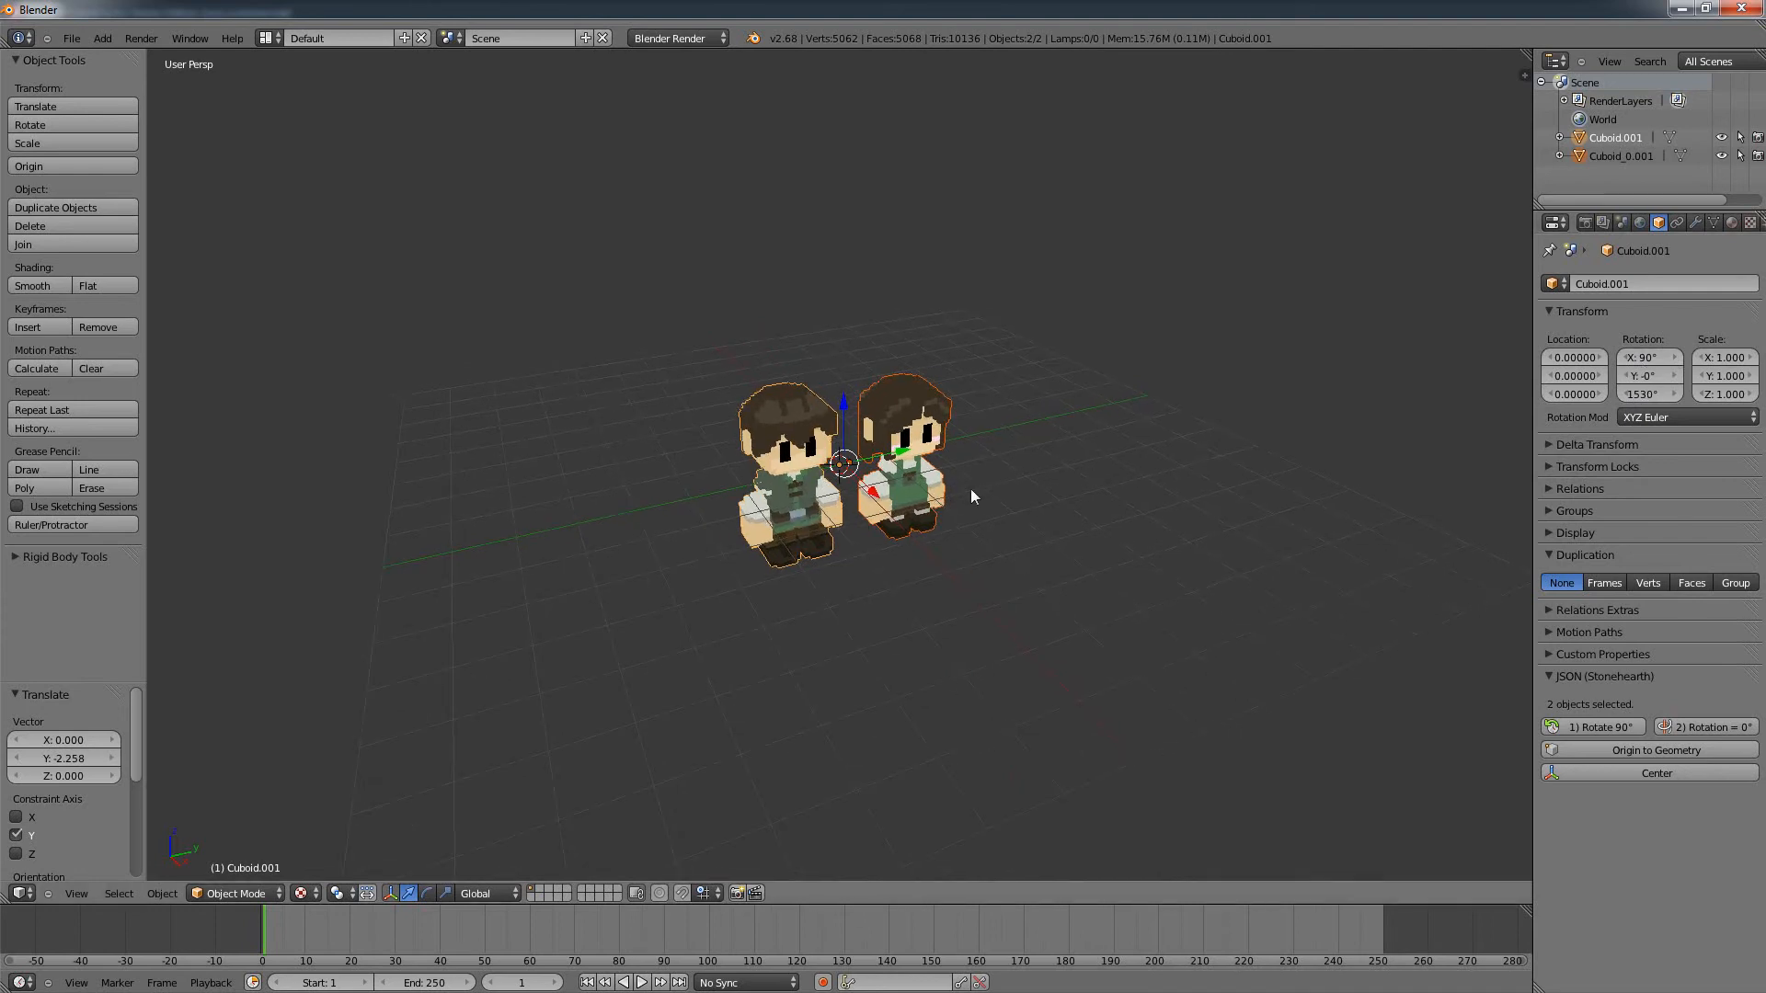
pyautogui.moveTo(1709, 730)
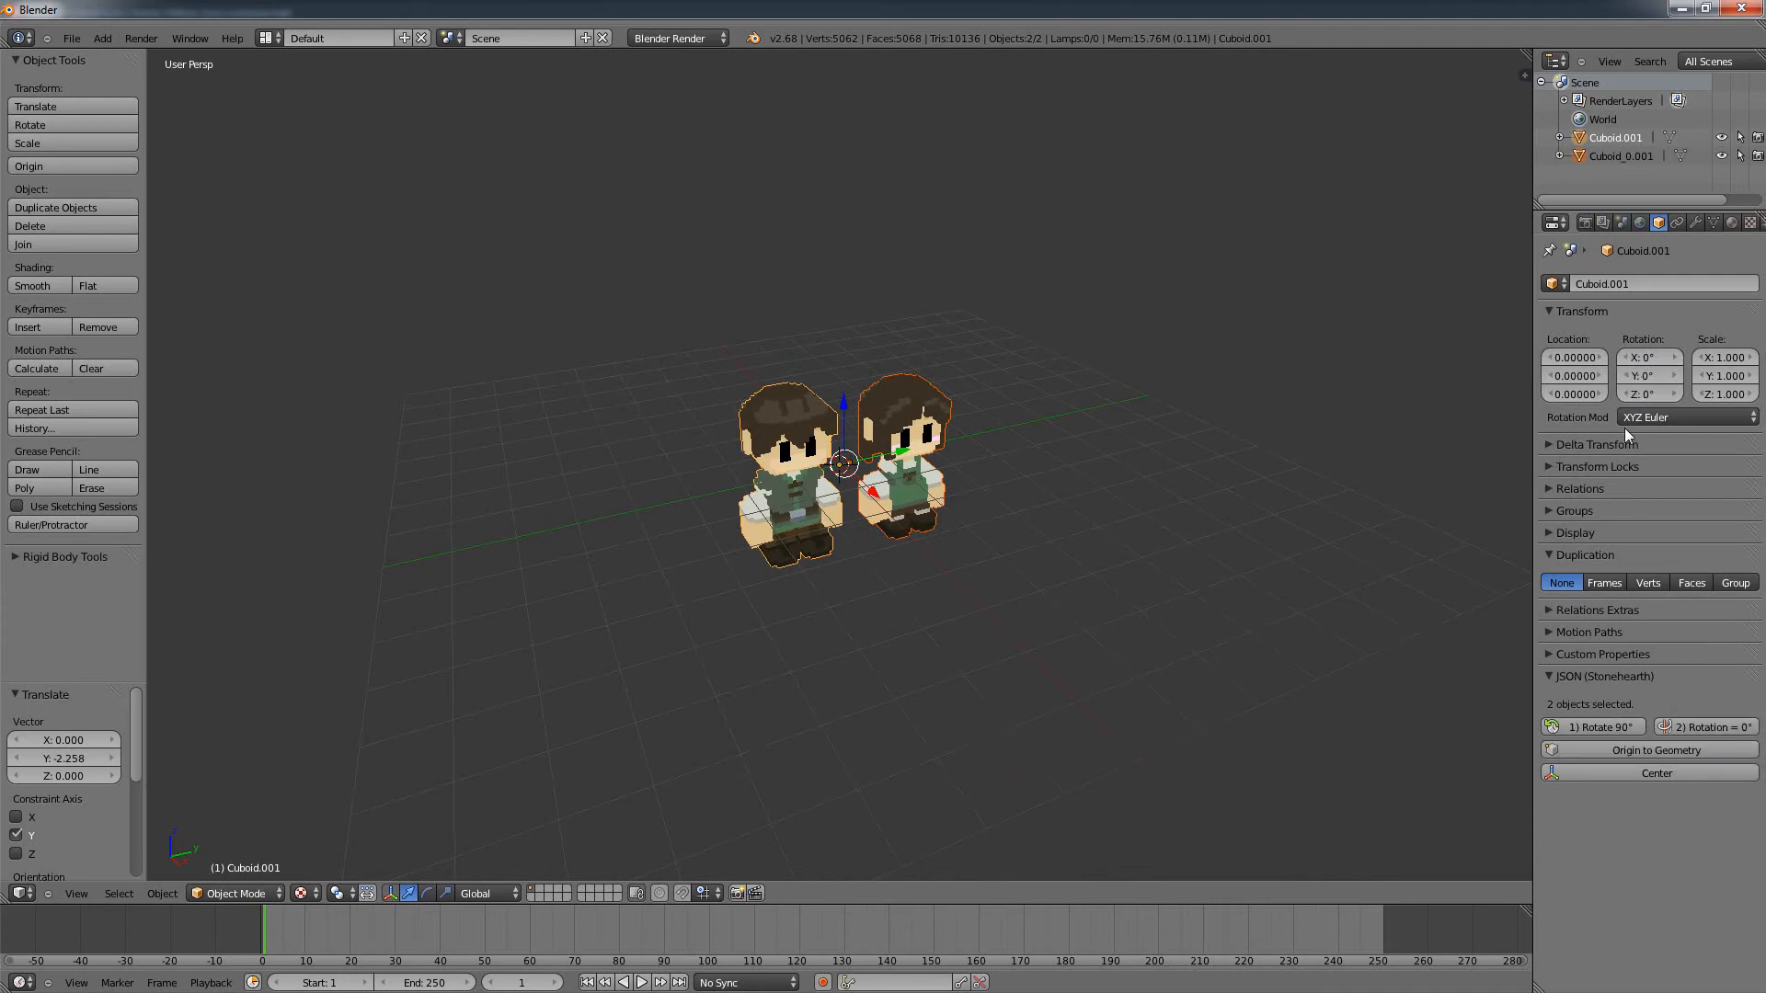
pyautogui.moveTo(1457, 783)
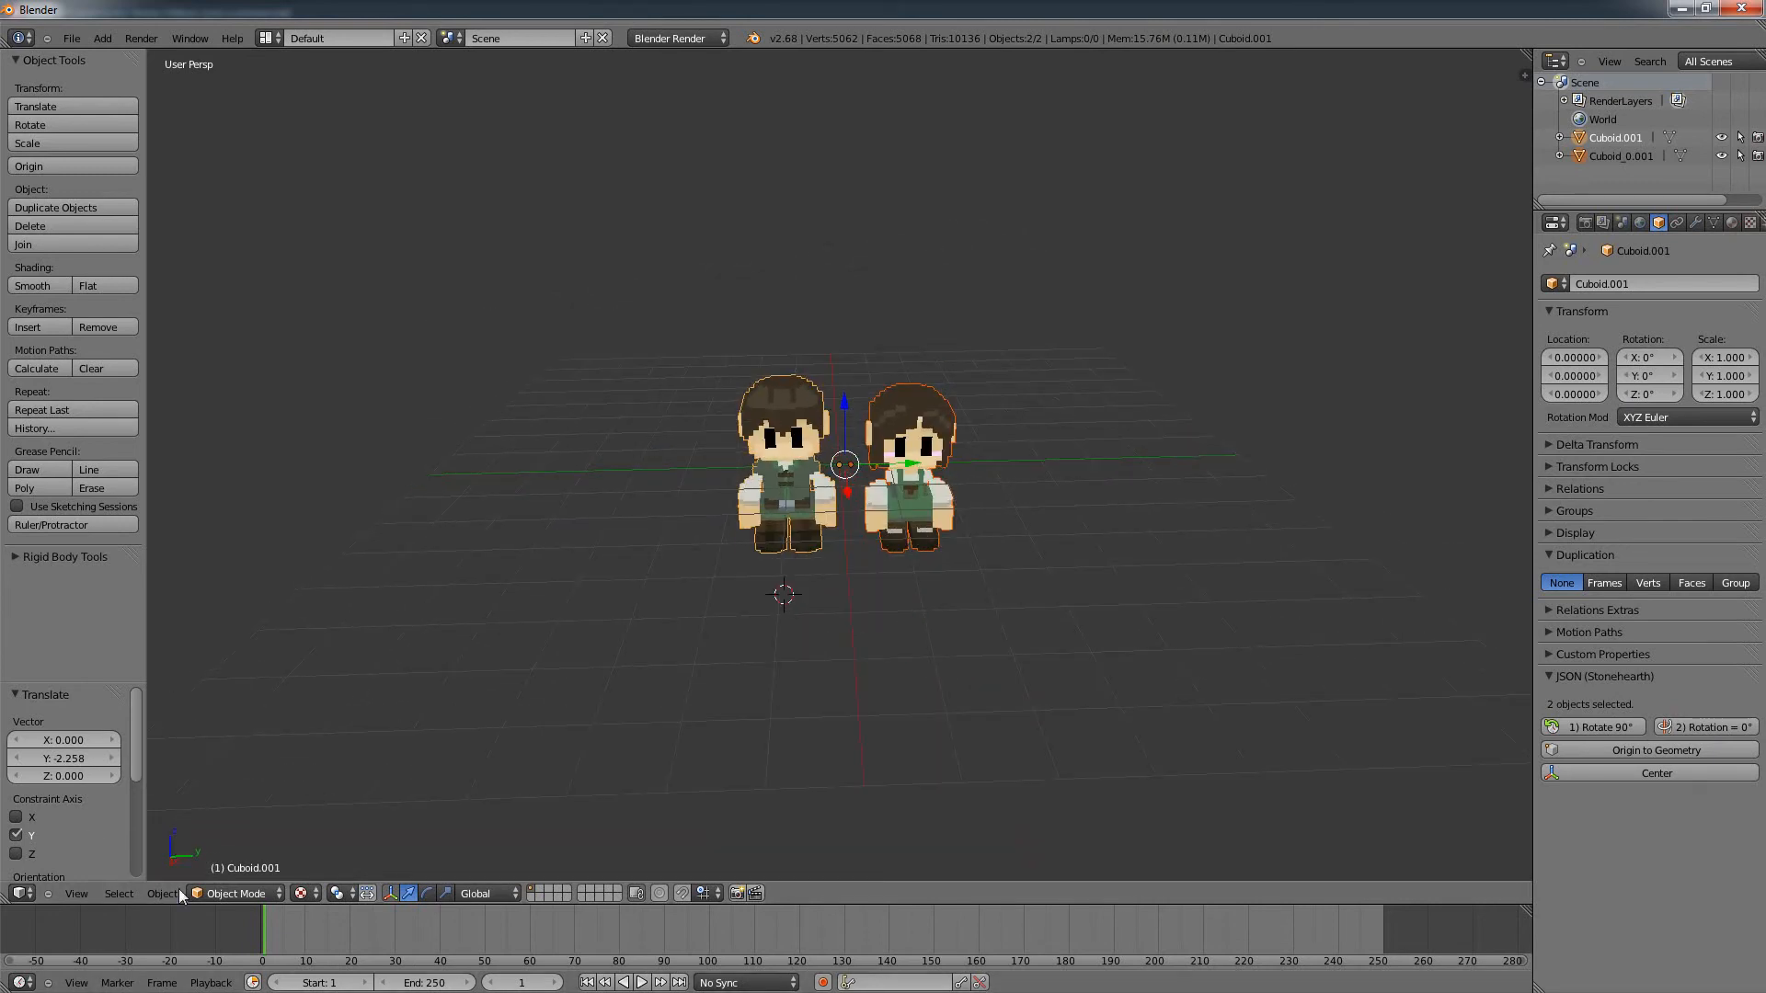
# Step: Set each settler's origin to the 3D cursor via Object > Transform > Origin to 3D Cursor
pyautogui.click(162, 894)
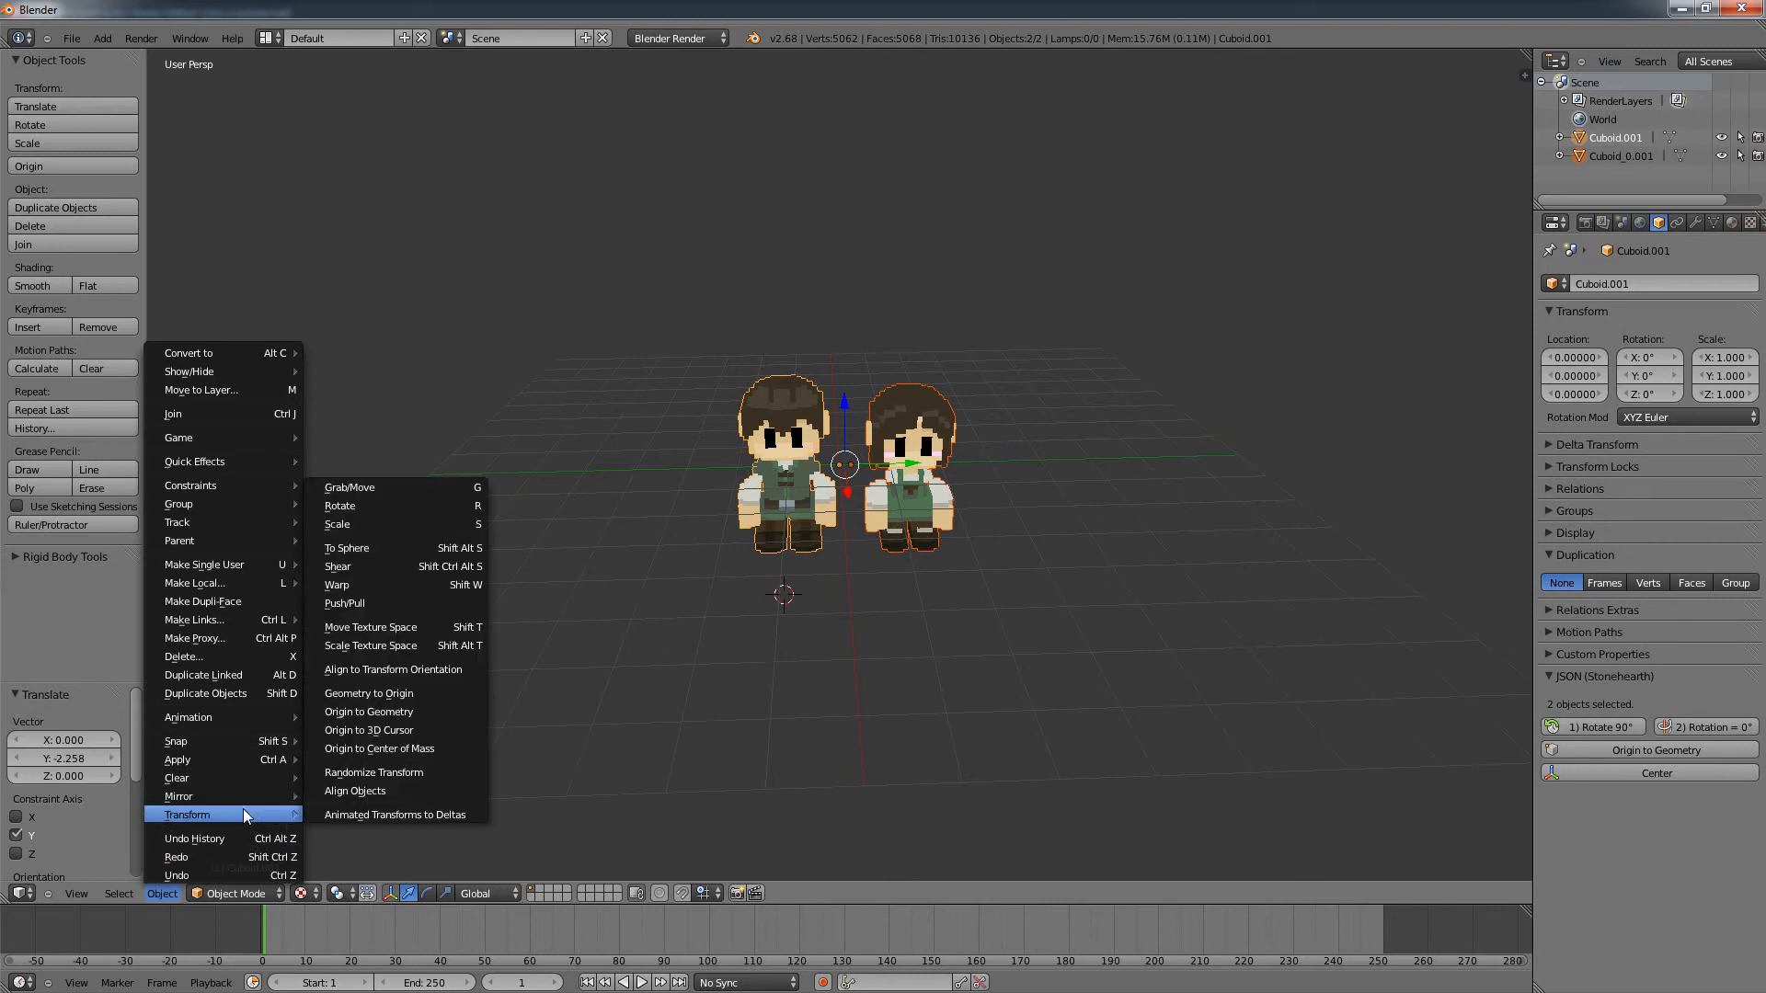
pyautogui.click(368, 730)
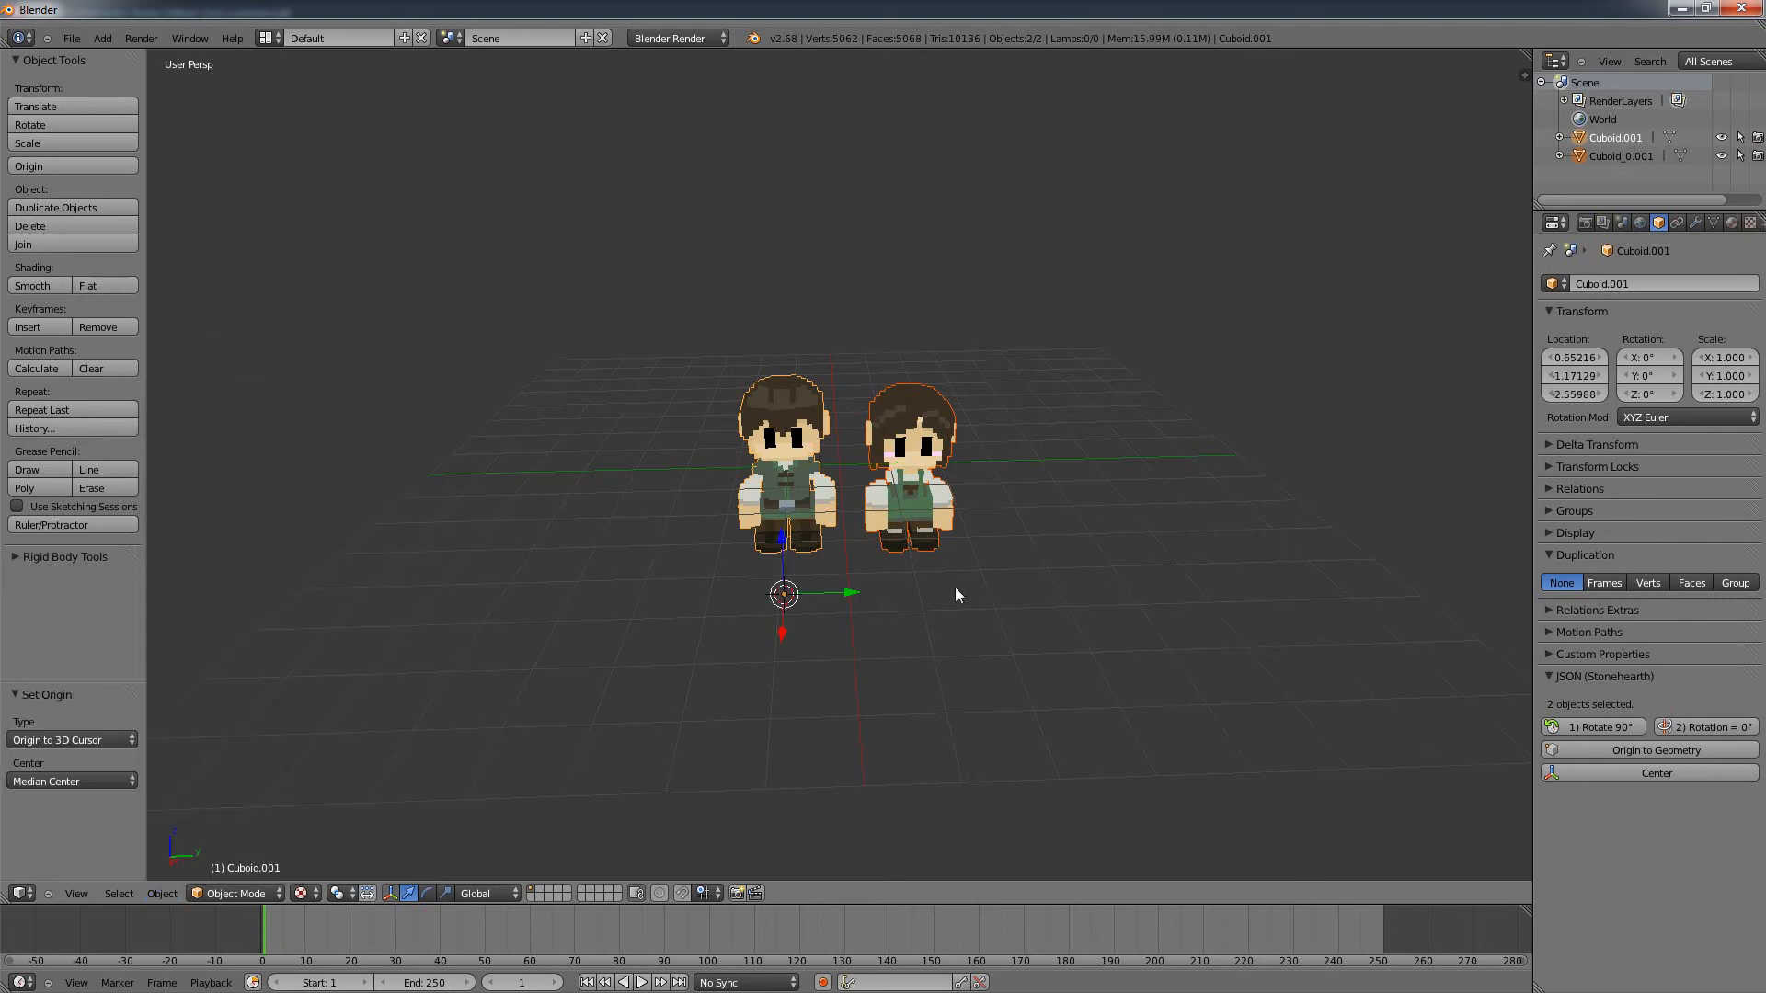
pyautogui.click(912, 472)
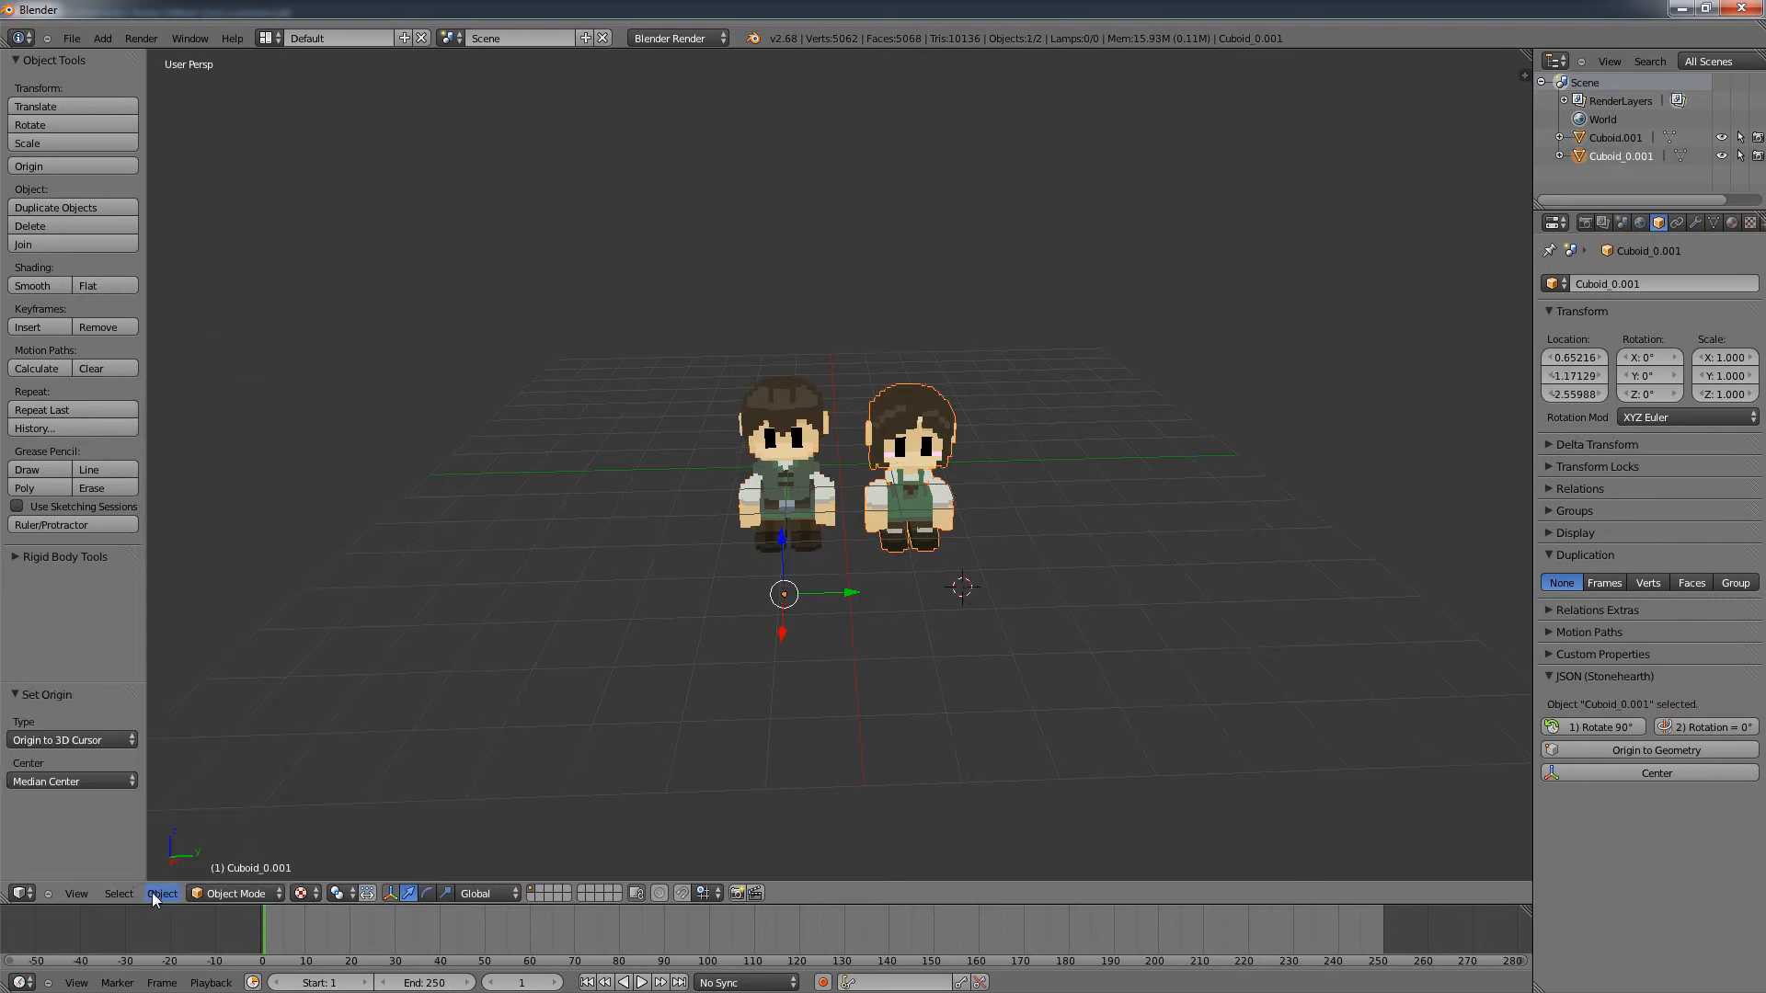
pyautogui.click(162, 894)
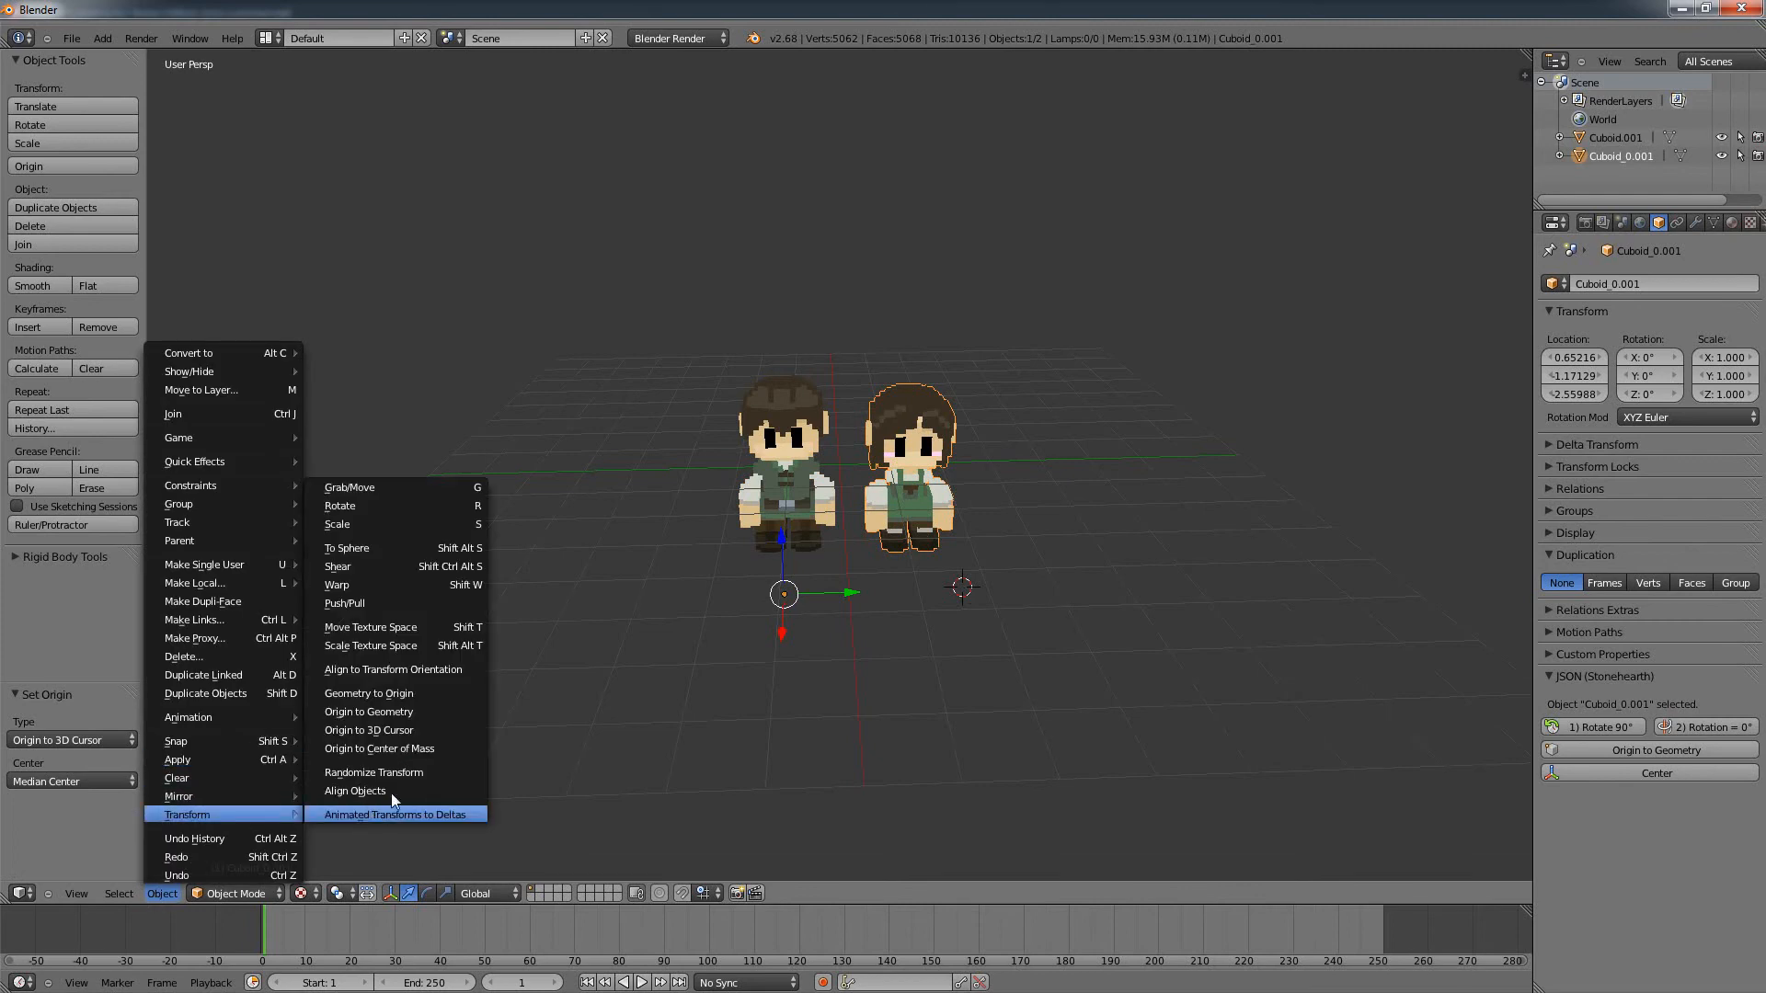
pyautogui.moveTo(425, 749)
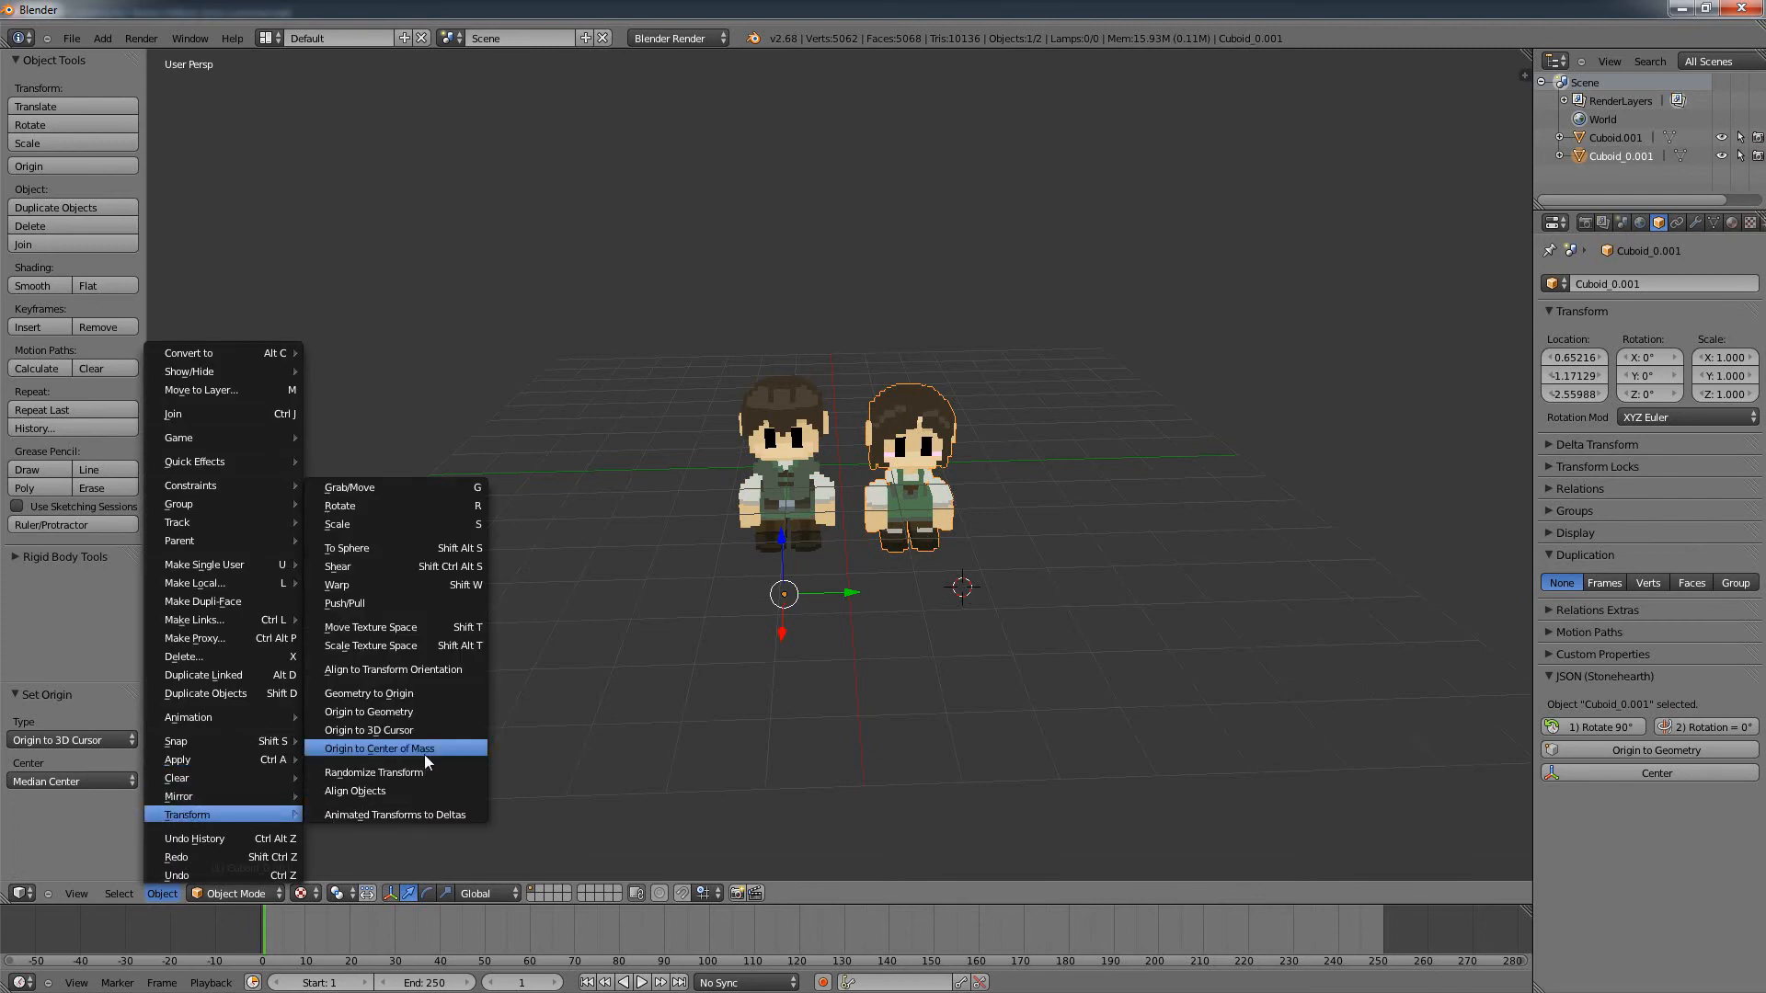
pyautogui.click(379, 749)
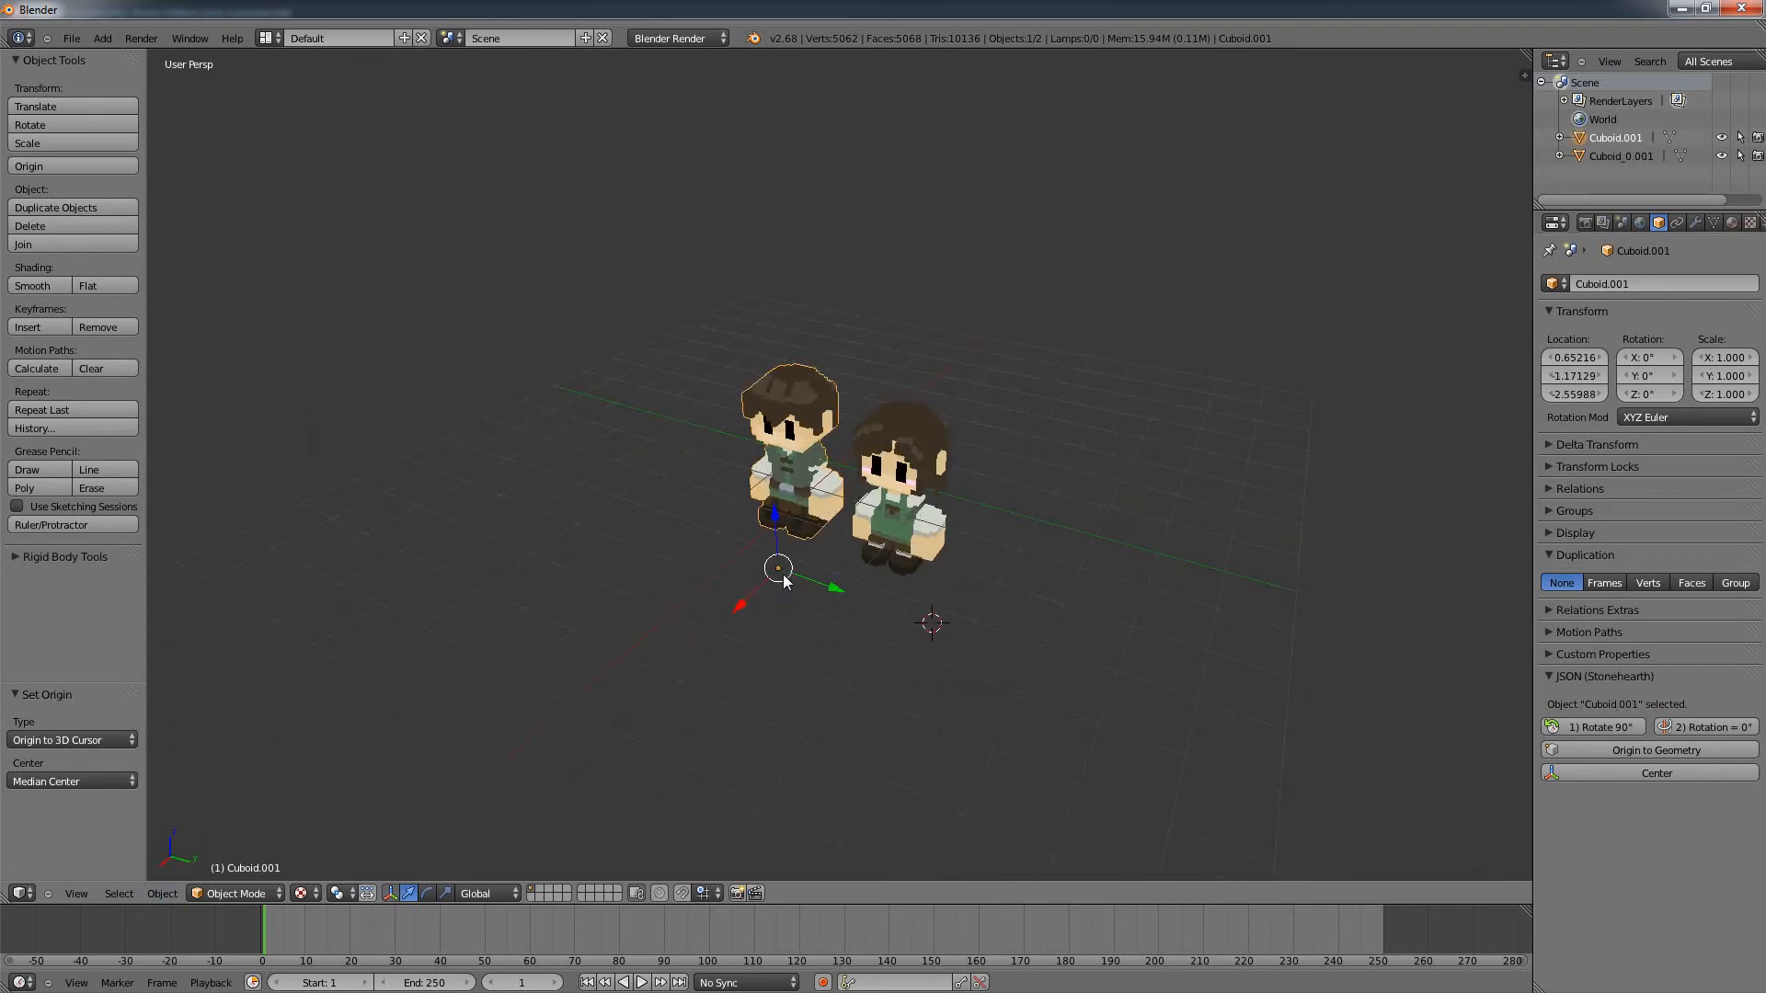
pyautogui.moveTo(699, 513)
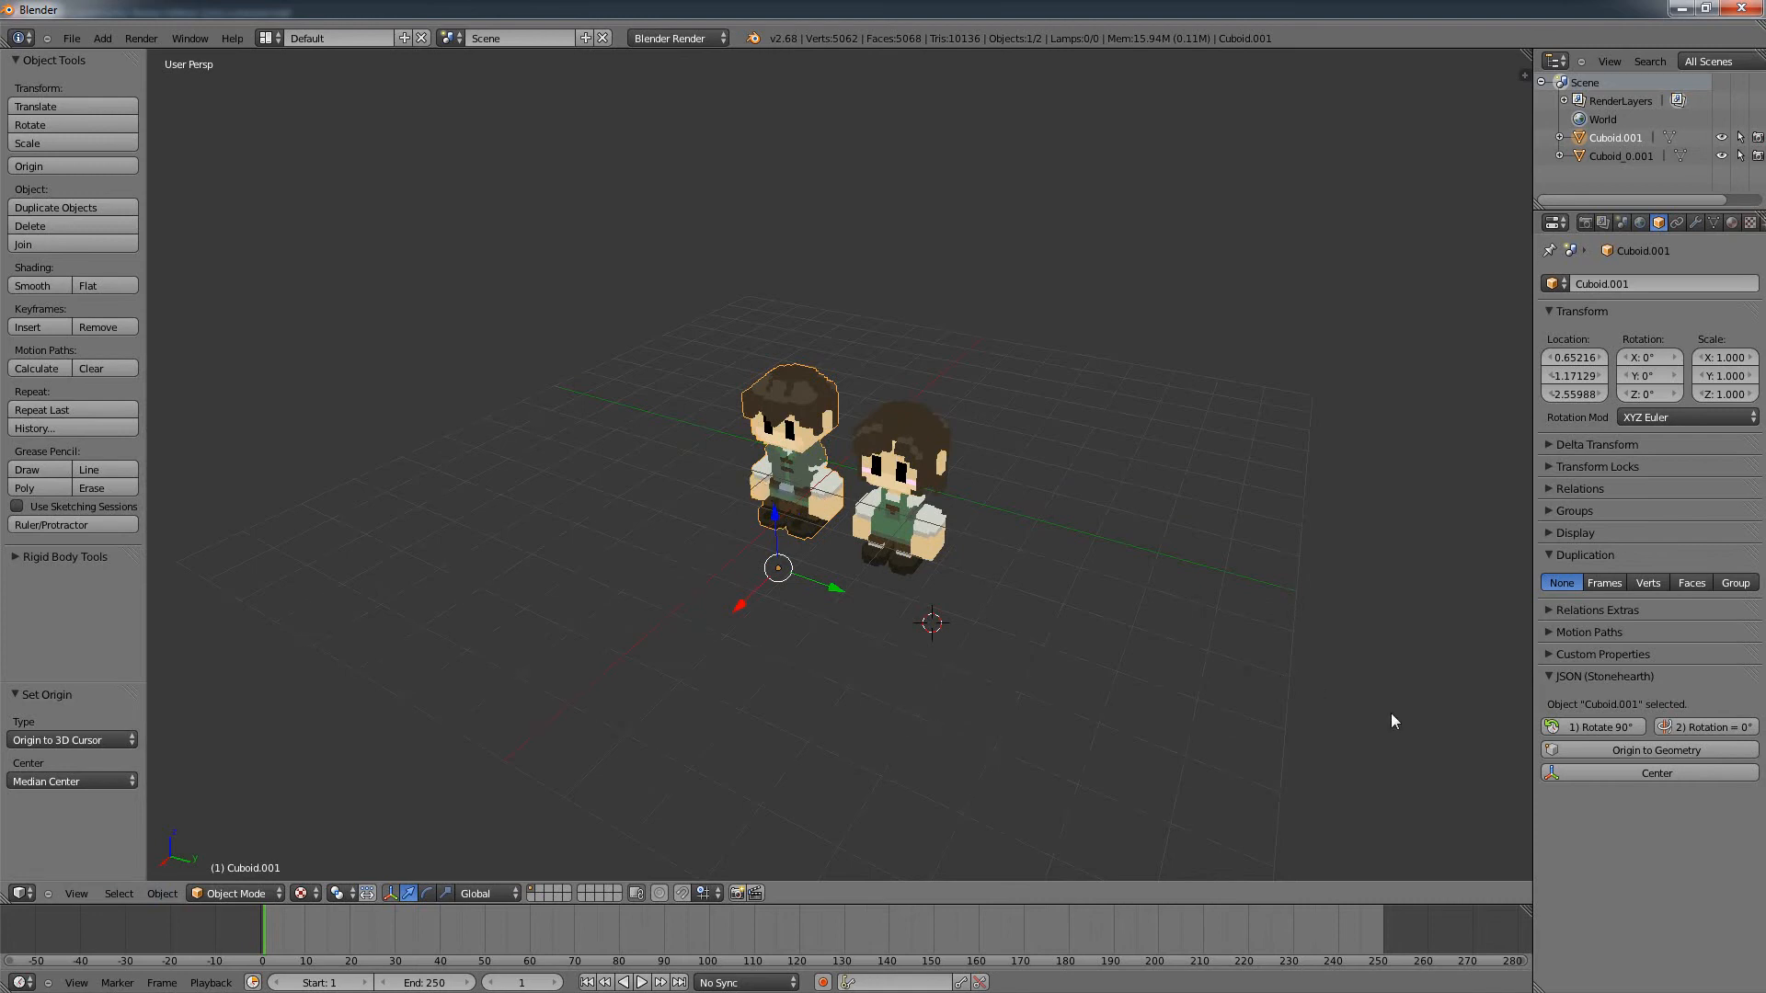
pyautogui.moveTo(1648, 751)
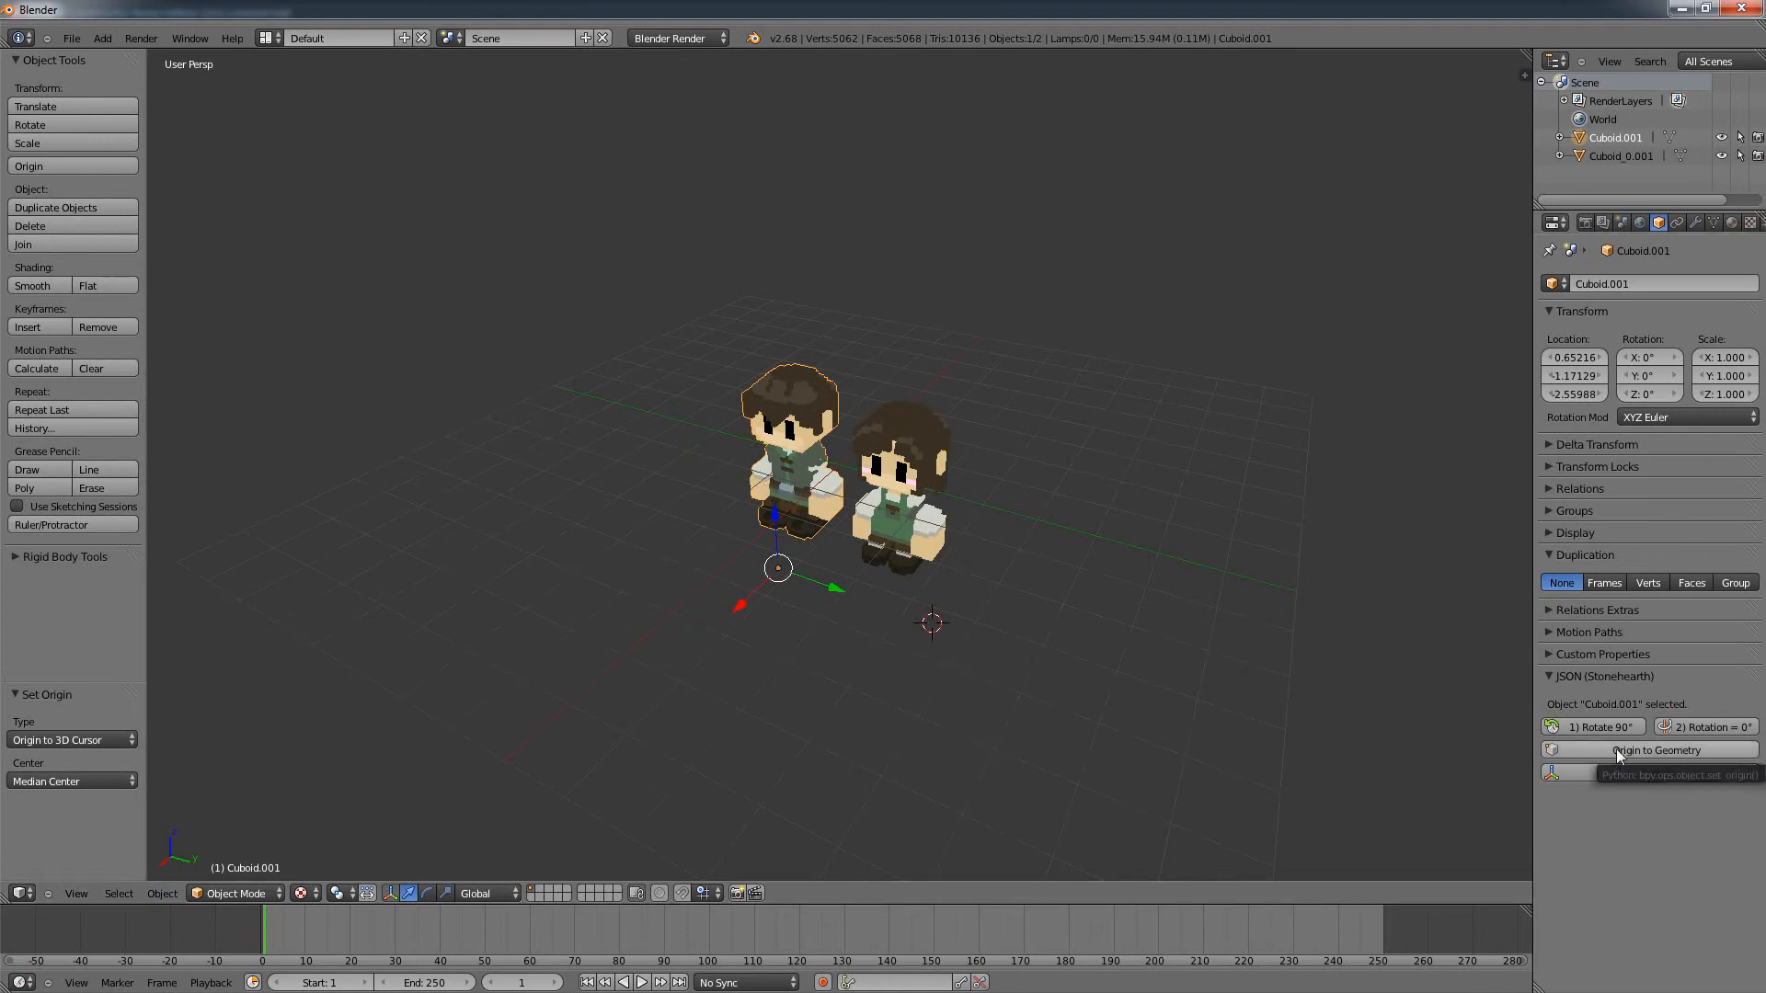
# Step: Recentre the settlers' origins on their geometry and drag the boy settler away from the girl
pyautogui.click(1645, 750)
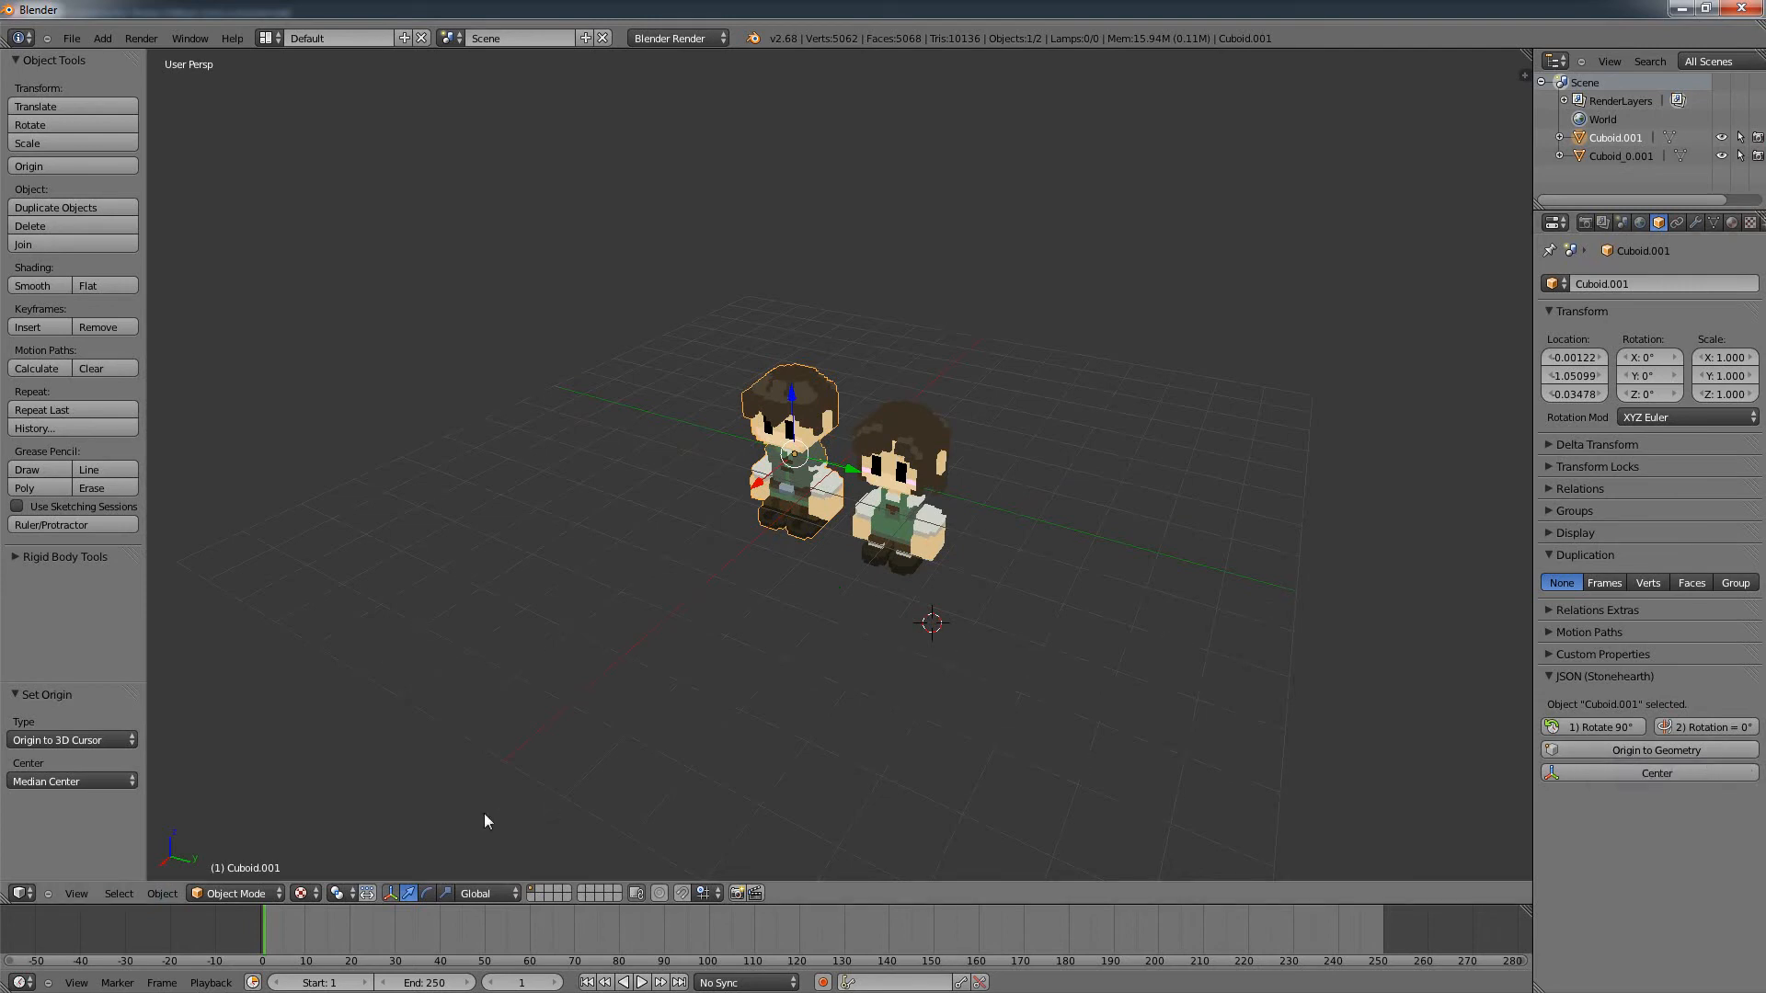
pyautogui.moveTo(158, 638)
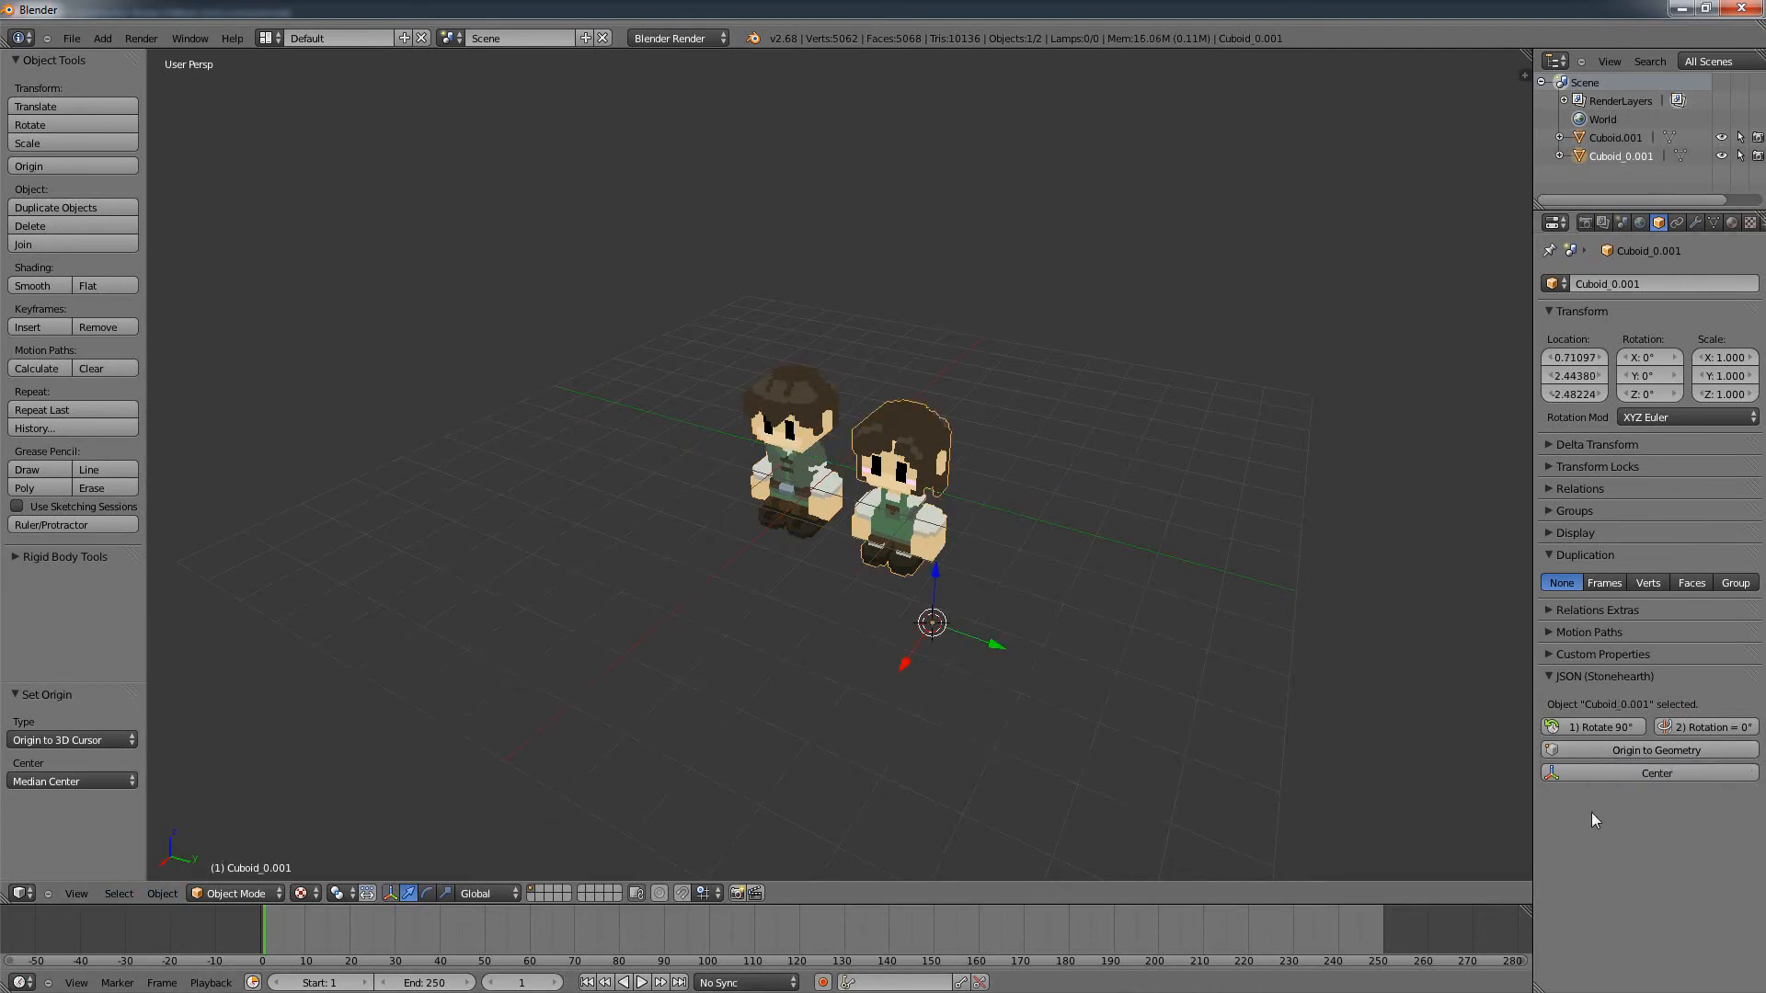
pyautogui.click(1655, 772)
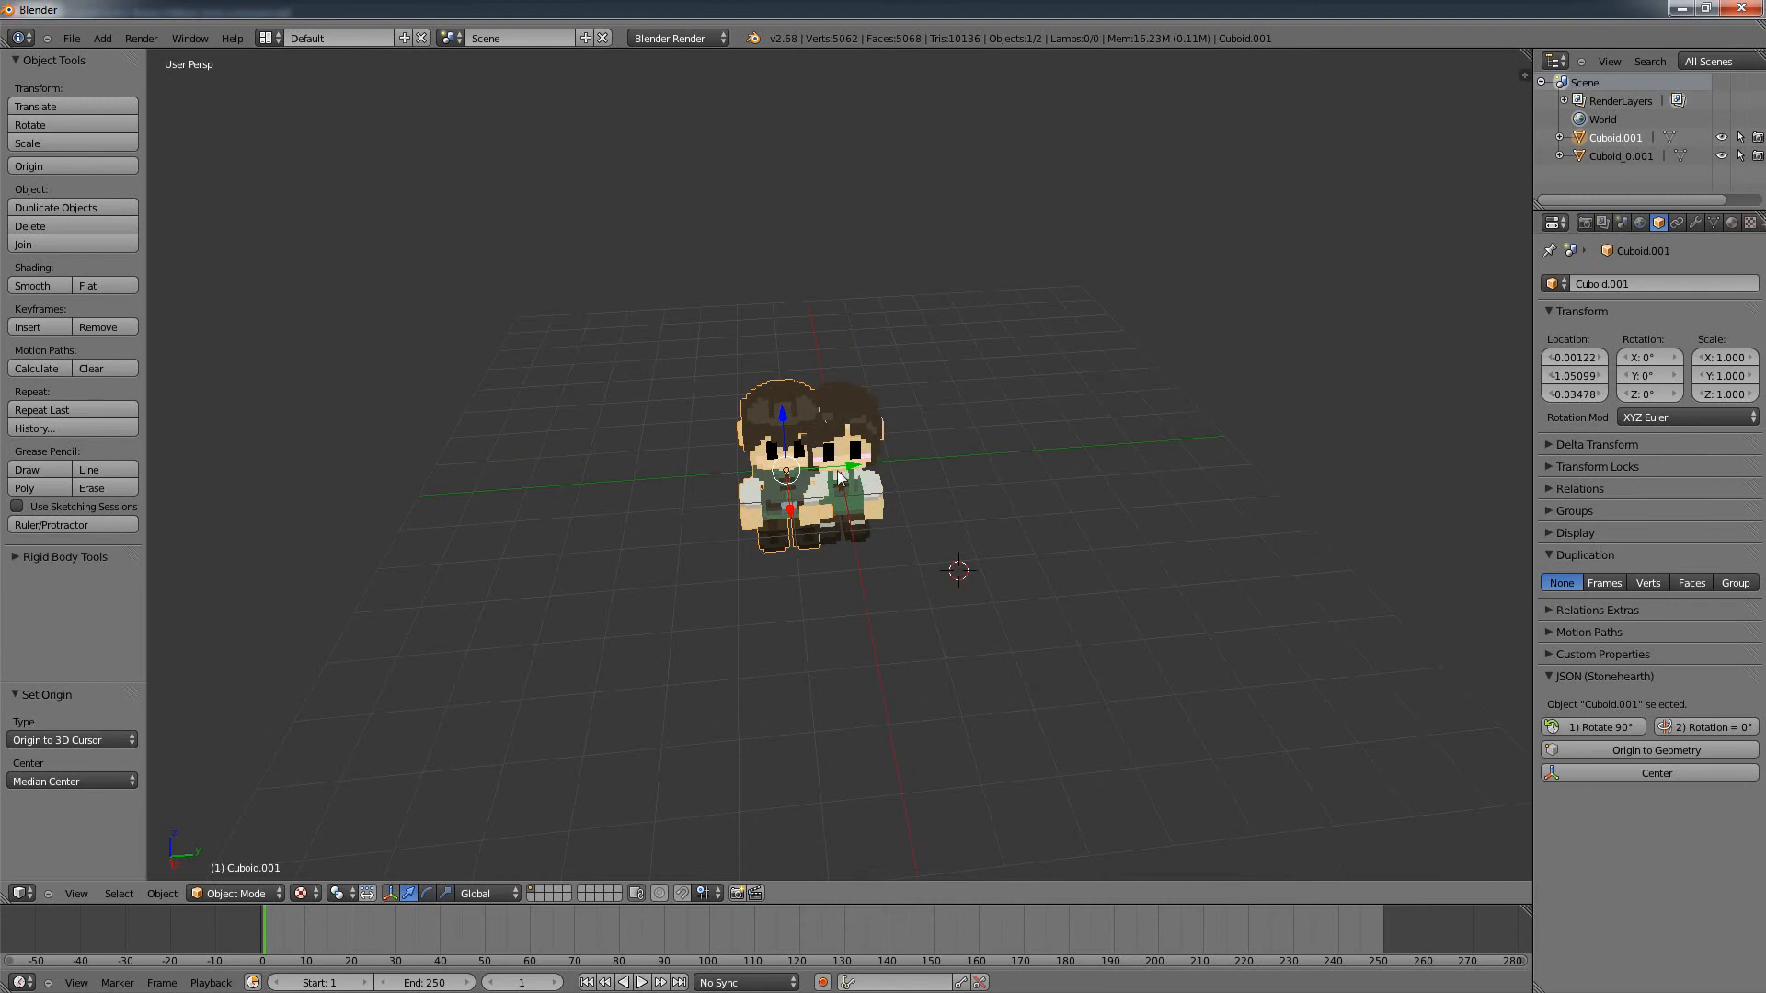
pyautogui.moveTo(800, 462); pyautogui.dragTo(563, 507)
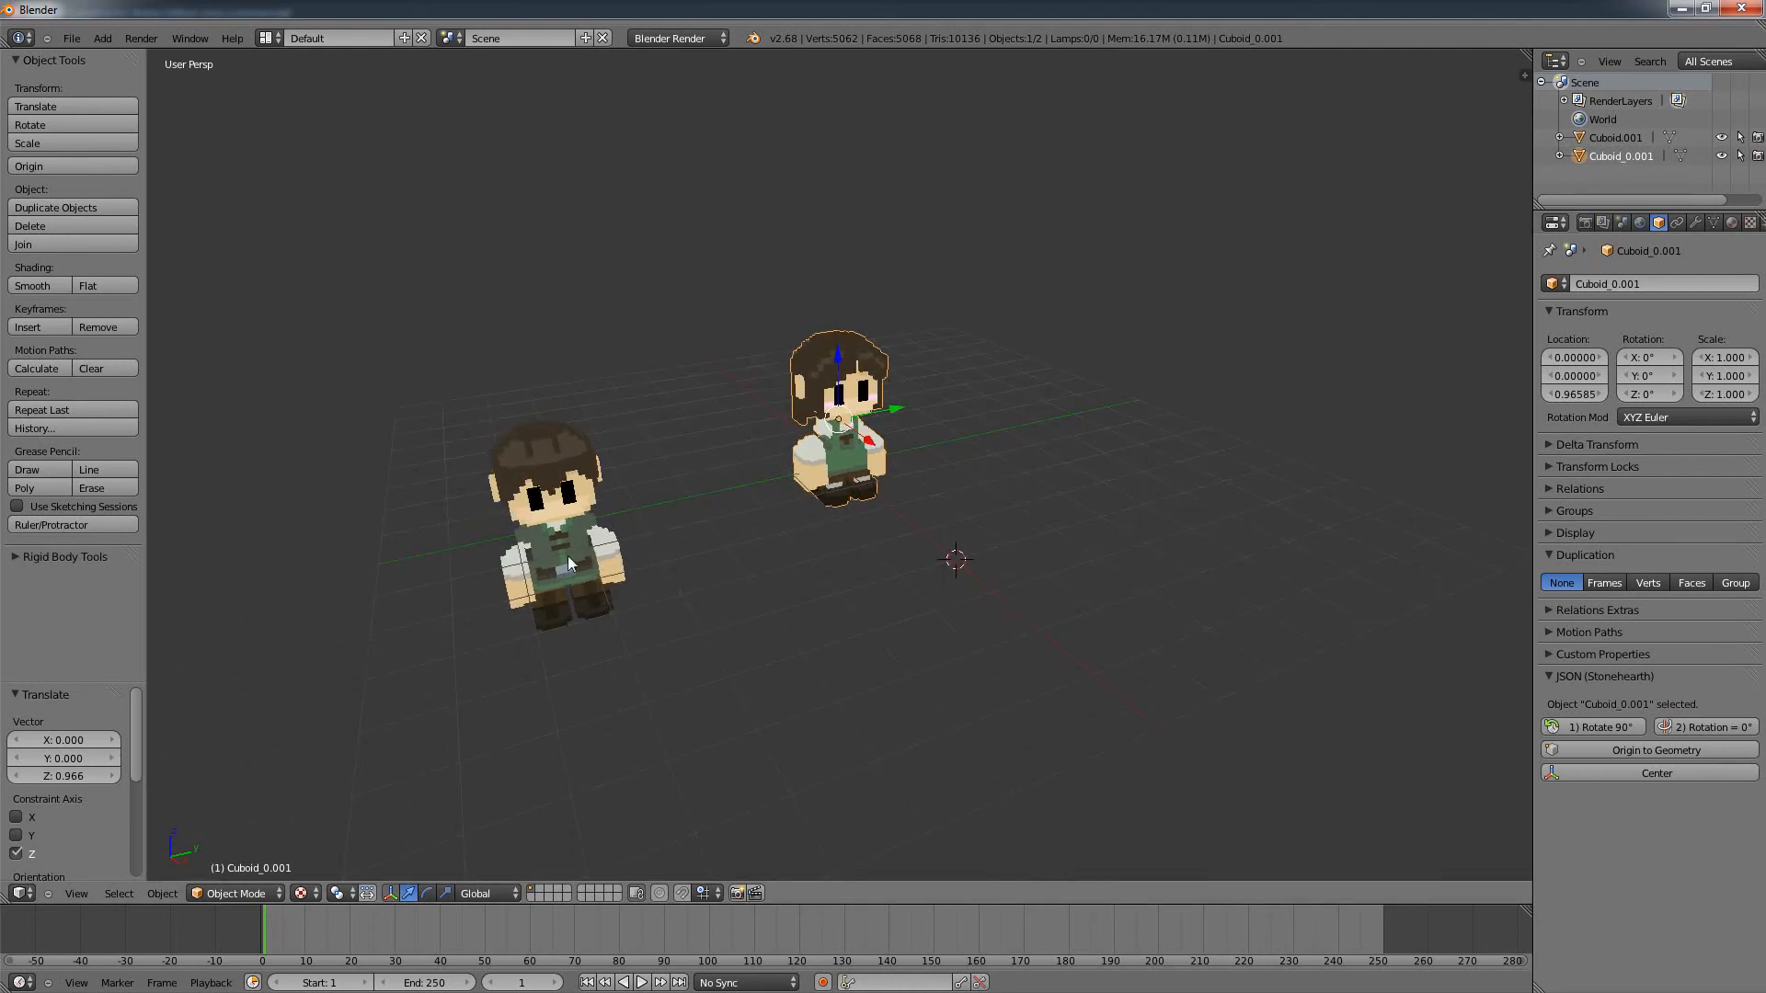
pyautogui.moveTo(572, 539)
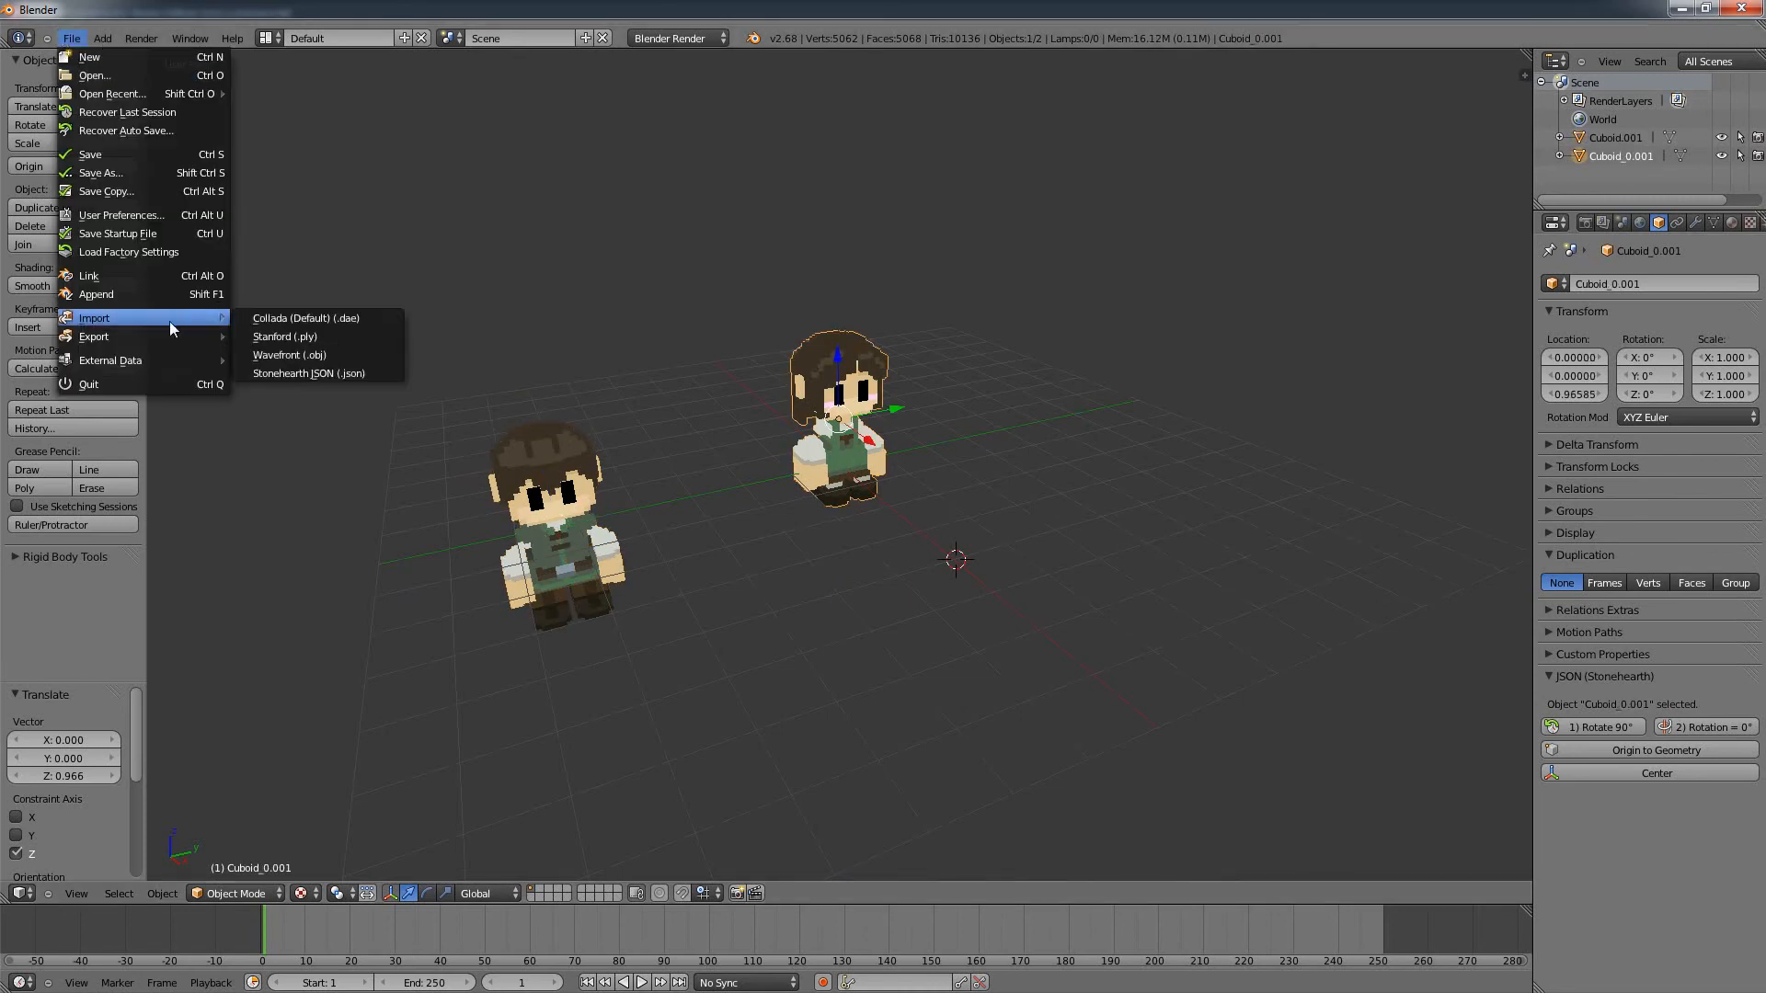
pyautogui.moveTo(94, 335)
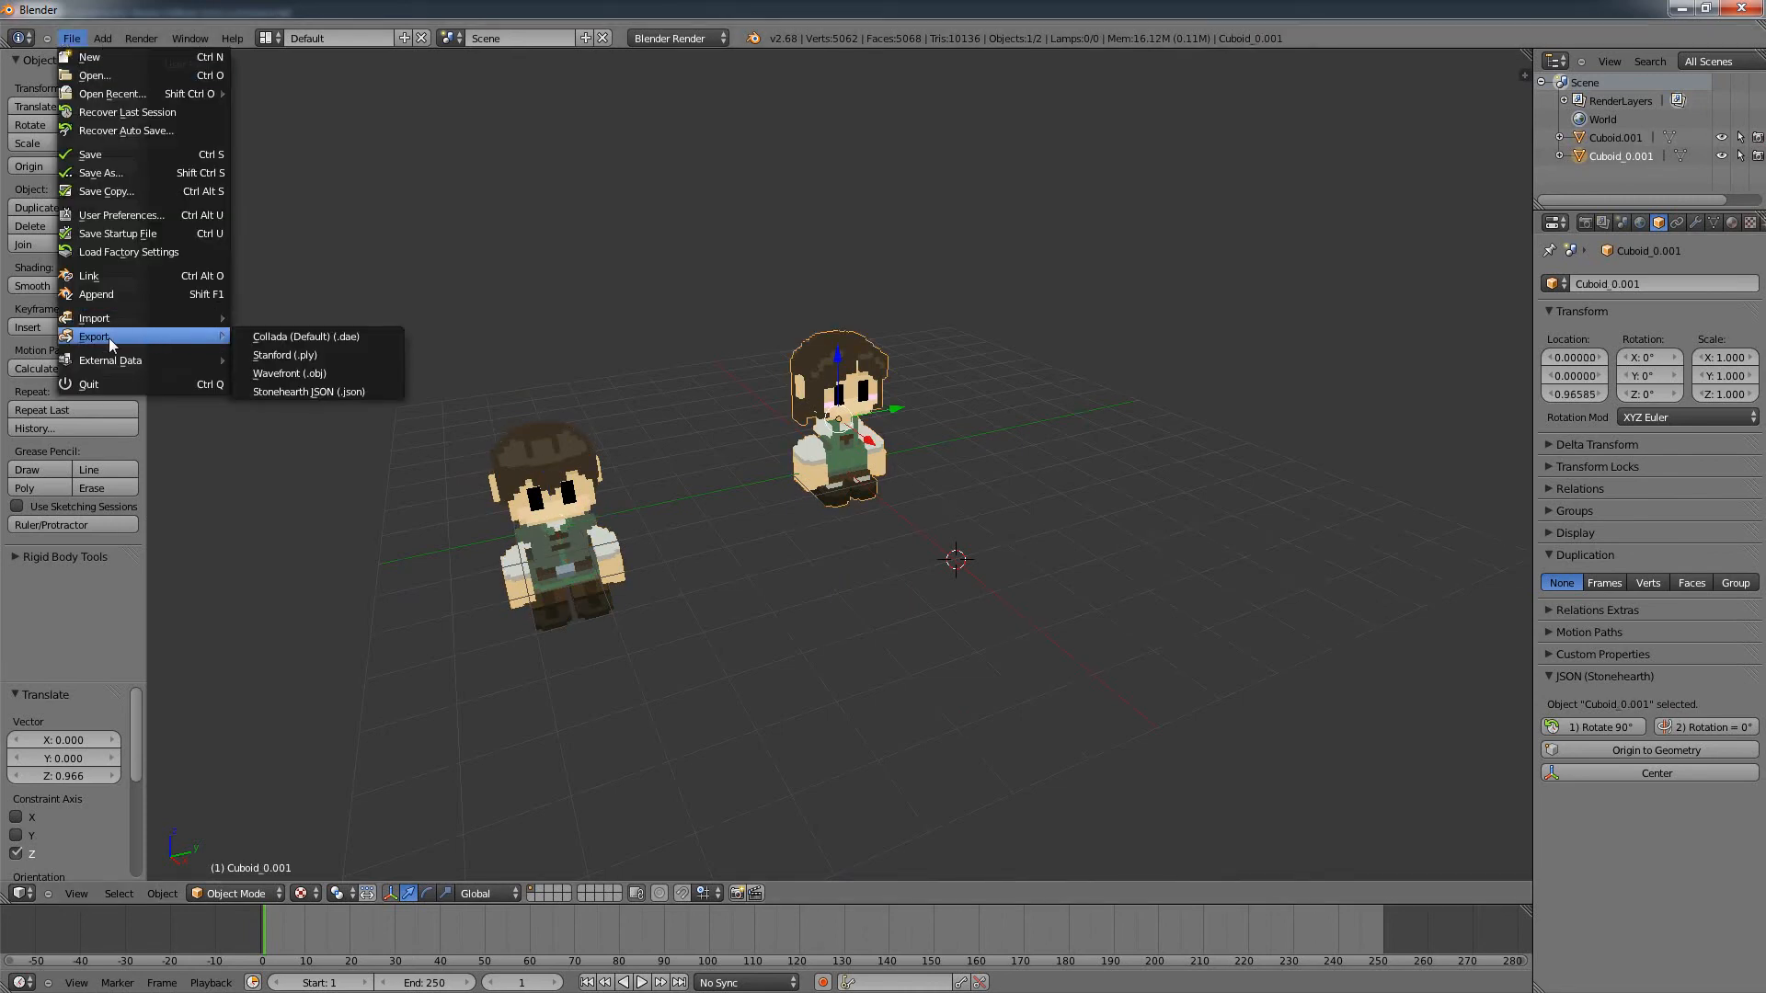
pyautogui.moveTo(309, 390)
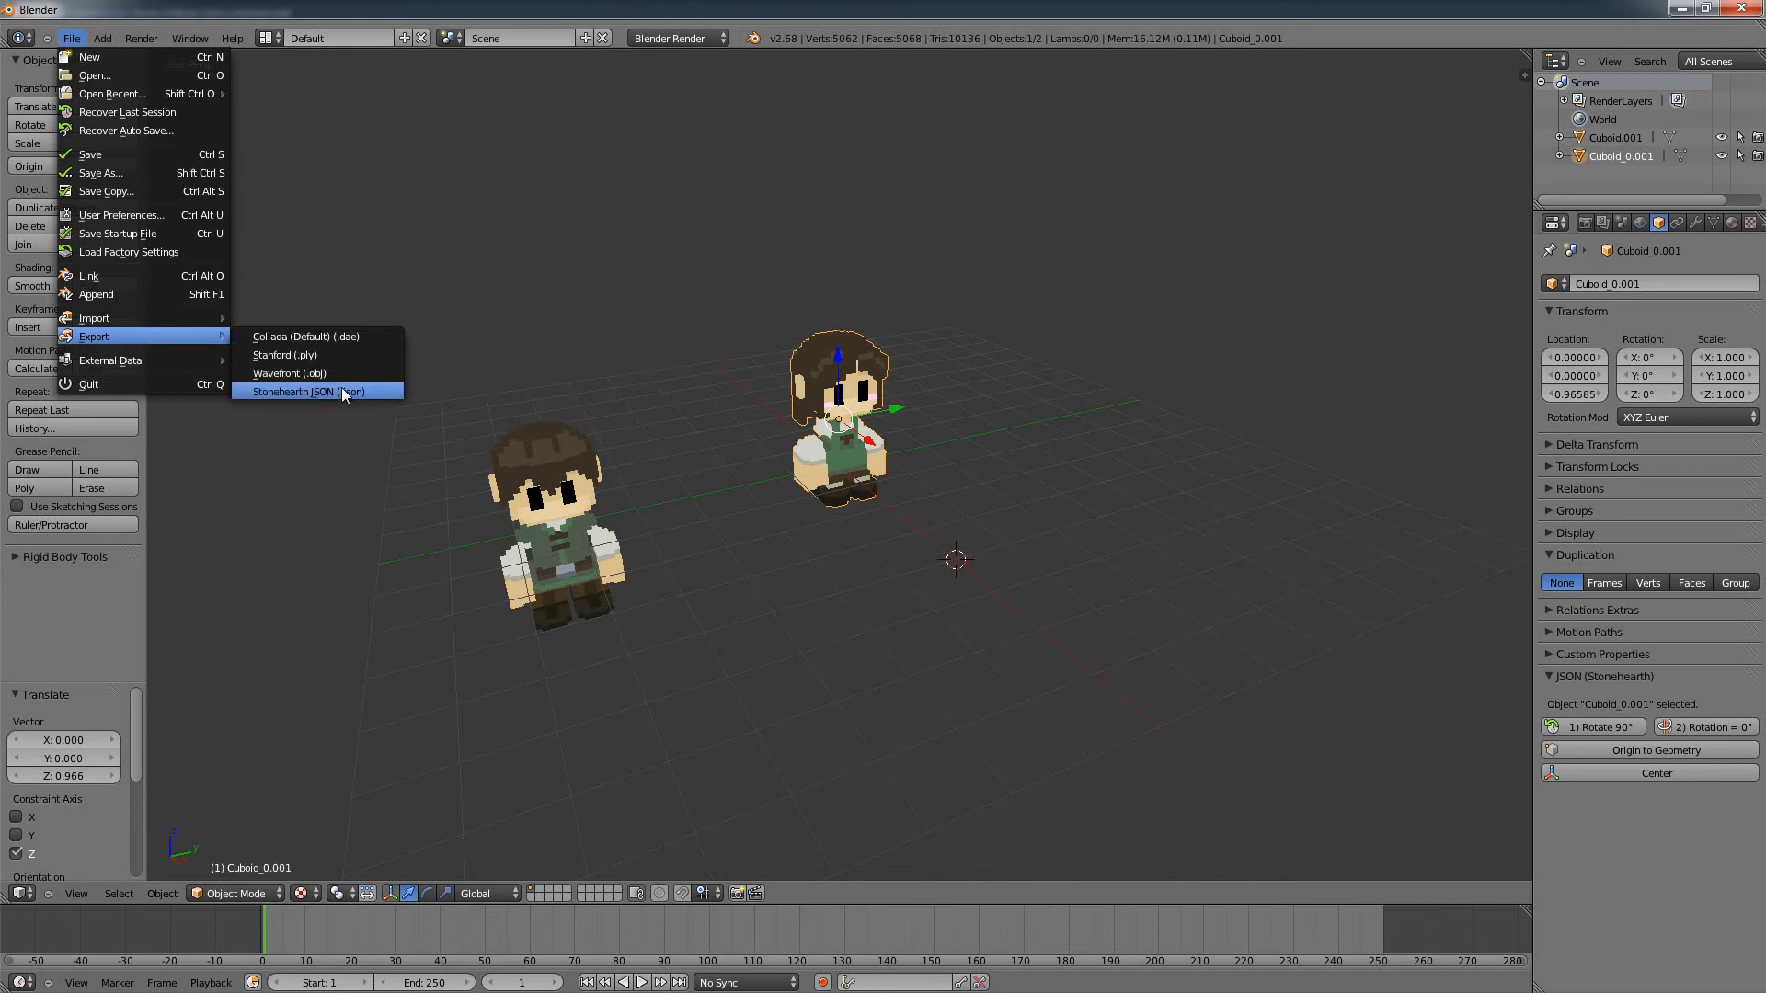
pyautogui.moveTo(288, 373)
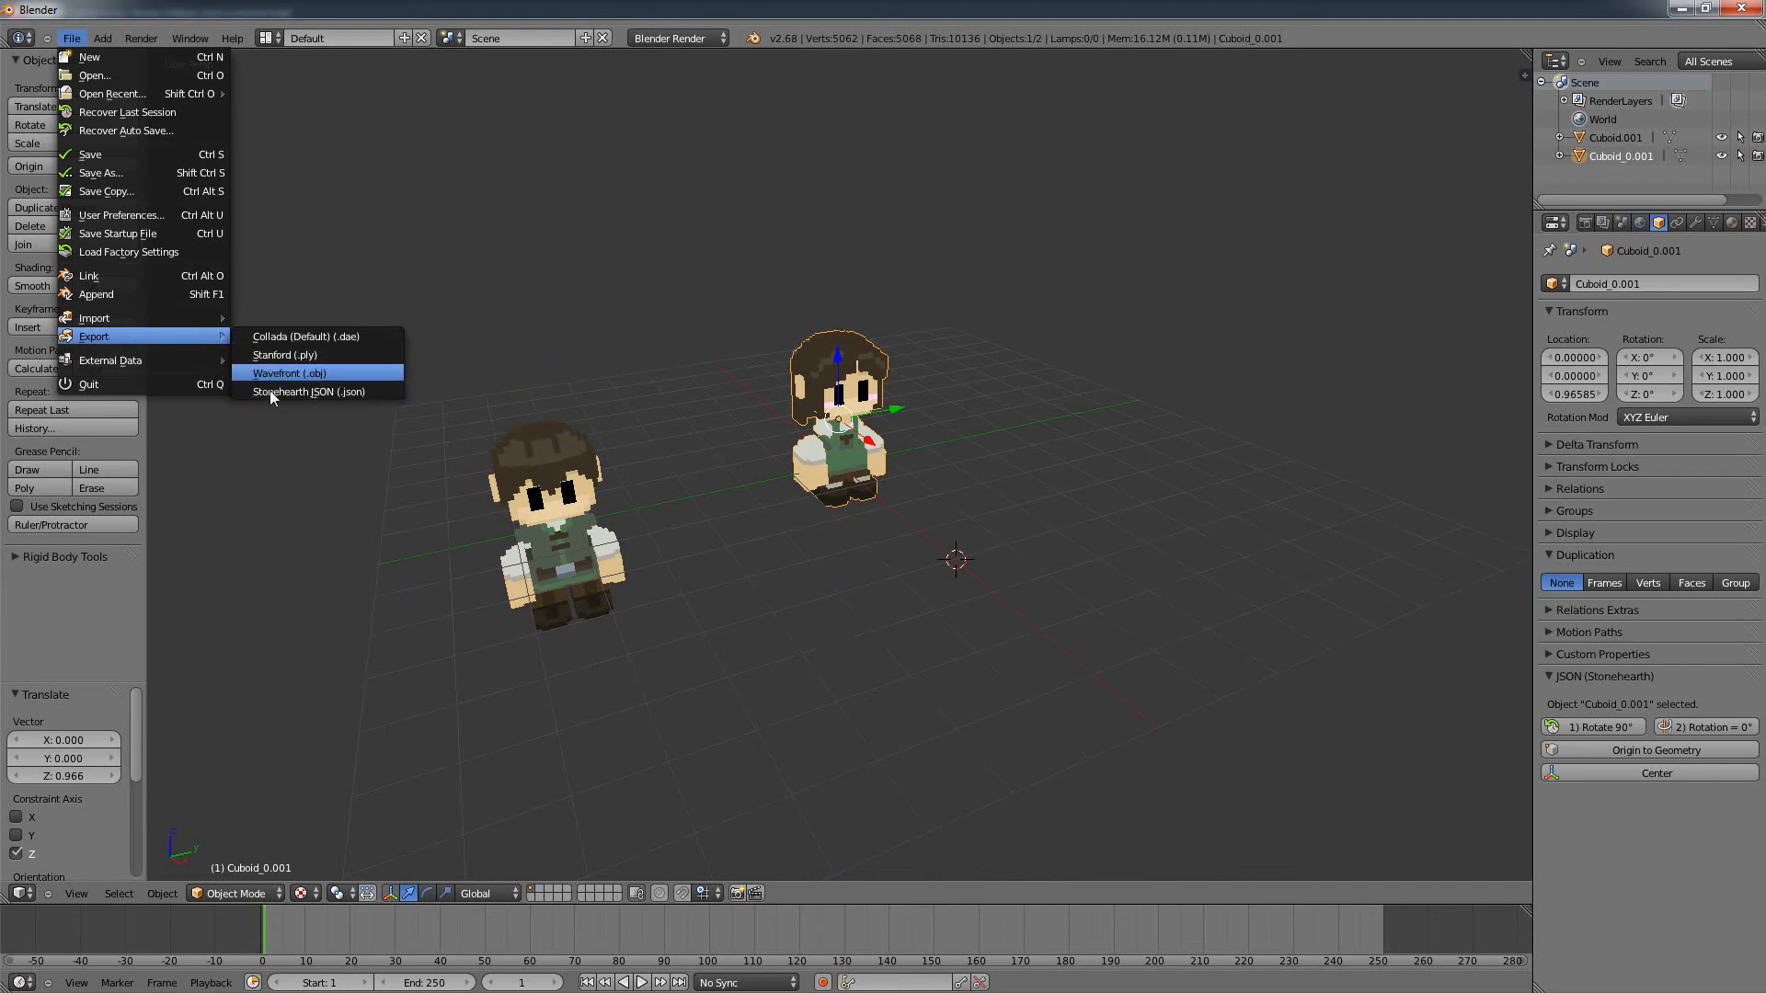
pyautogui.moveTo(315, 392)
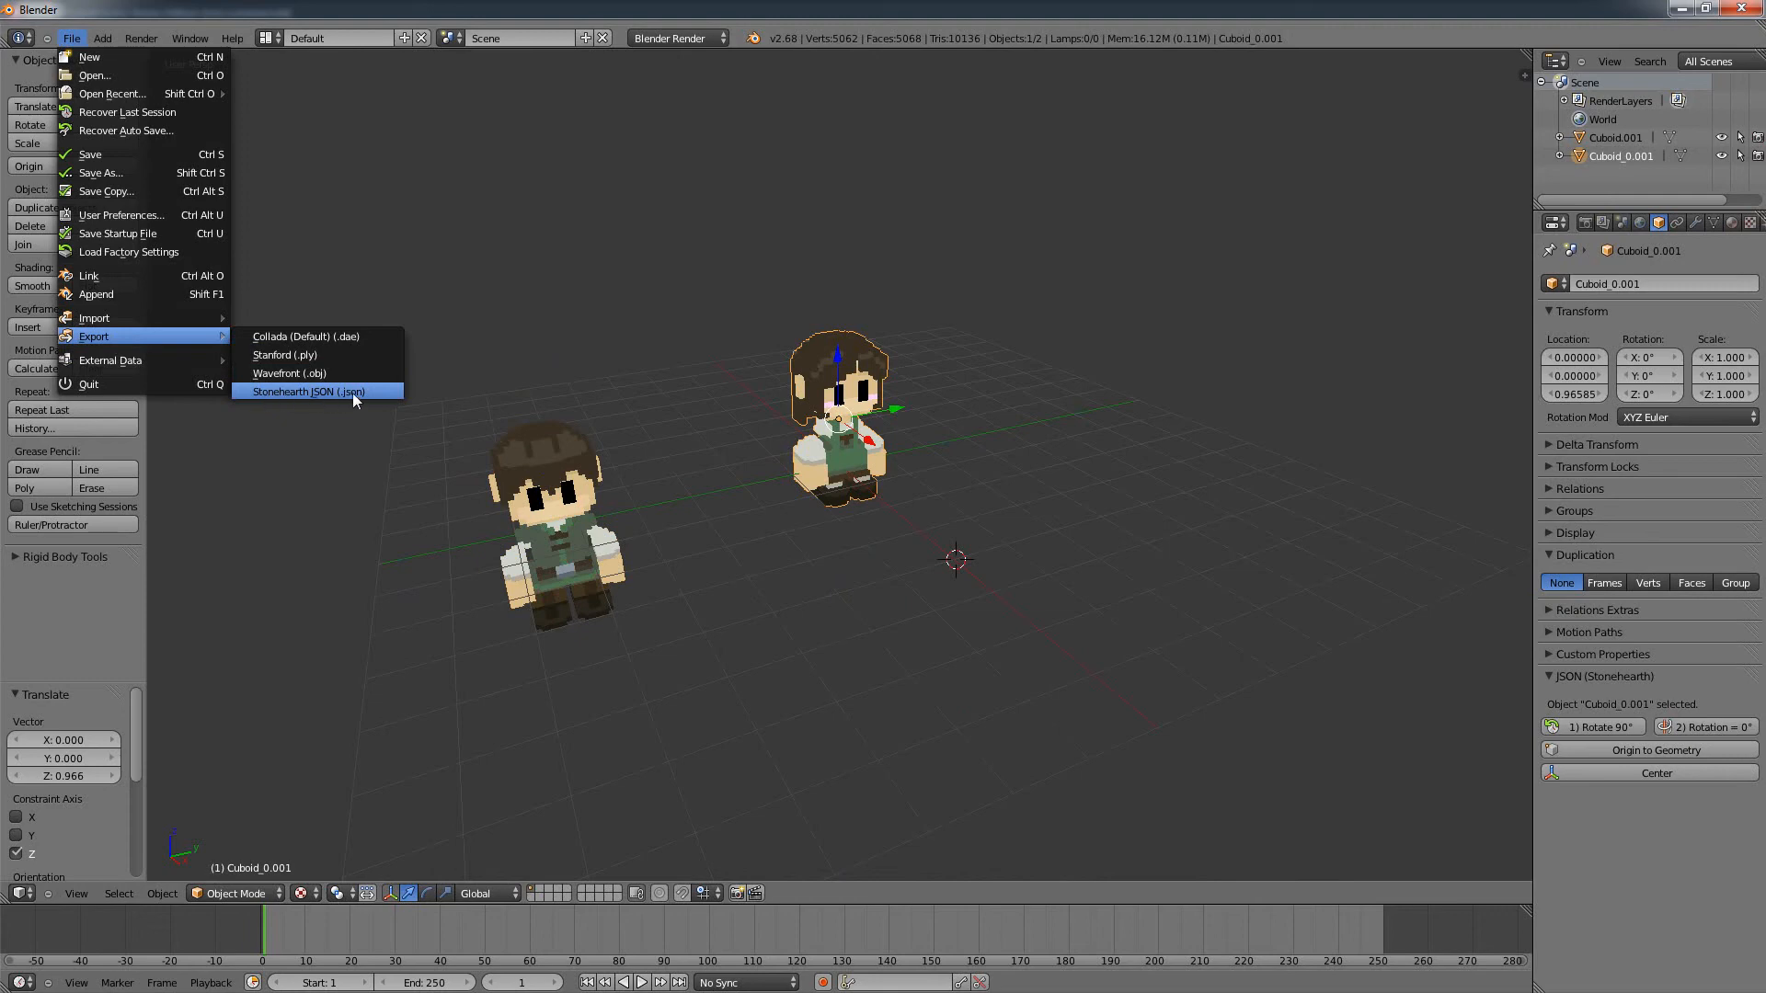
# Step: Choose Stonehearth JSON (.json) as the export format, opening its file browser
pyautogui.click(313, 390)
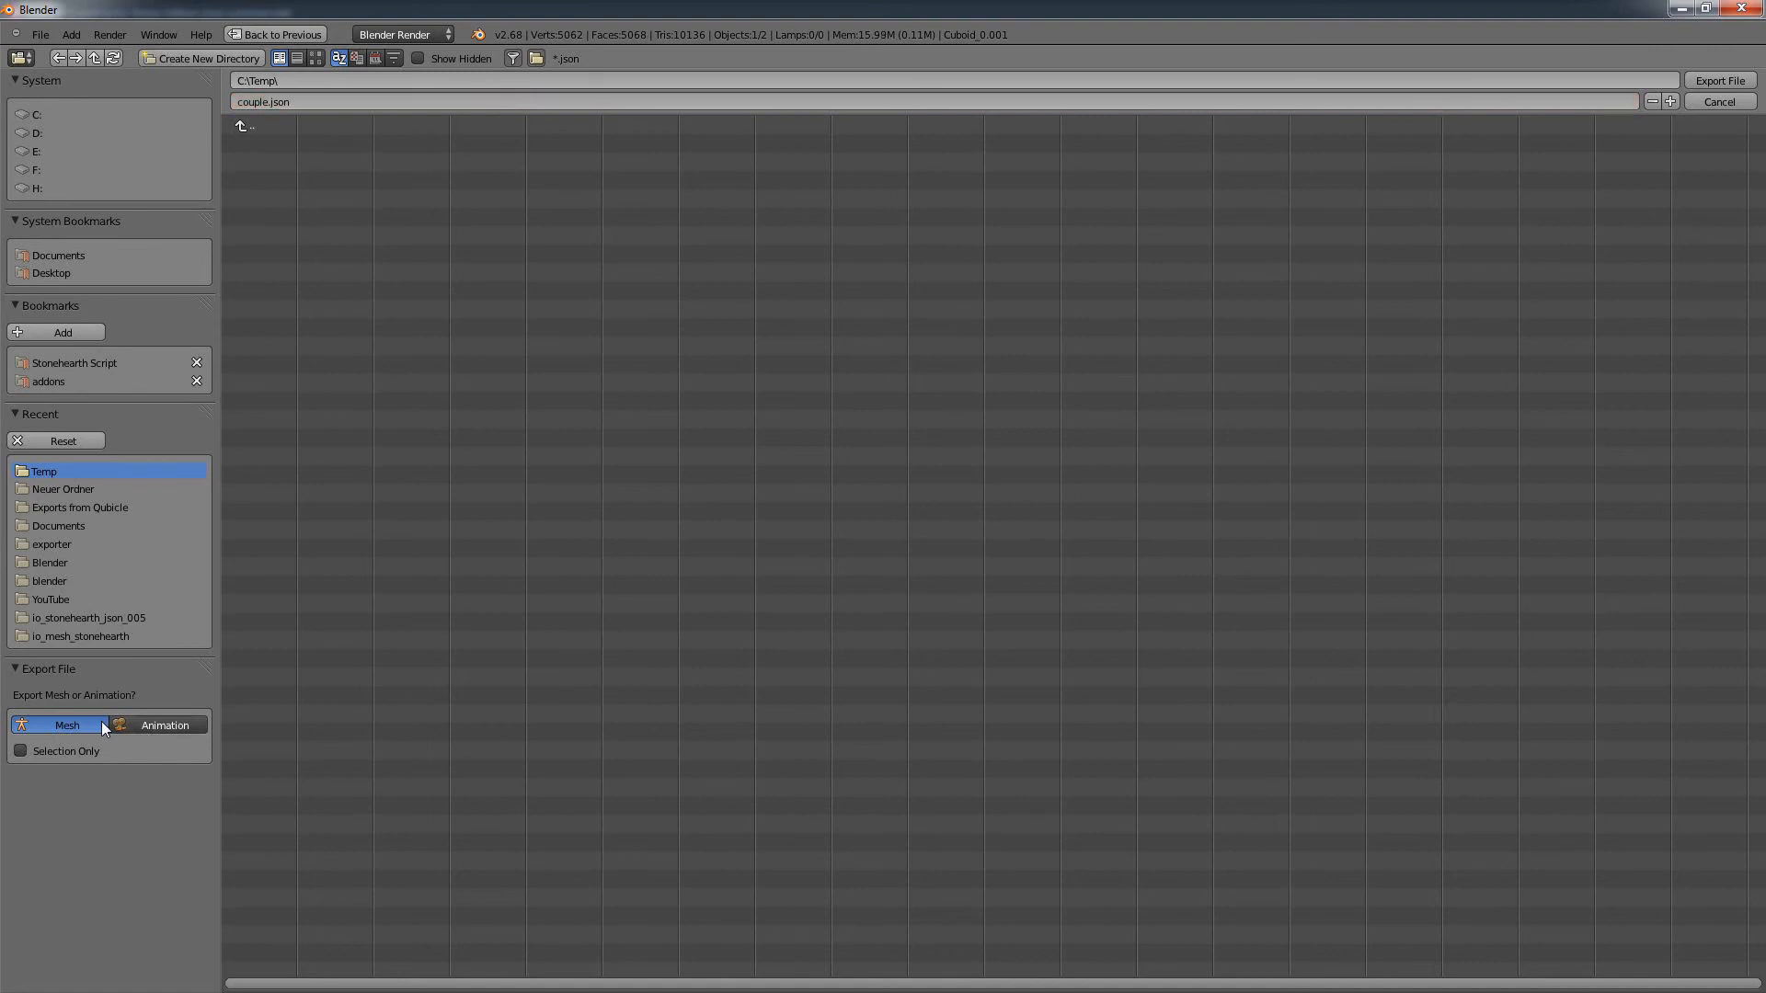
# Step: Keep Mesh mode, enable Selection Only, and go back to the scene without exporting
pyautogui.click(164, 724)
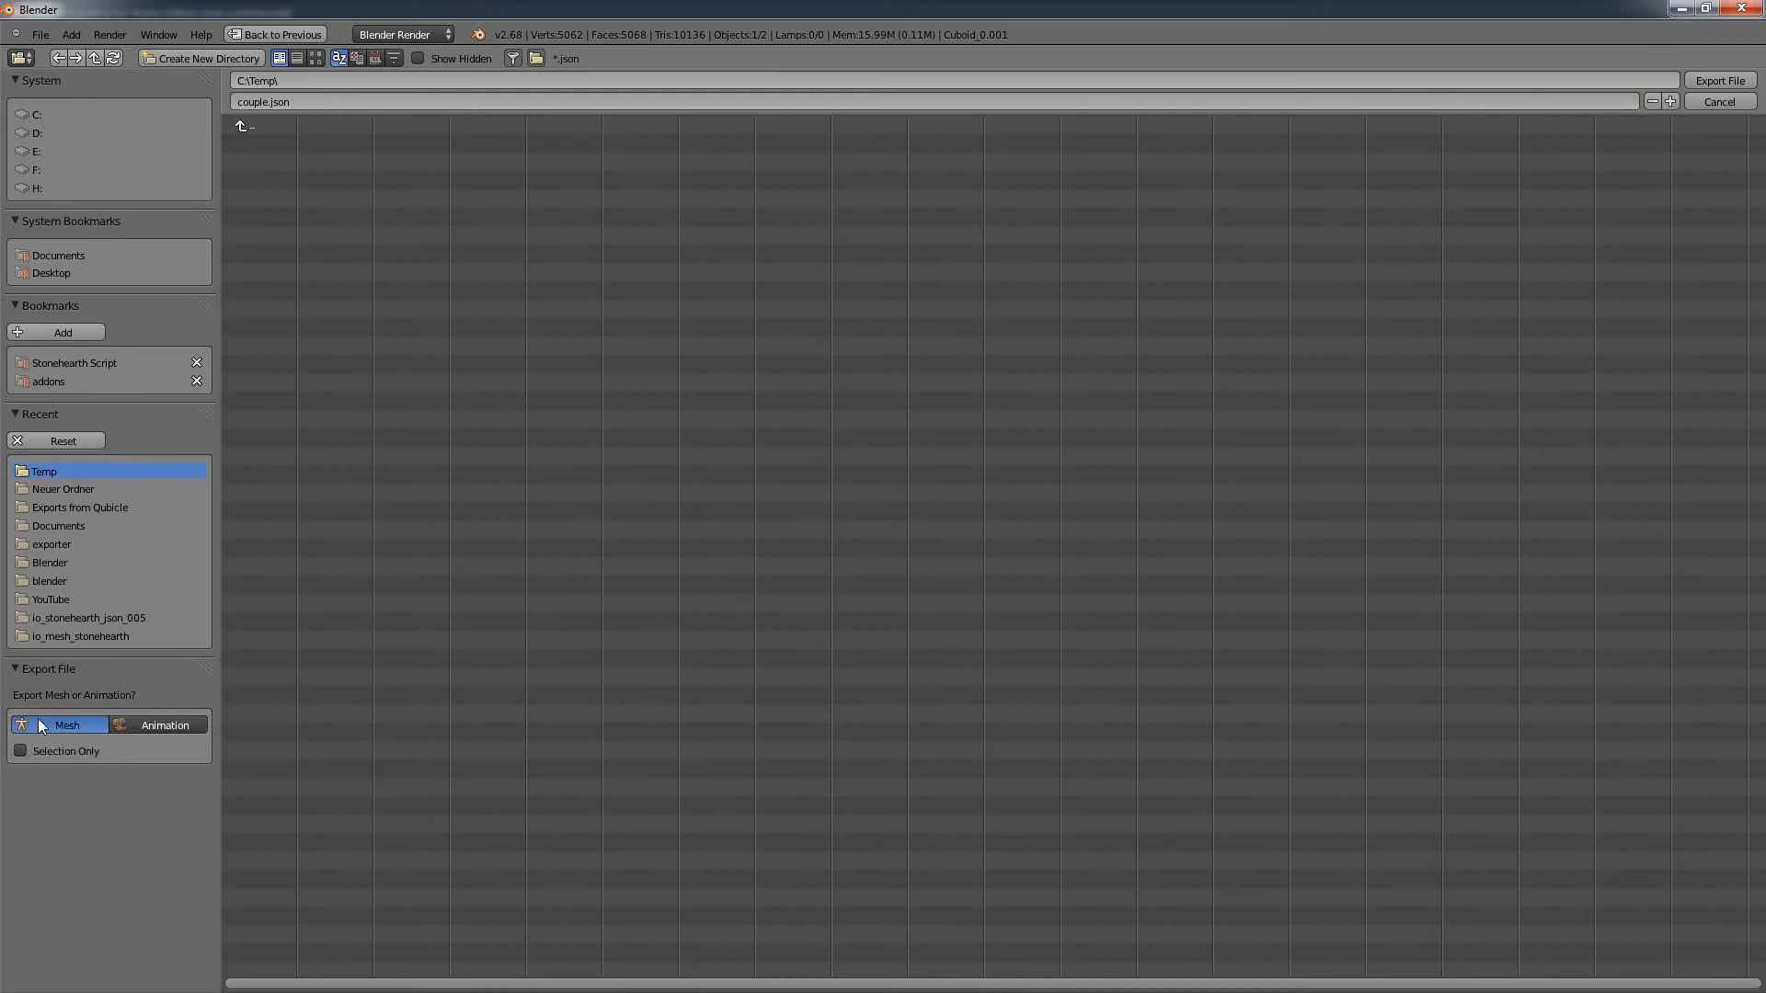
pyautogui.moveTo(77, 784)
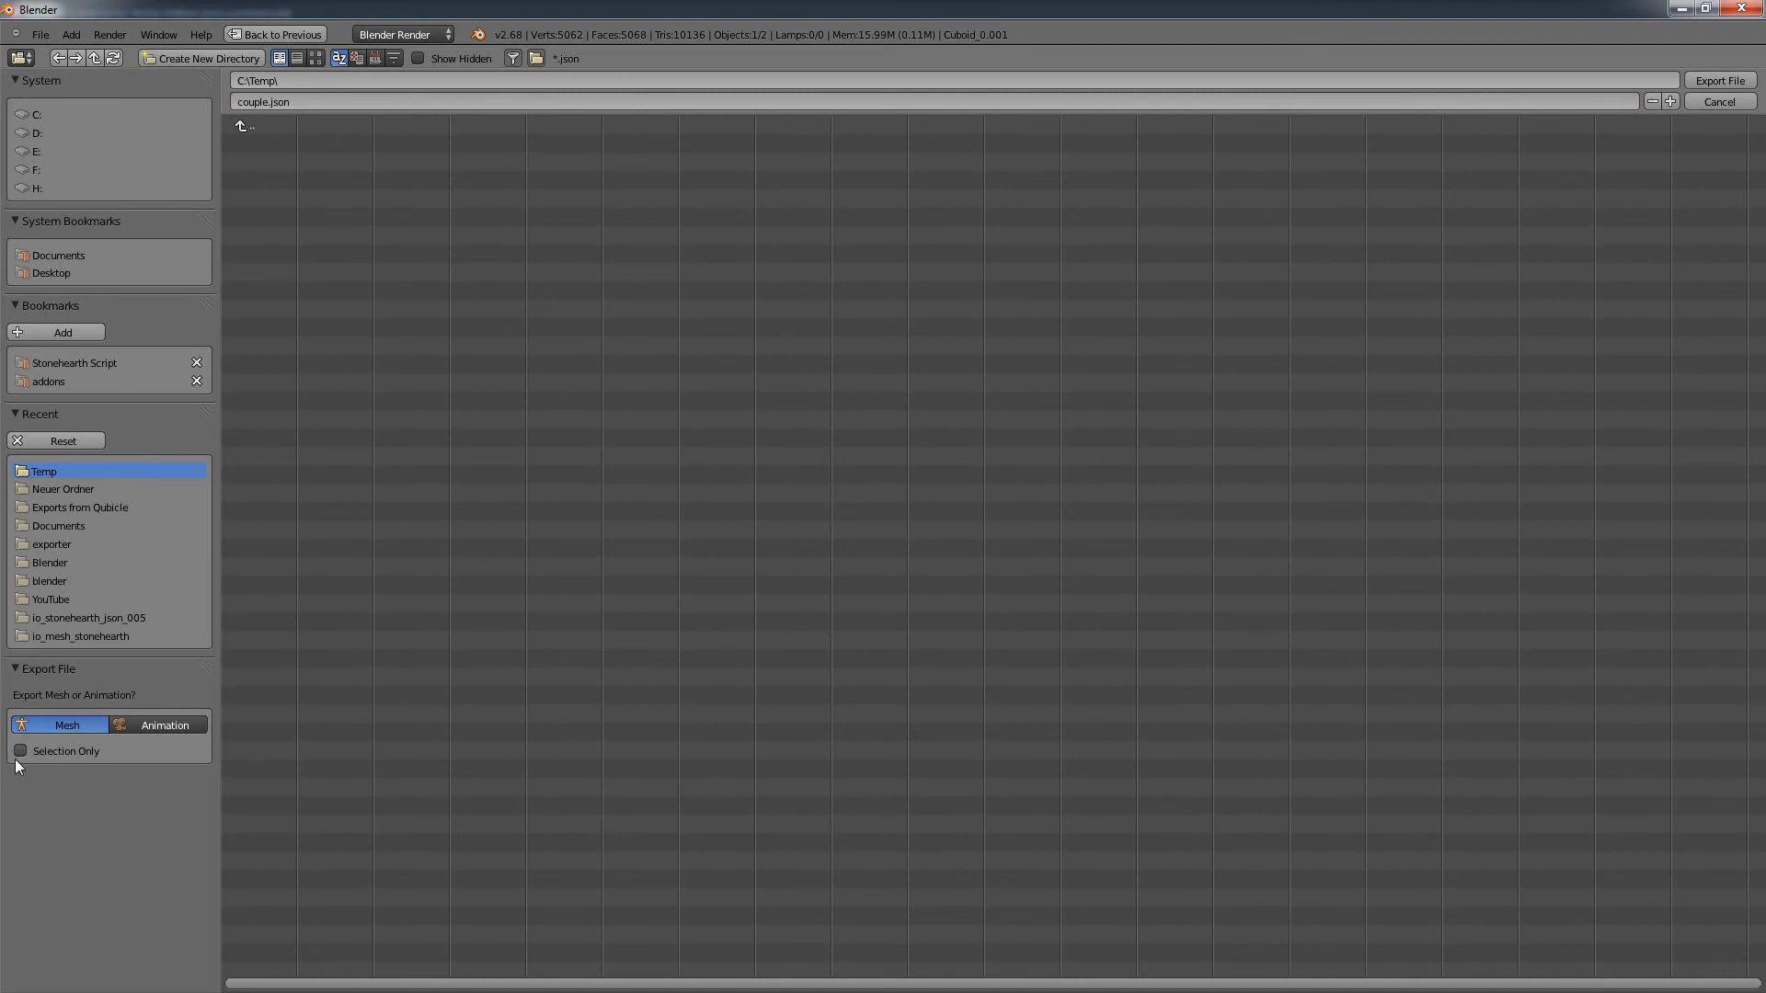
pyautogui.click(19, 750)
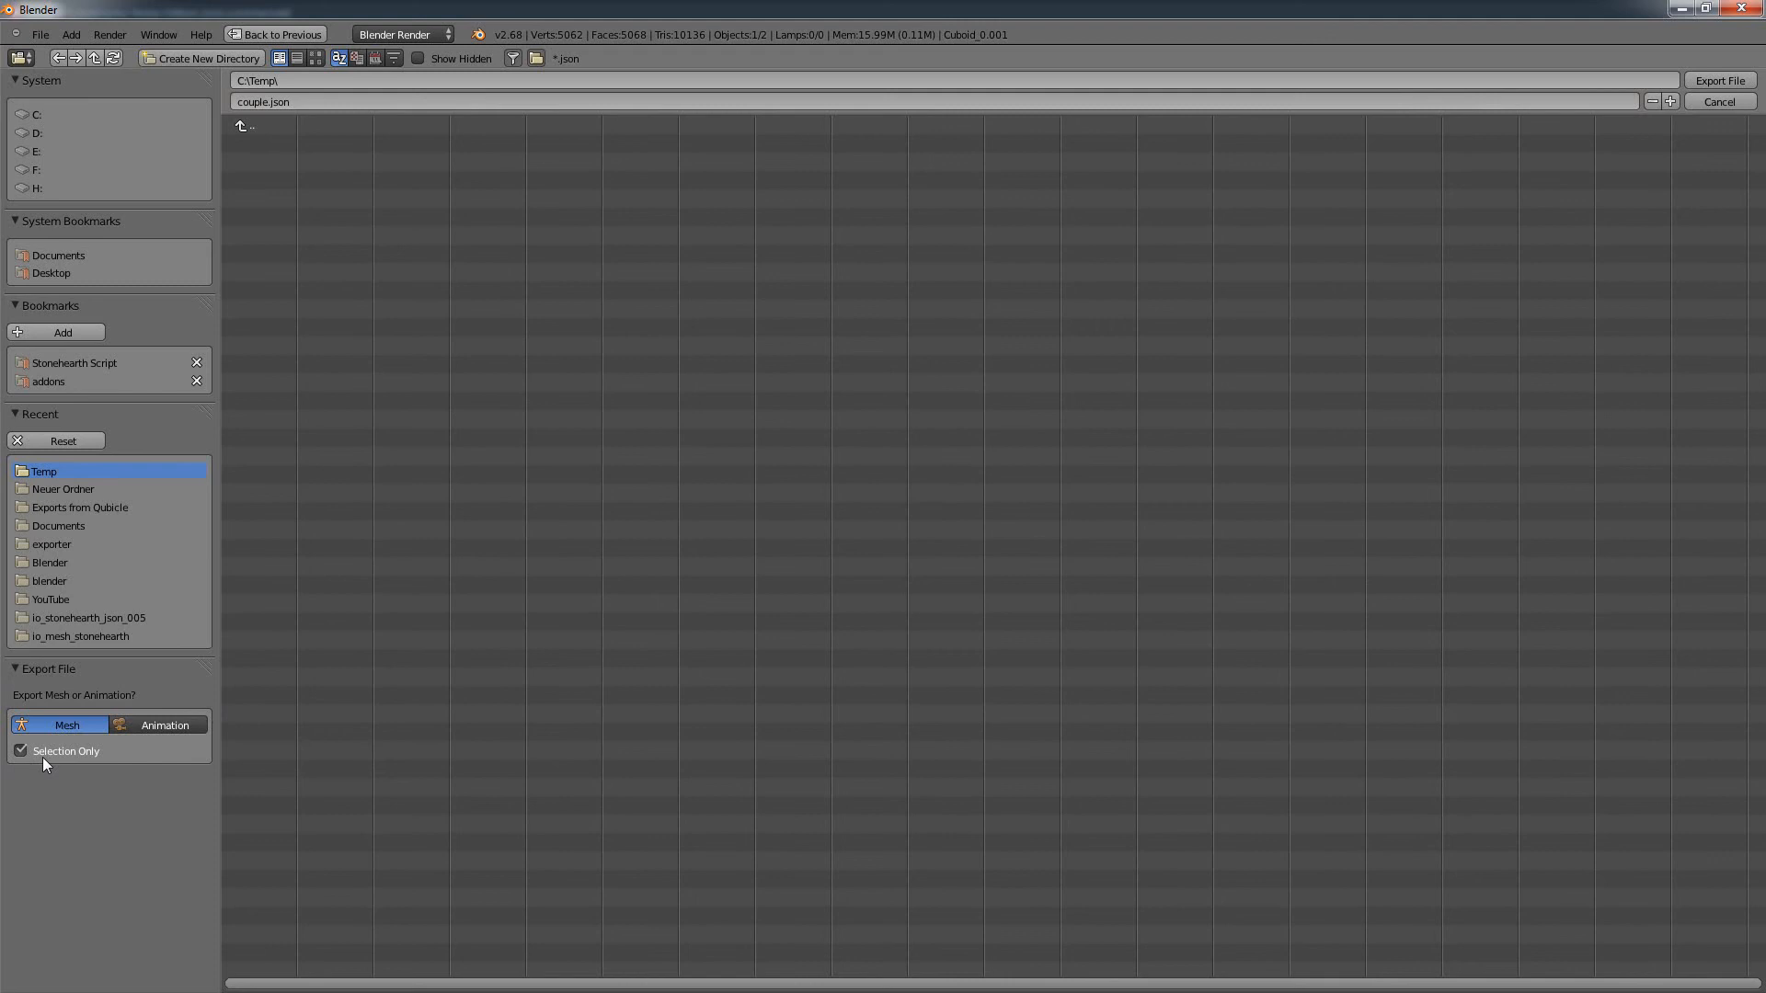
pyautogui.click(1718, 79)
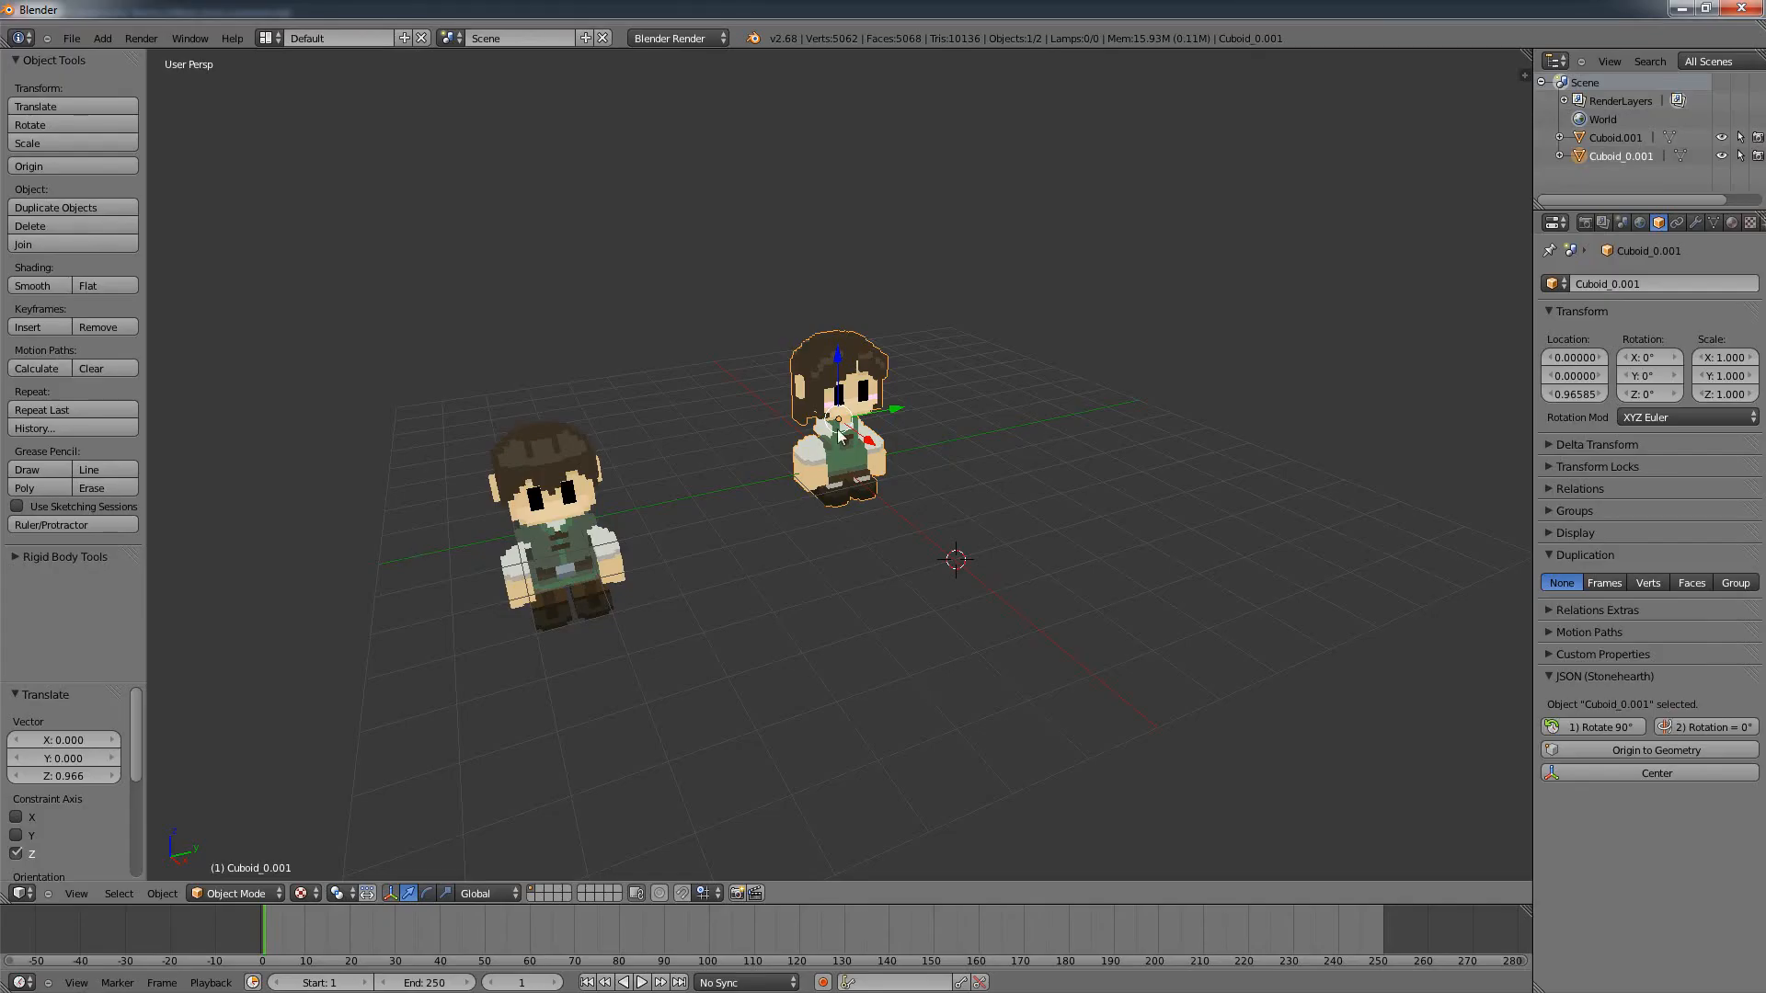
# Step: Export the selected girl settler as Stonehearth JSON mesh named couple_girl.json
pyautogui.click(71, 37)
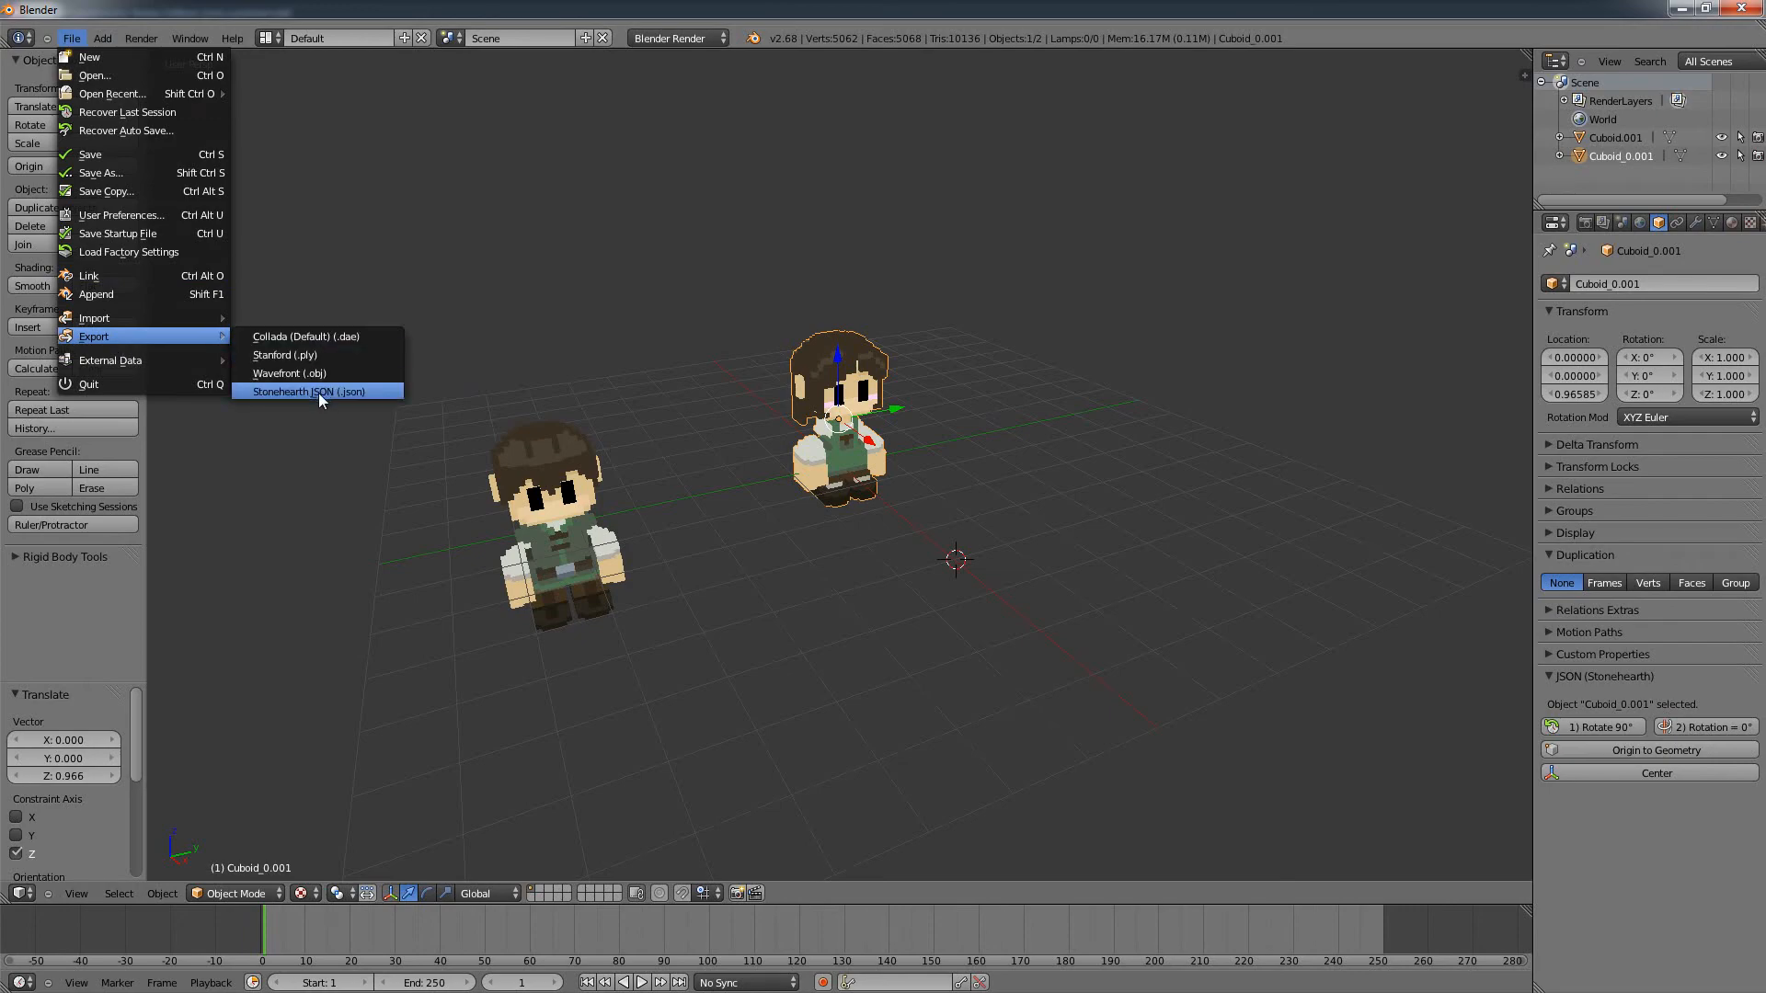
pyautogui.click(320, 390)
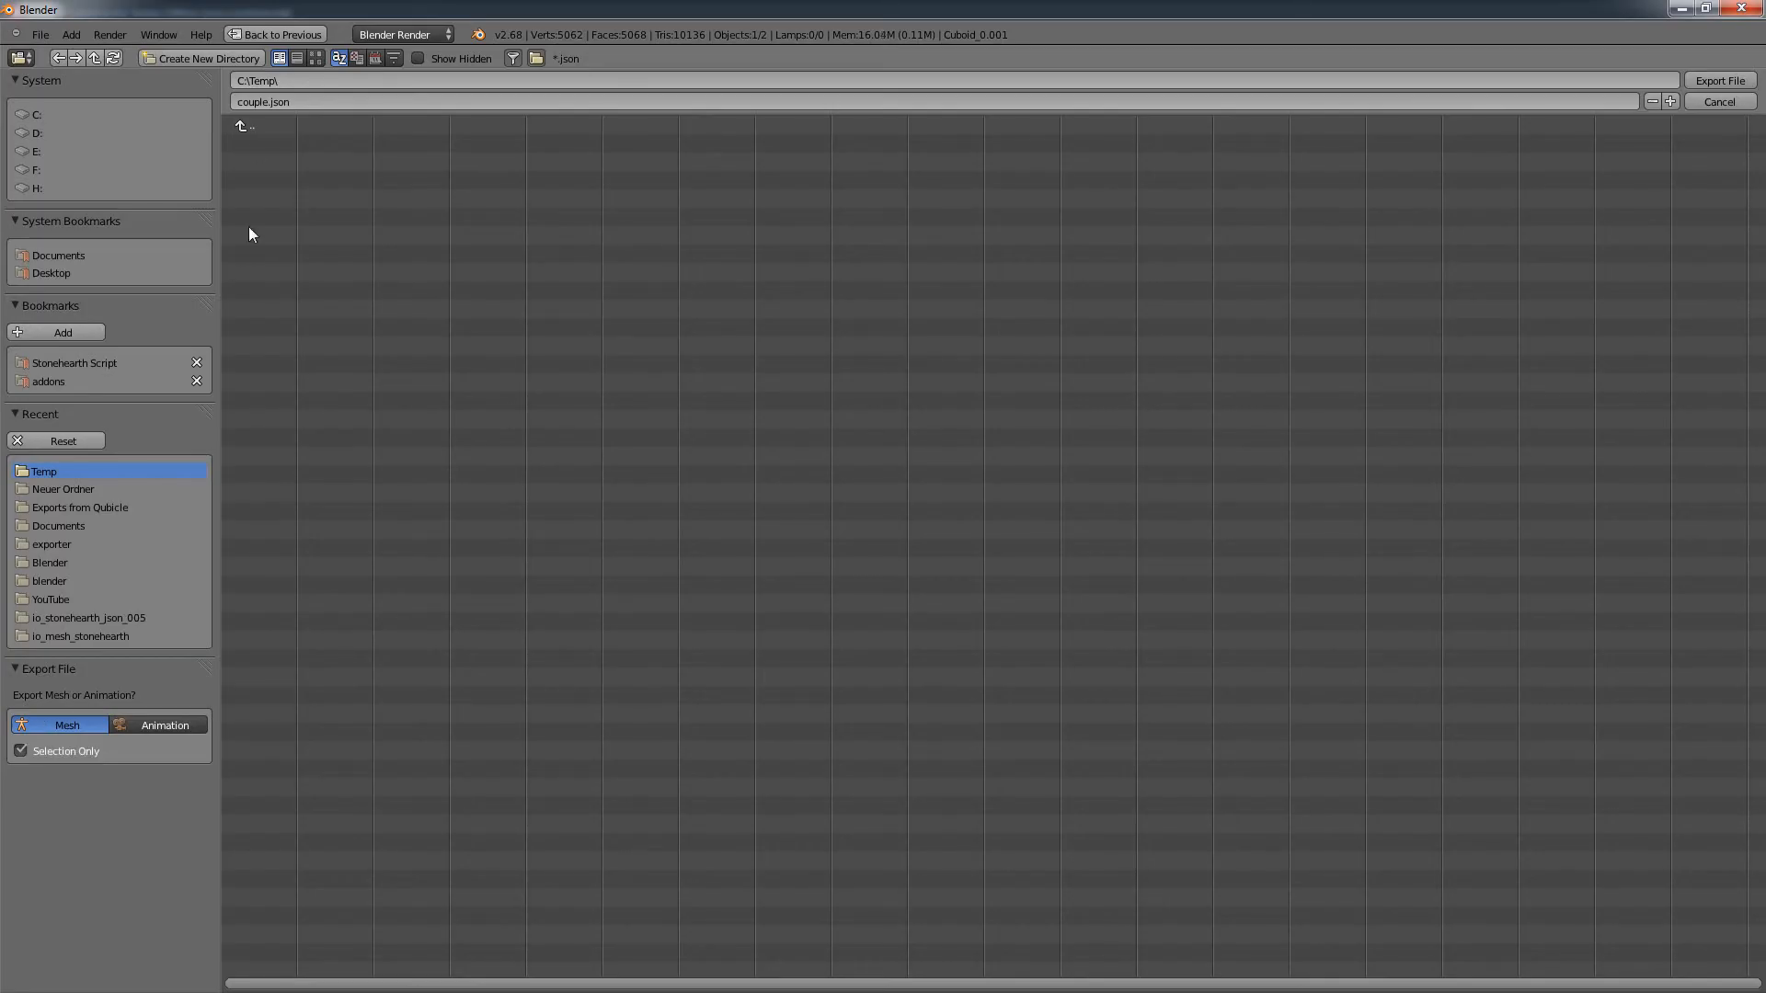
pyautogui.moveTo(567, 138)
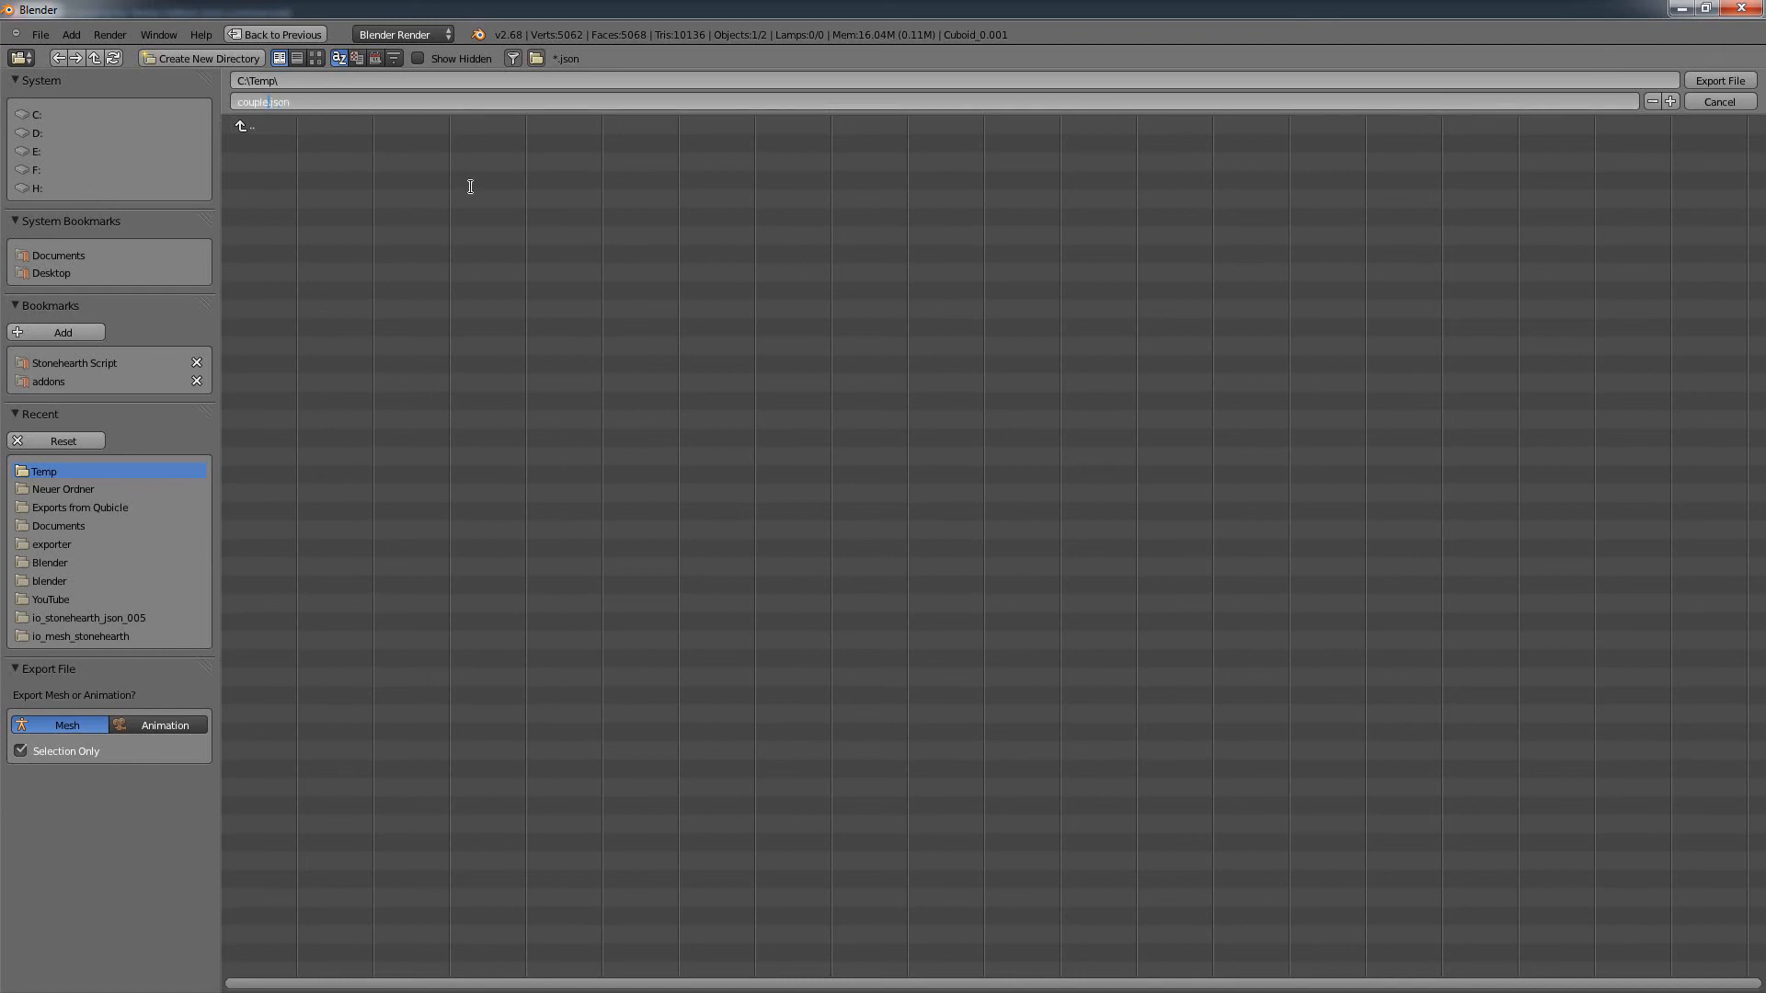
pyautogui.write('_girl')
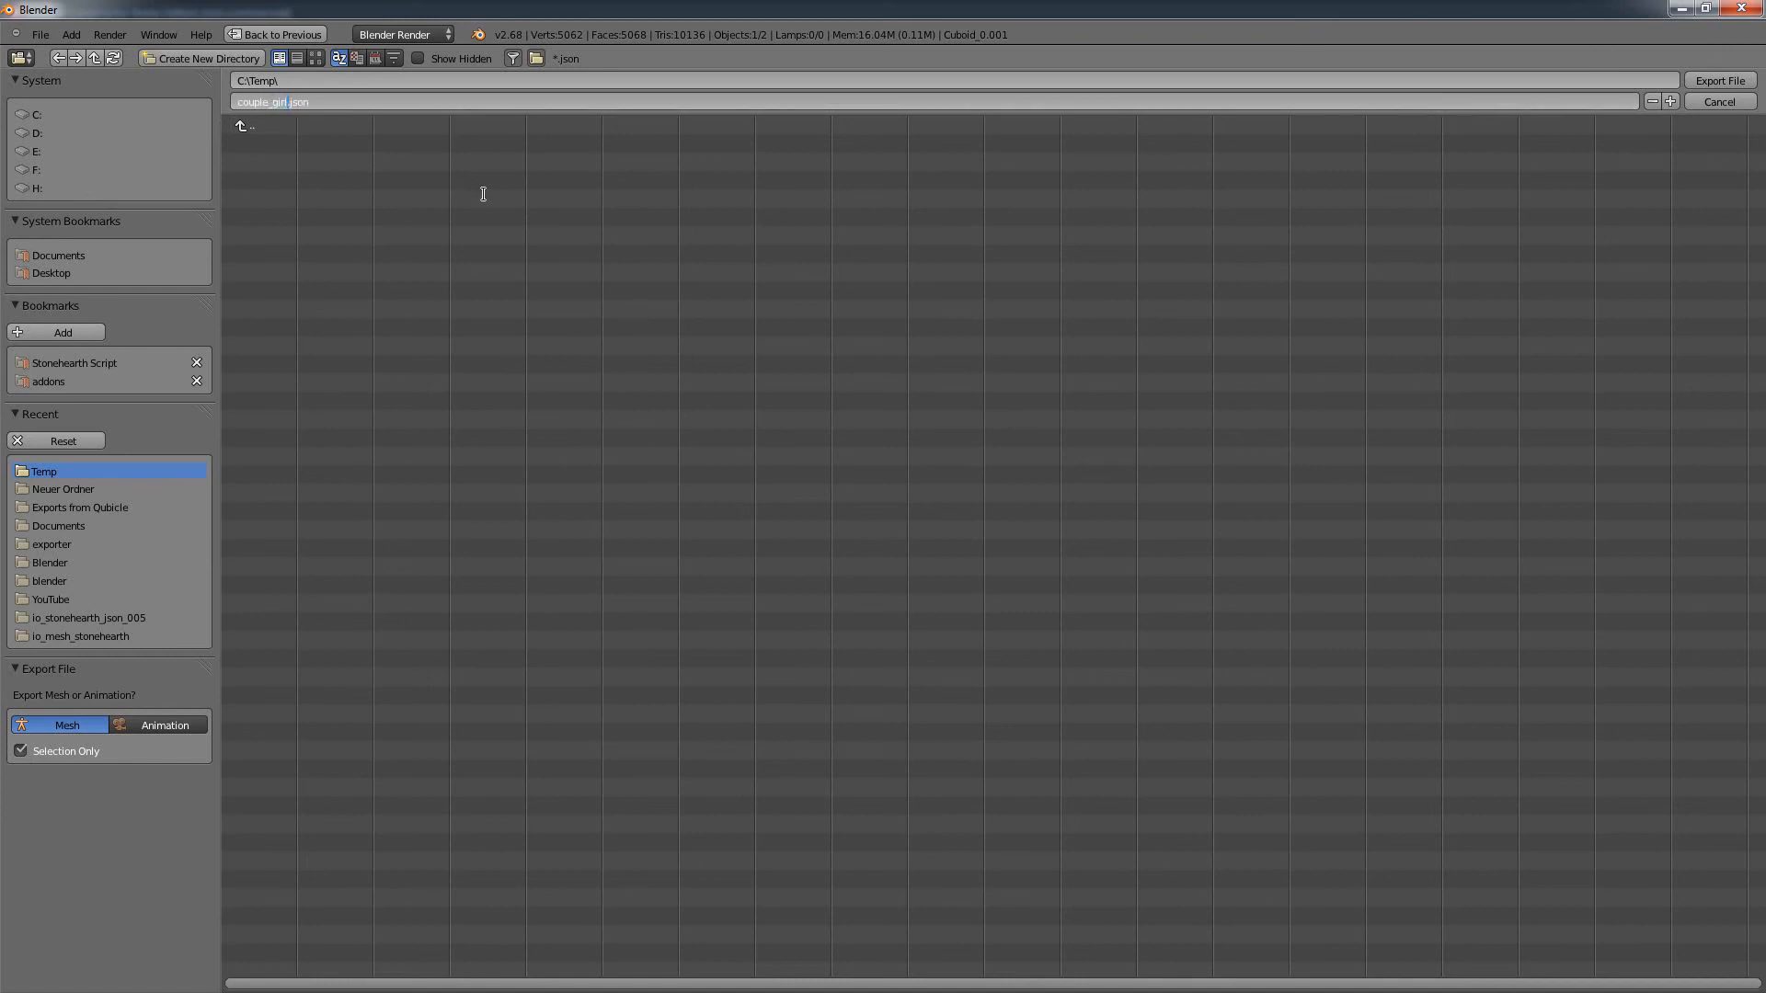
pyautogui.click(1718, 79)
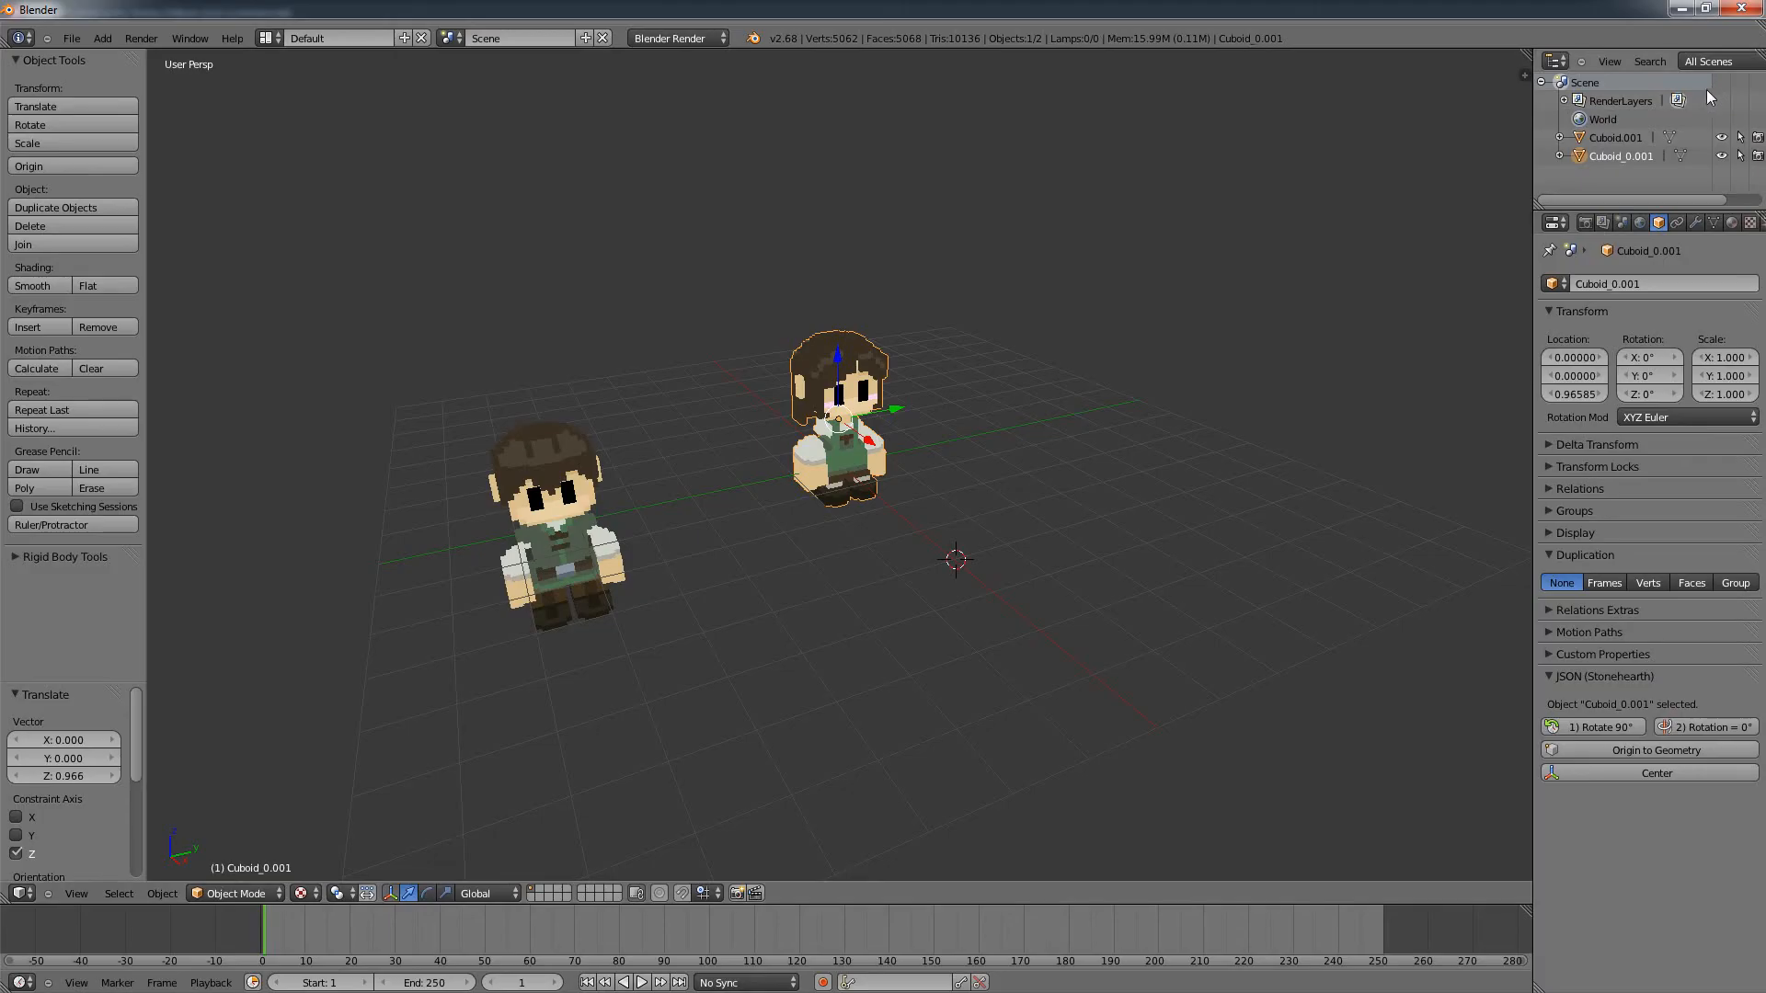
pyautogui.moveTo(762, 554)
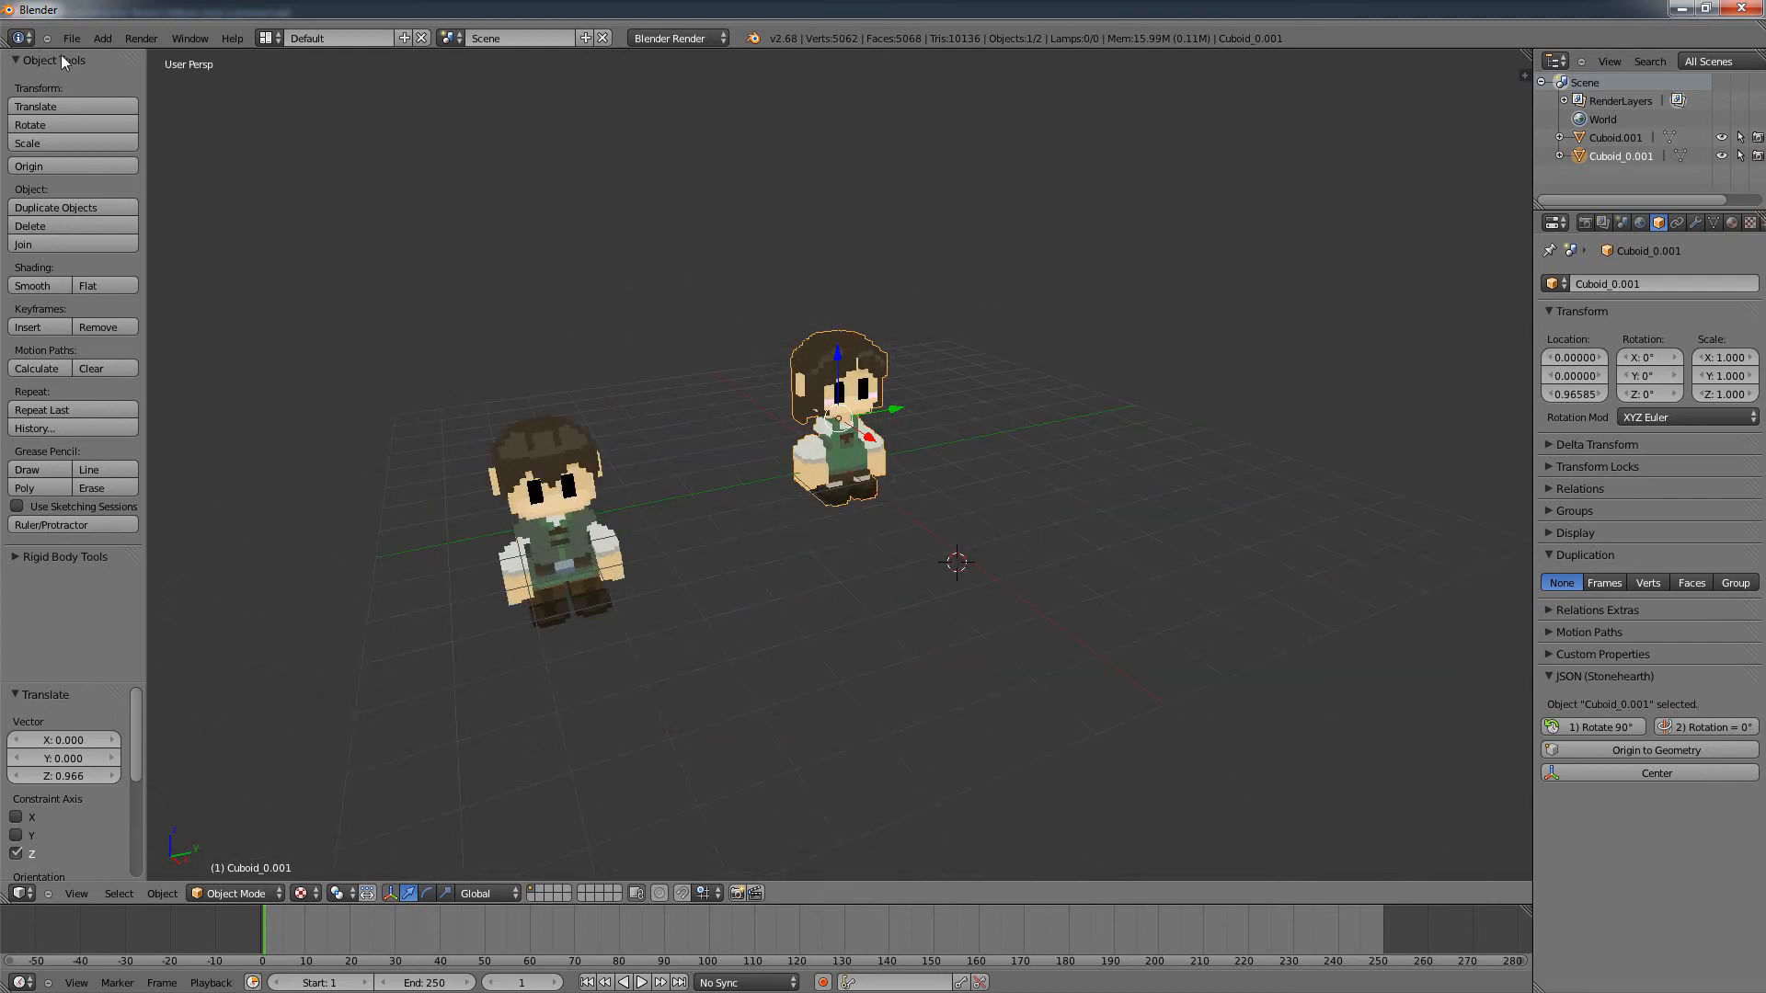
pyautogui.moveTo(897, 419)
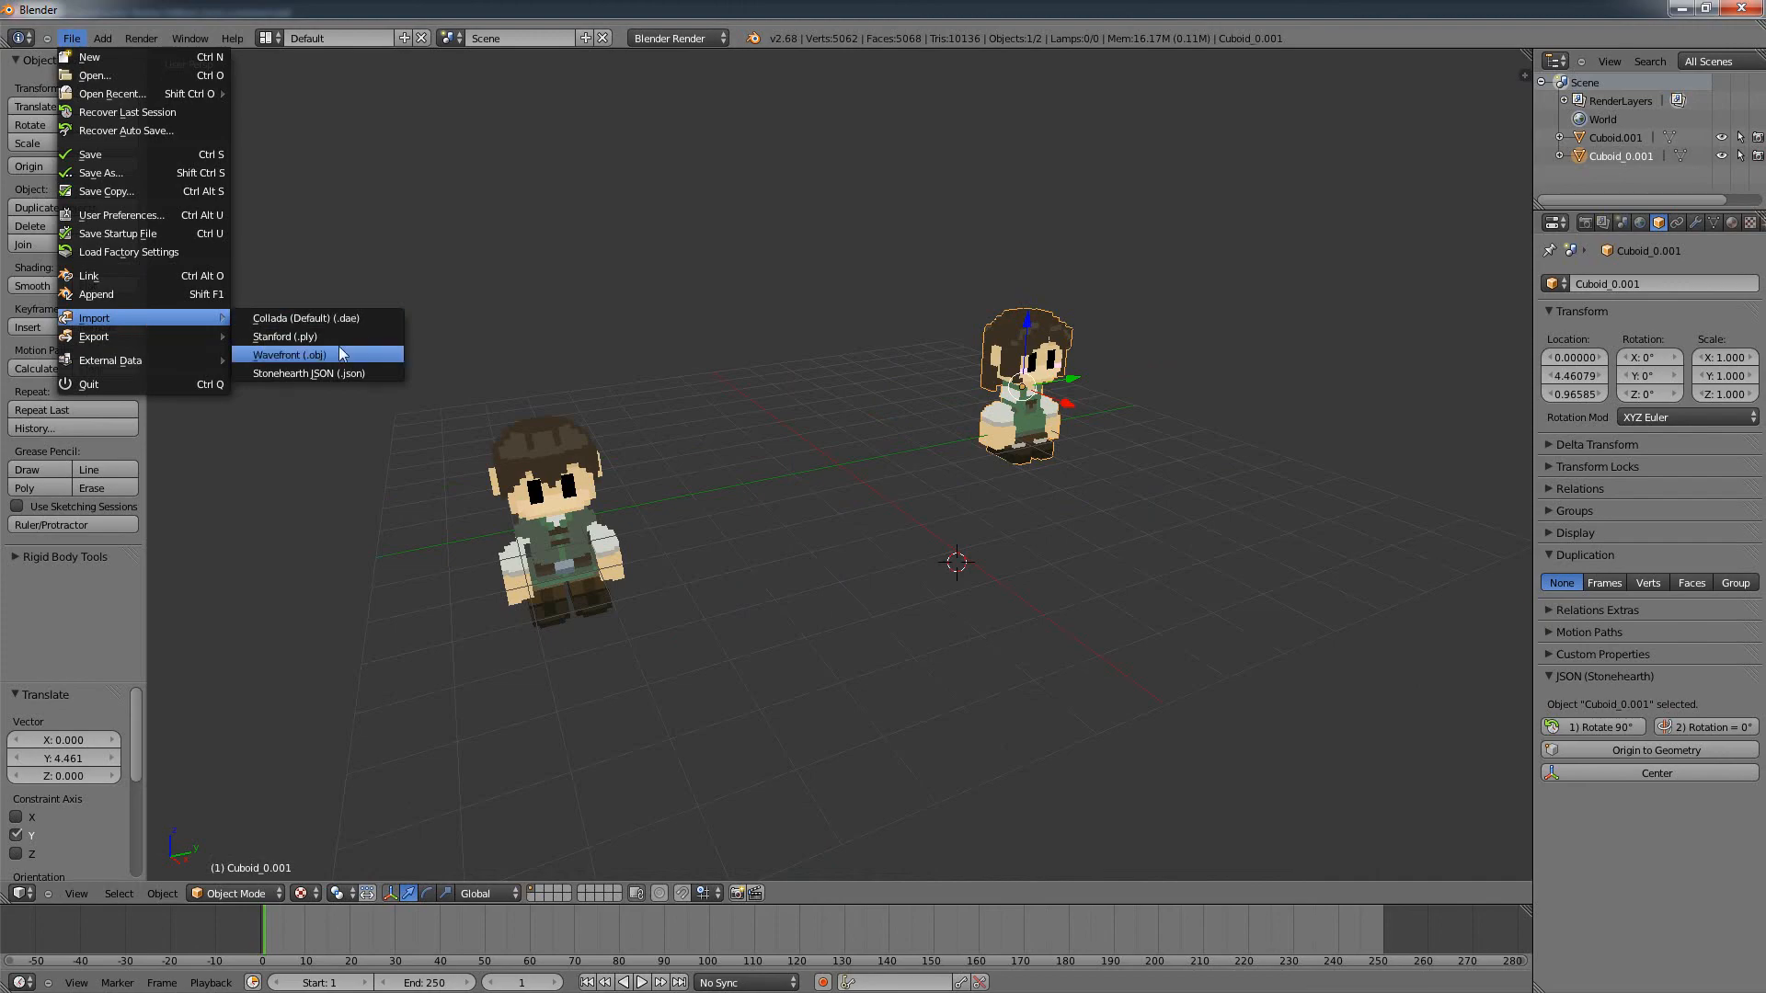
# Step: Import couple_girl.json from C:\Temp as a new mesh into the scene
pyautogui.click(306, 374)
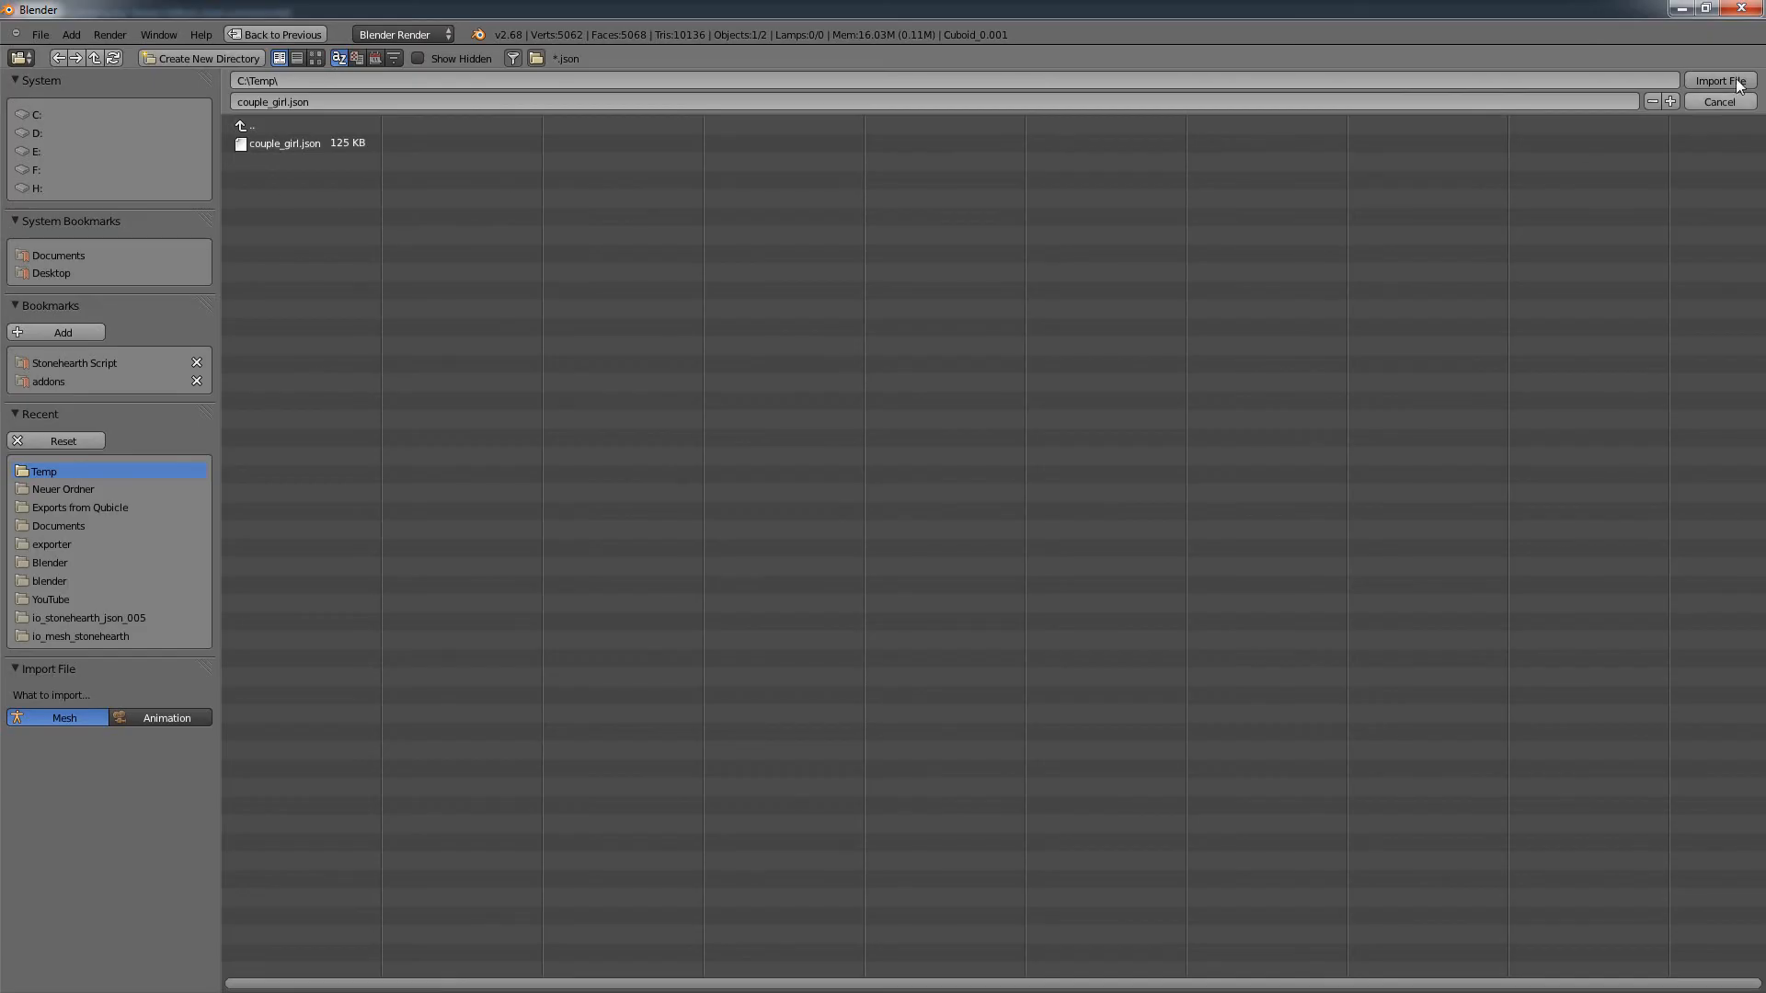
pyautogui.click(1718, 79)
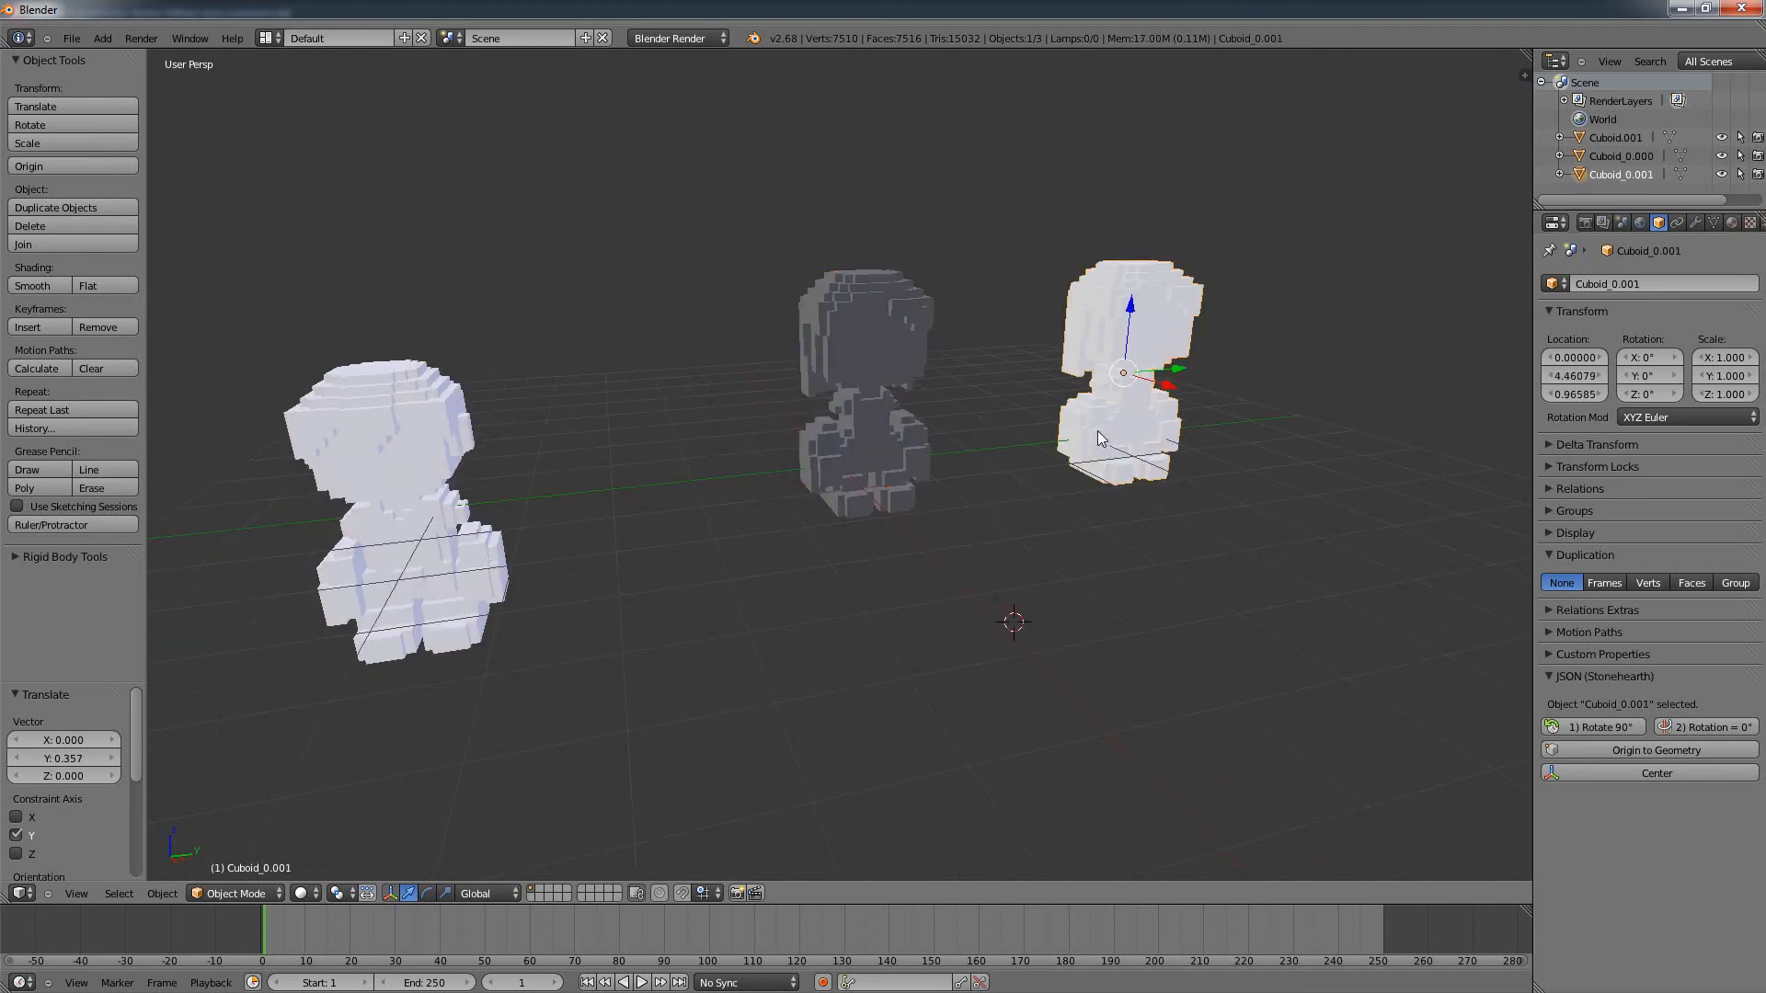
# Step: With Textured shading, compare the white imported mesh against the textured boy and girl originals
pyautogui.click(861, 394)
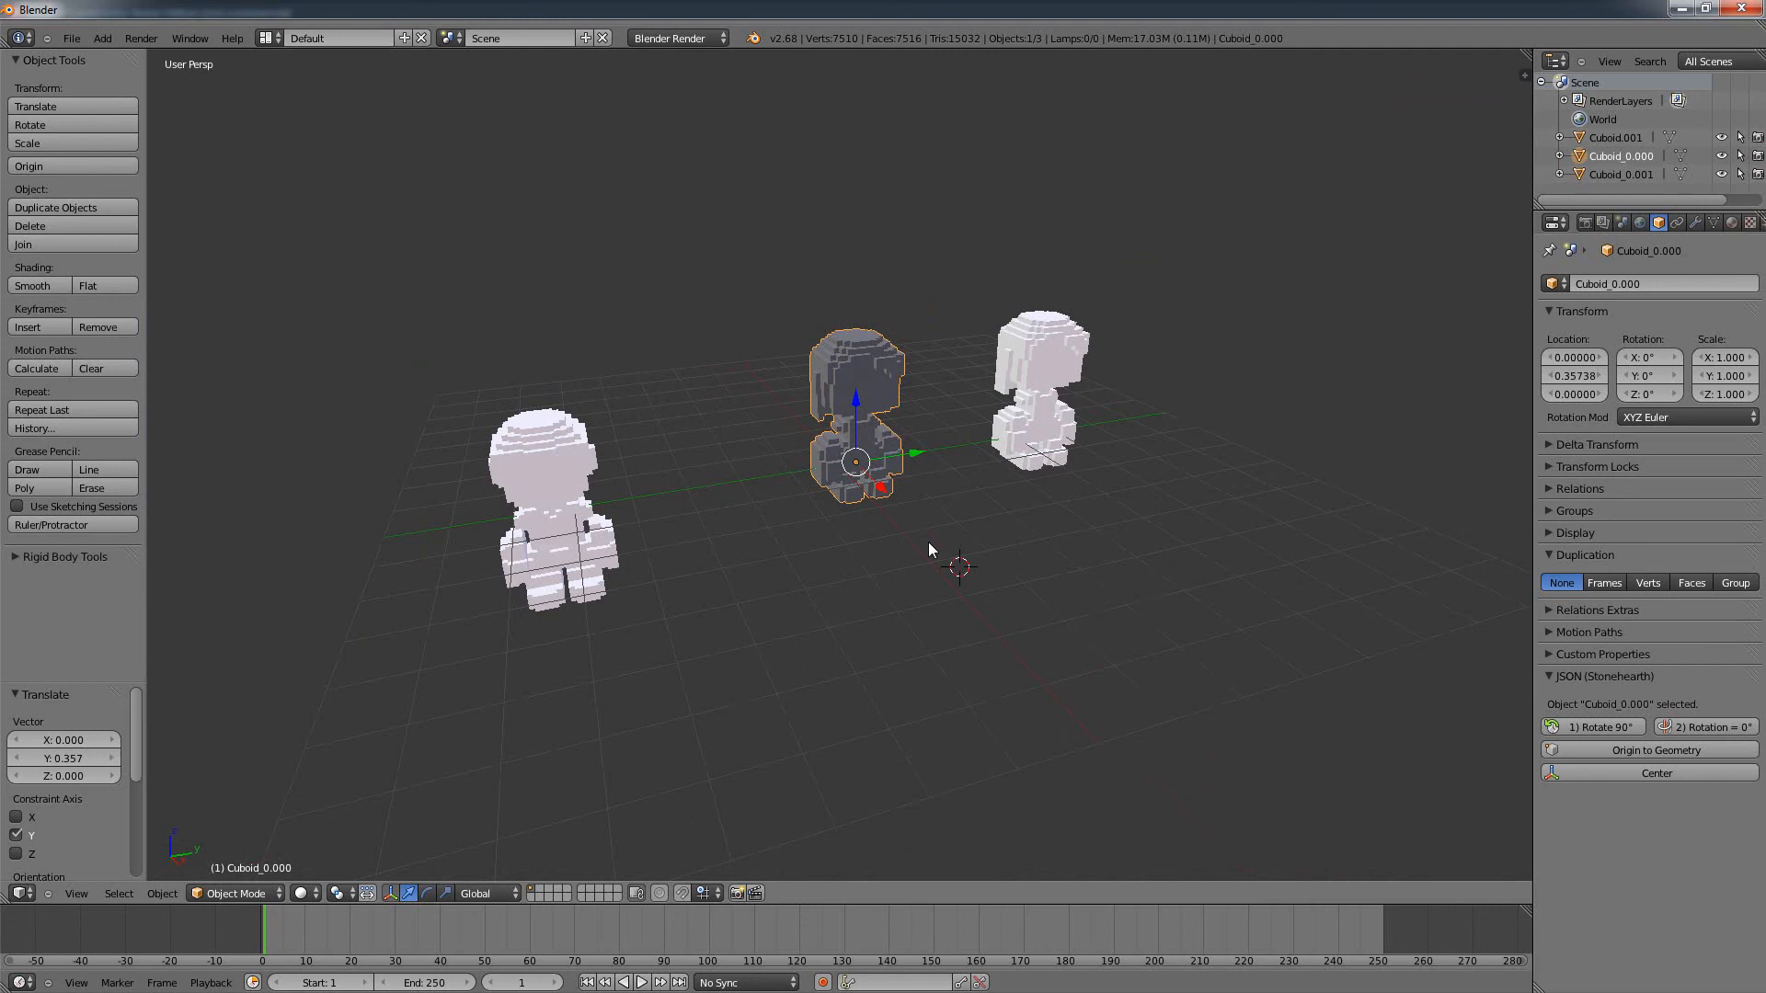
pyautogui.moveTo(846, 631)
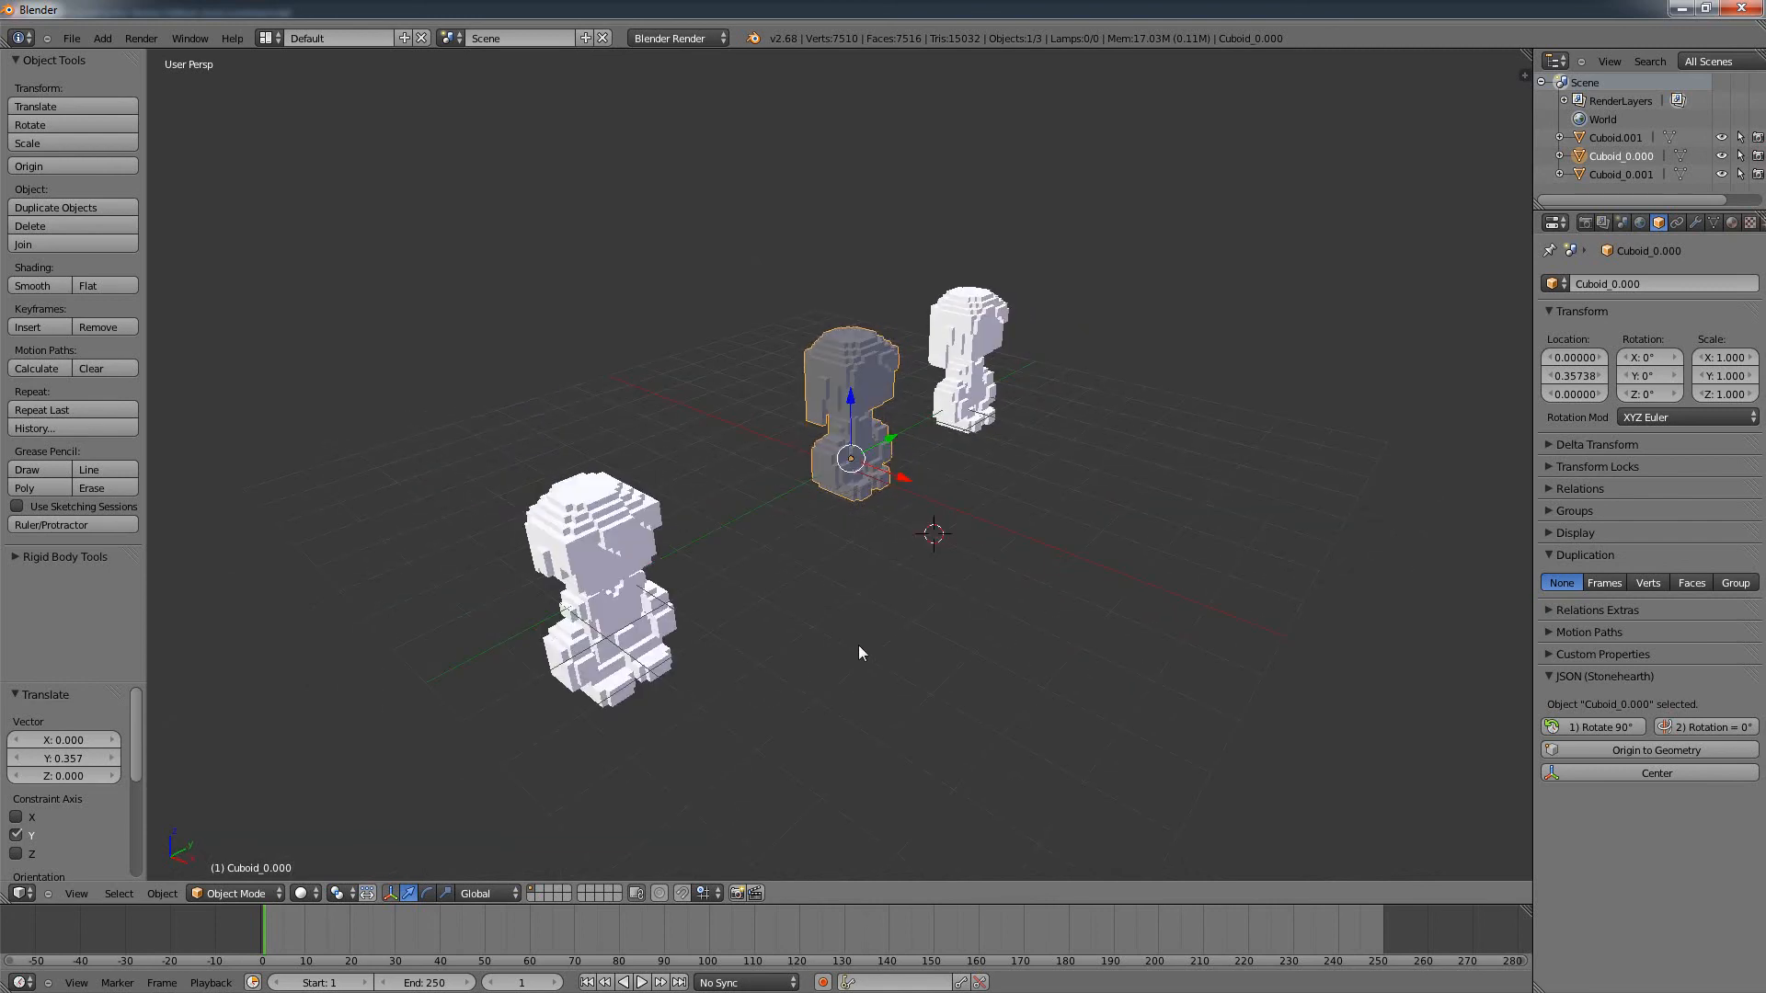
pyautogui.click(604, 563)
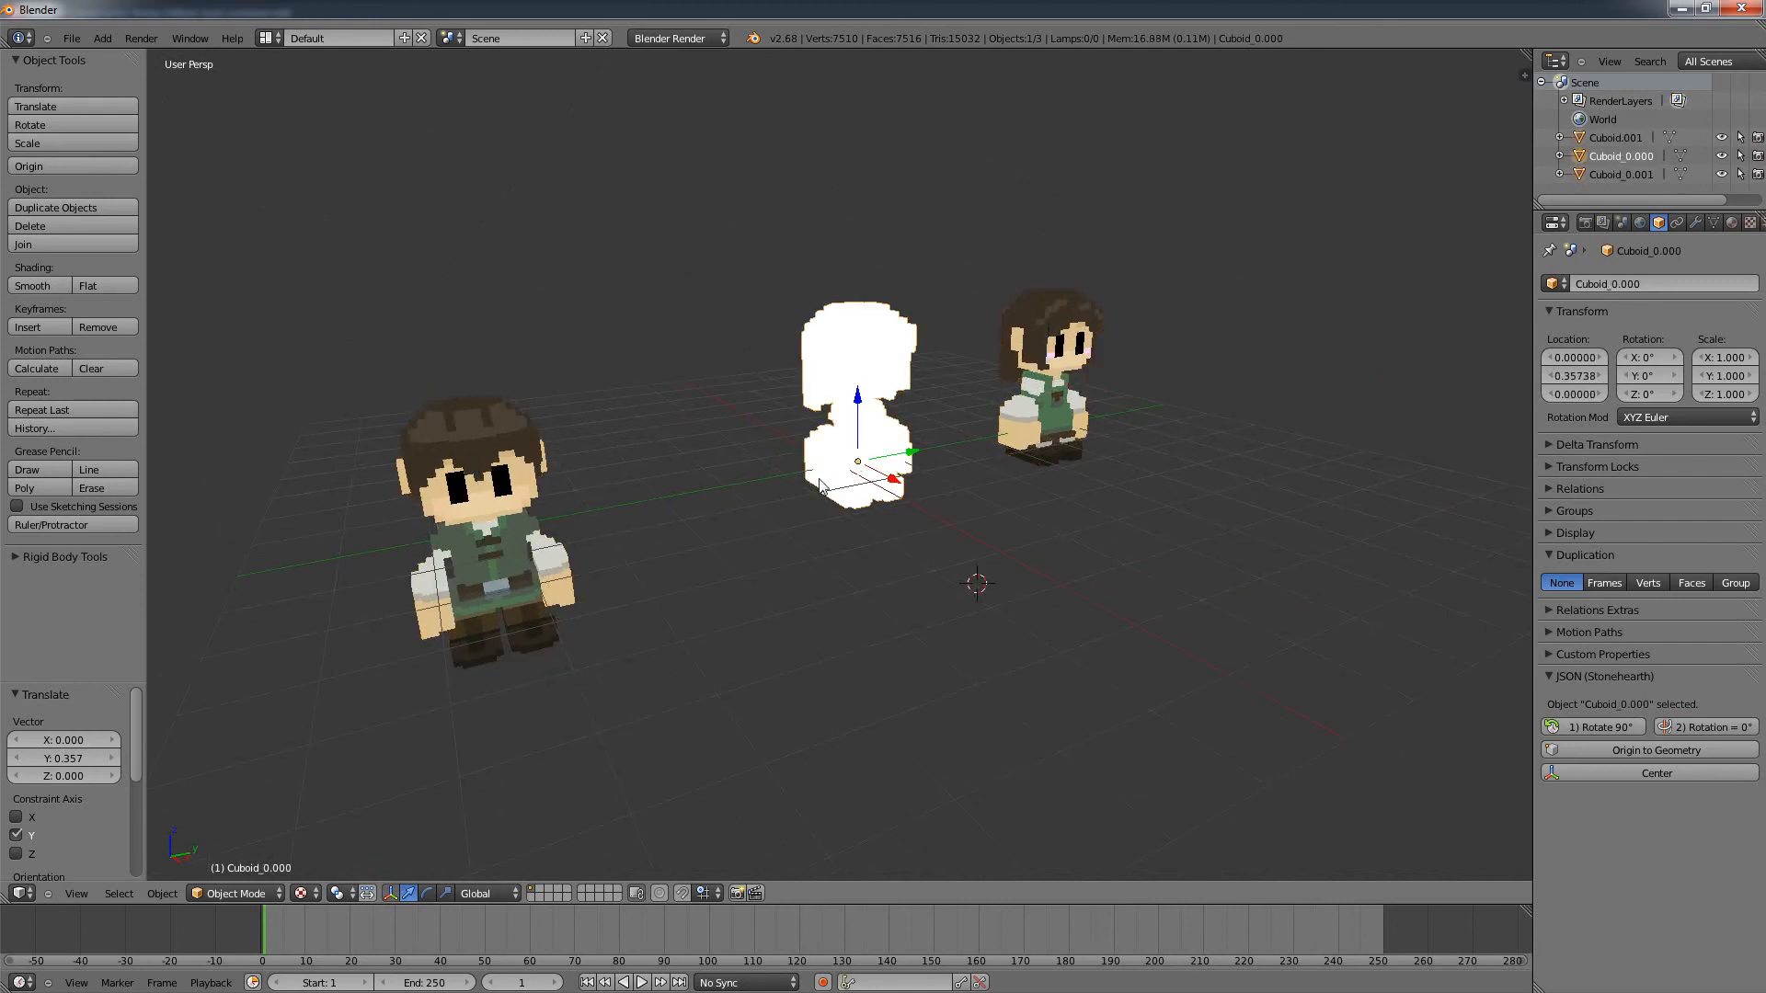
pyautogui.moveTo(843, 505)
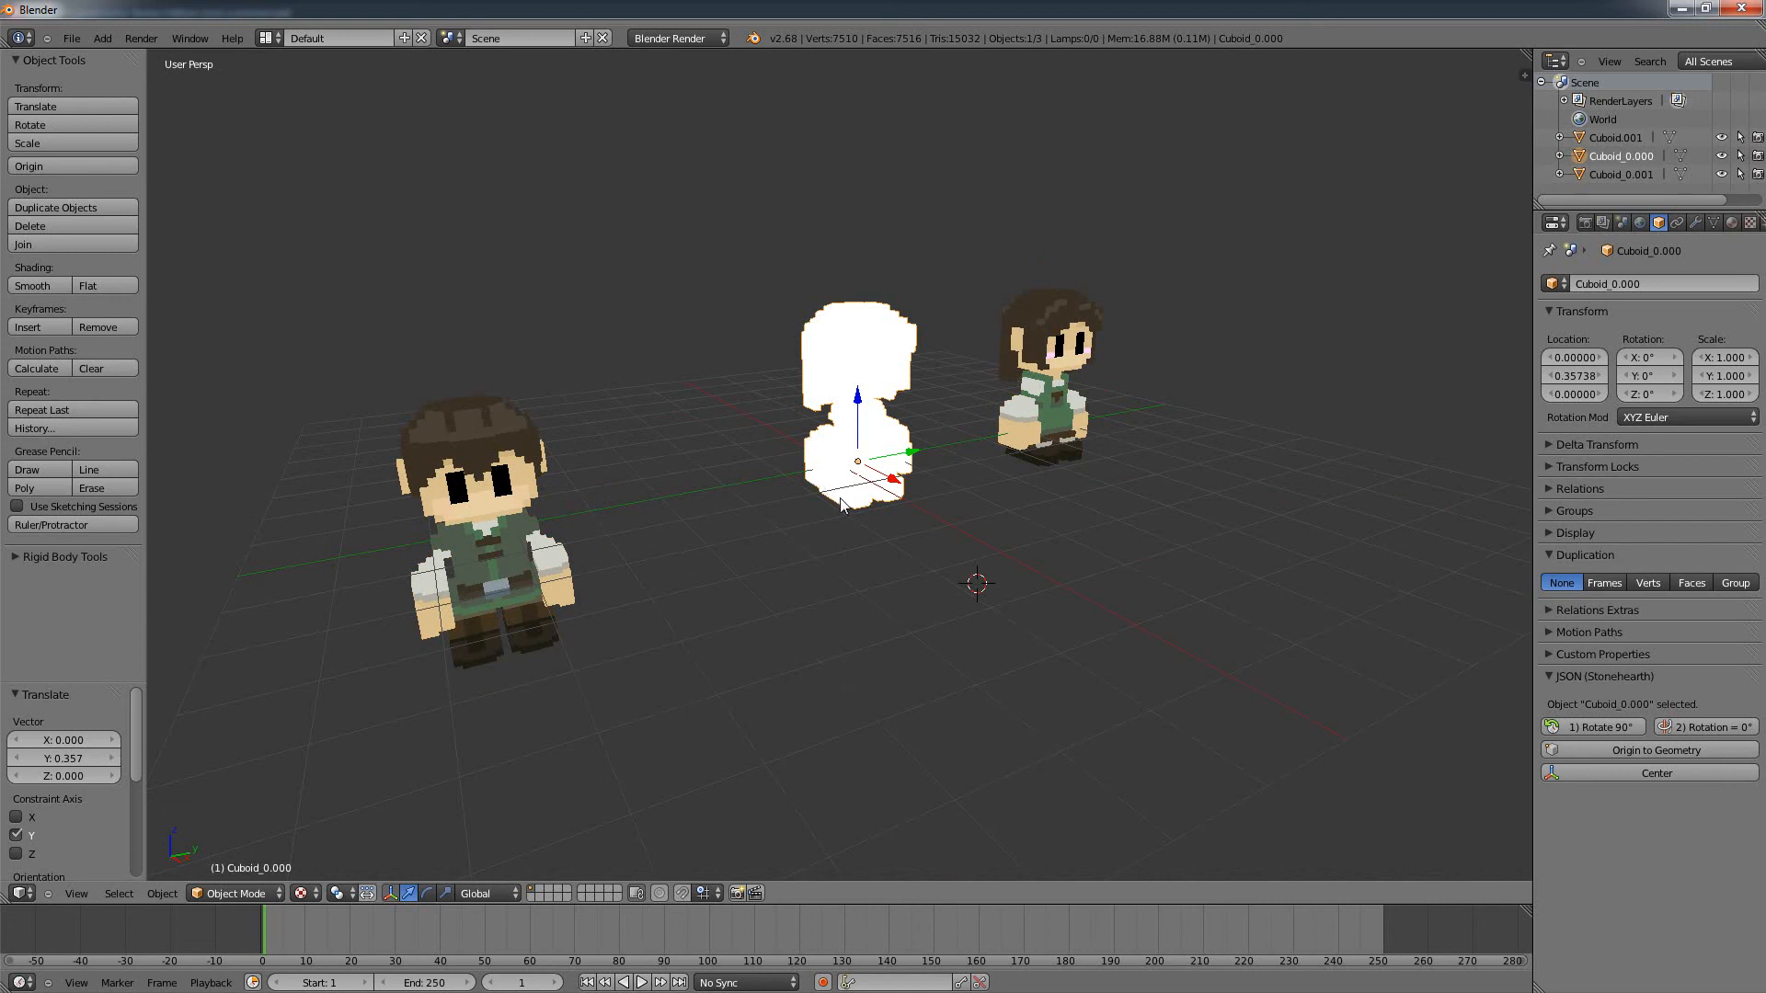
pyautogui.click(484, 529)
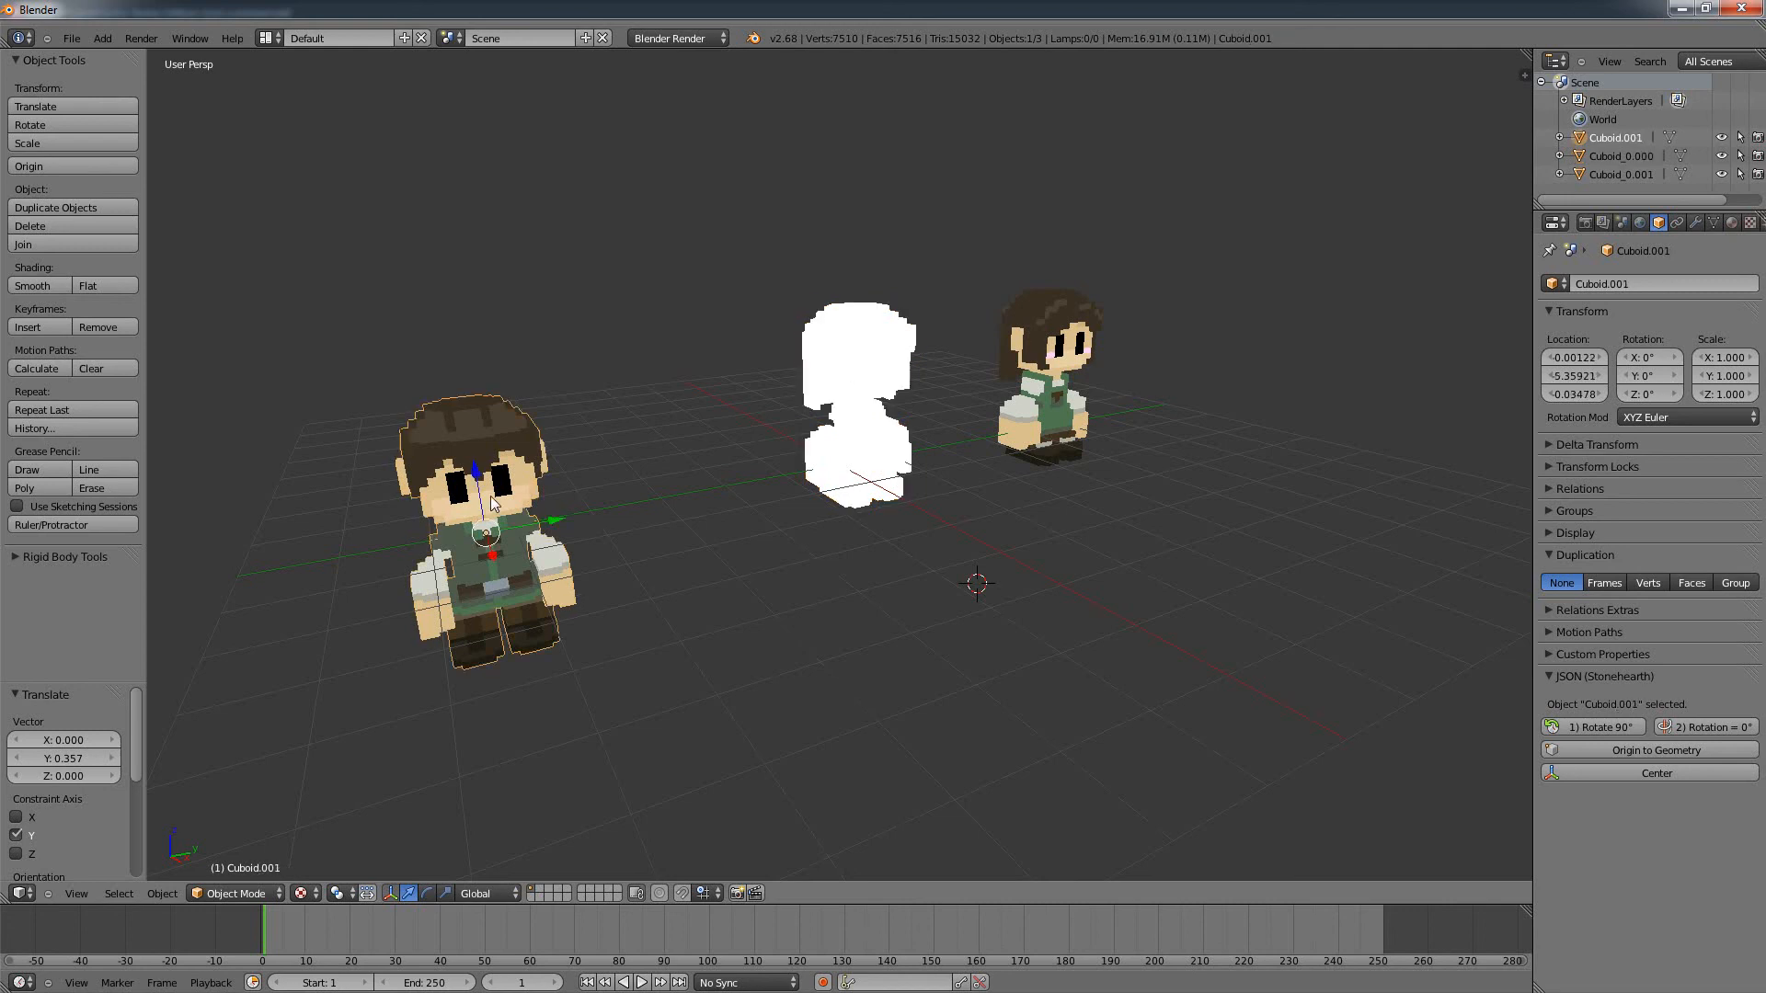
pyautogui.click(1047, 360)
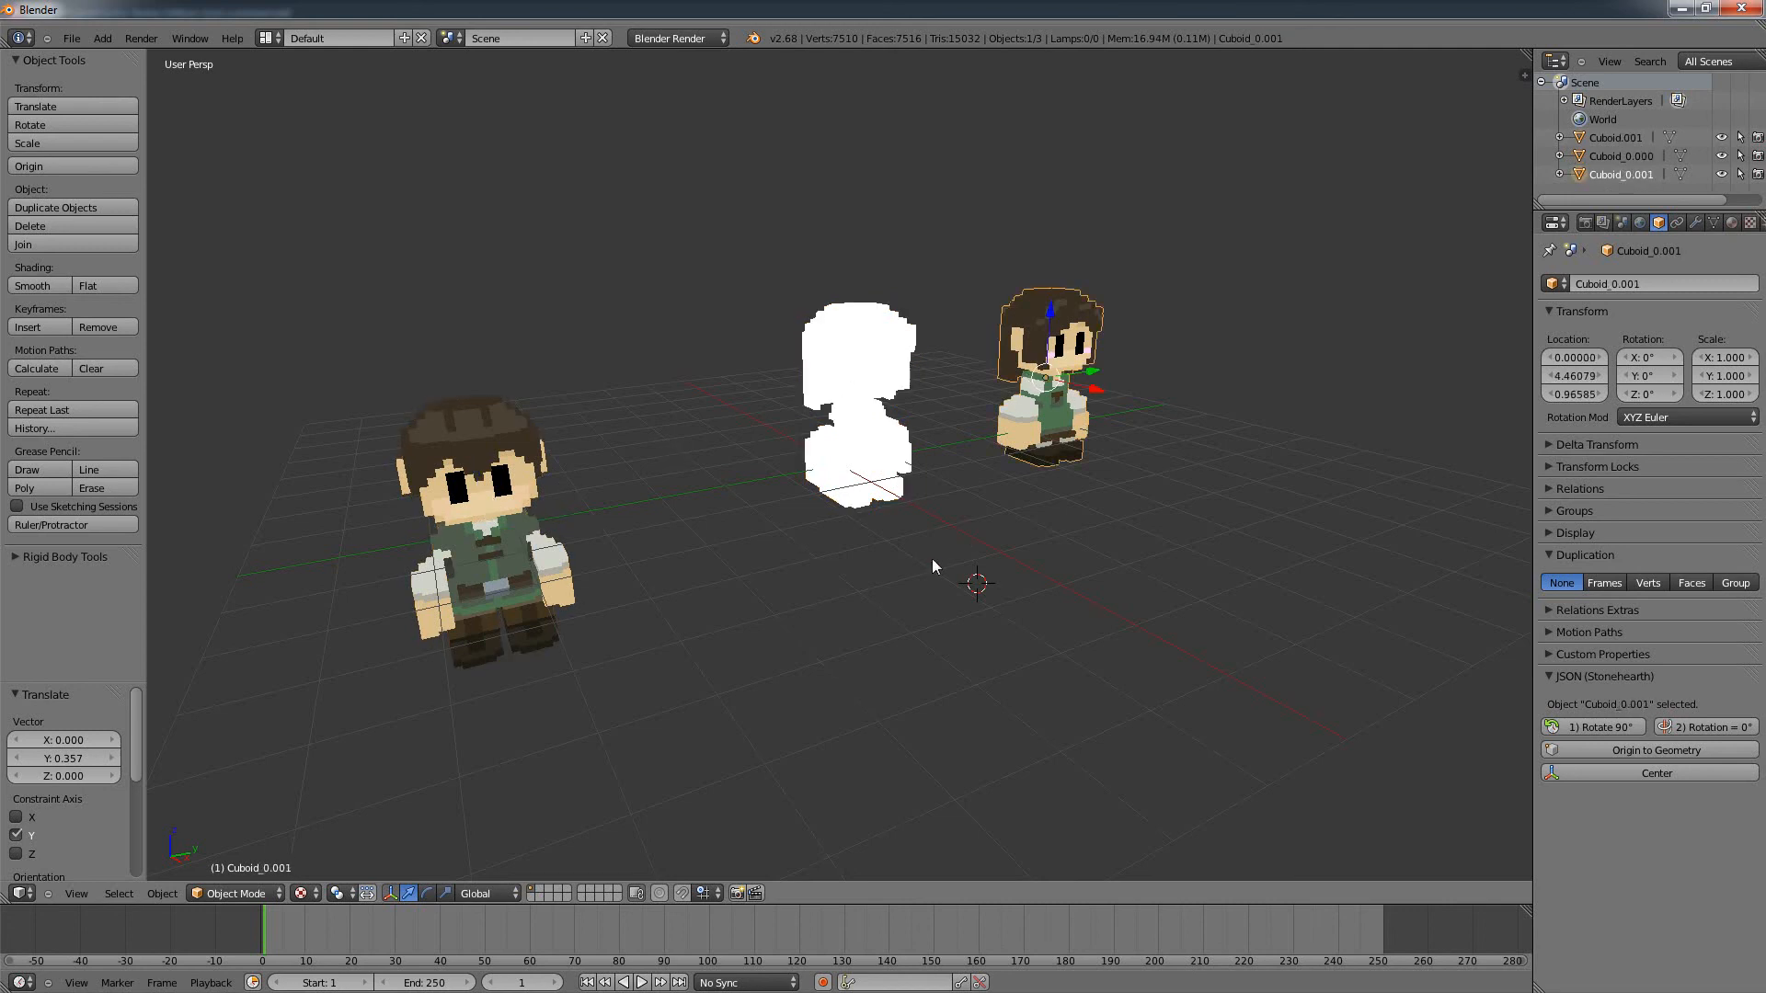